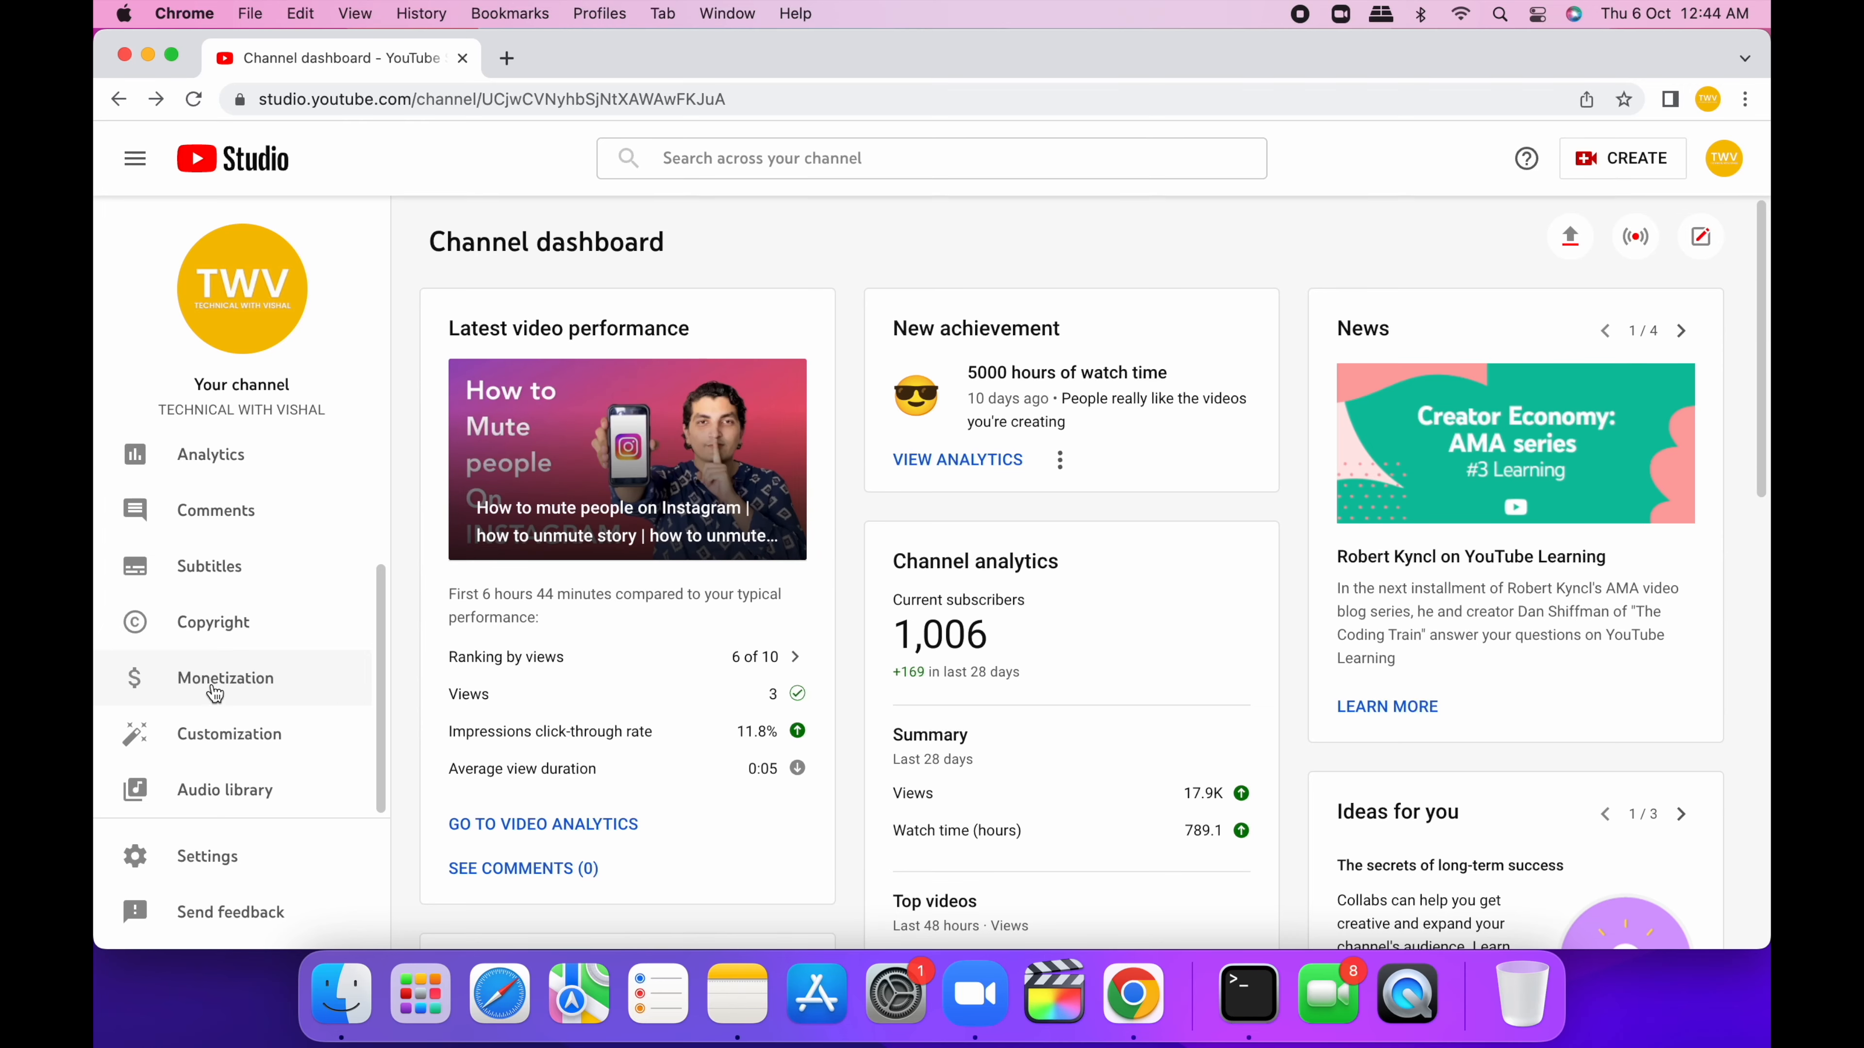
- Go to channel Monetization and apply for the YouTube Partner Program
left_click(224, 678)
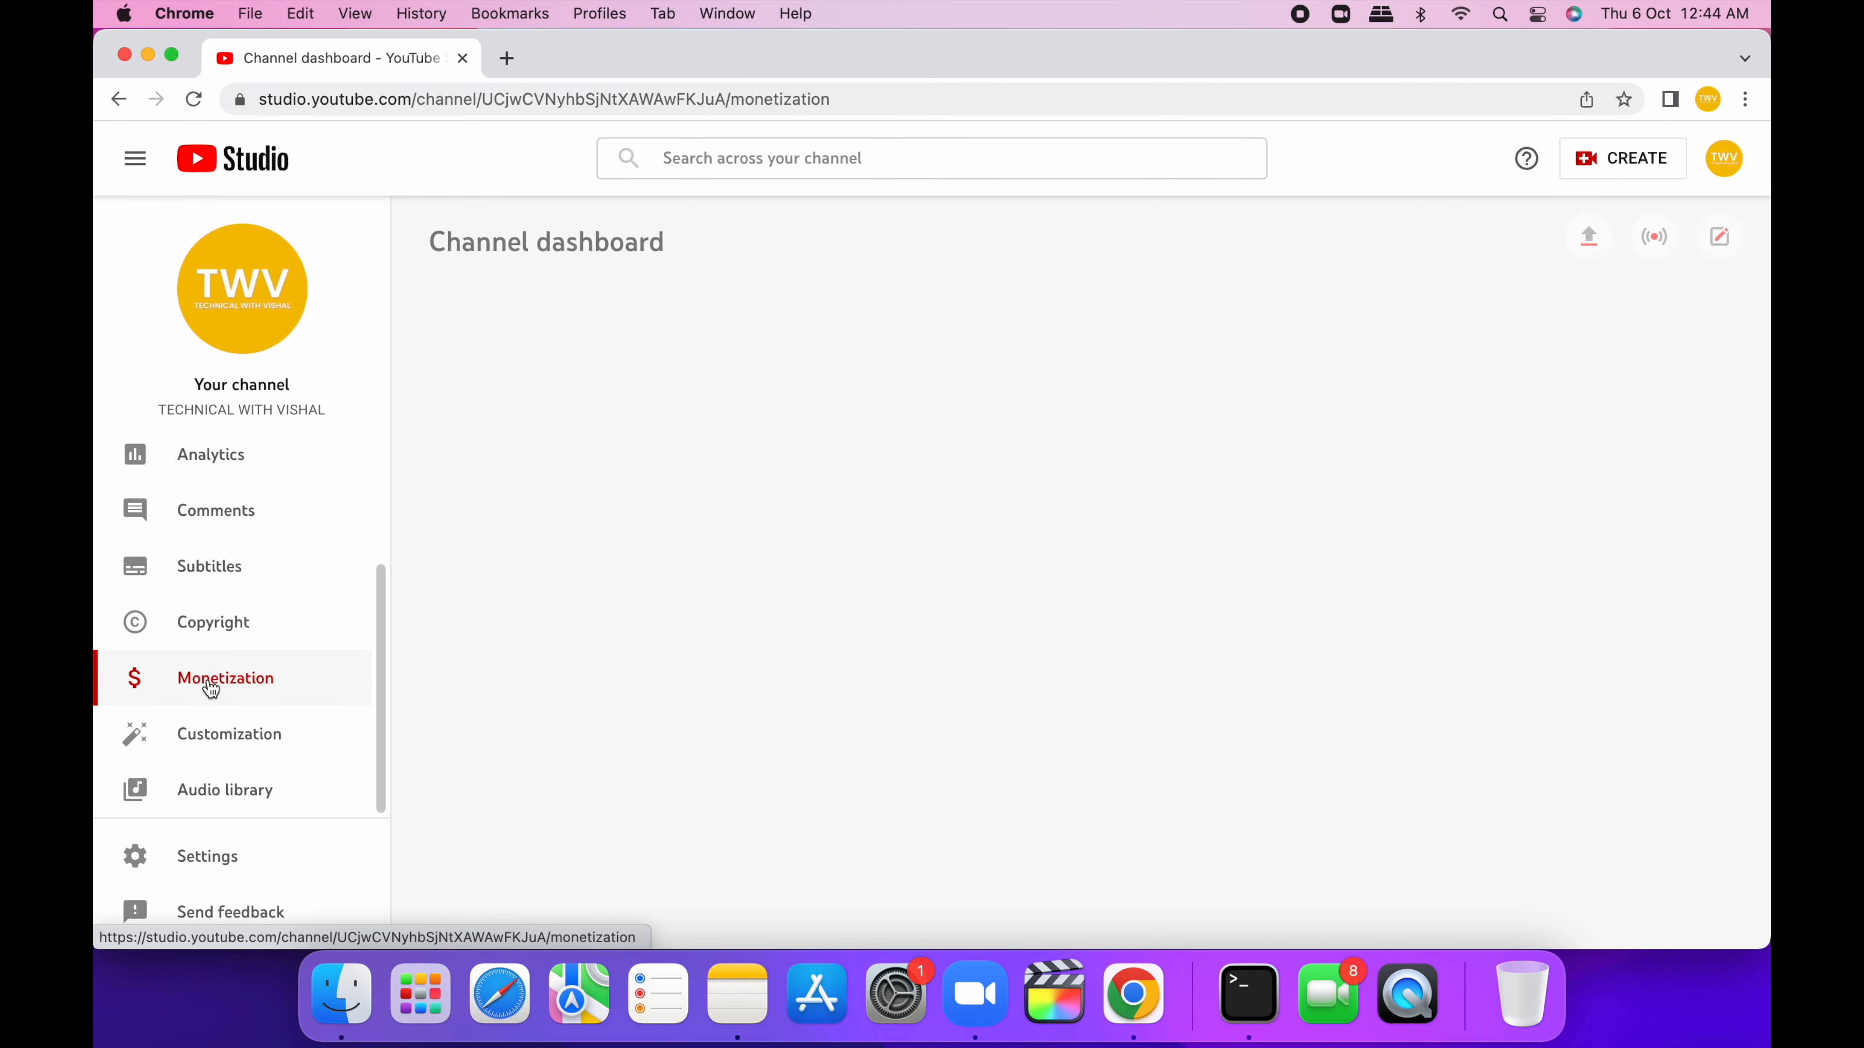
left_click(224, 678)
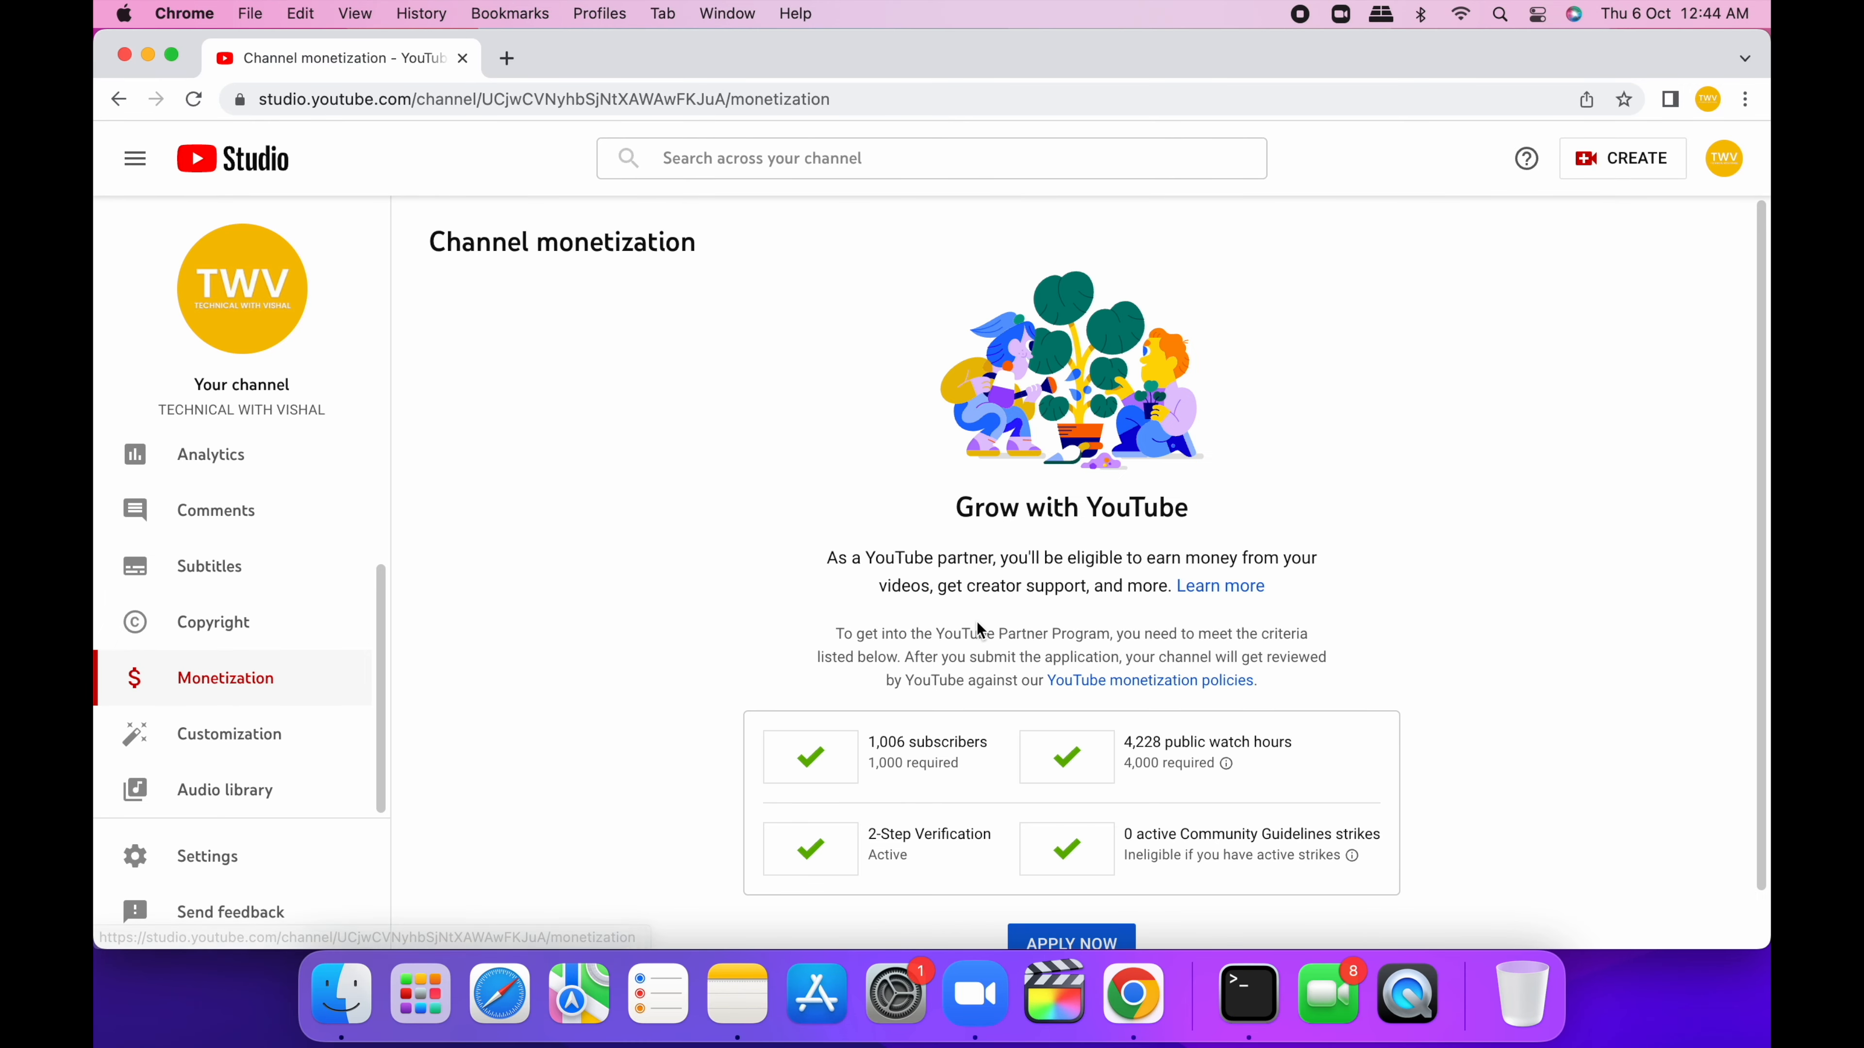
scroll("down", 3)
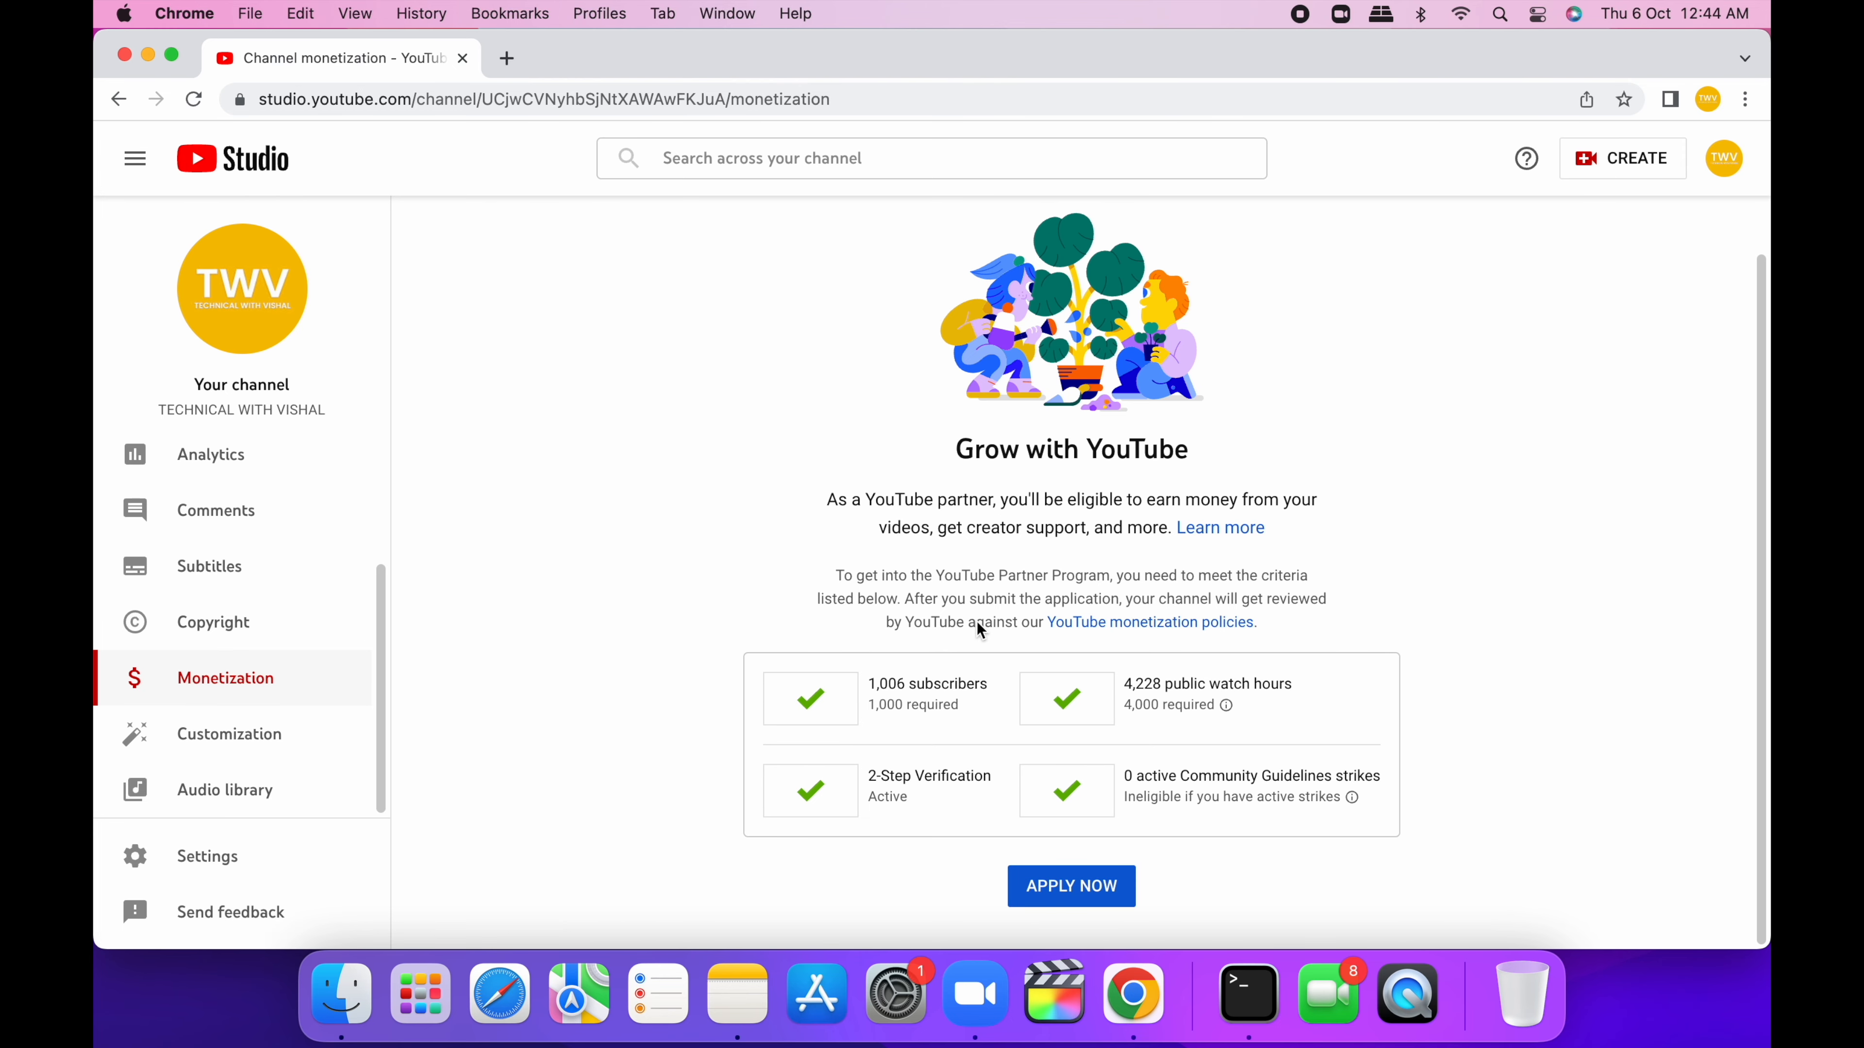
mouse_move(1043, 521)
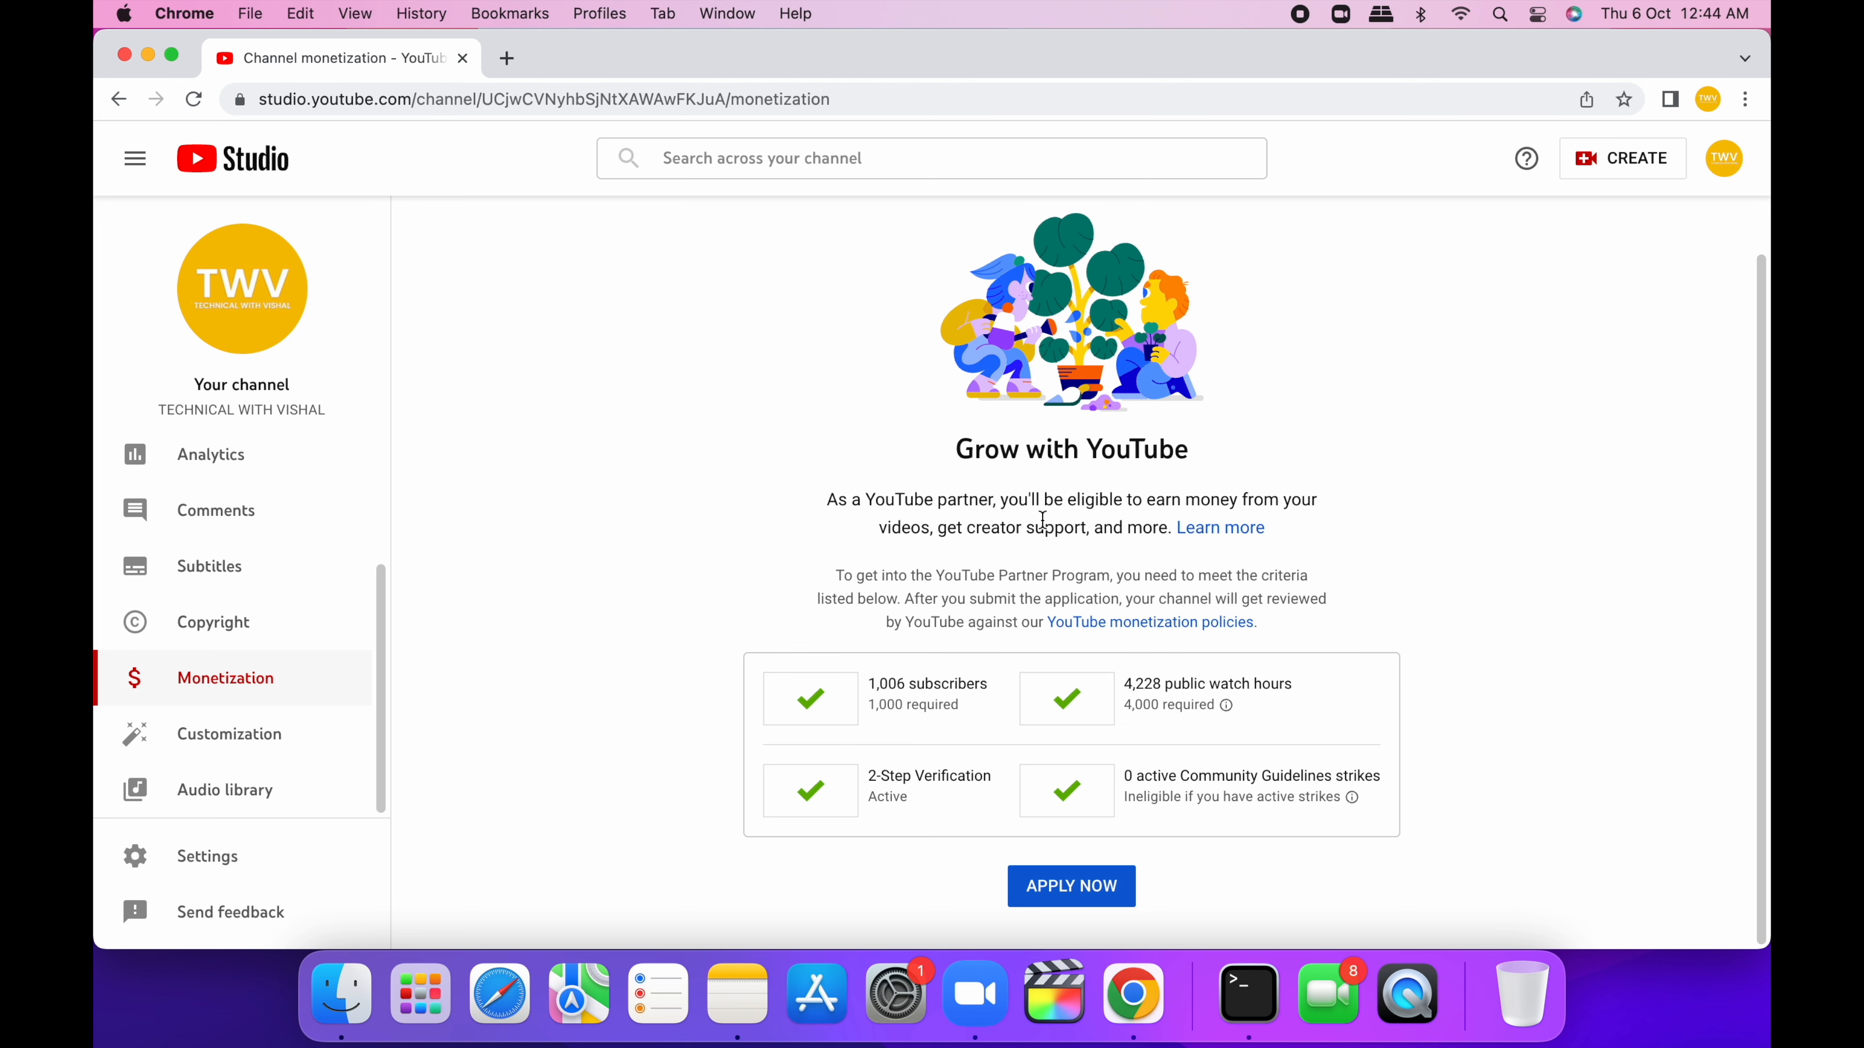
left_click(1069, 886)
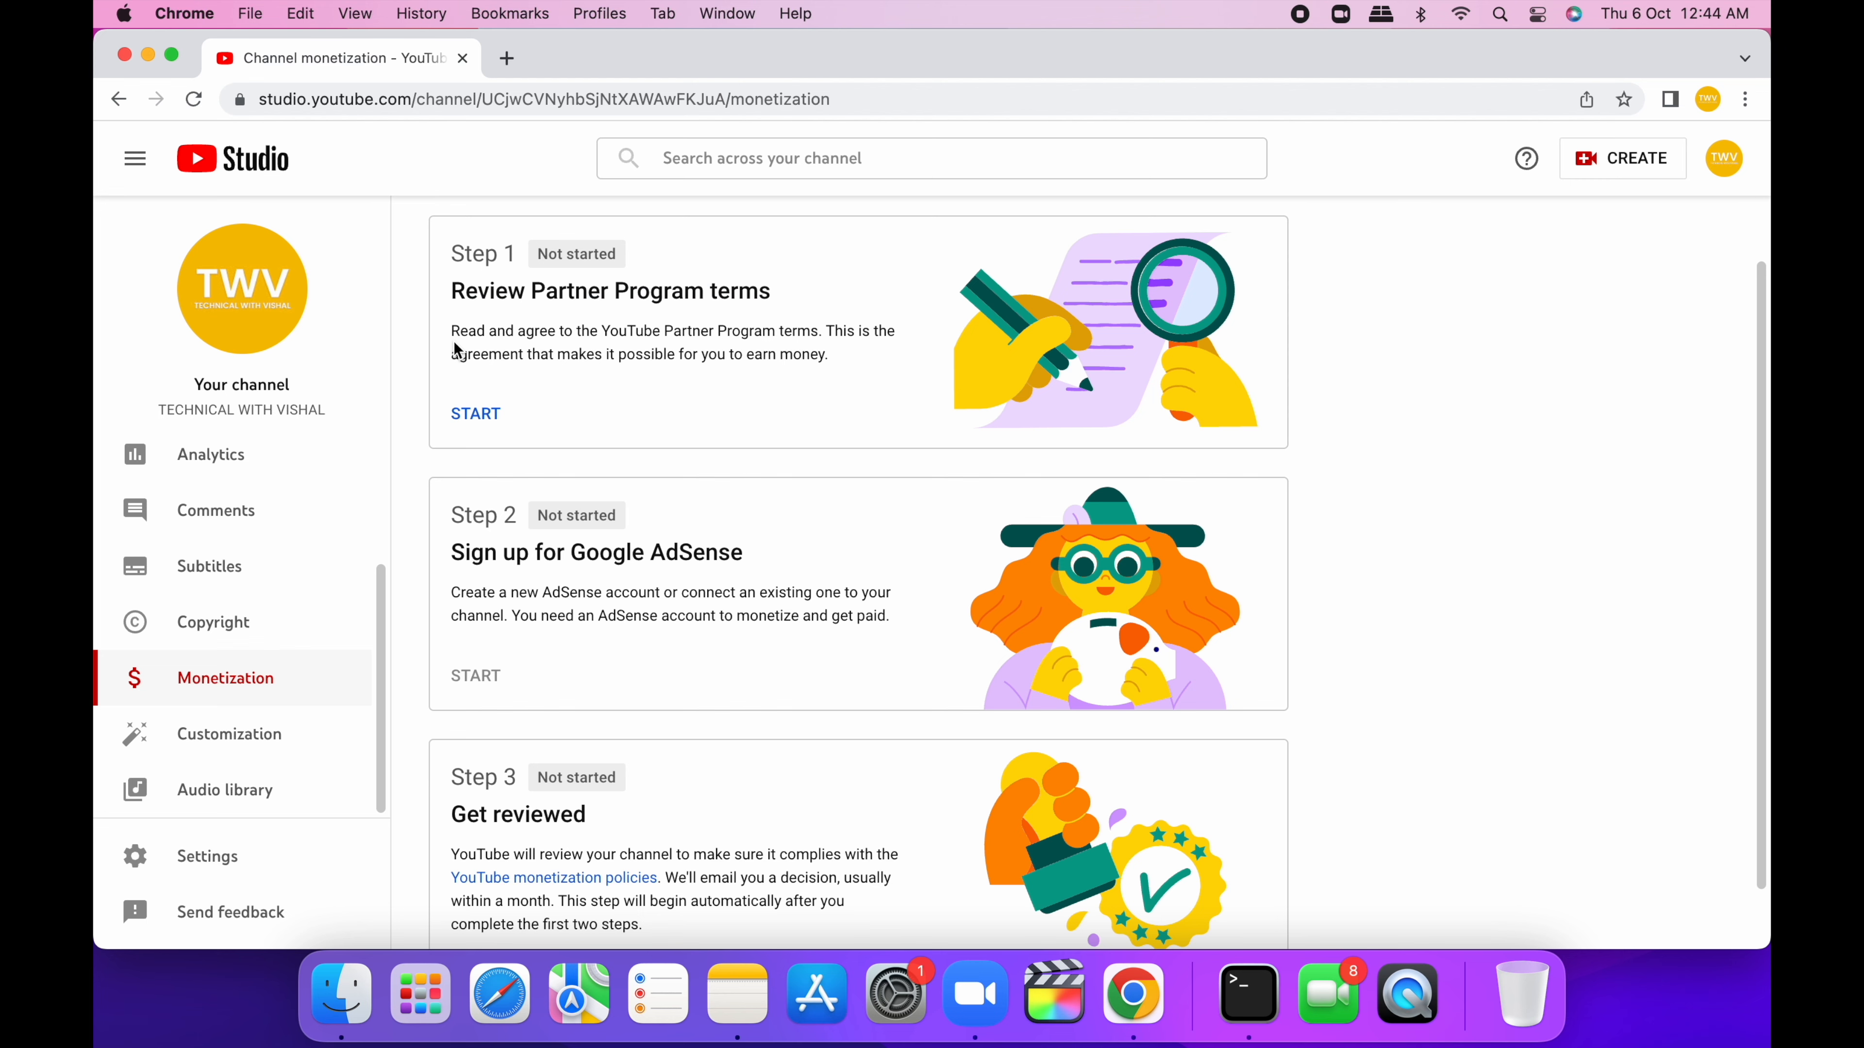
- Review and accept the Partner Program terms so Step 1 shows Done
left_click(475, 413)
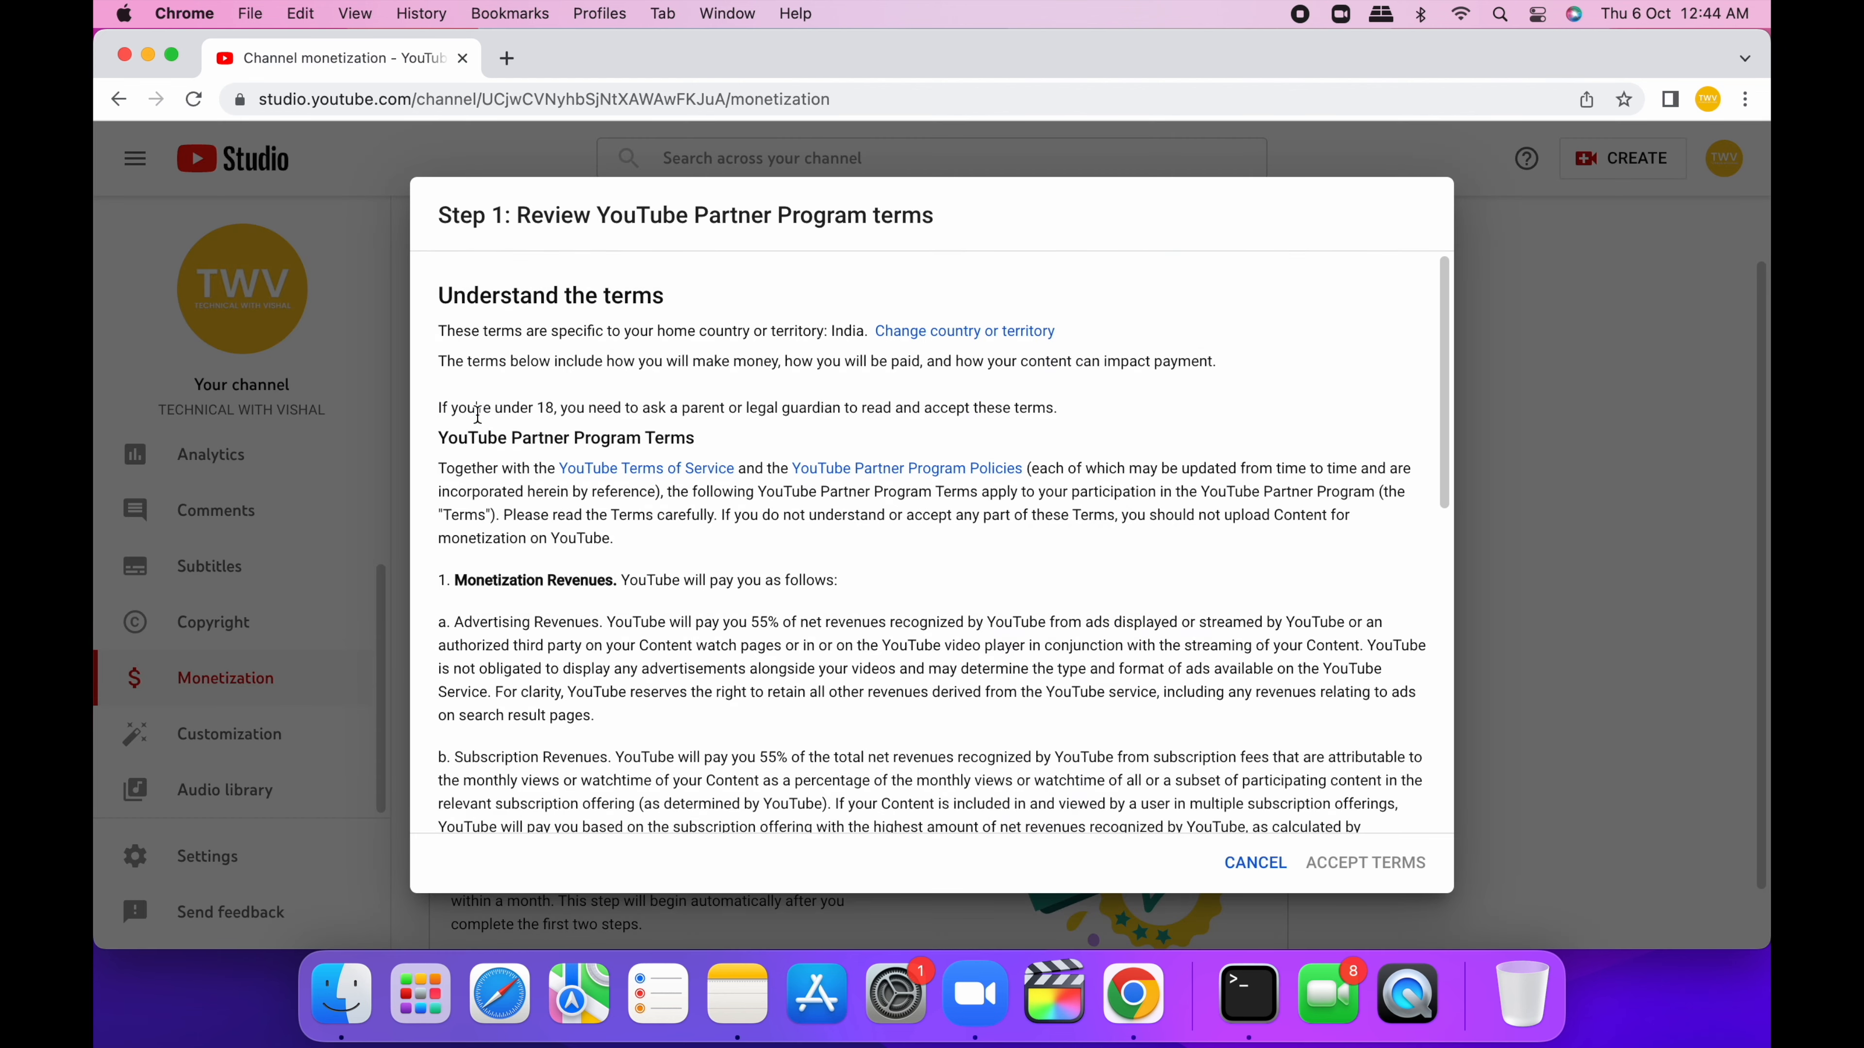
scroll("down", 3)
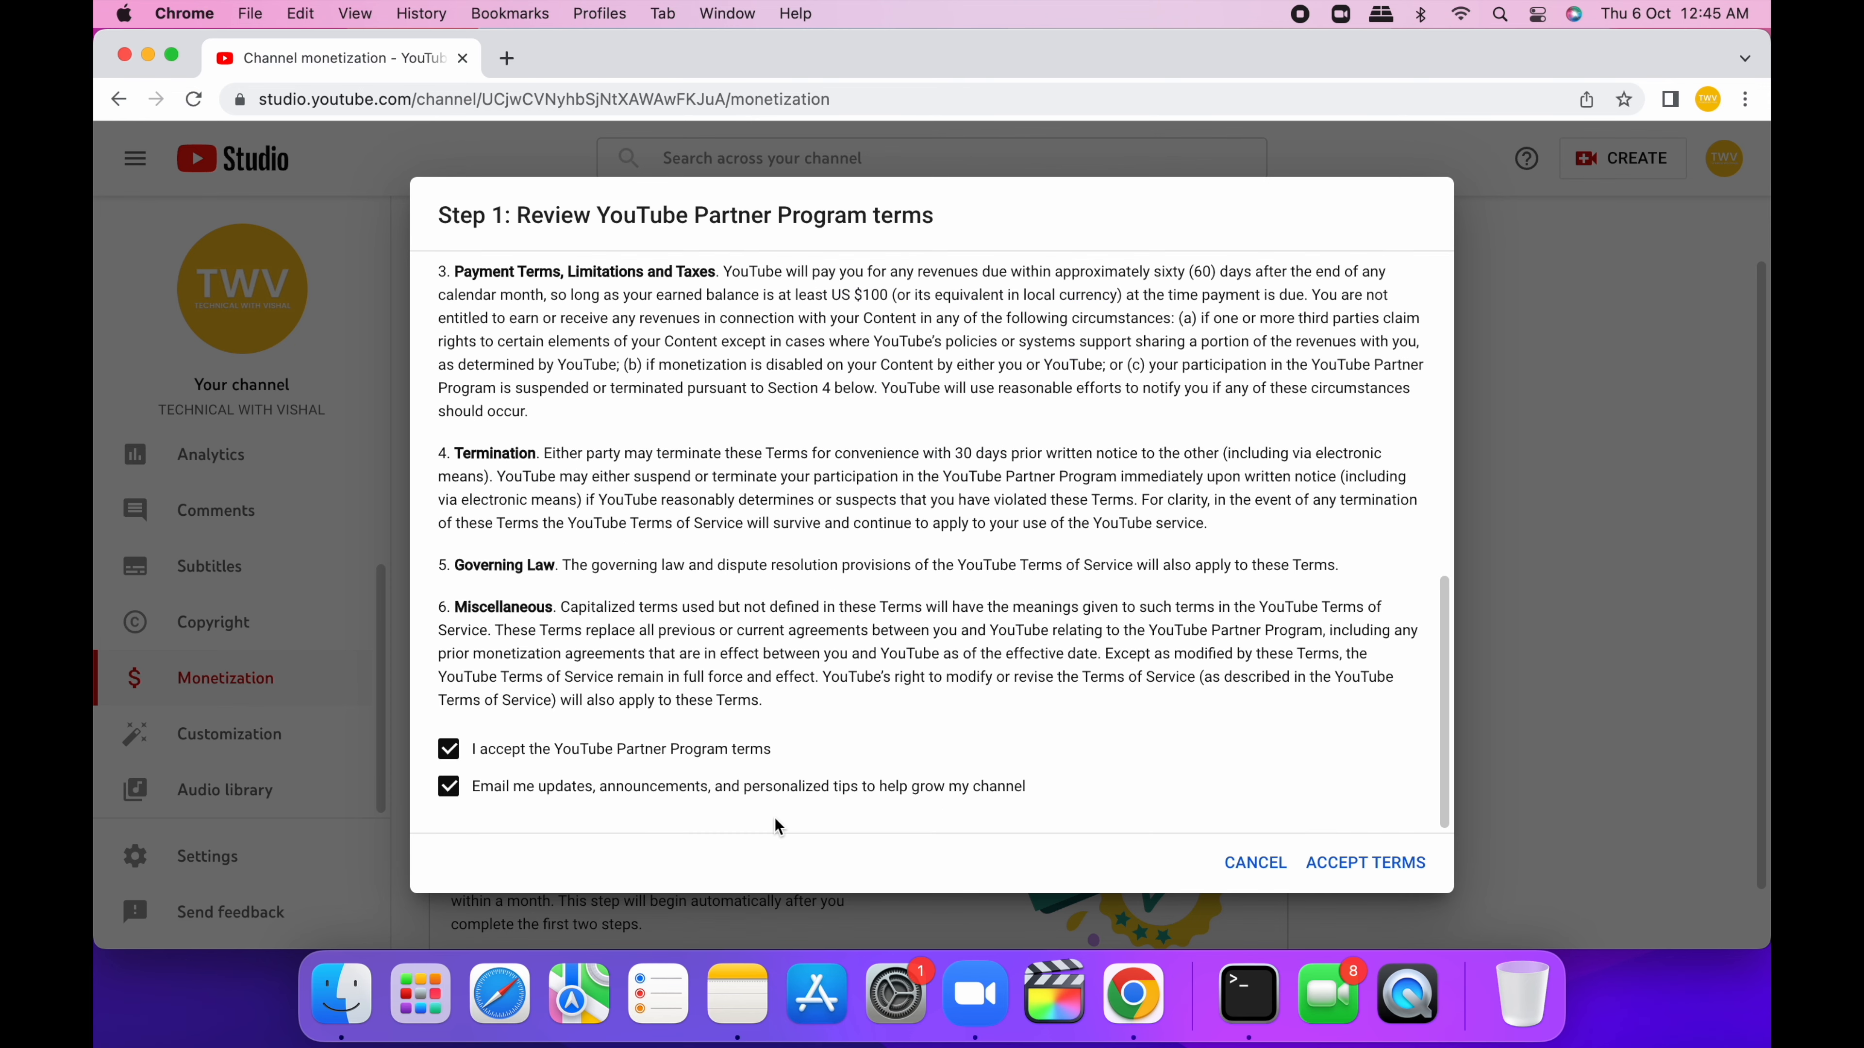
left_click(1363, 862)
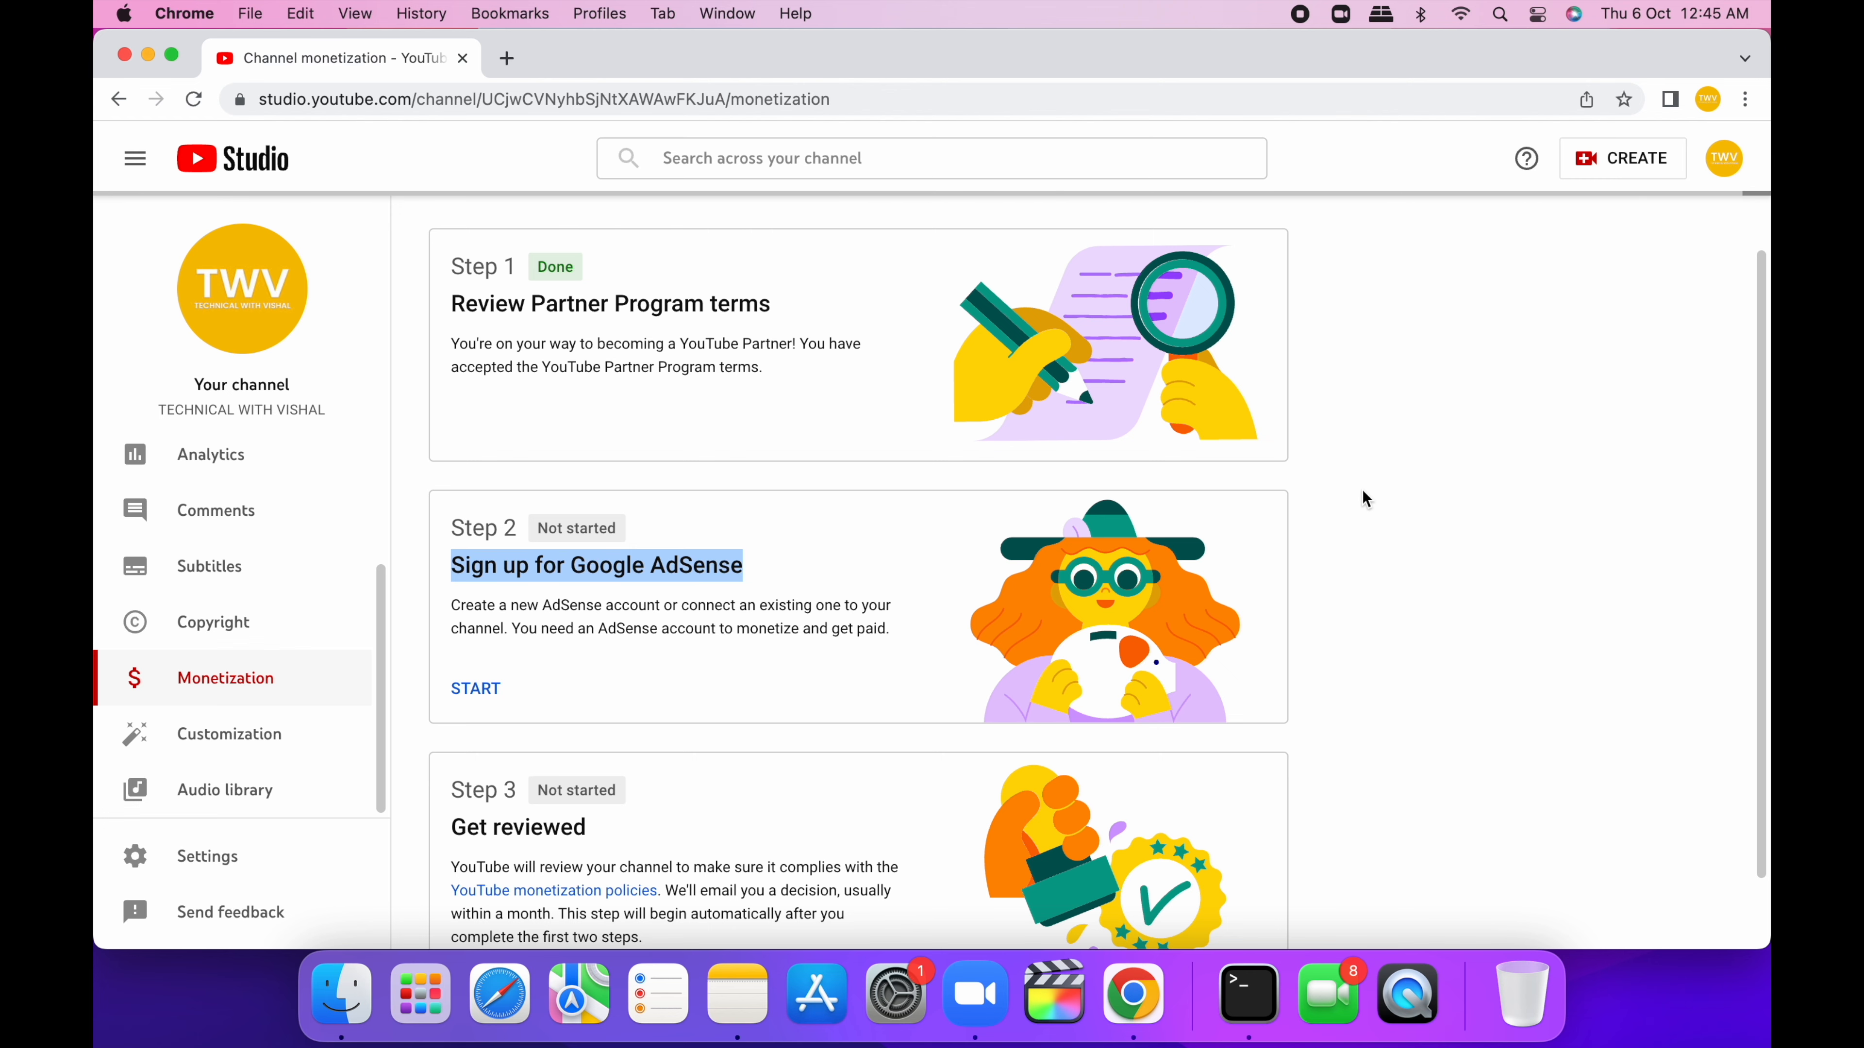
- Begin Step 2 AdSense signup and answer the existing-AdSense-account question
left_click(475, 689)
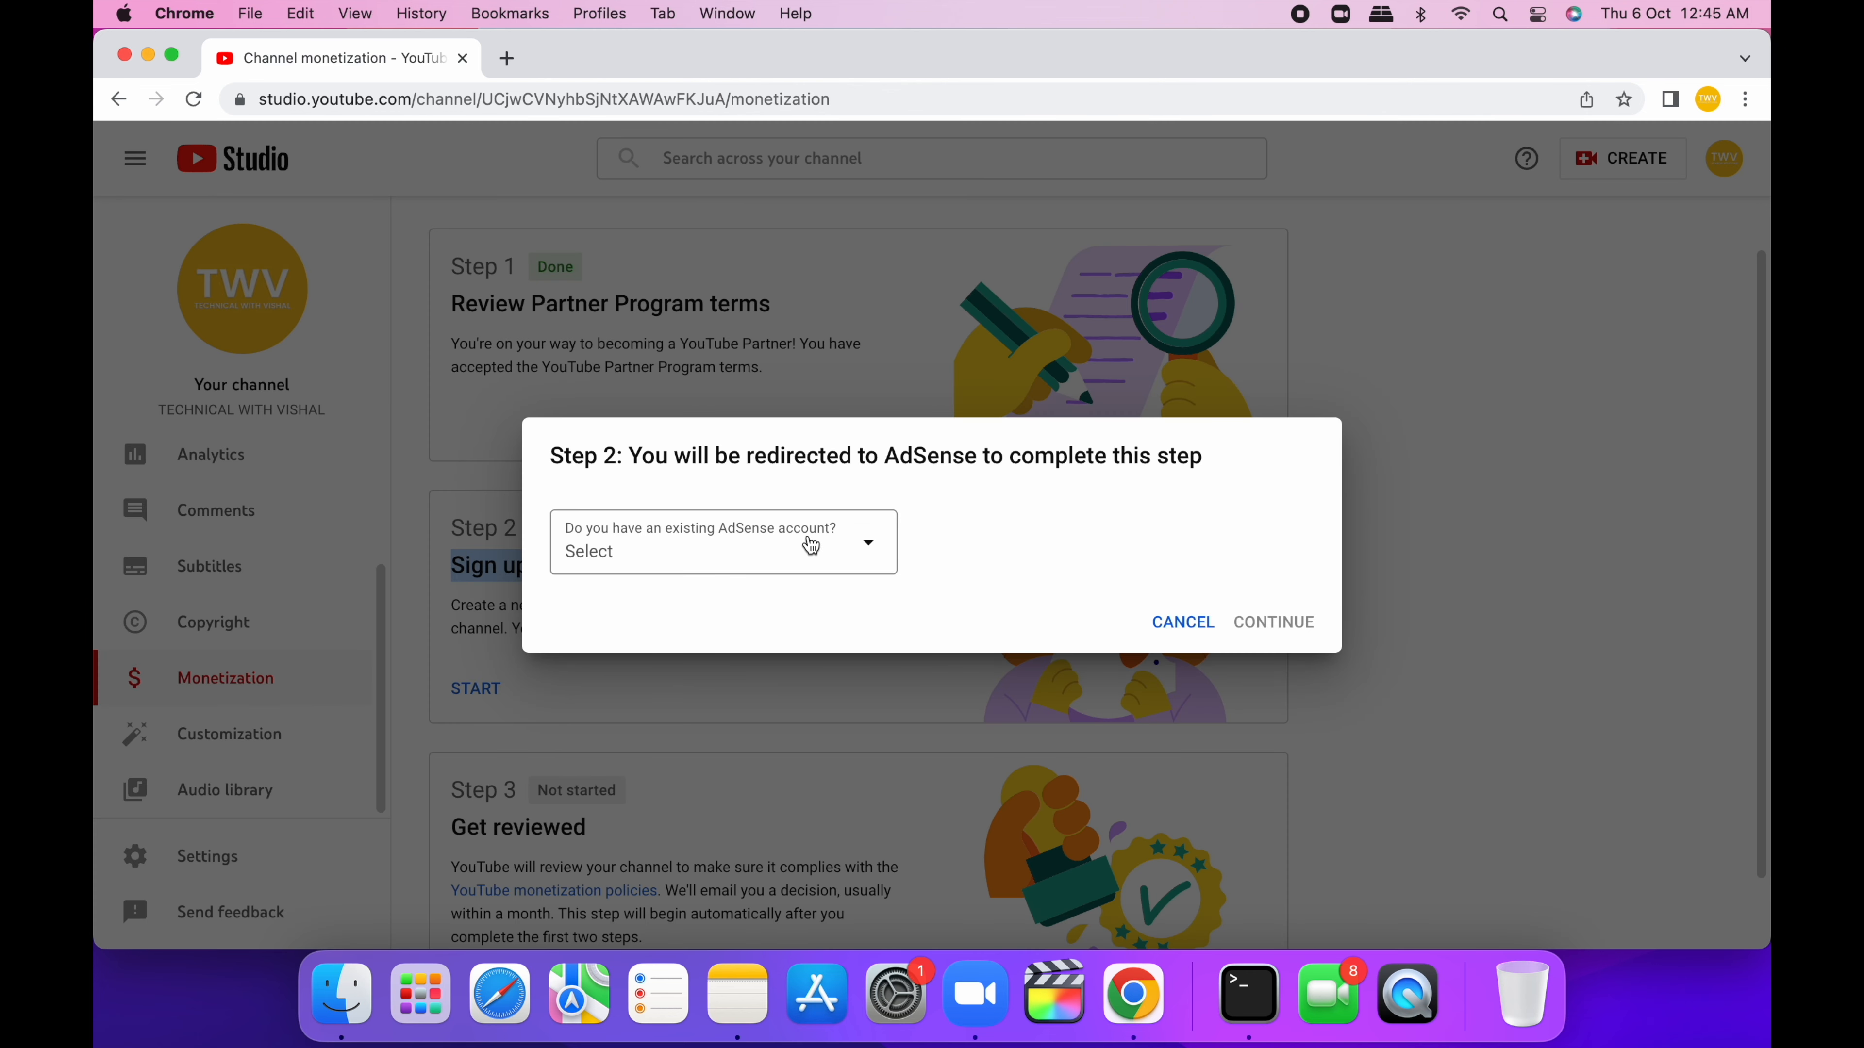
left_click_drag(630, 456, 969, 455)
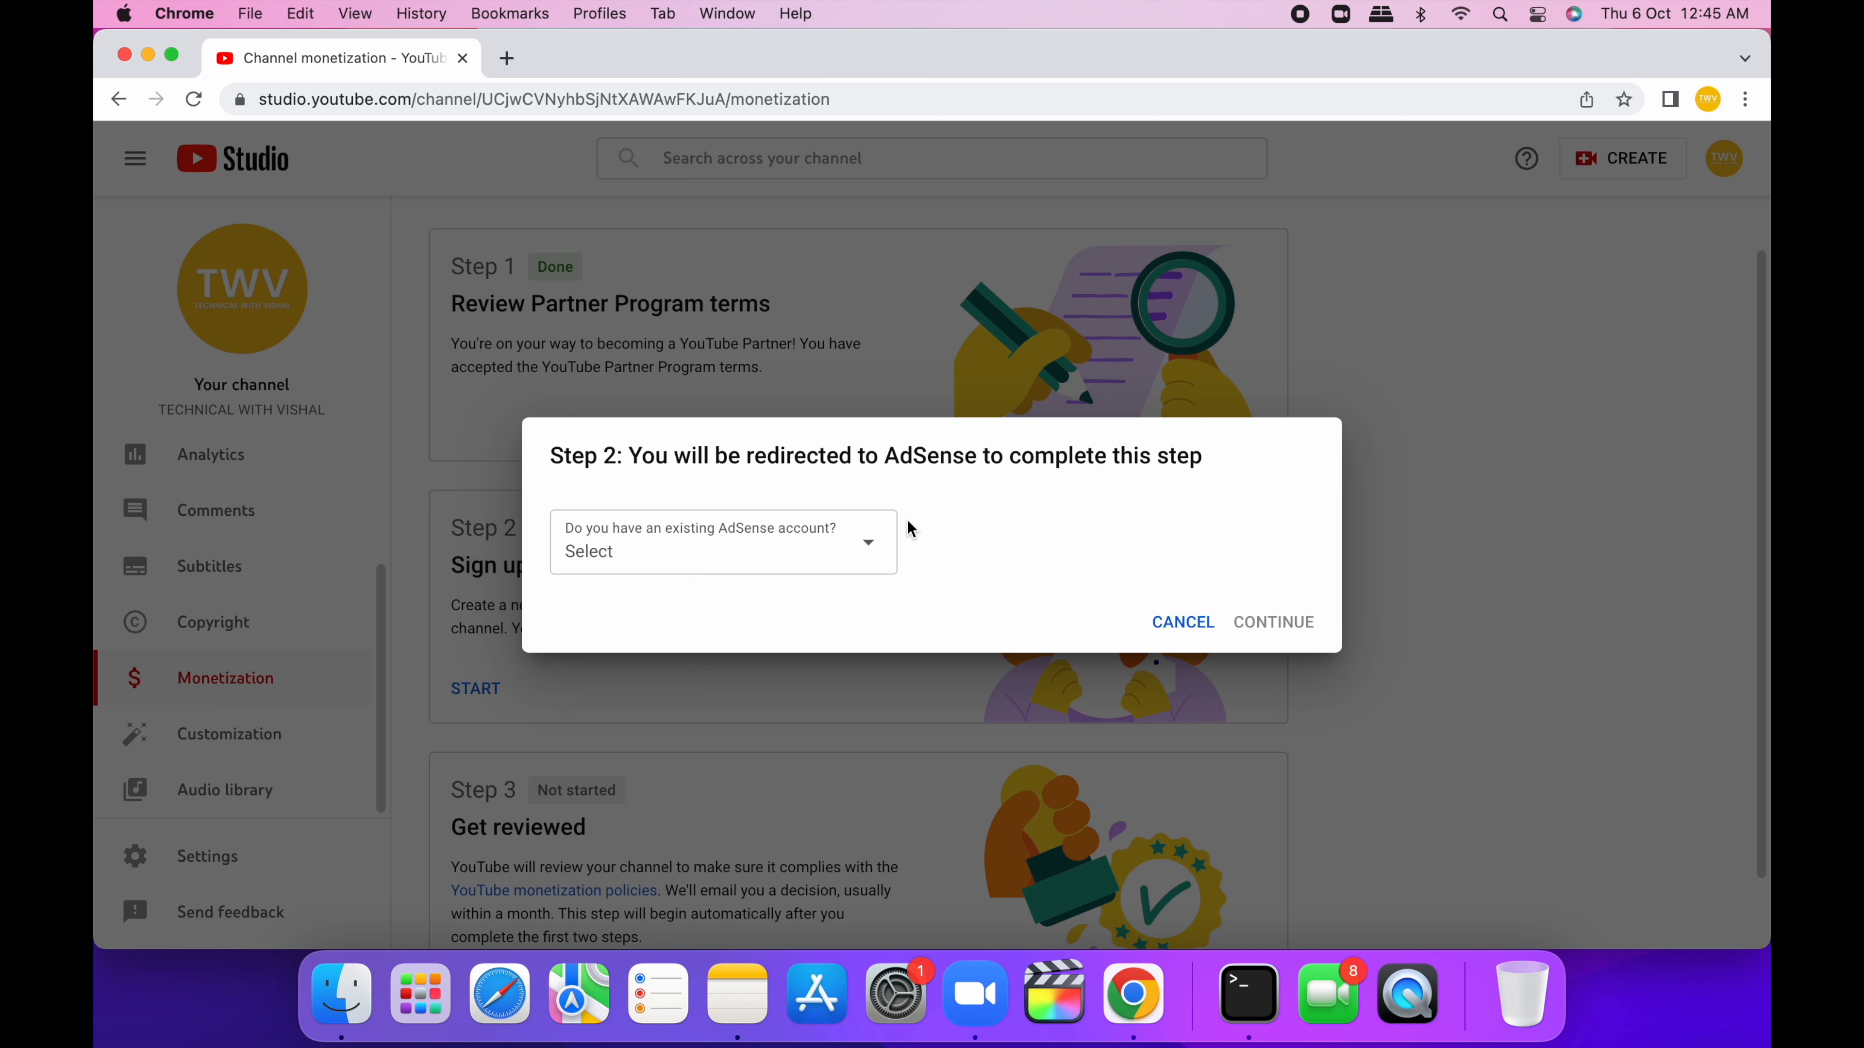
left_click(721, 551)
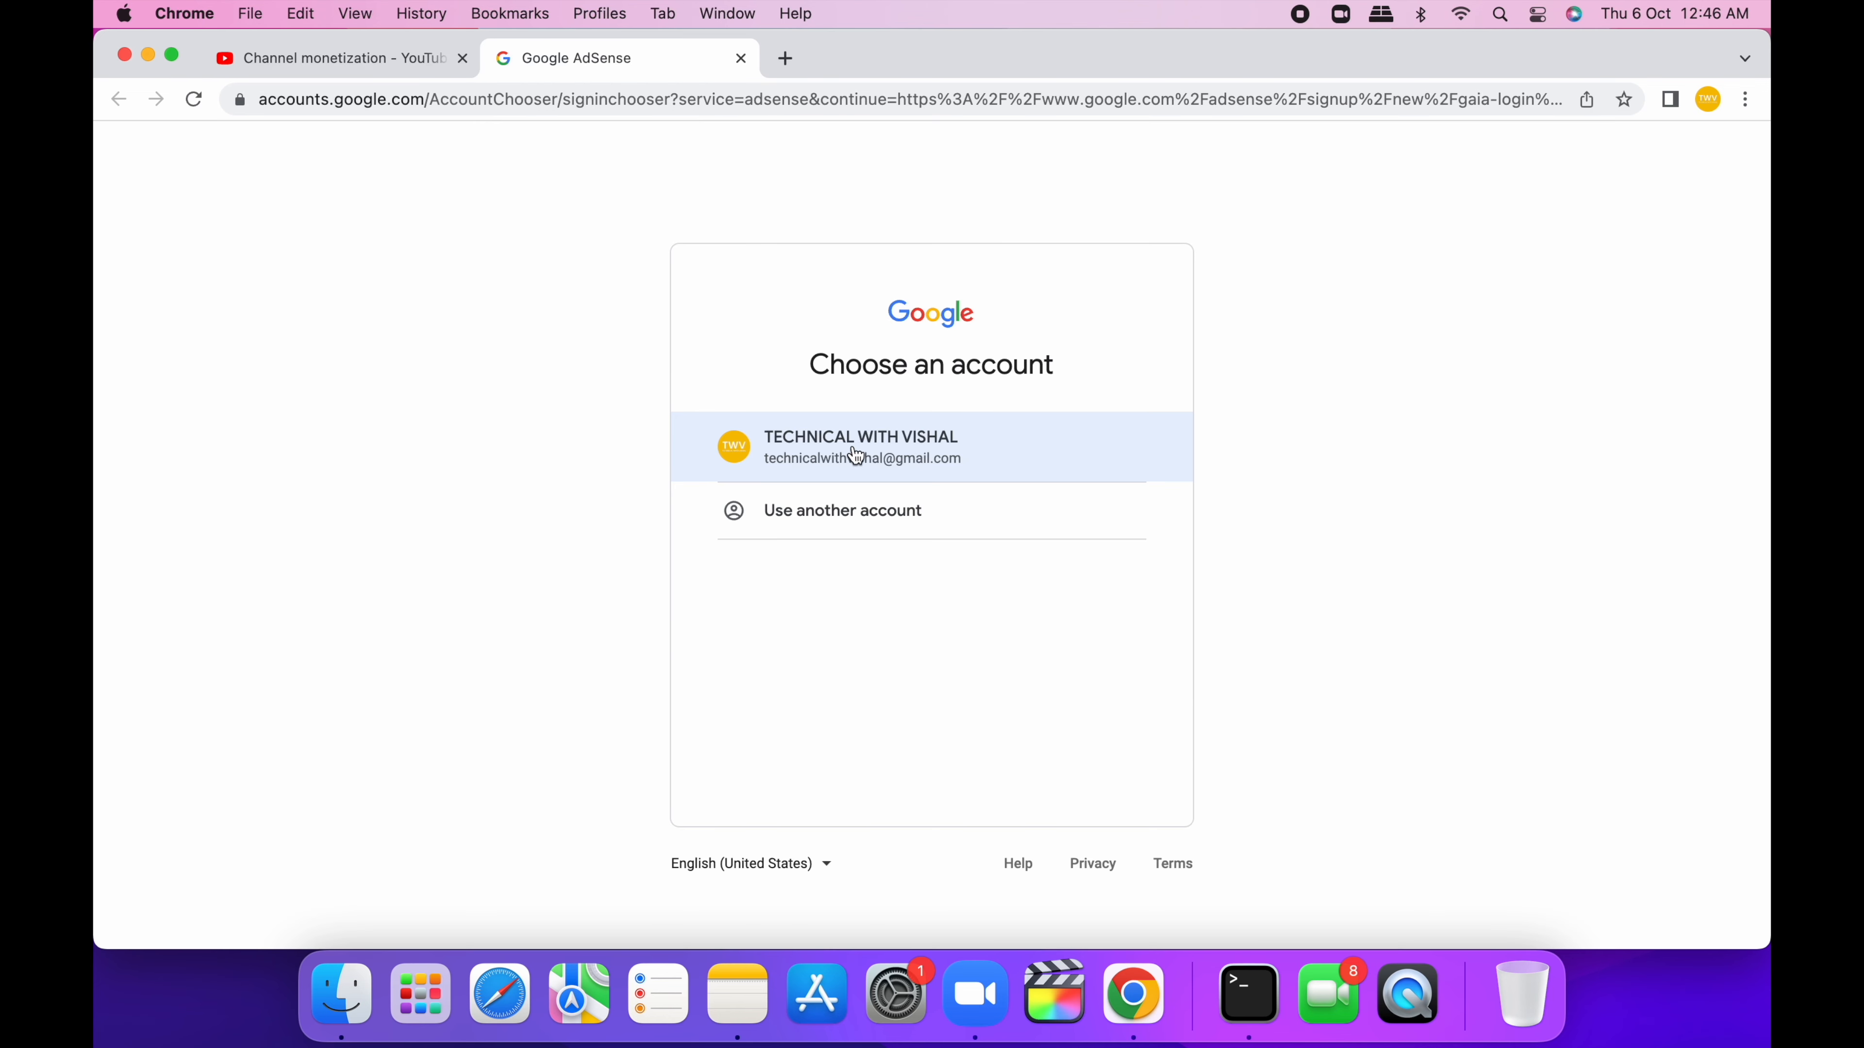
mouse_move(916, 455)
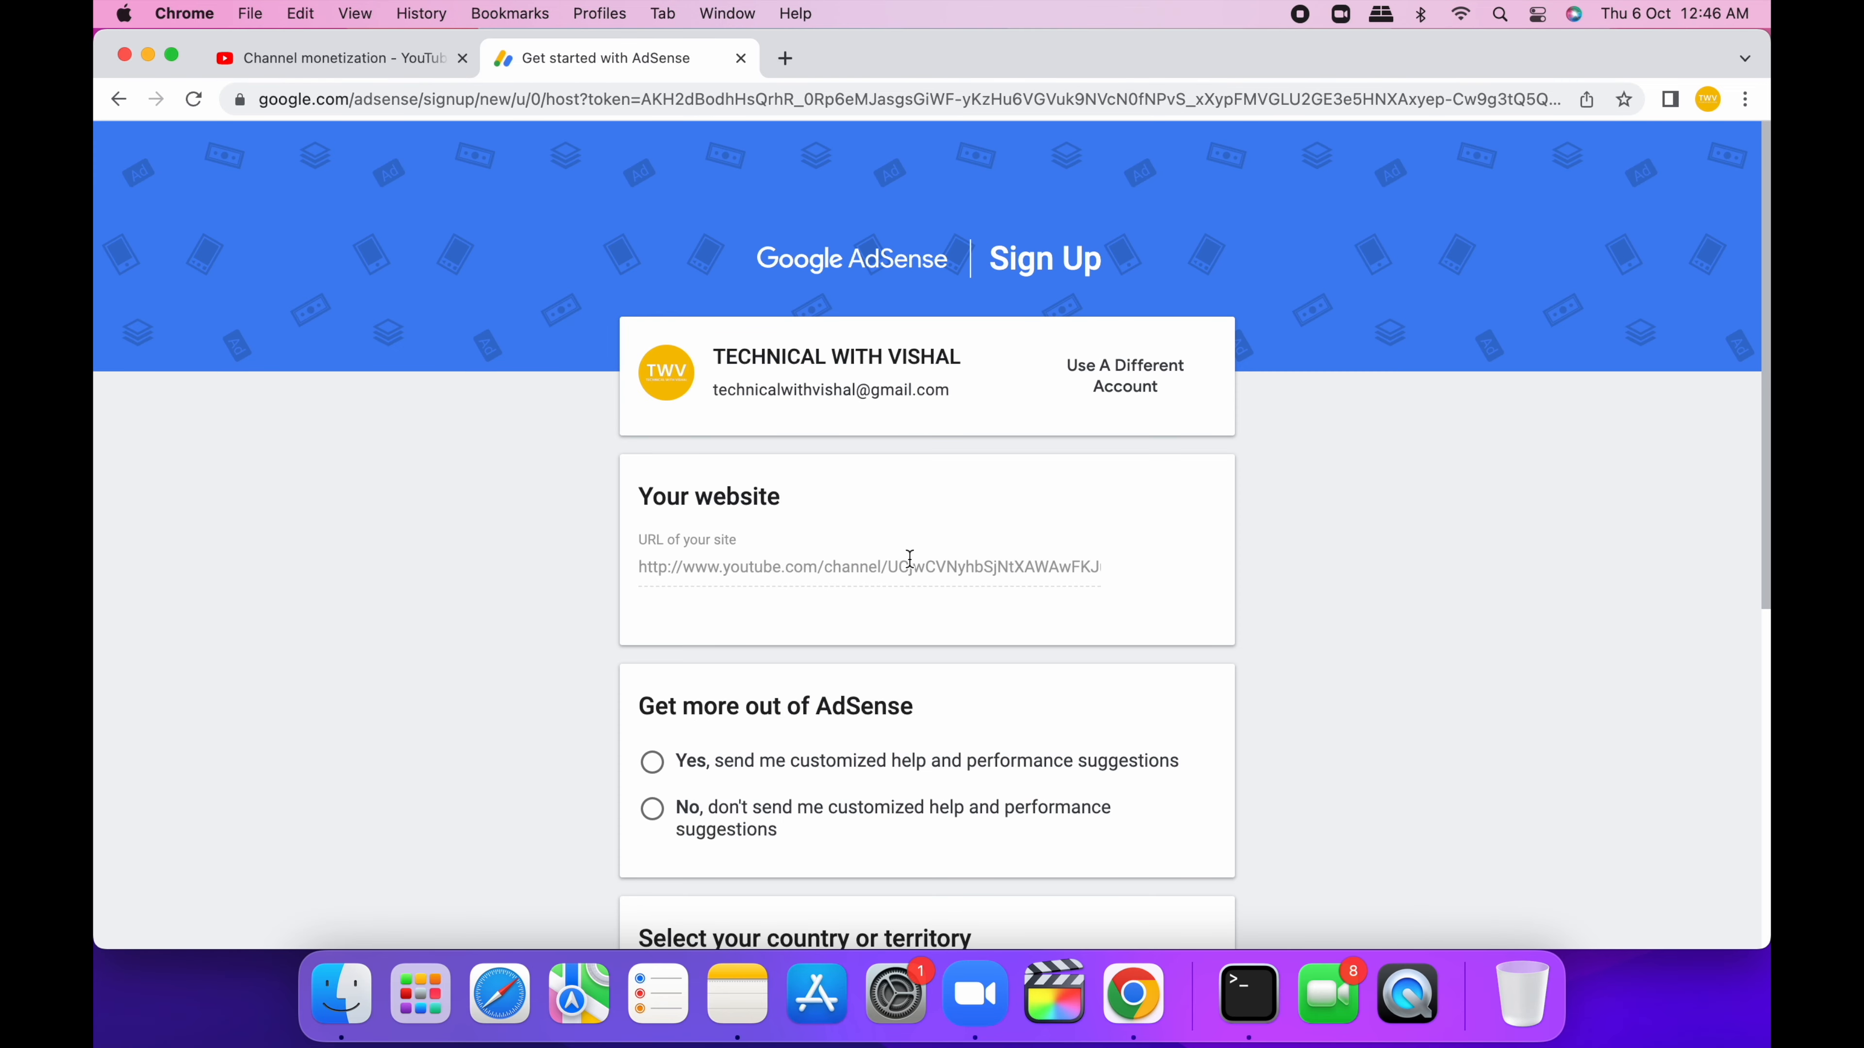
- Pick the country from the list and accept the AdSense agreement to create the account
scroll("down", 3)
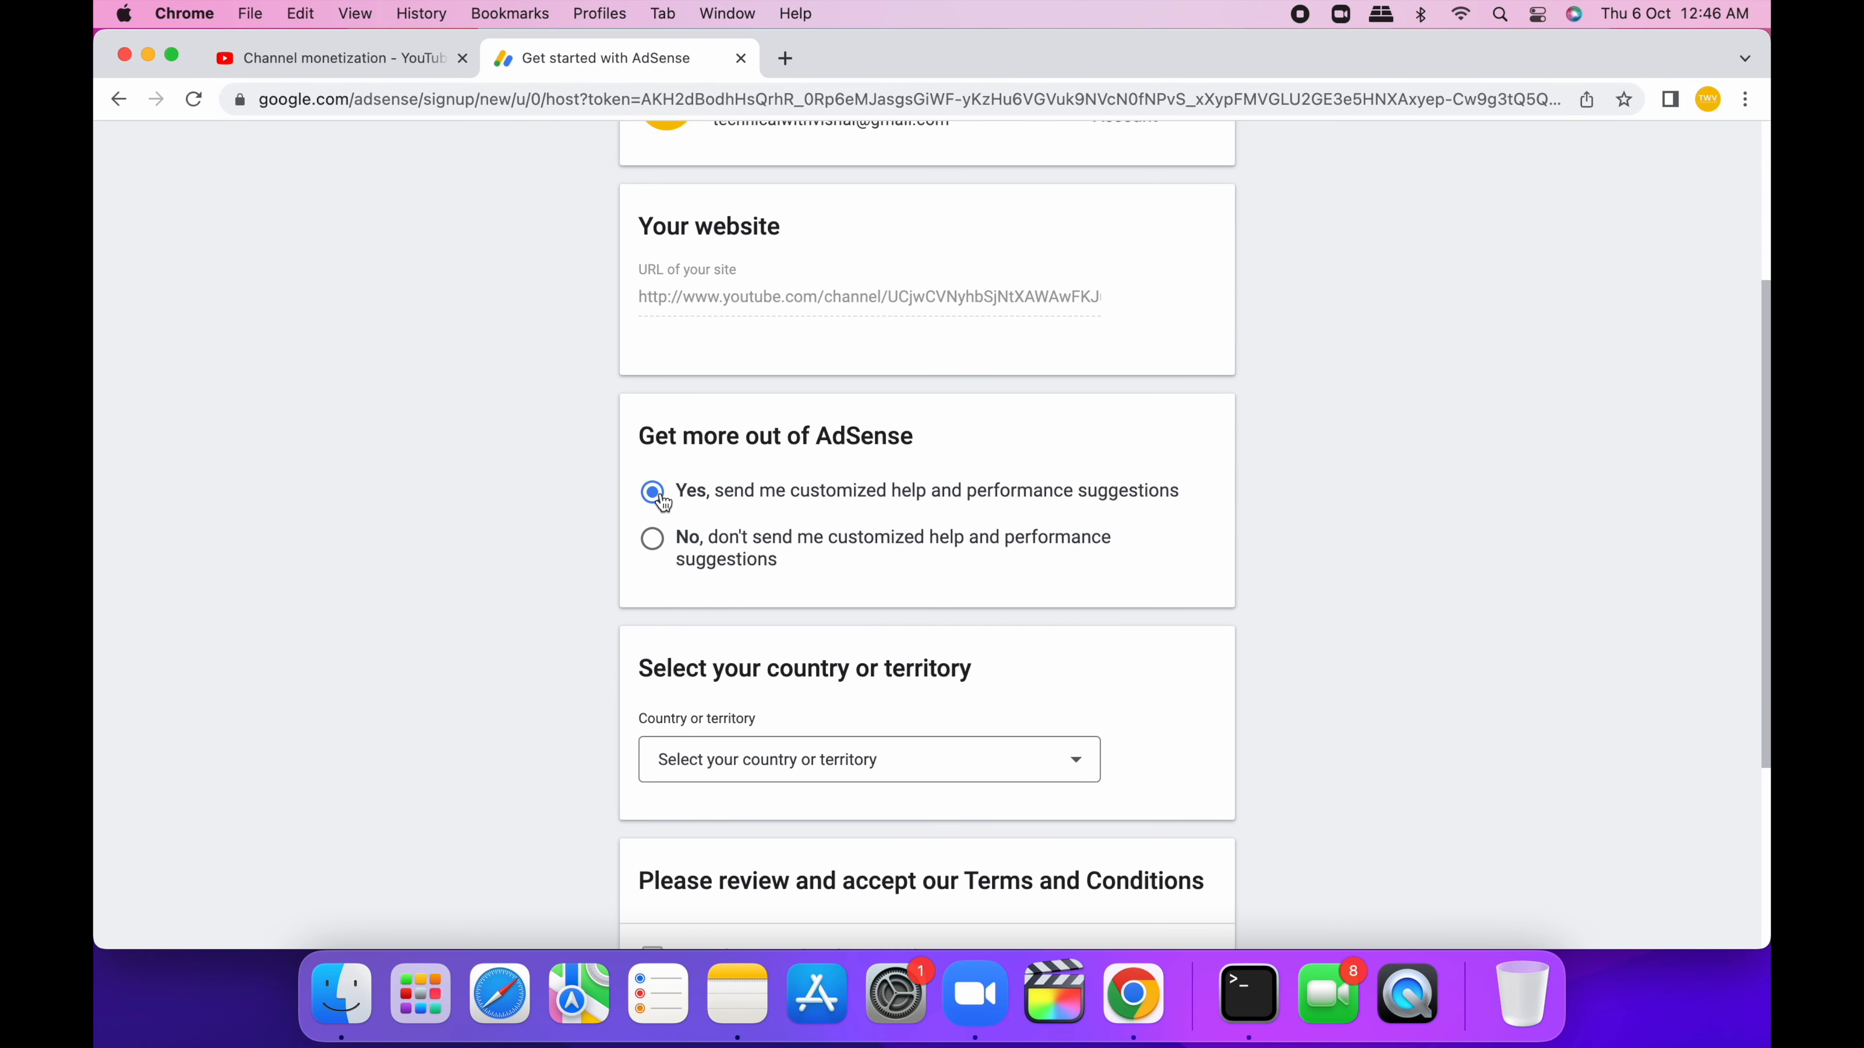
scroll("down", 3)
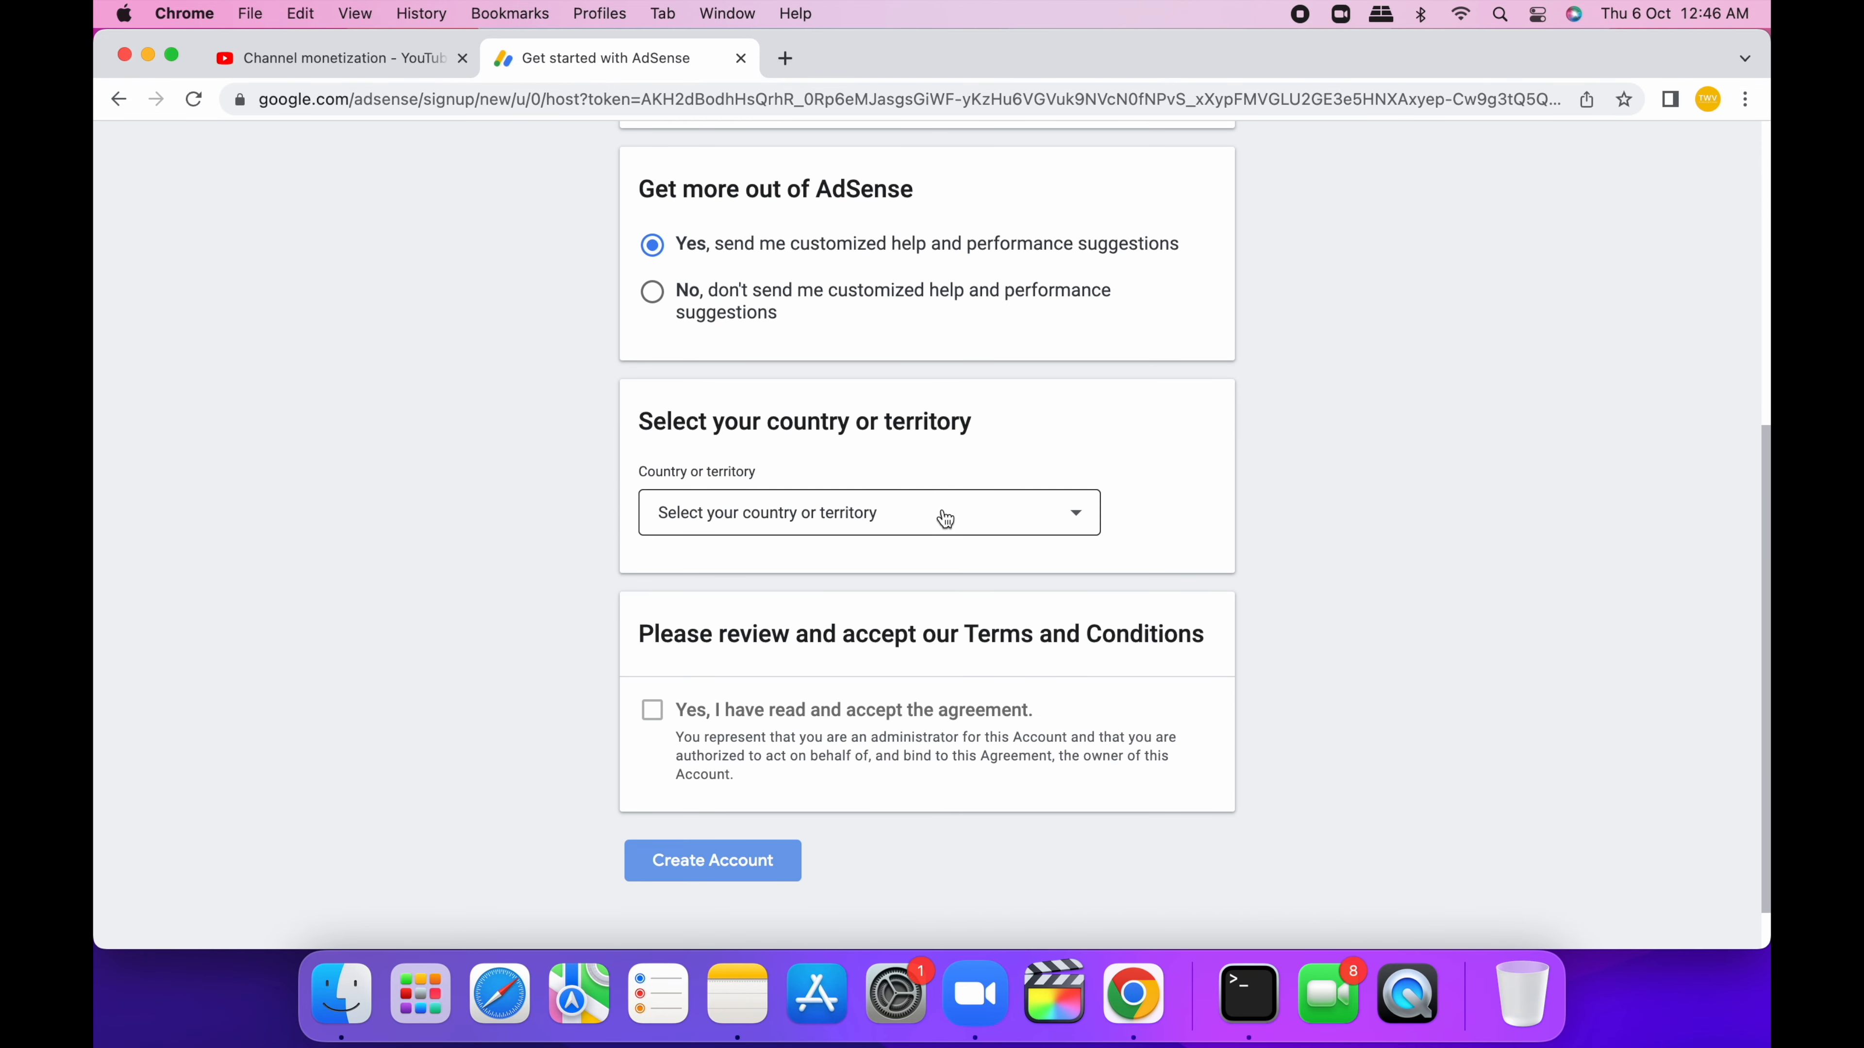
left_click(868, 513)
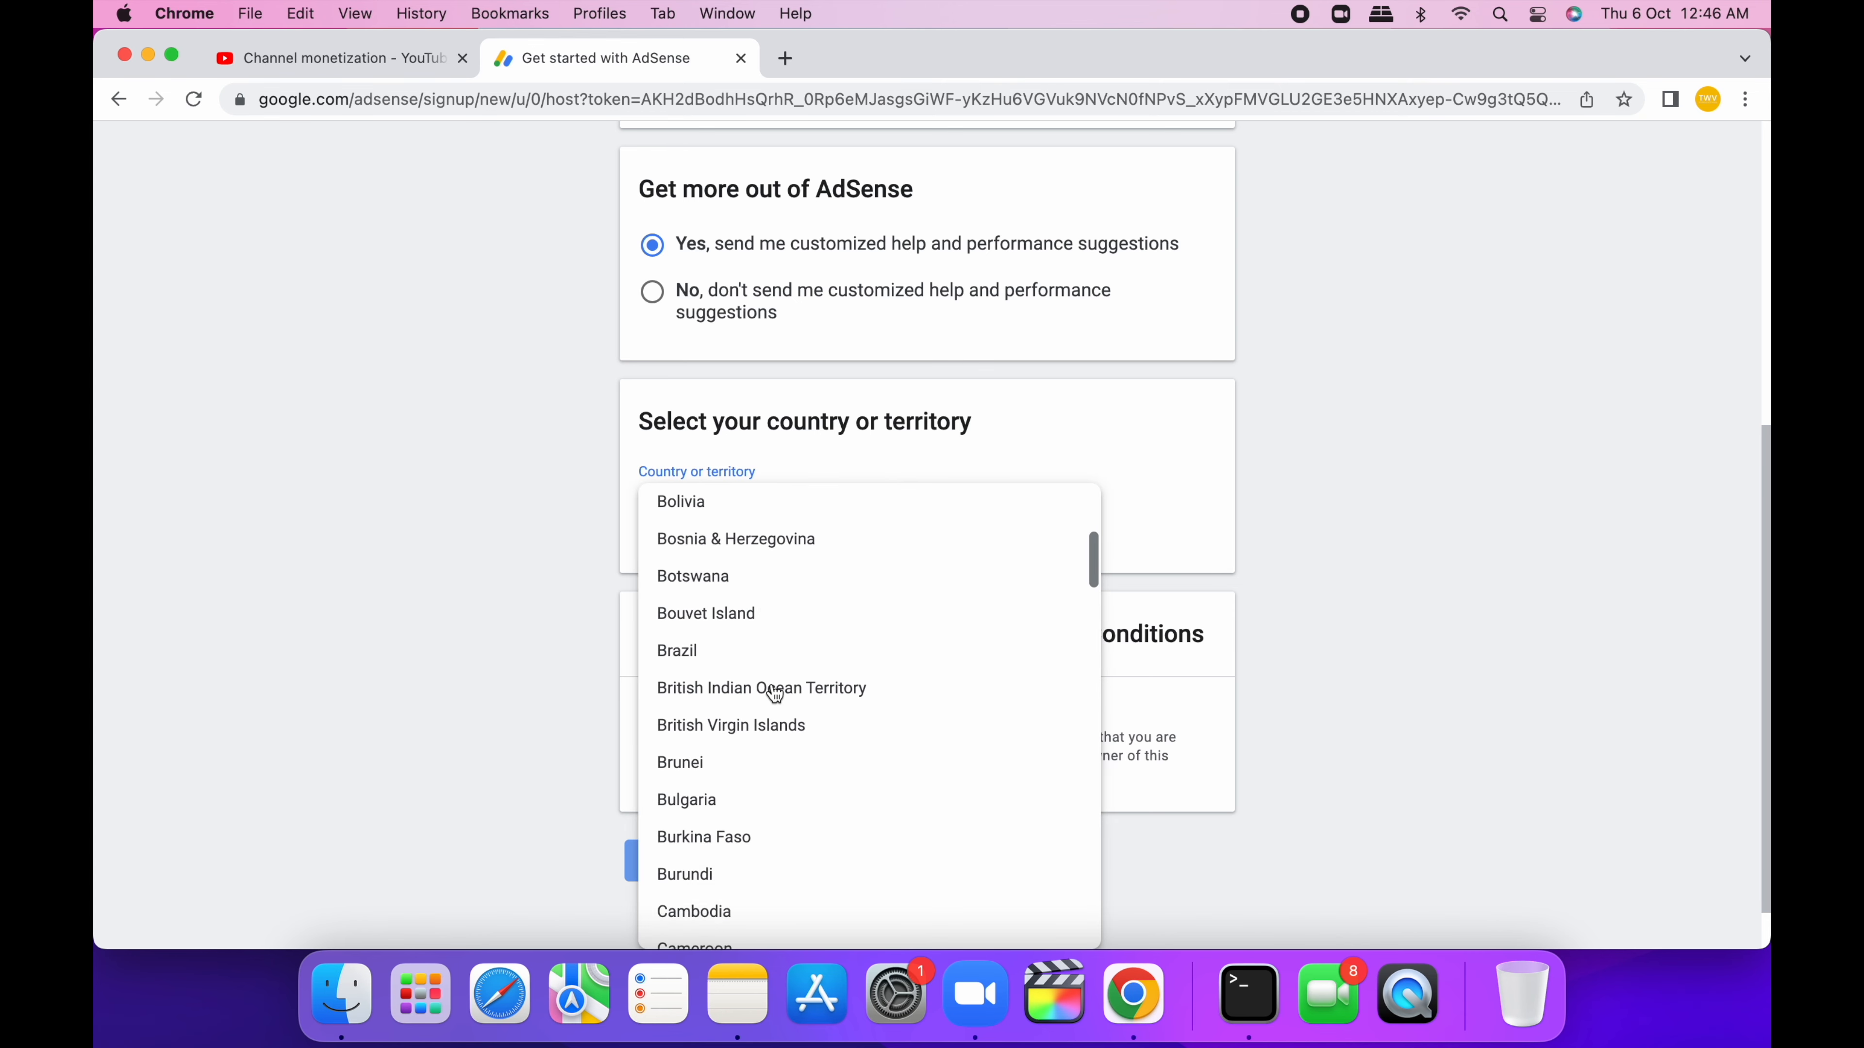
scroll("down", 3)
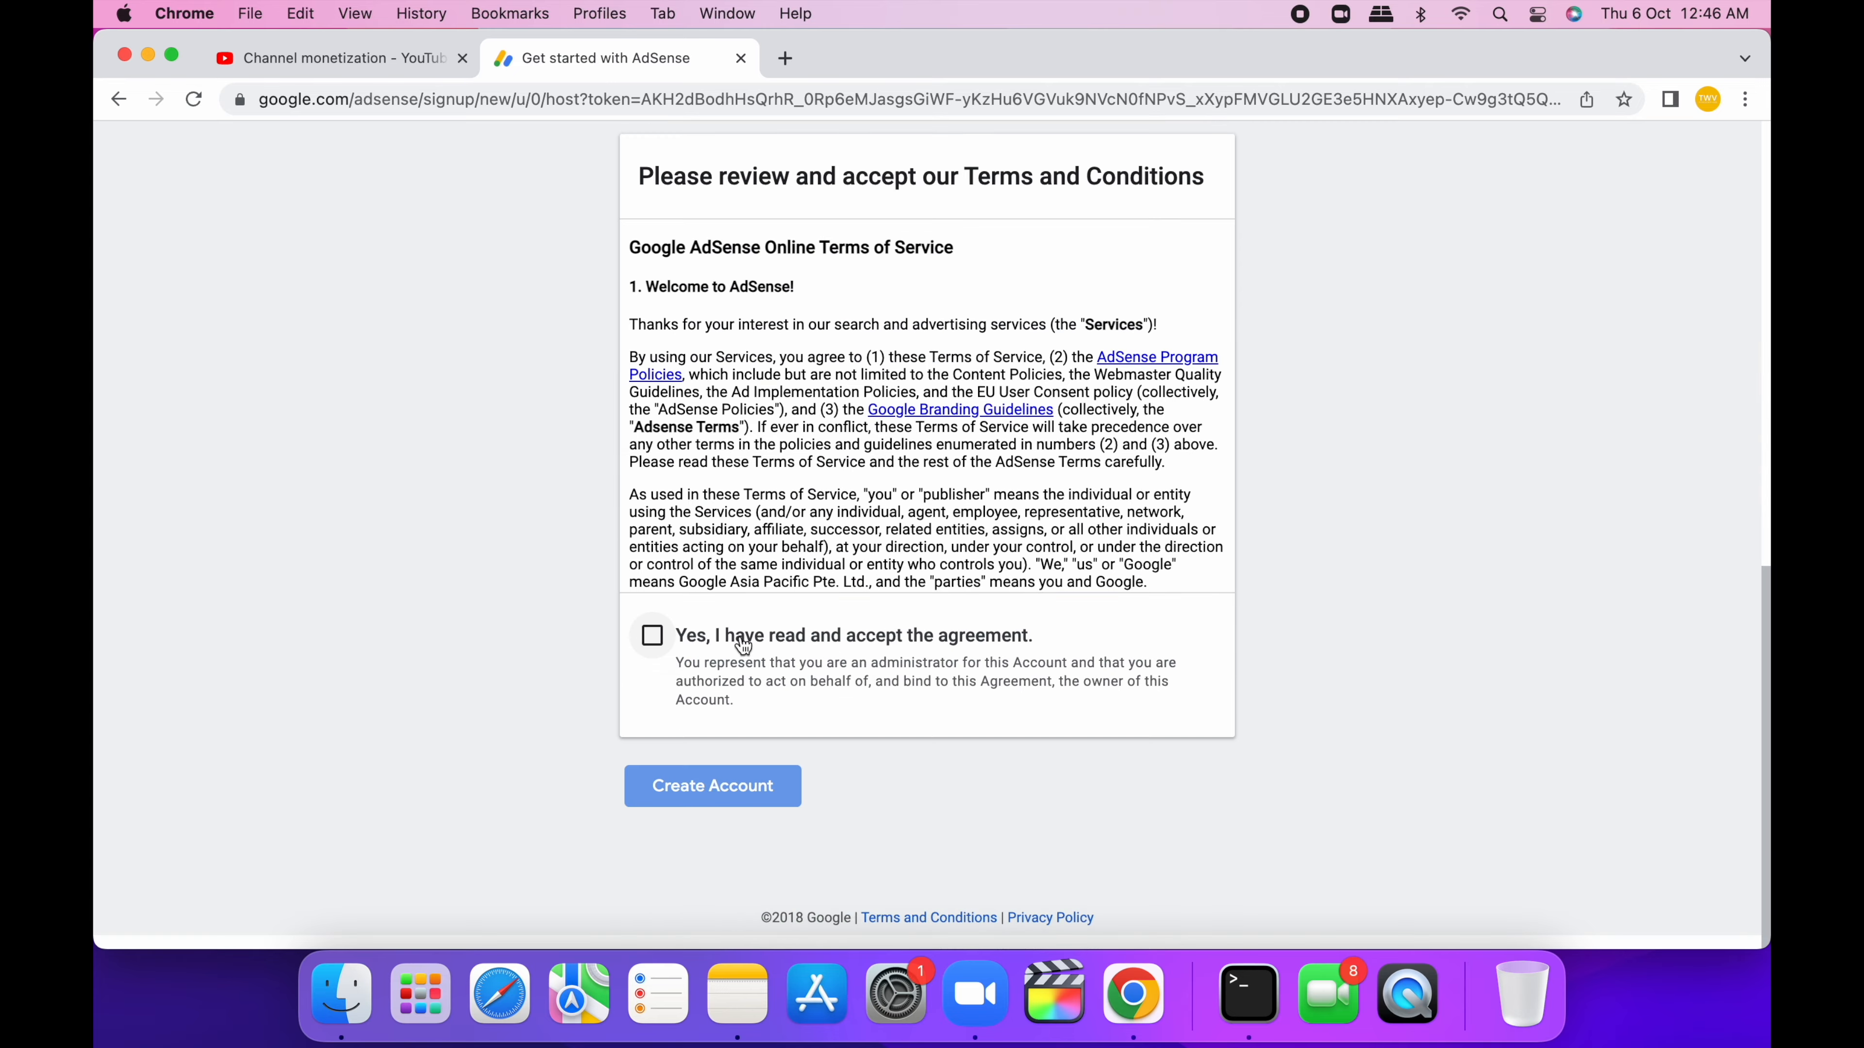
scroll("down", 3)
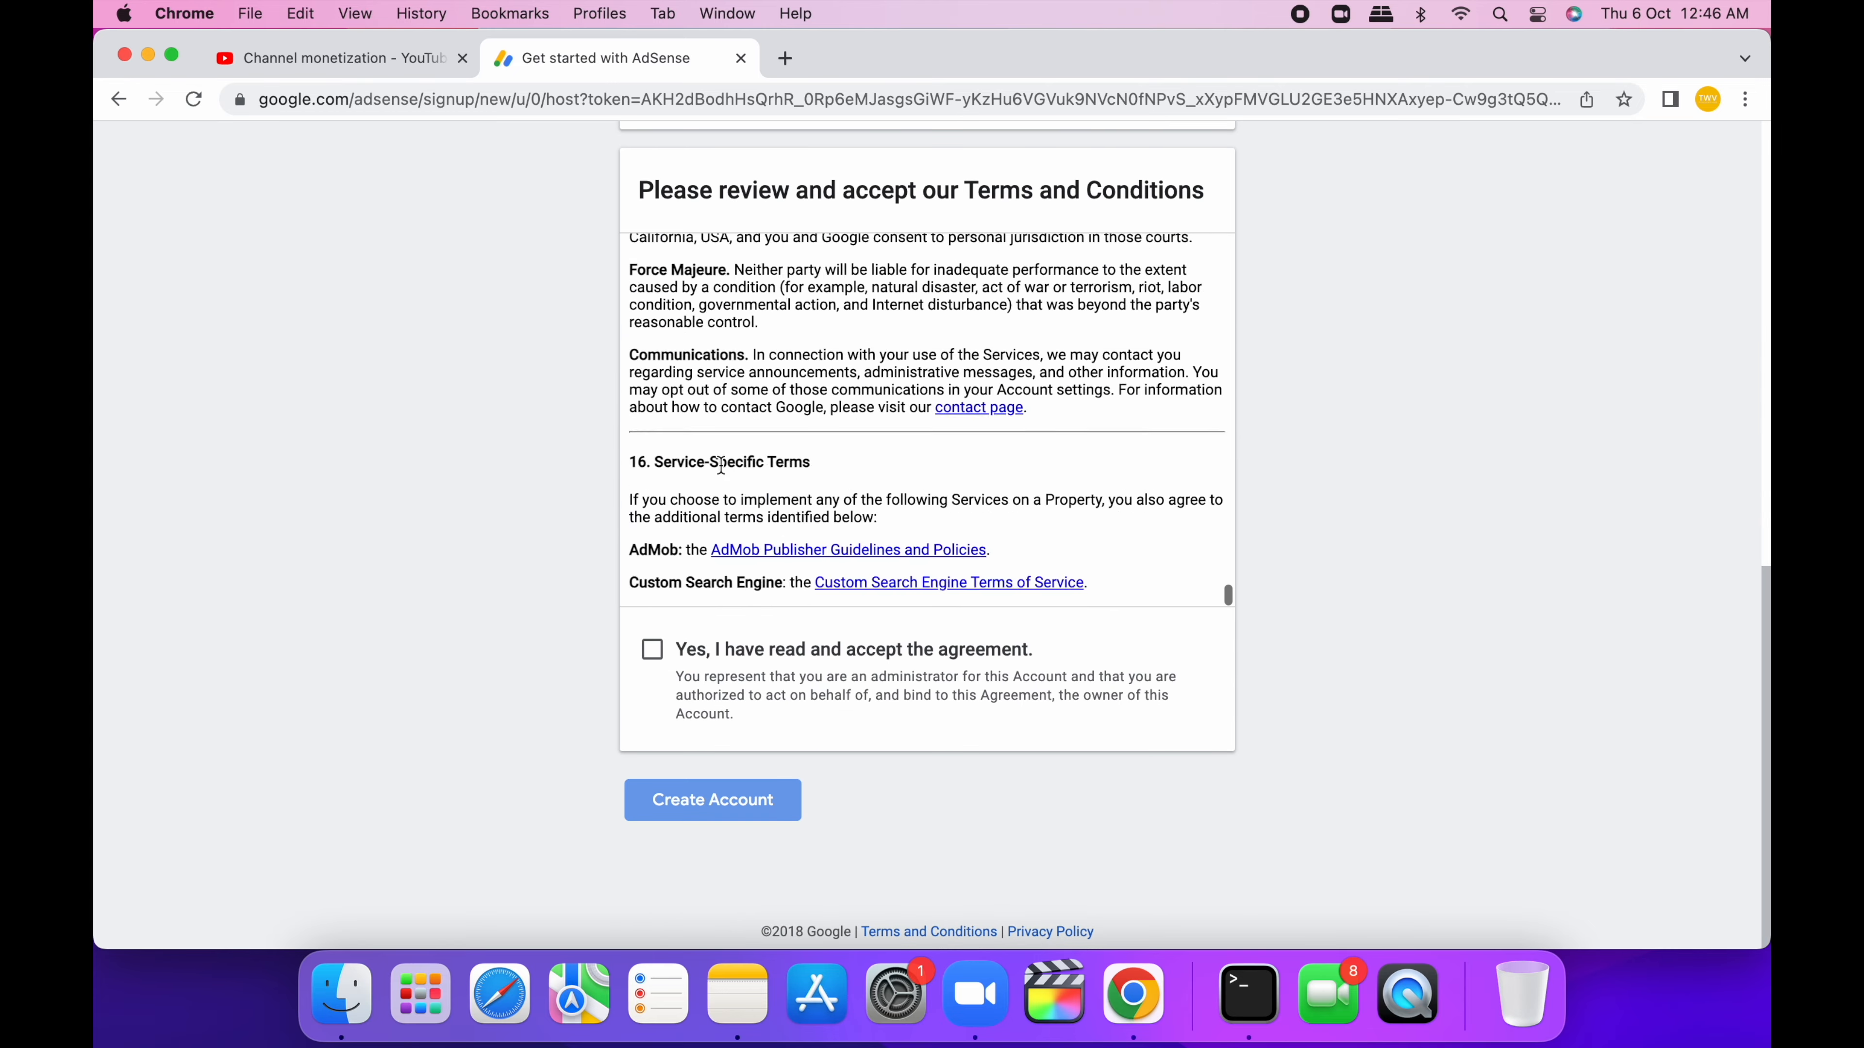
left_click(712, 799)
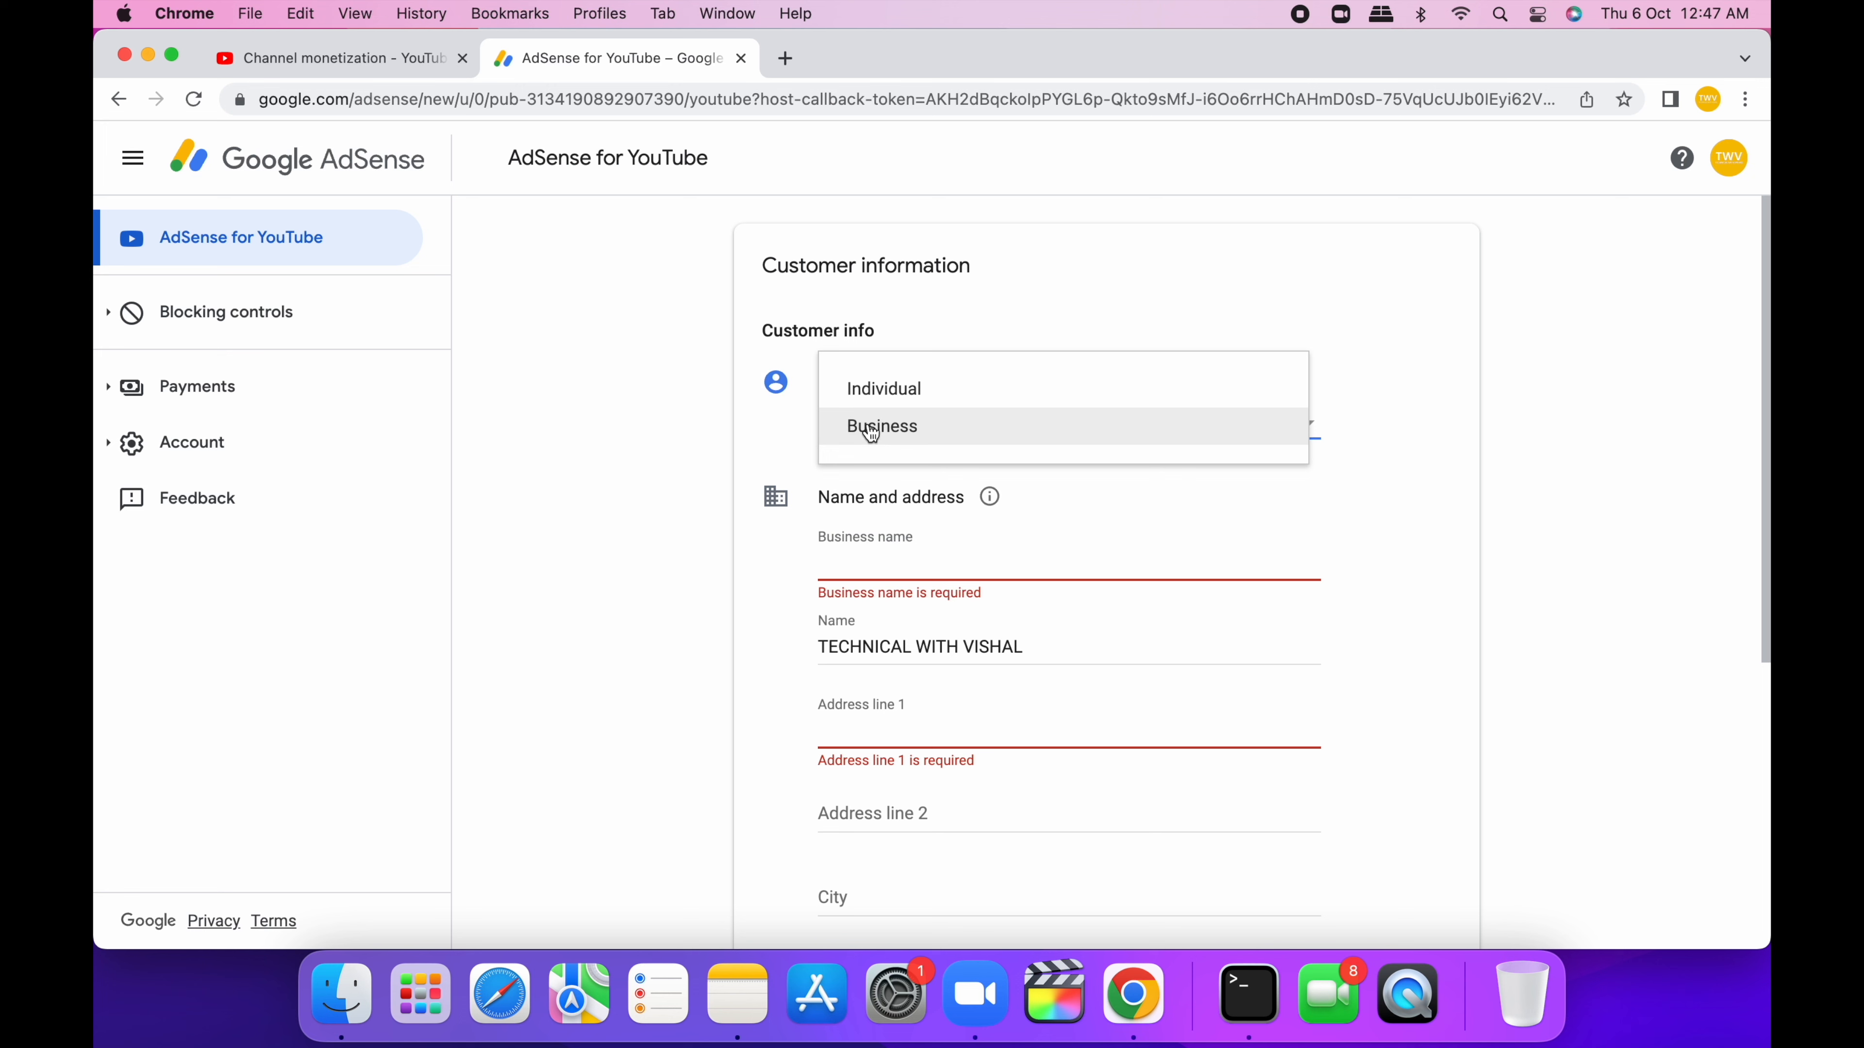
- Submit AdSense customer details as an Individual, then return from the approval email to the inbox
left_click(884, 388)
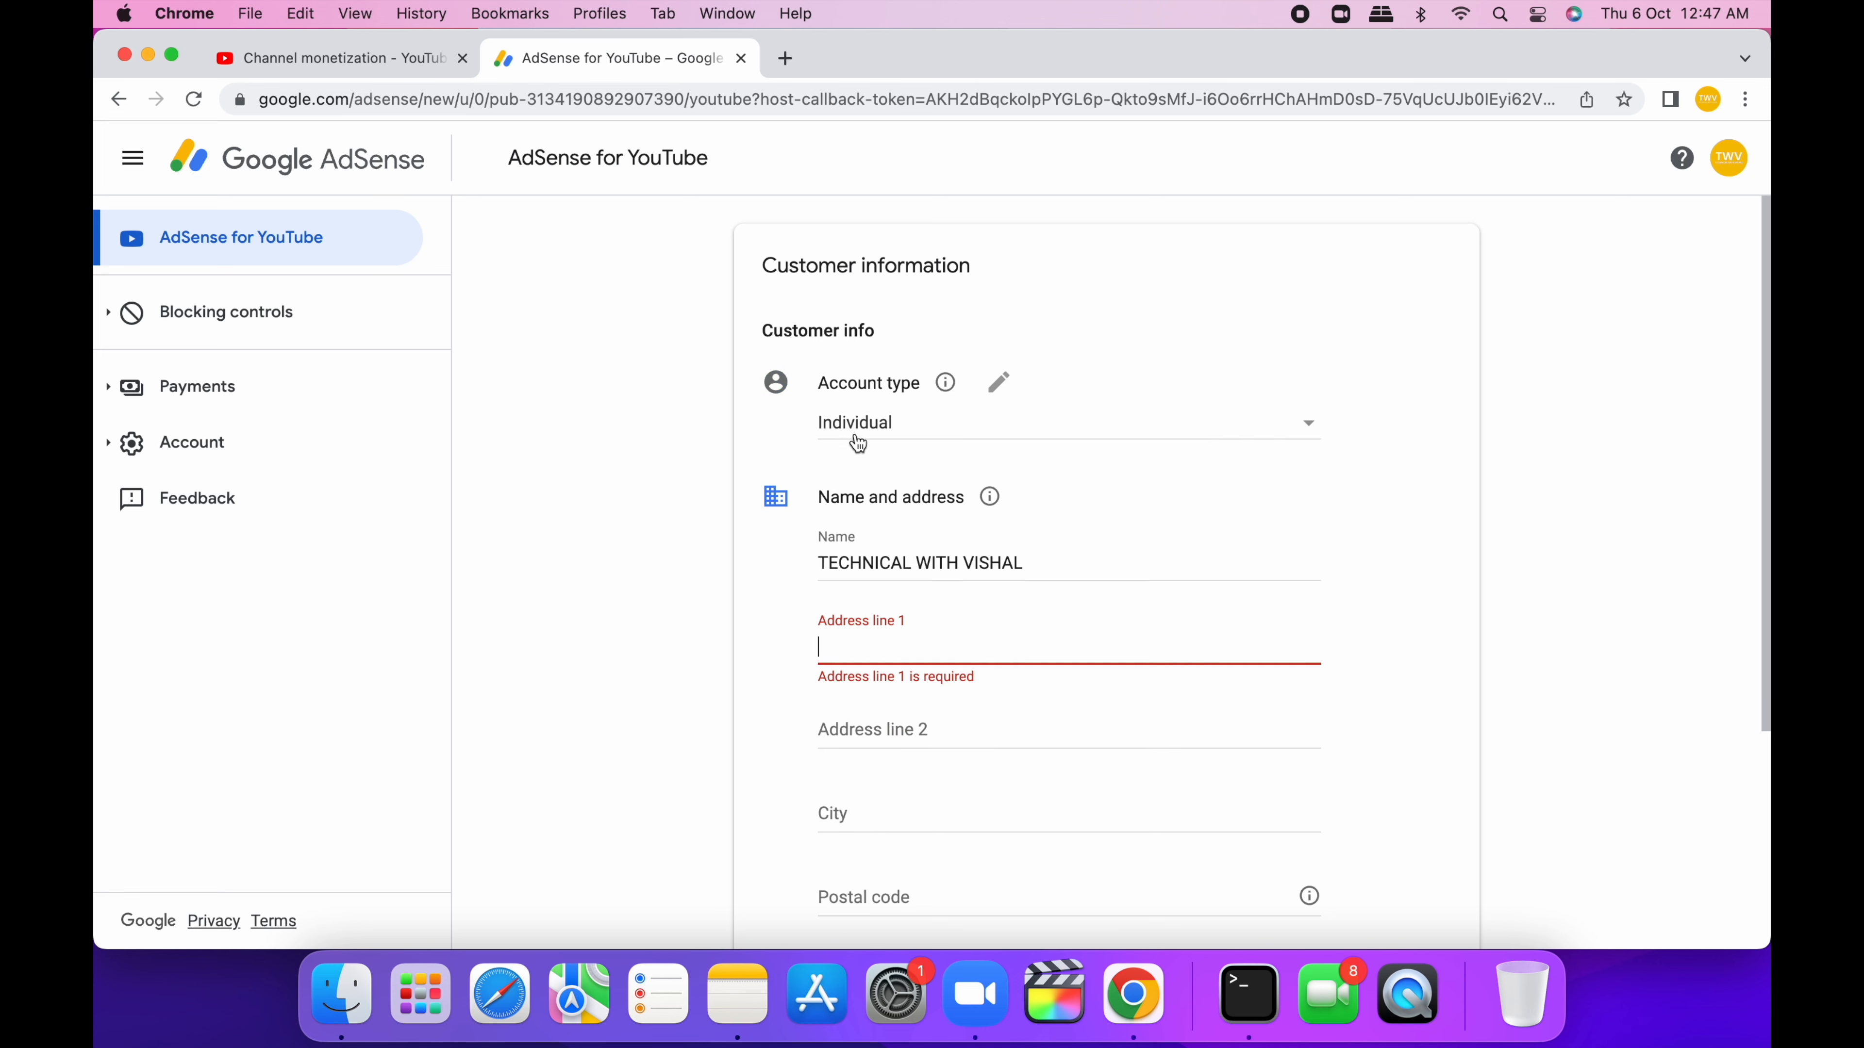
scroll("down", 3)
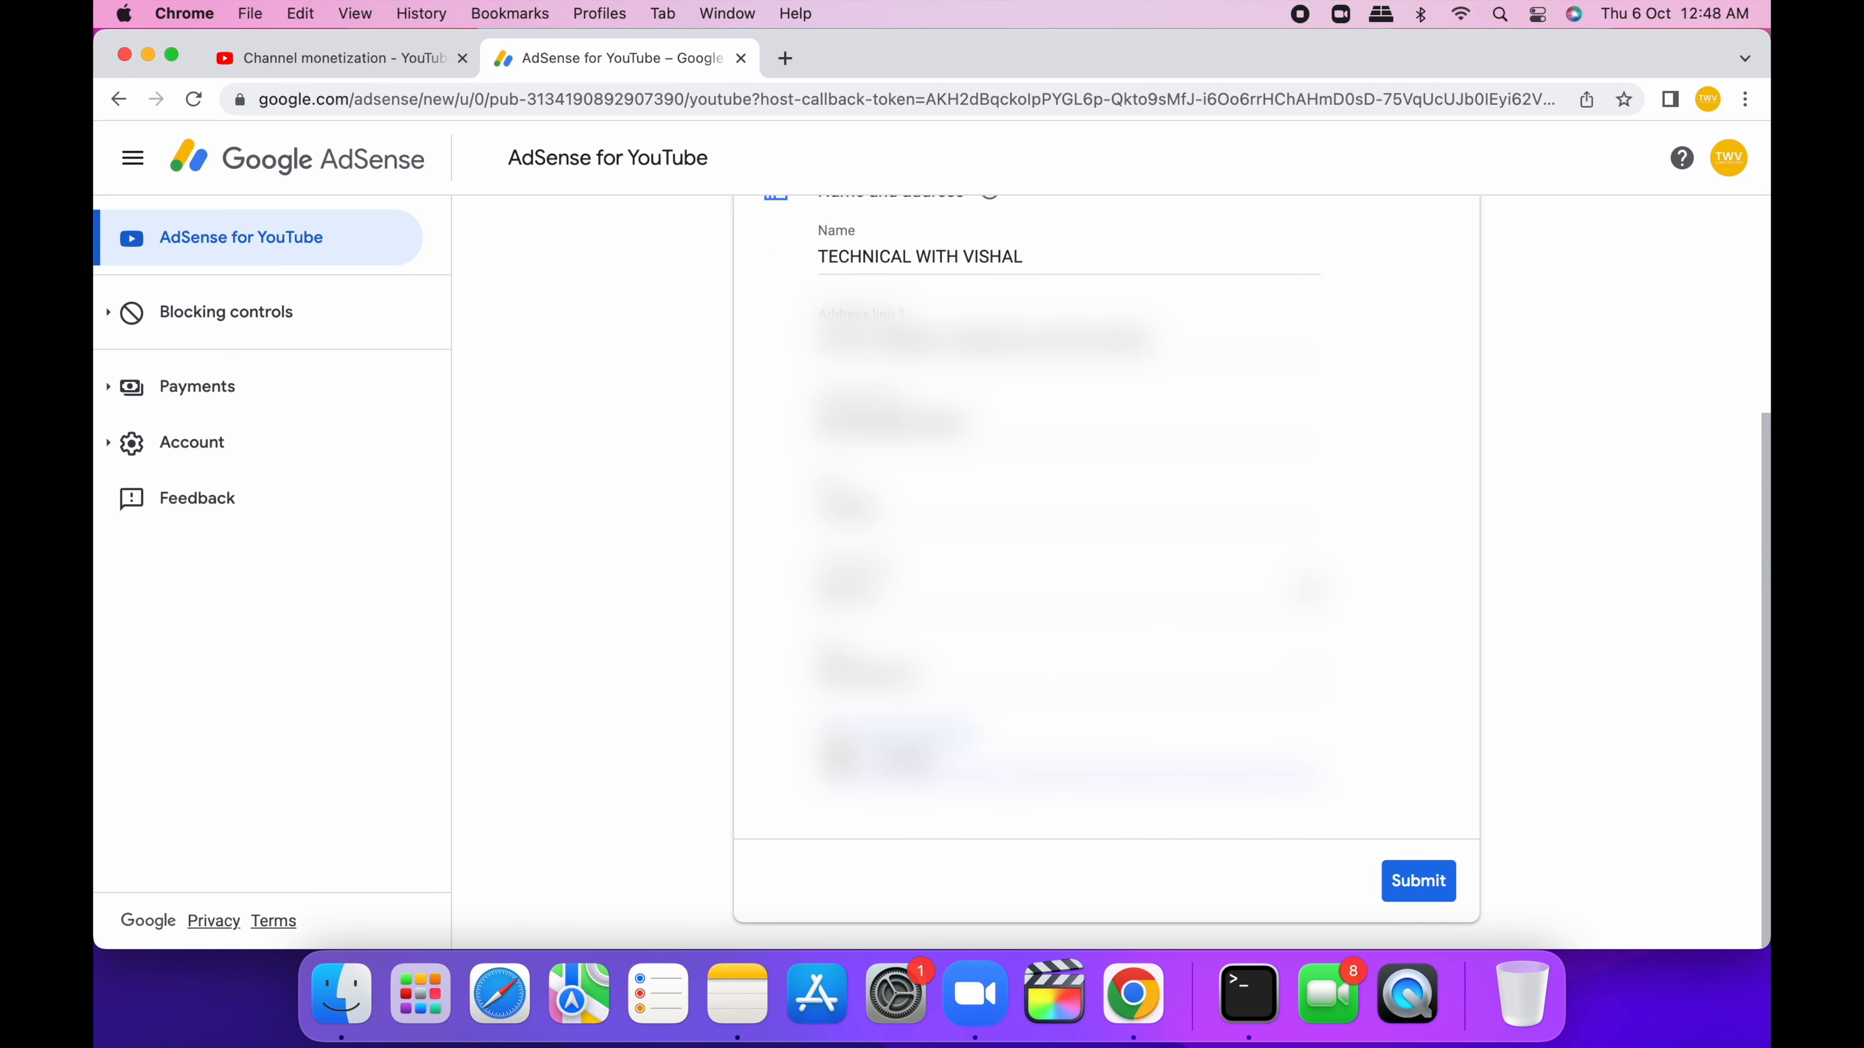
left_click(1418, 881)
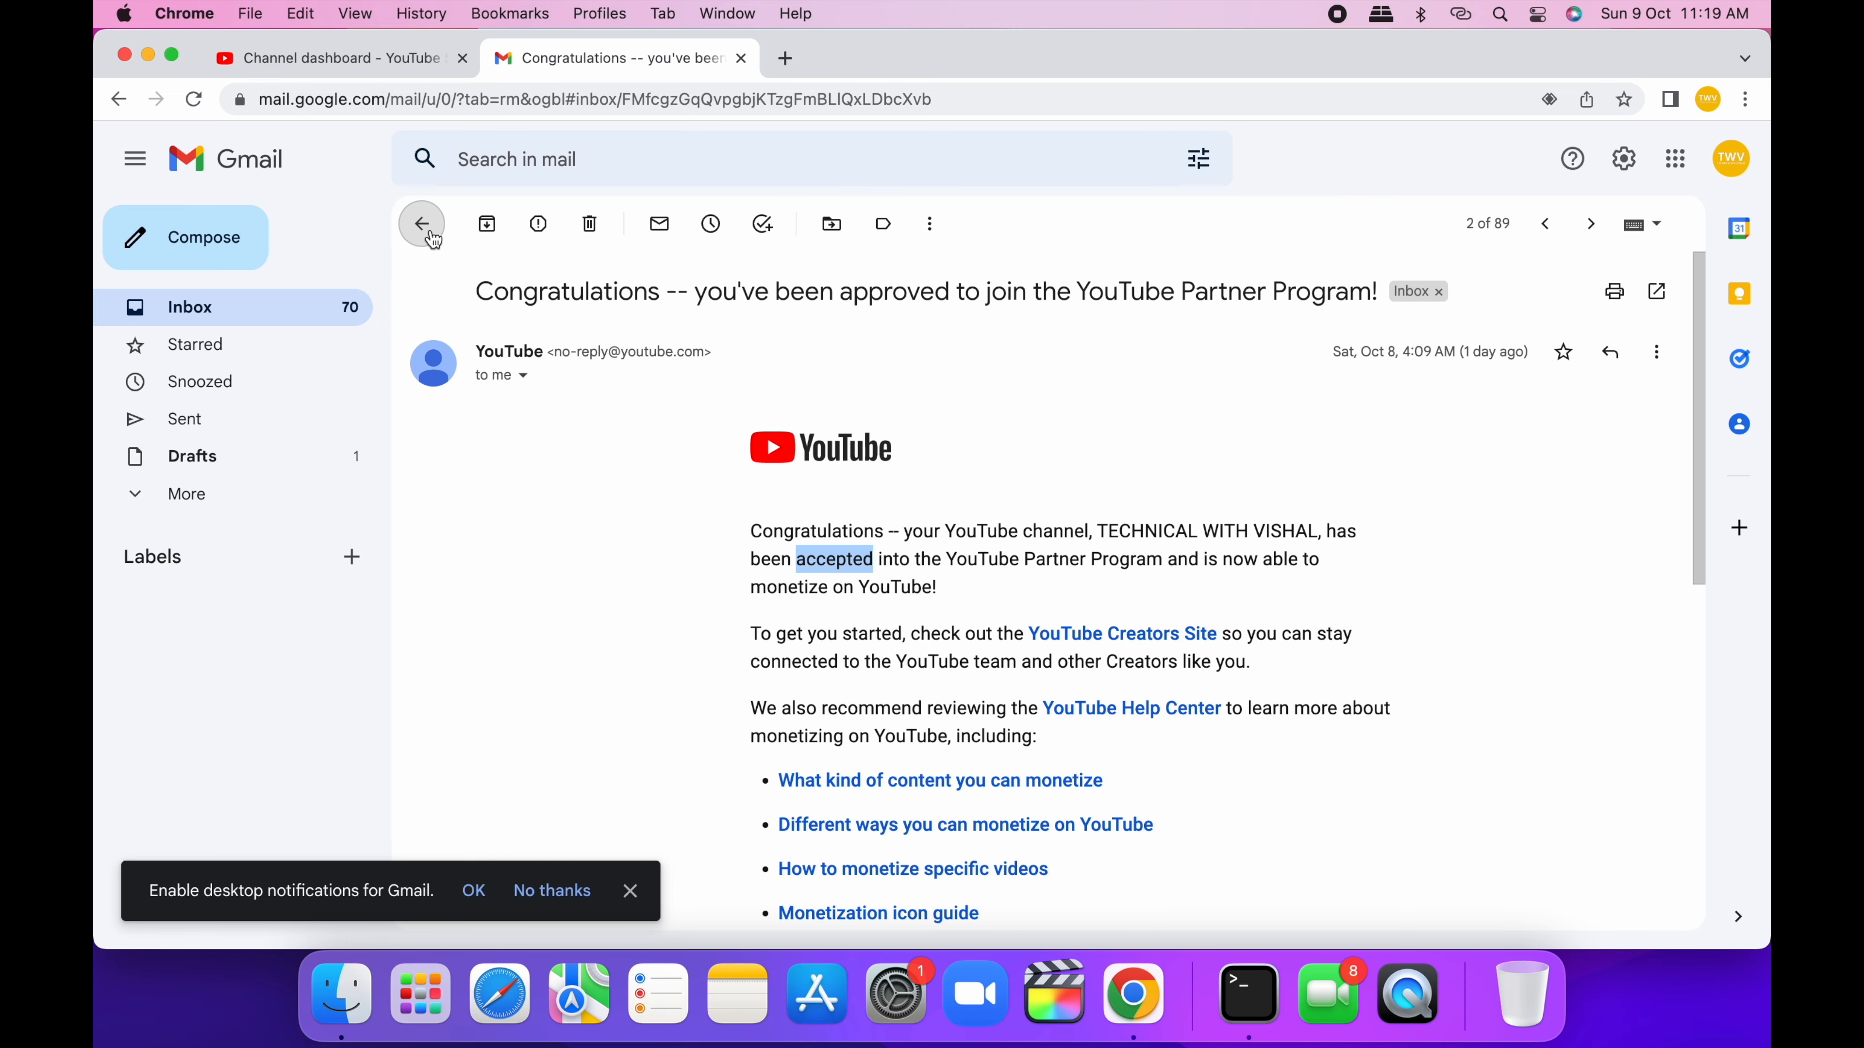
left_click(343, 57)
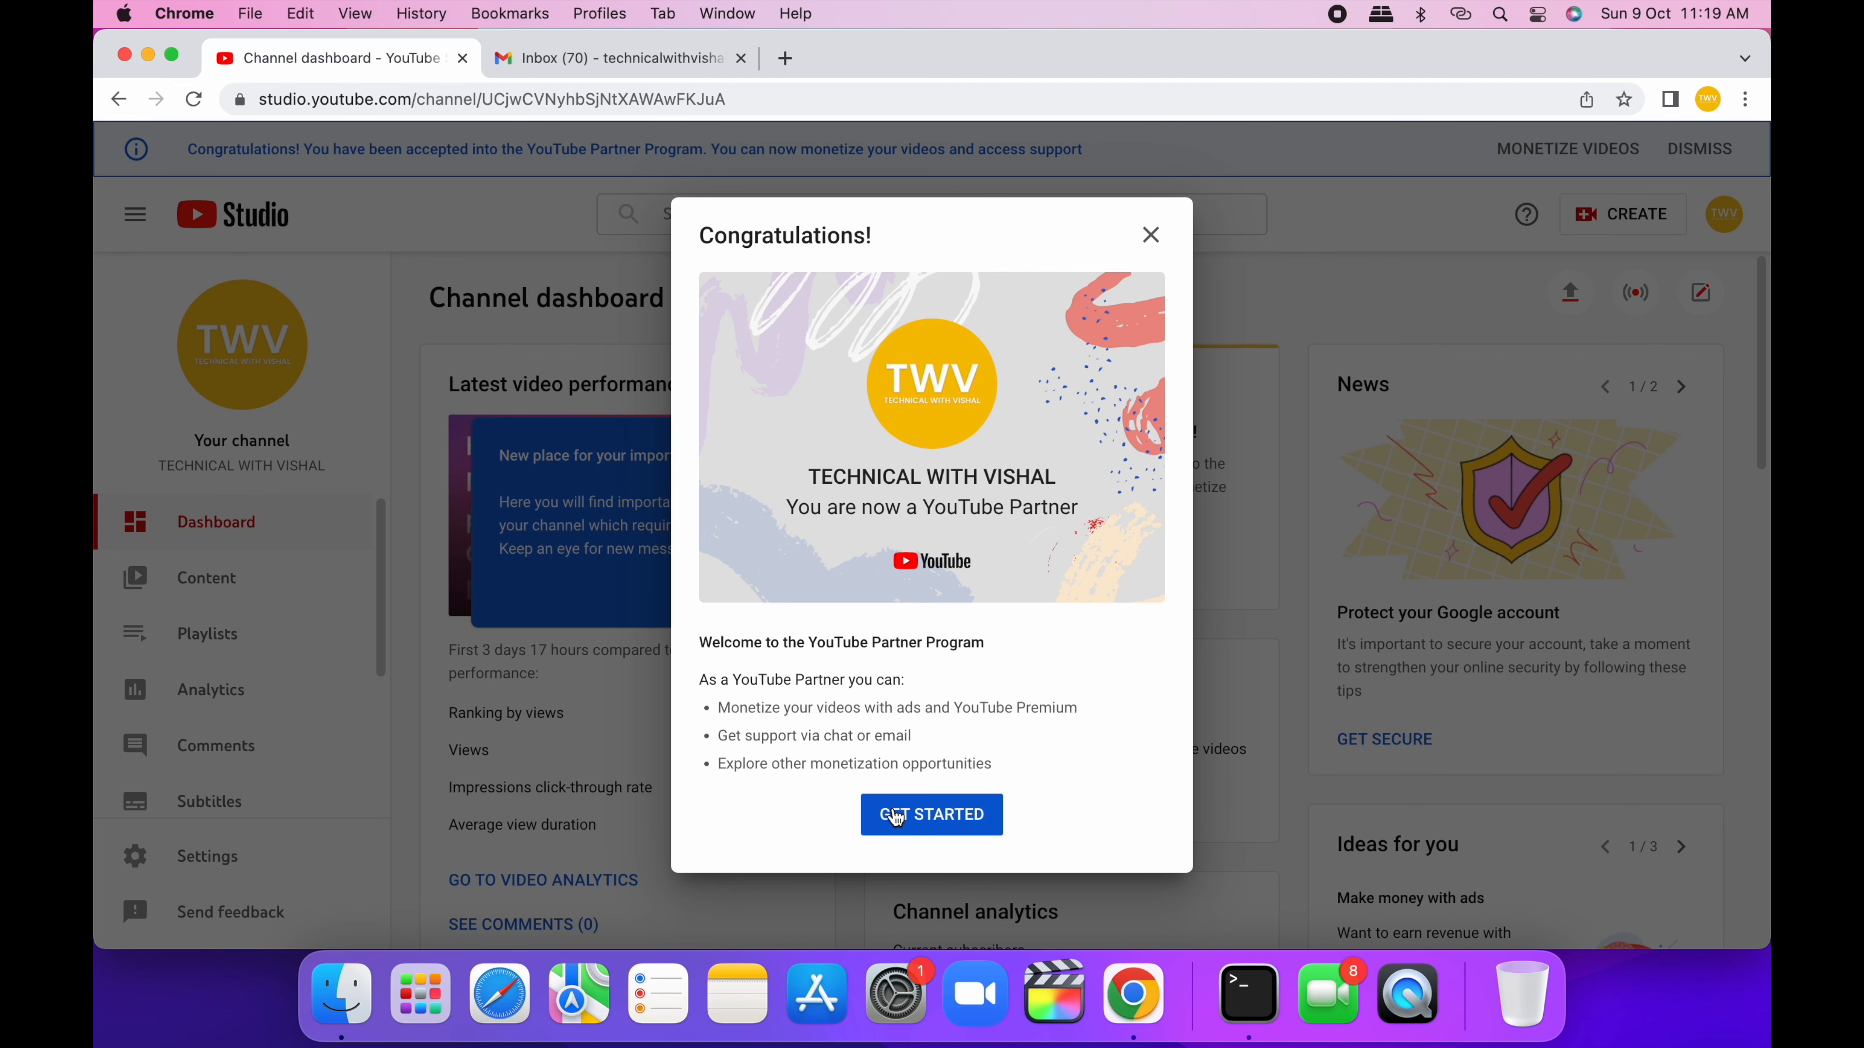
- Dismiss the partner welcome, turn on ads and keep the default ad types
left_click(931, 815)
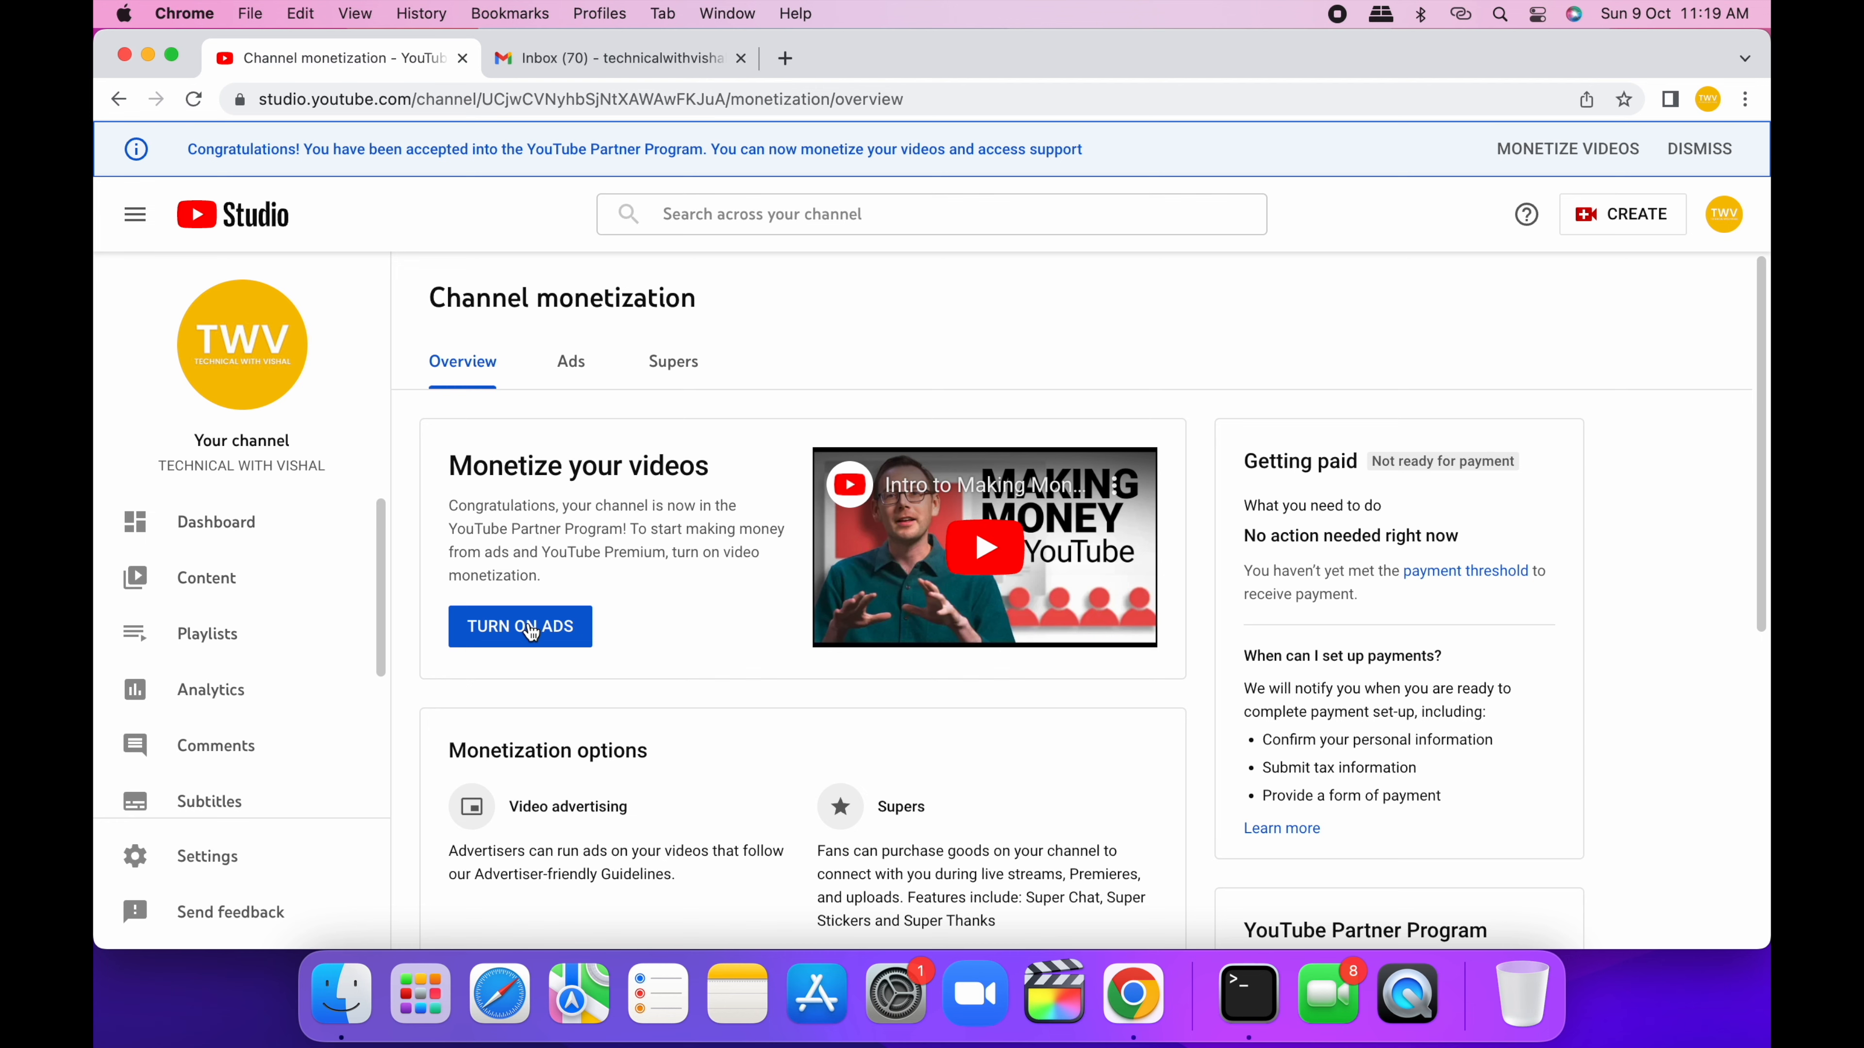
left_click(519, 626)
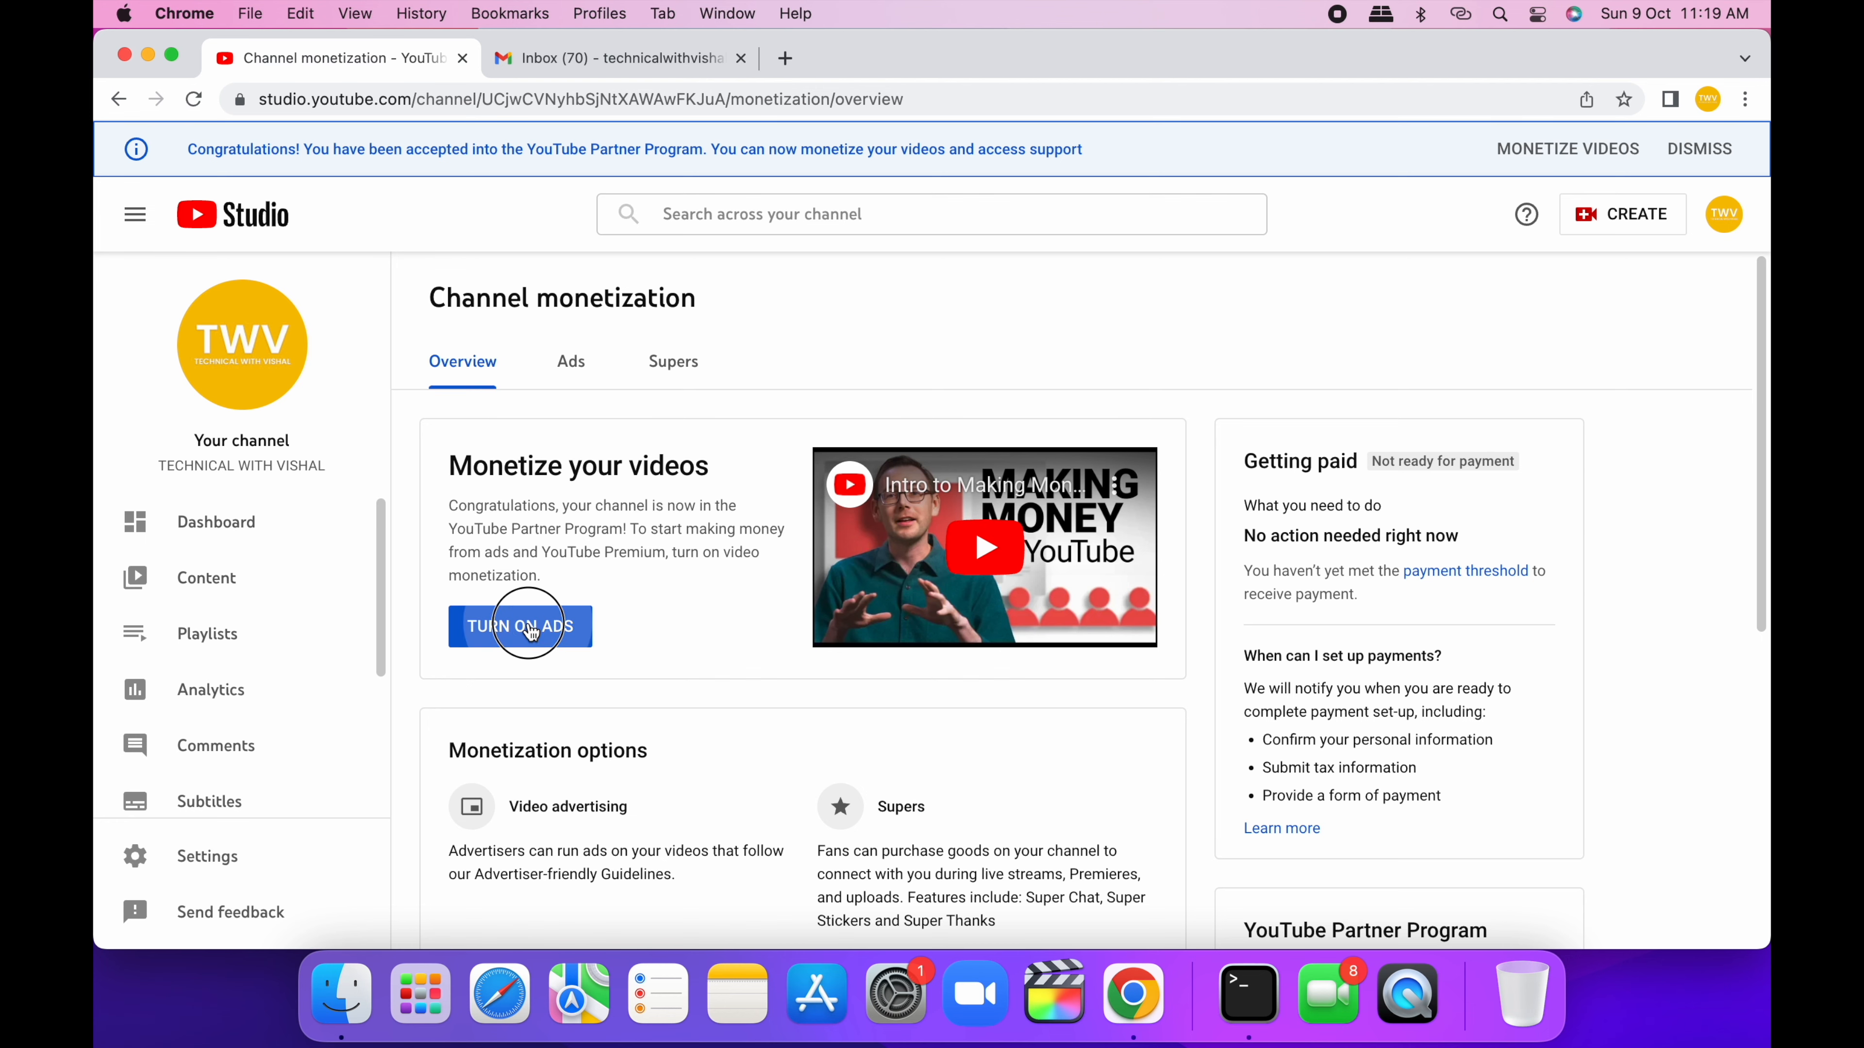
left_click(520, 626)
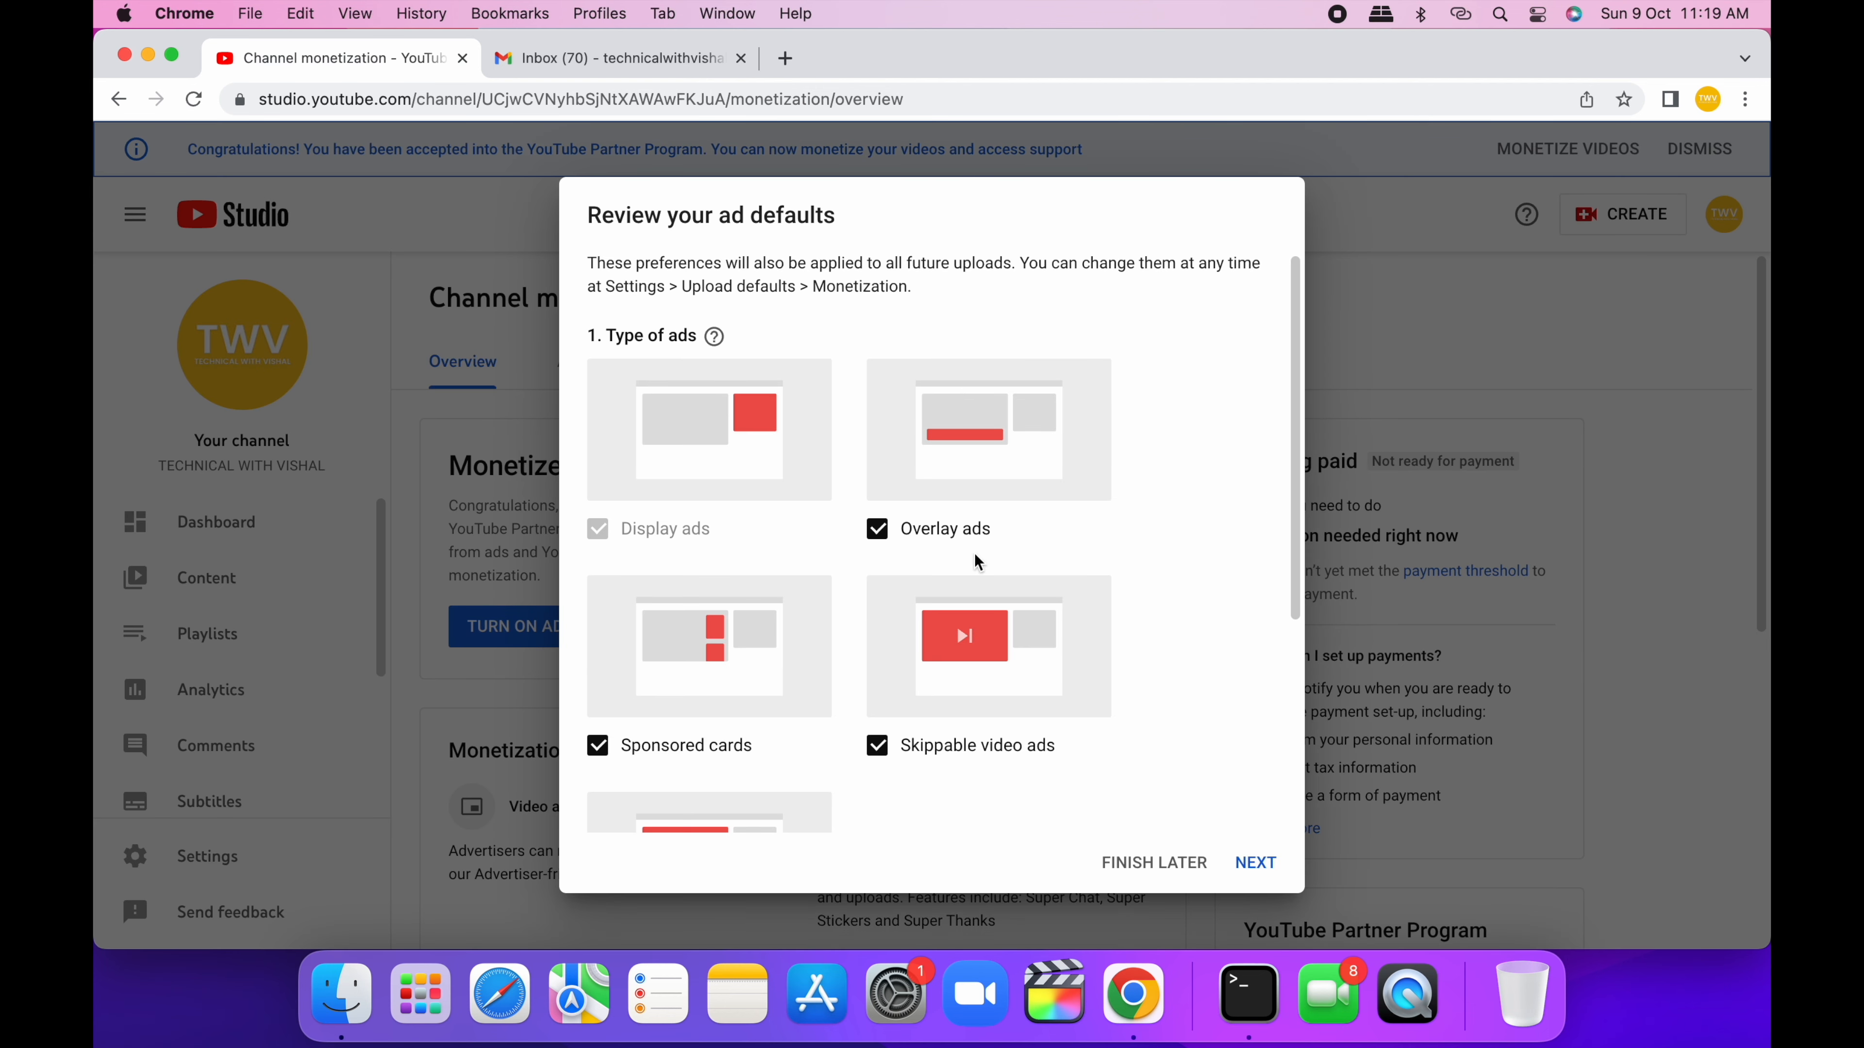
scroll("down", 3)
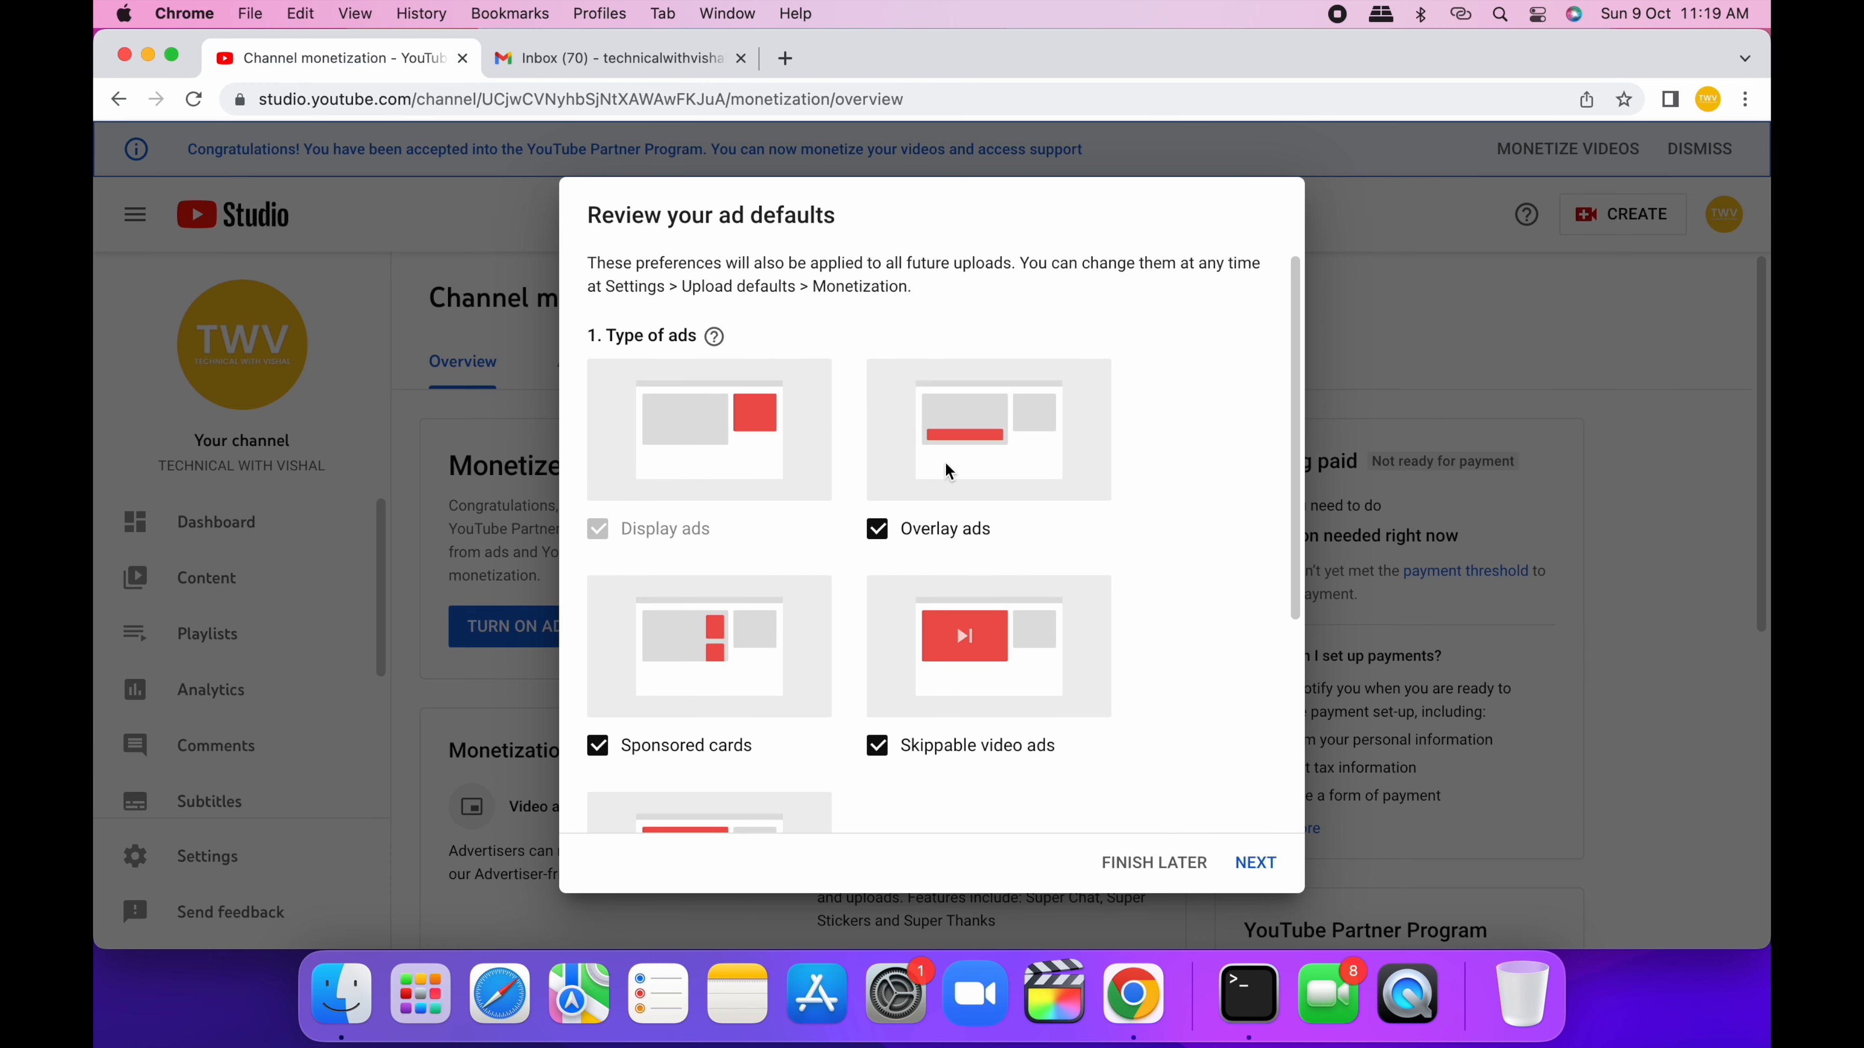
left_click(1255, 862)
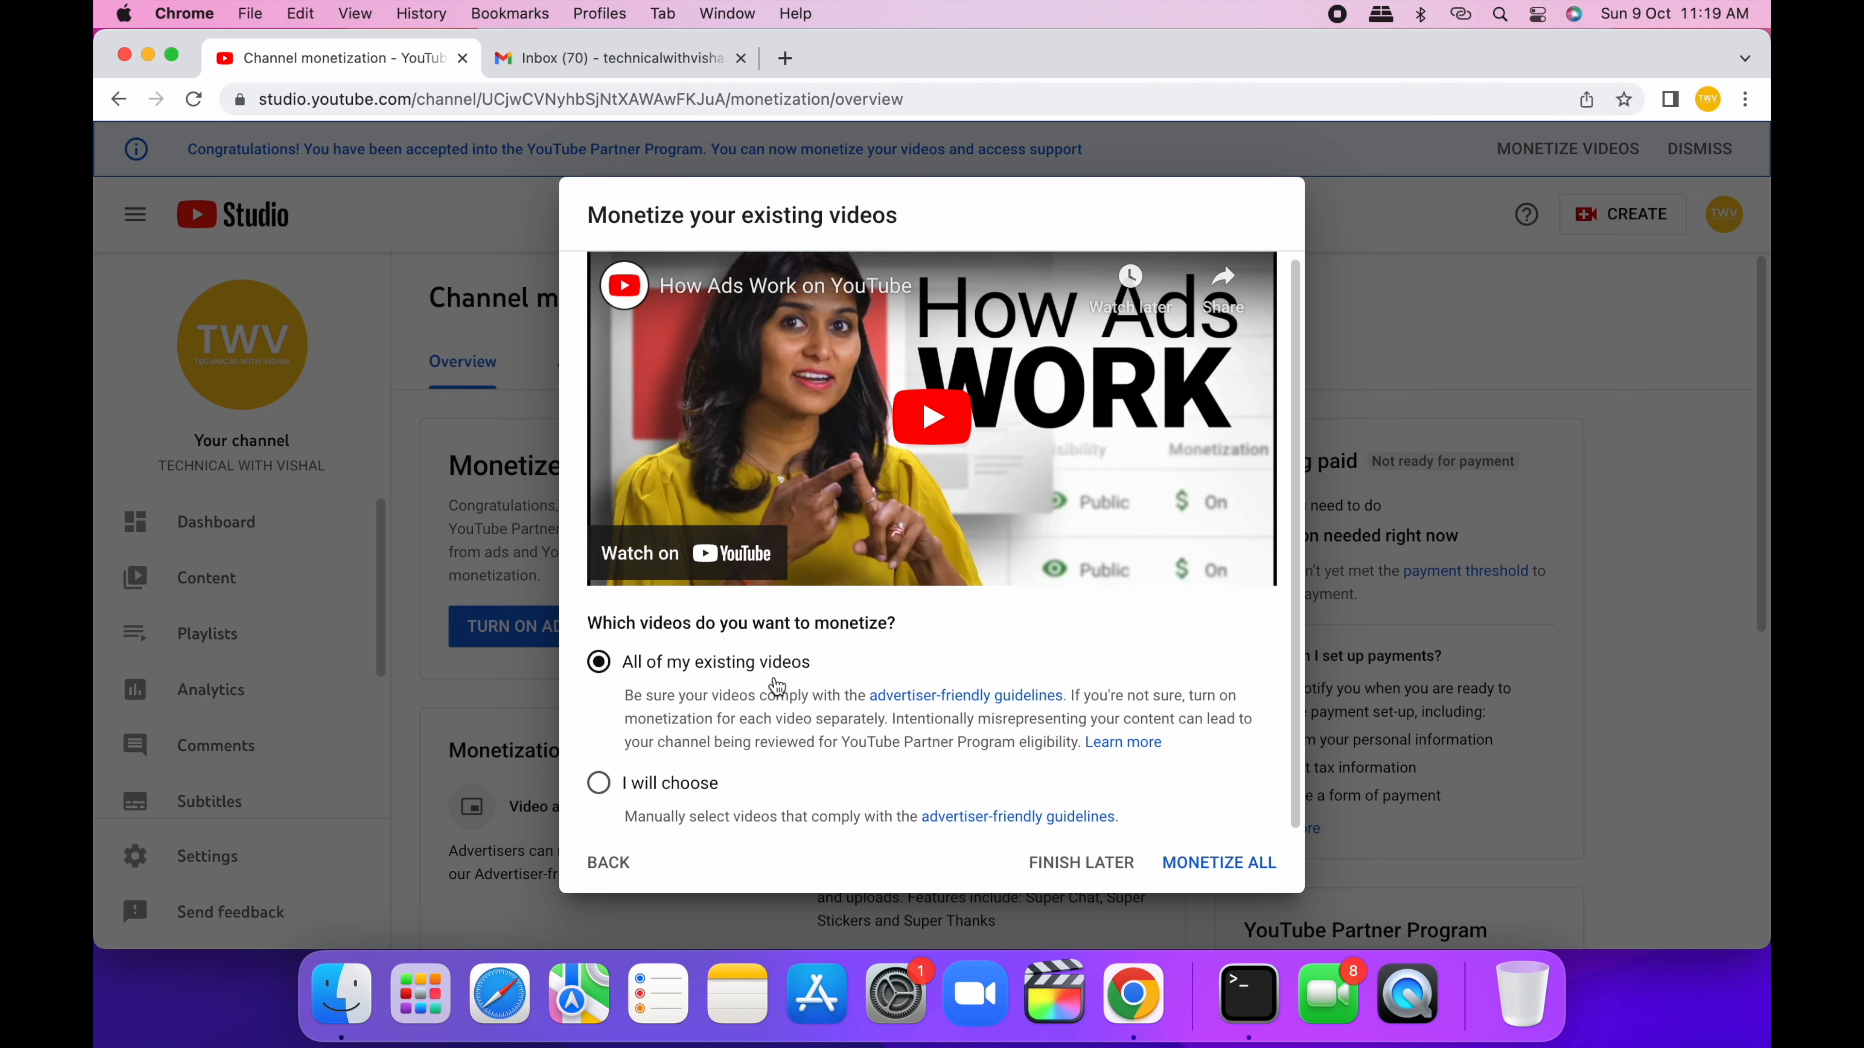
mouse_move(748, 799)
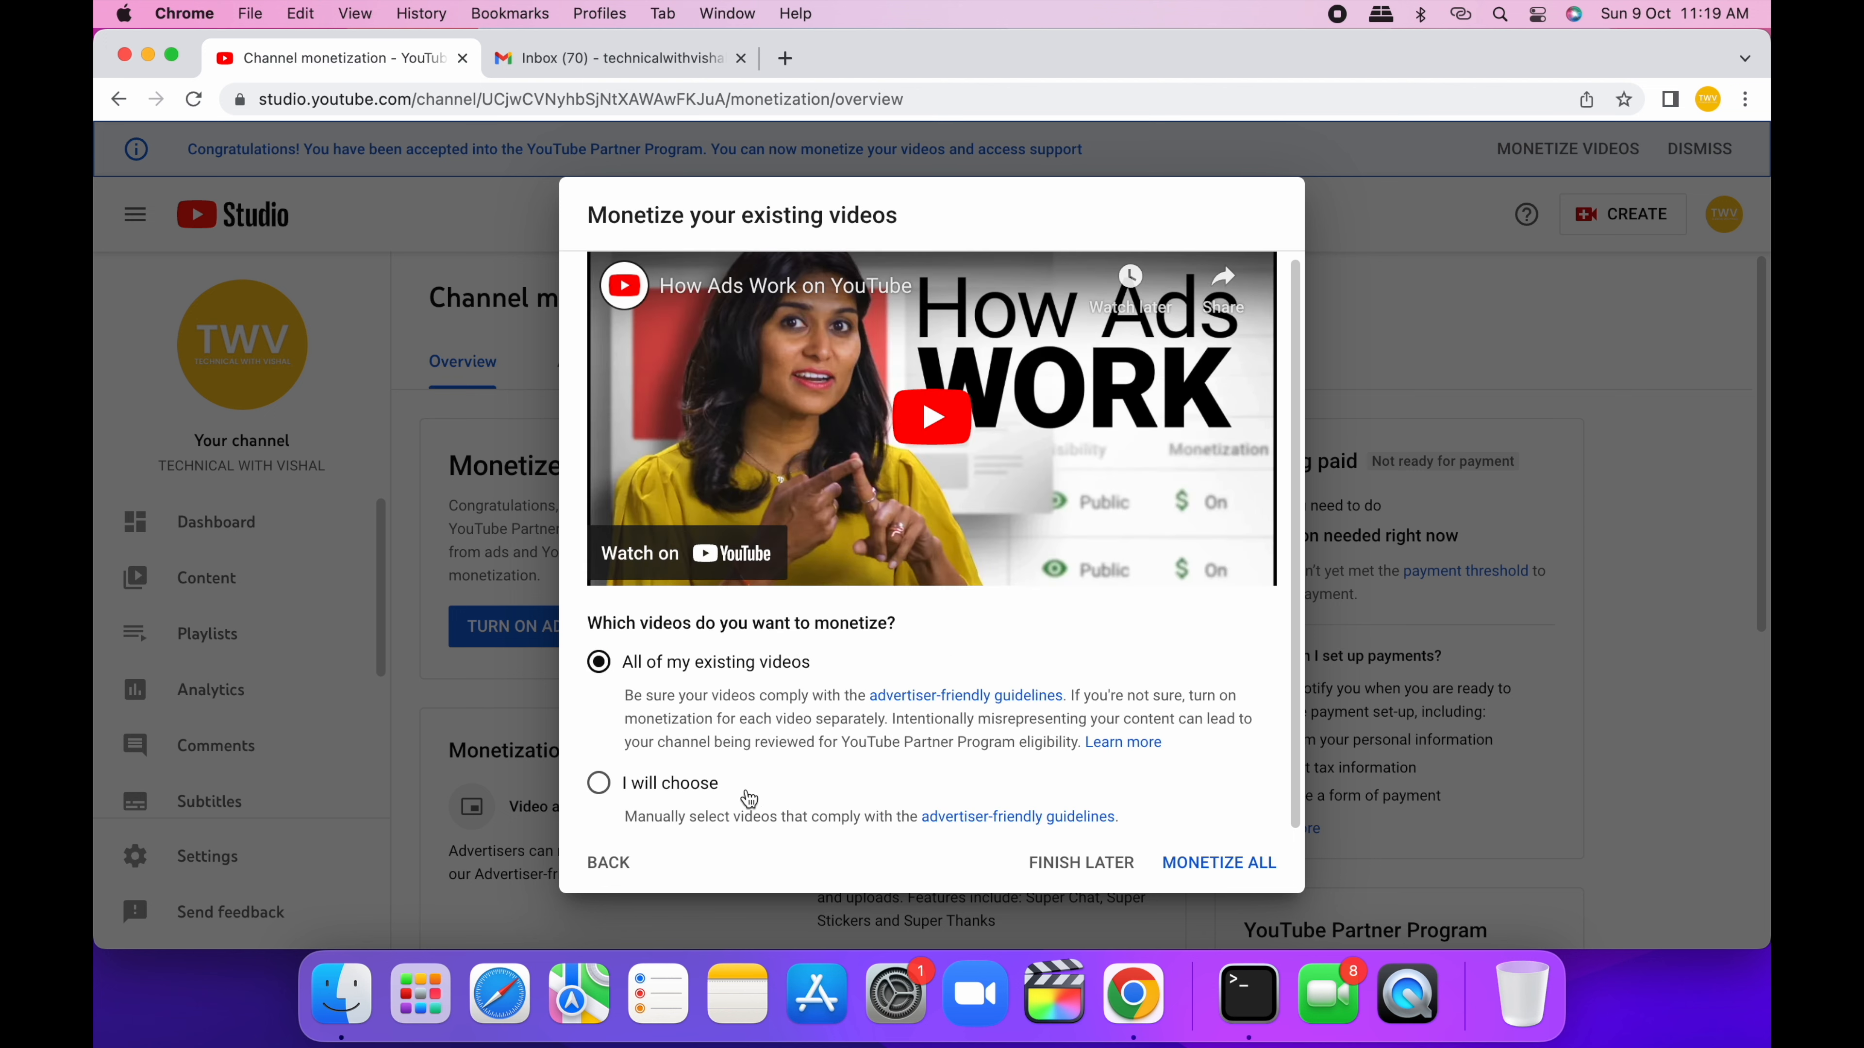
mouse_move(695, 791)
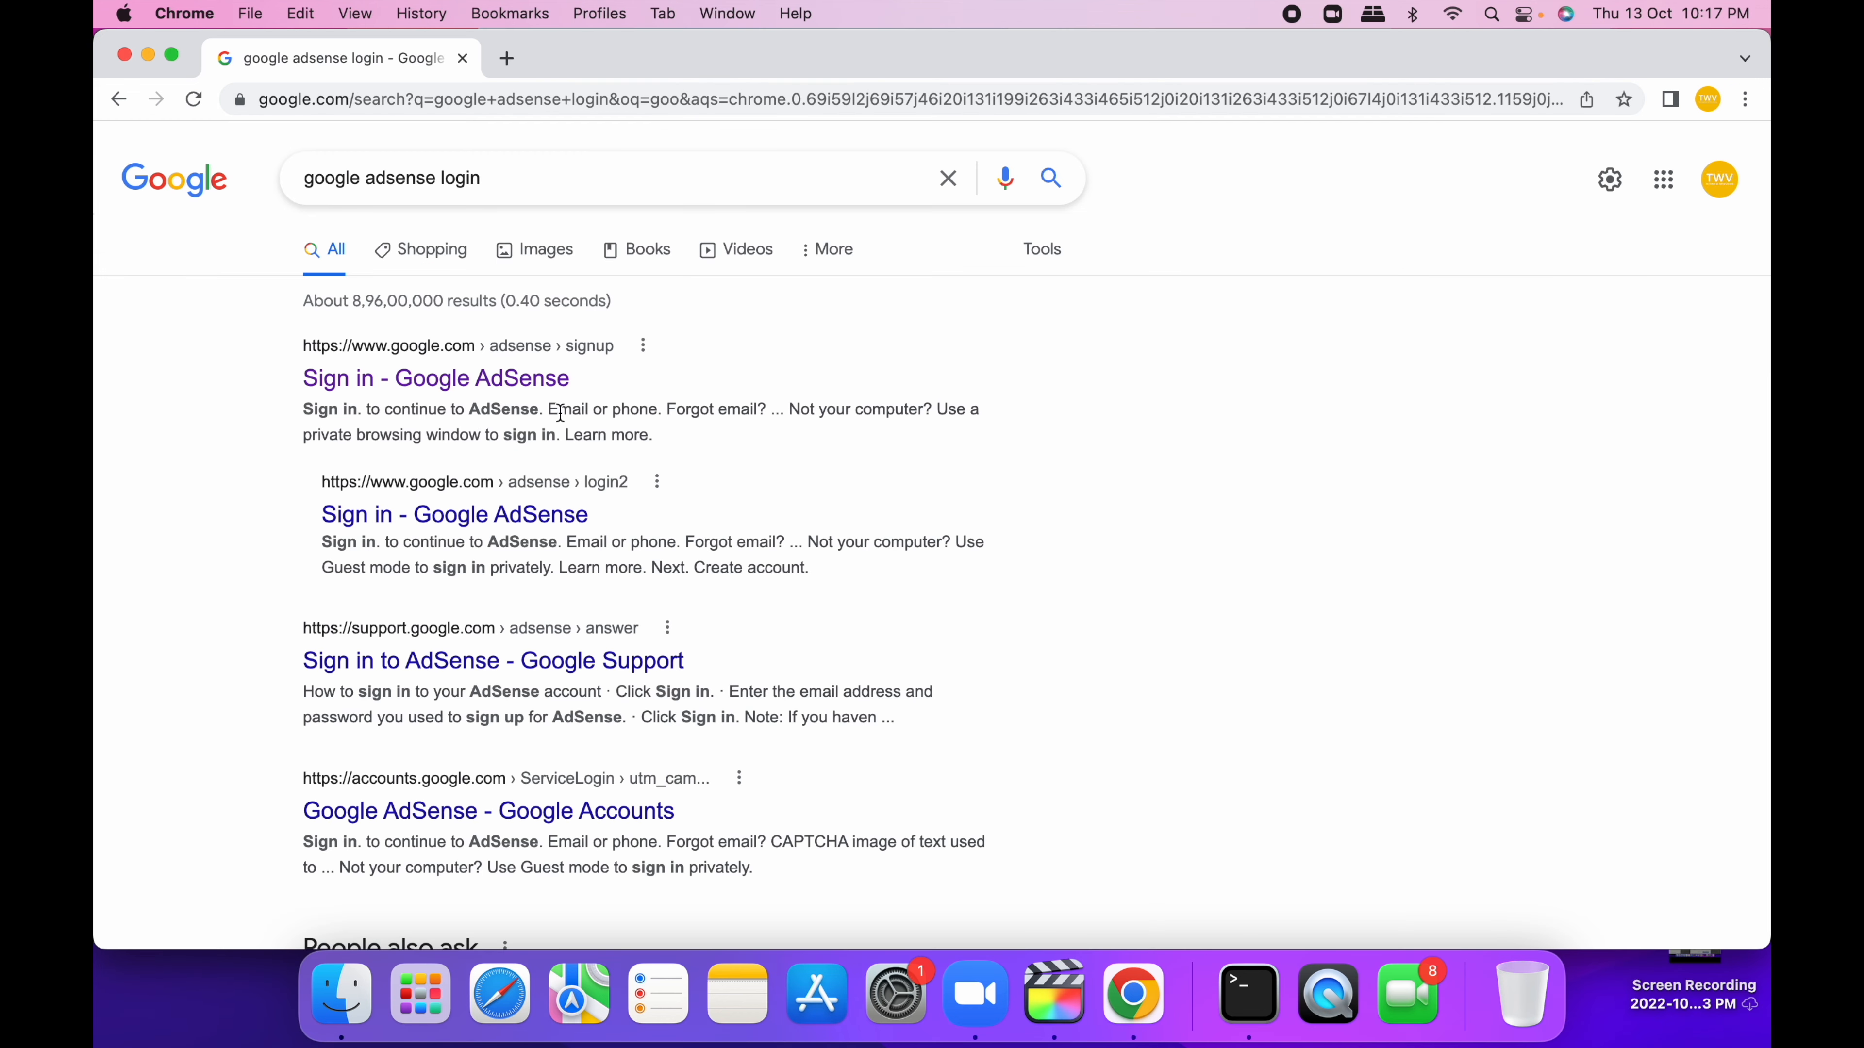
- Sign in with the channel's Google account, continue with the linked publisher account and start using AdSense
left_click(434, 377)
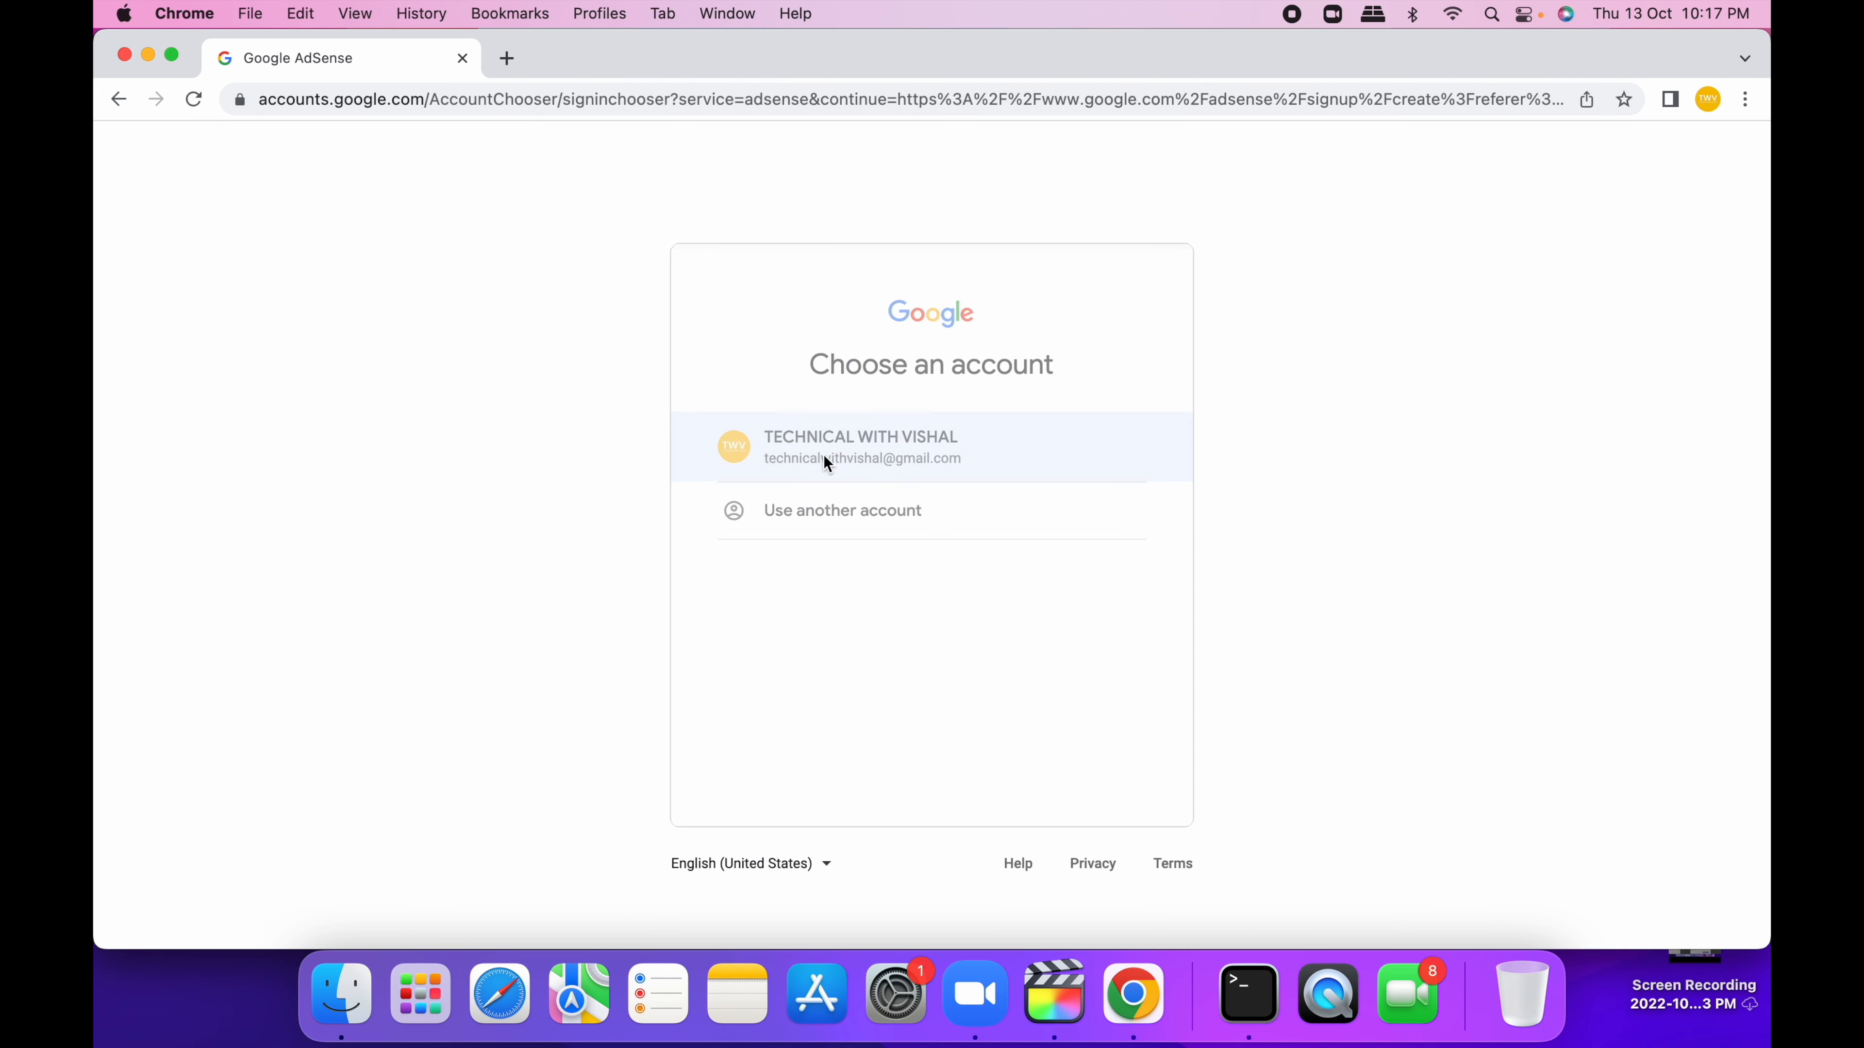
left_click(861, 446)
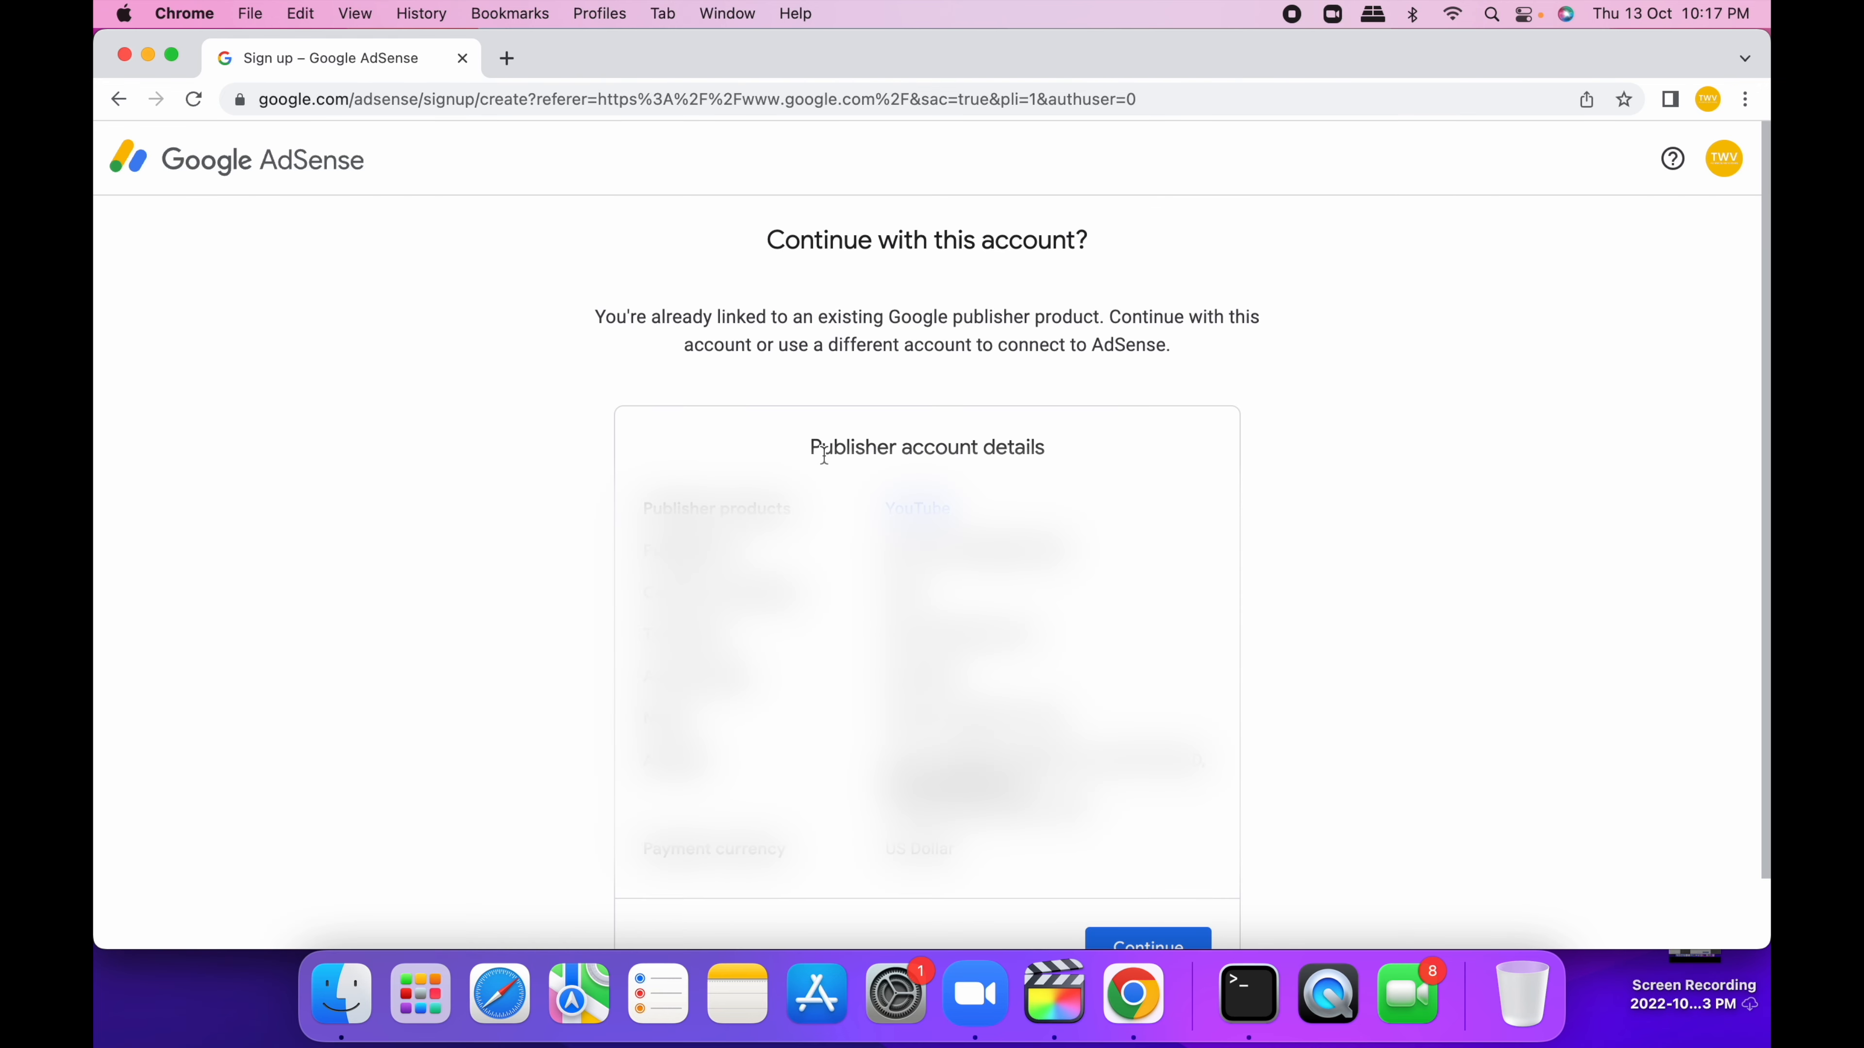
scroll("down", 3)
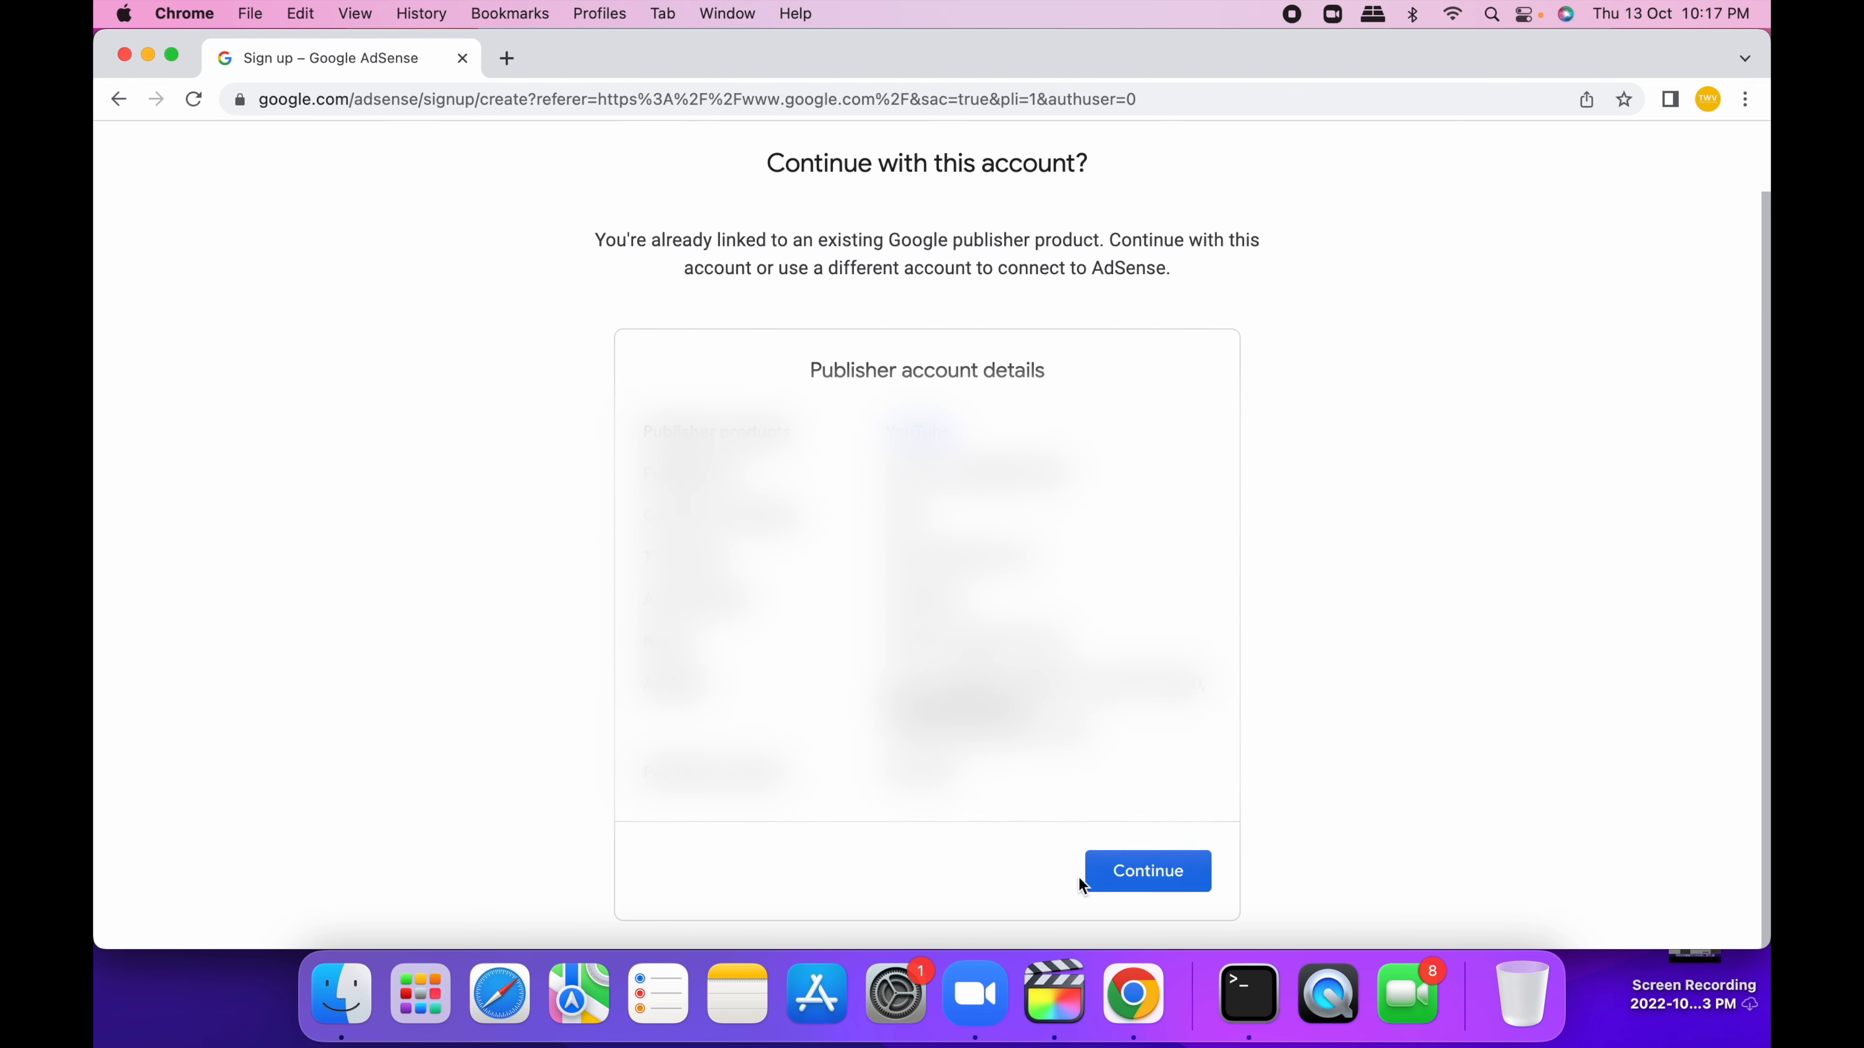
left_click(1146, 872)
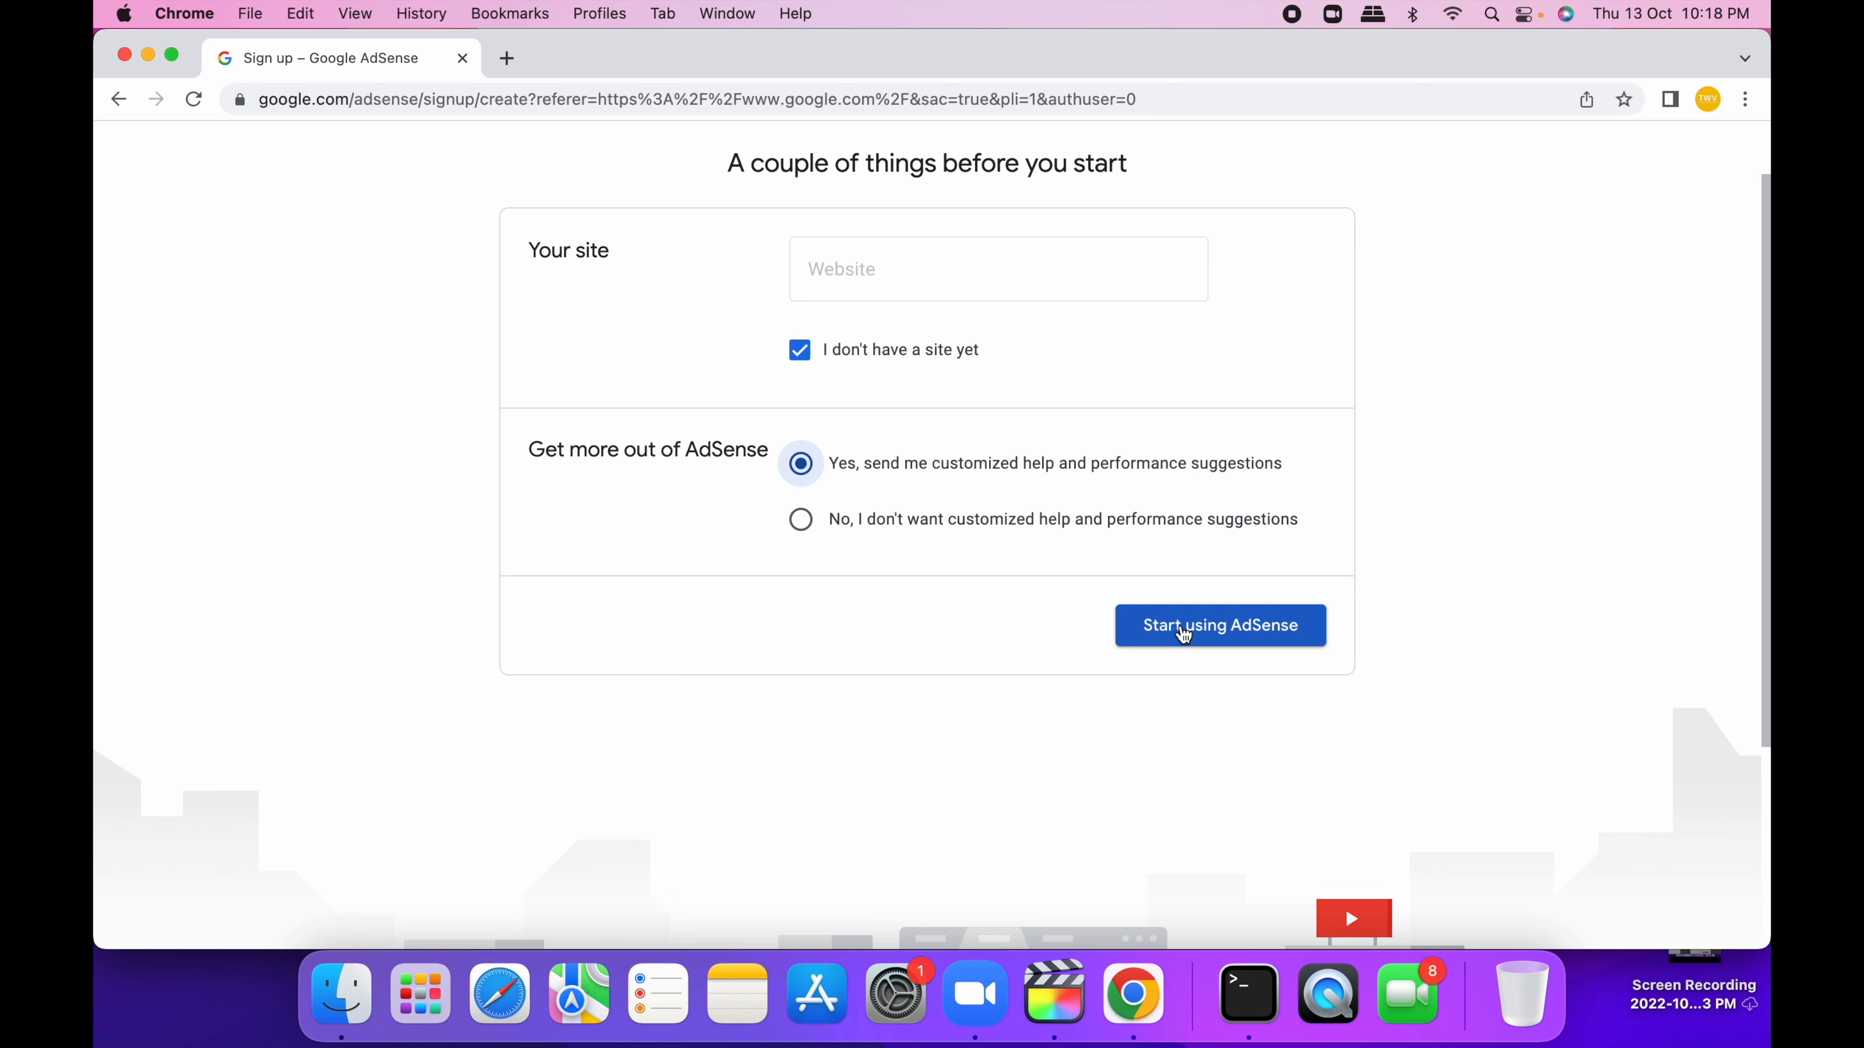
mouse_move(1241, 650)
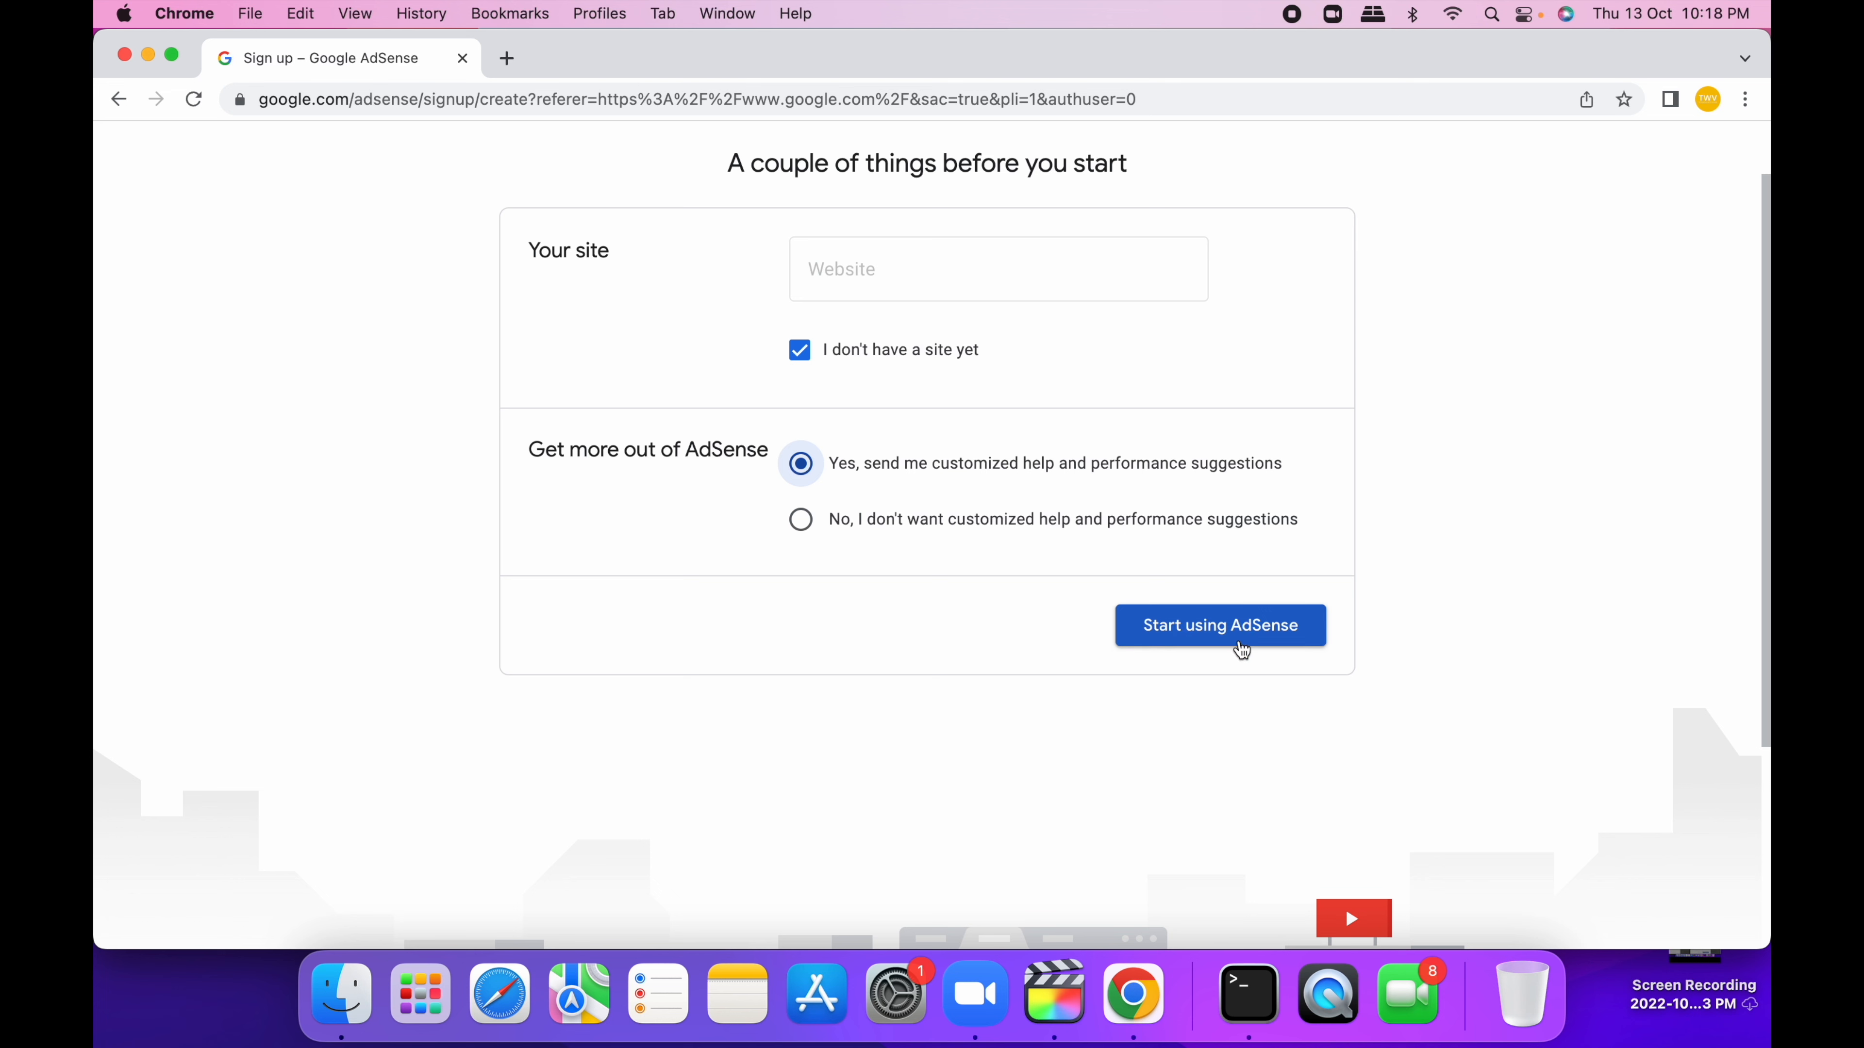
mouse_move(1201, 639)
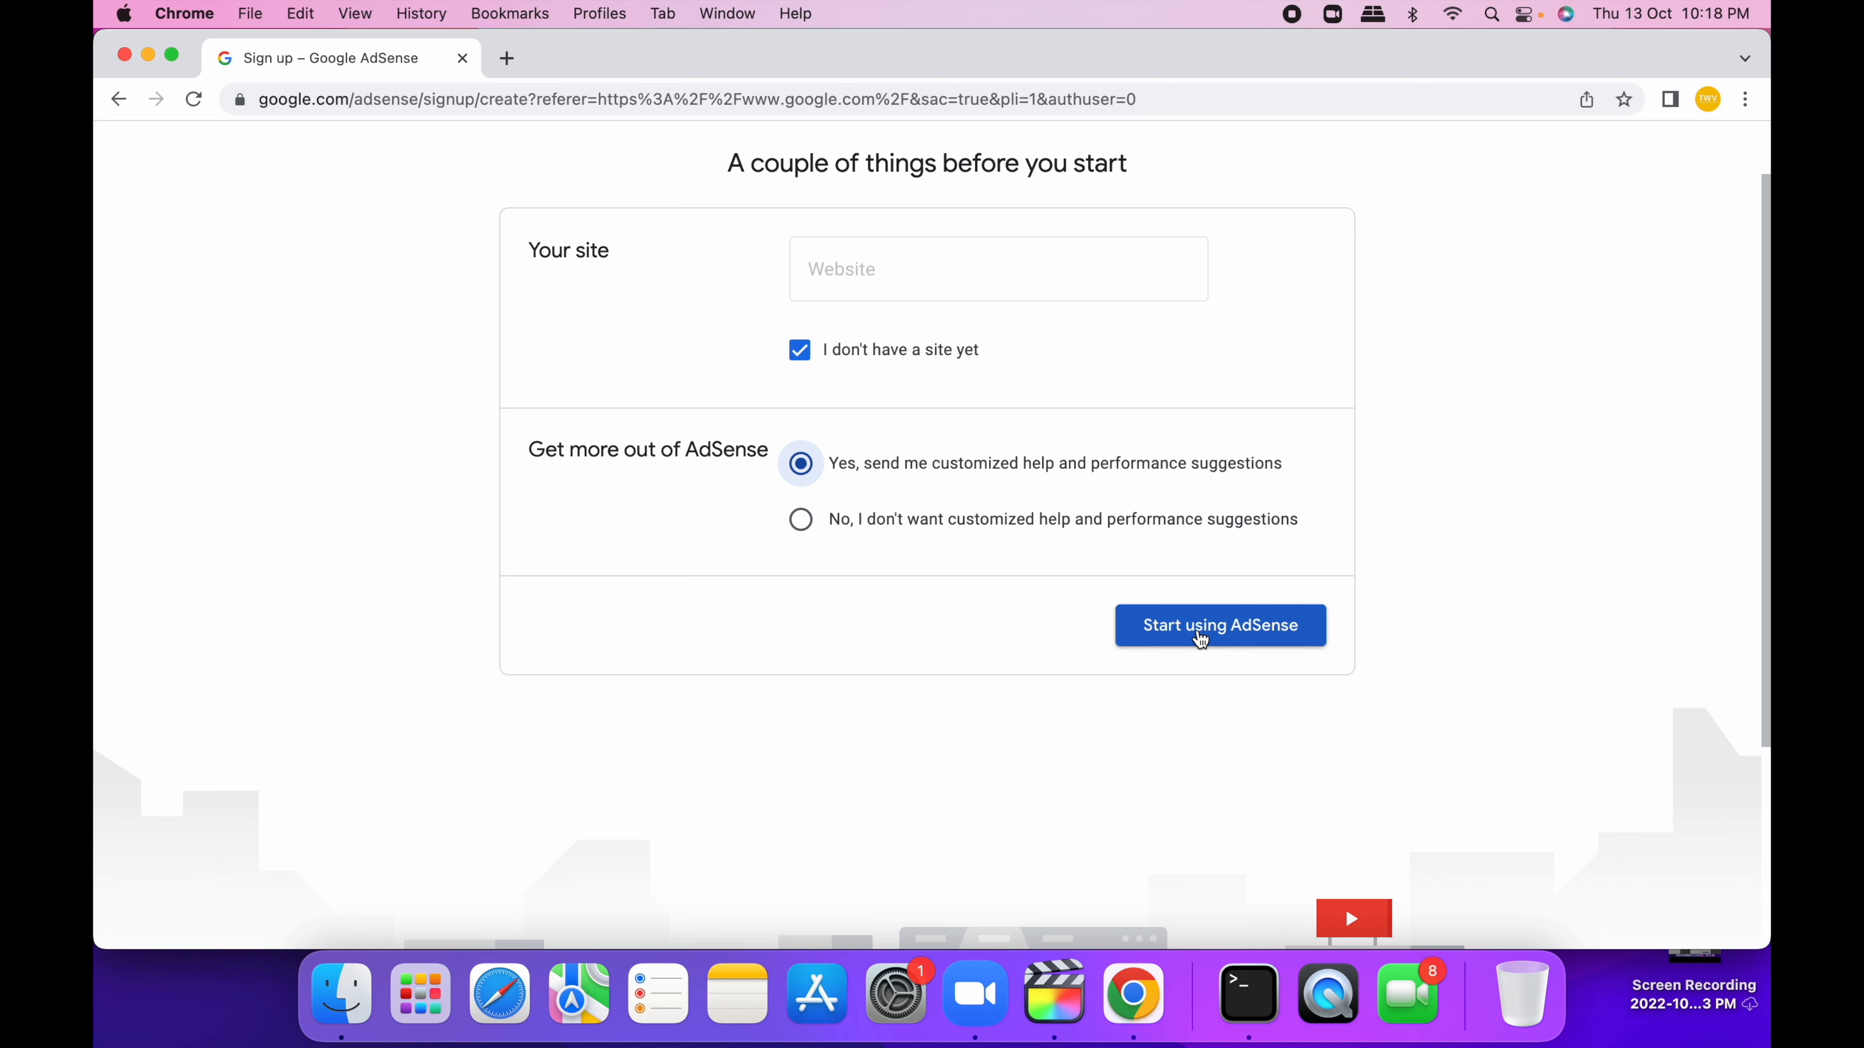
left_click(1219, 625)
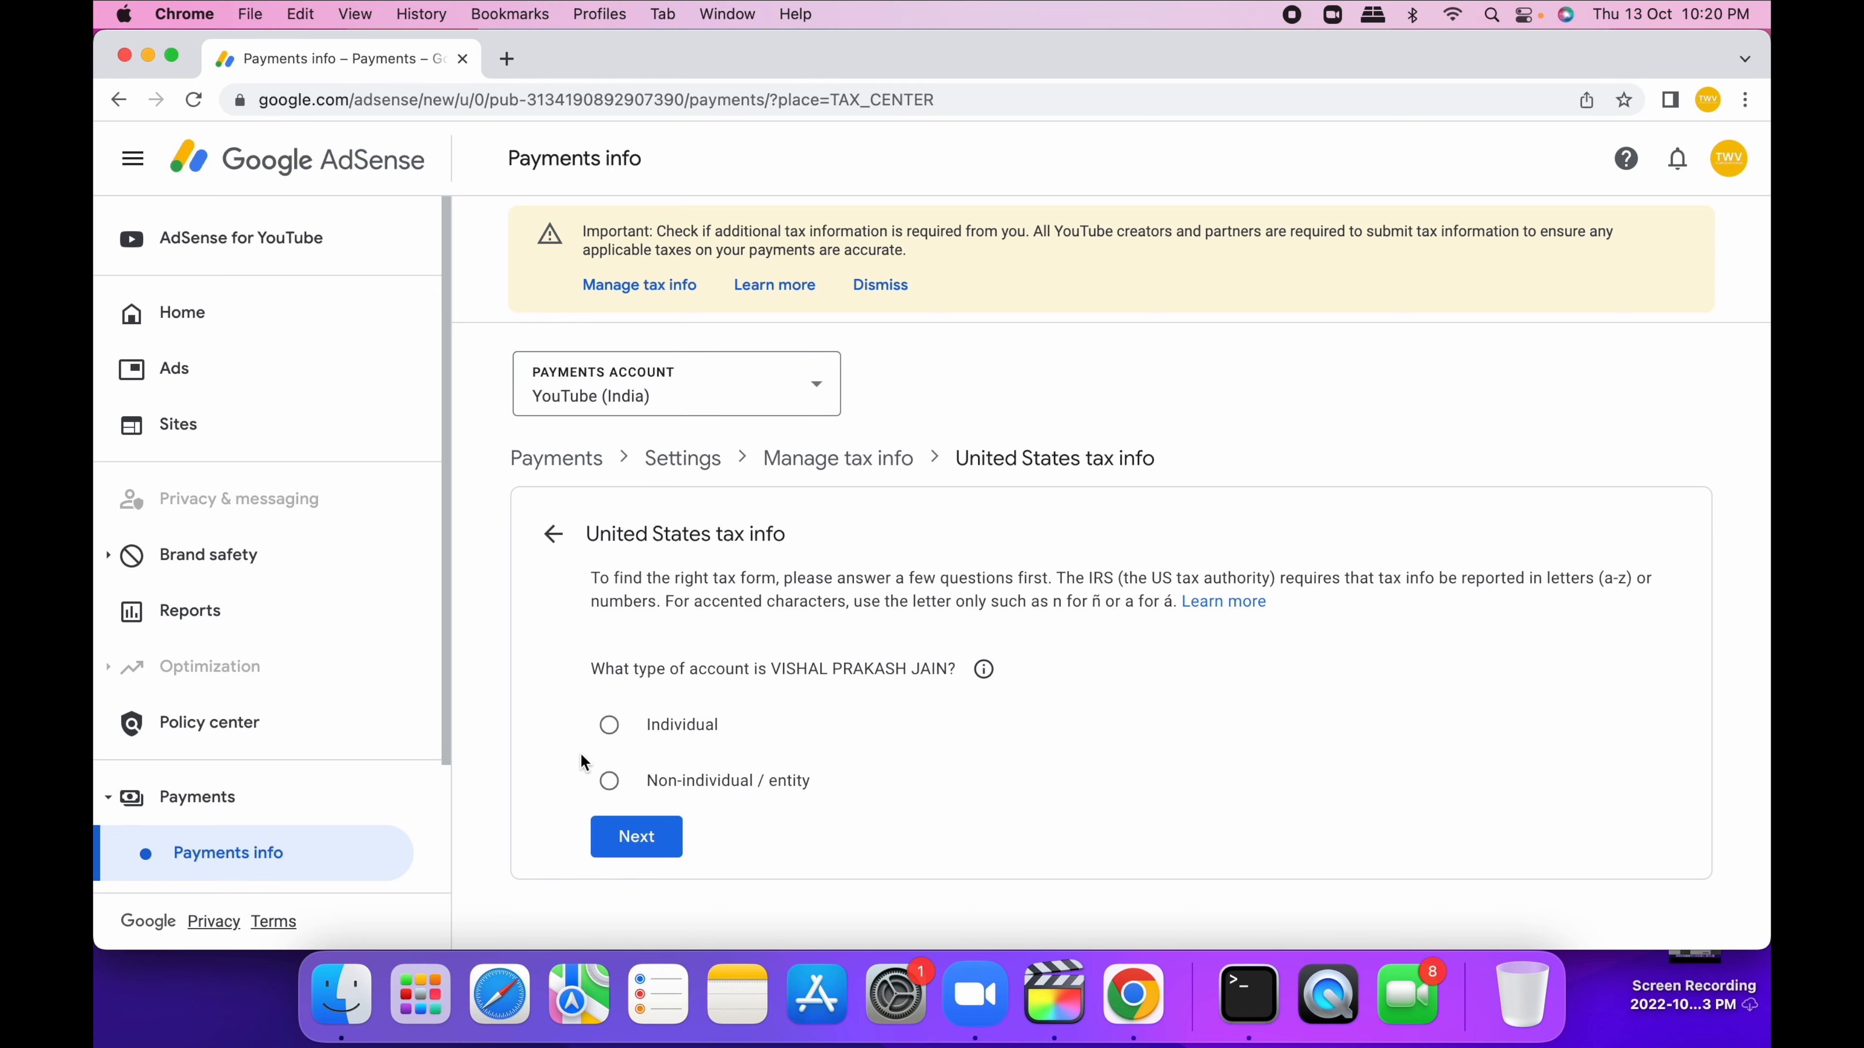
- Declare an Individual who is not a US citizen or resident and pick the W-8BEN form
left_click(608, 724)
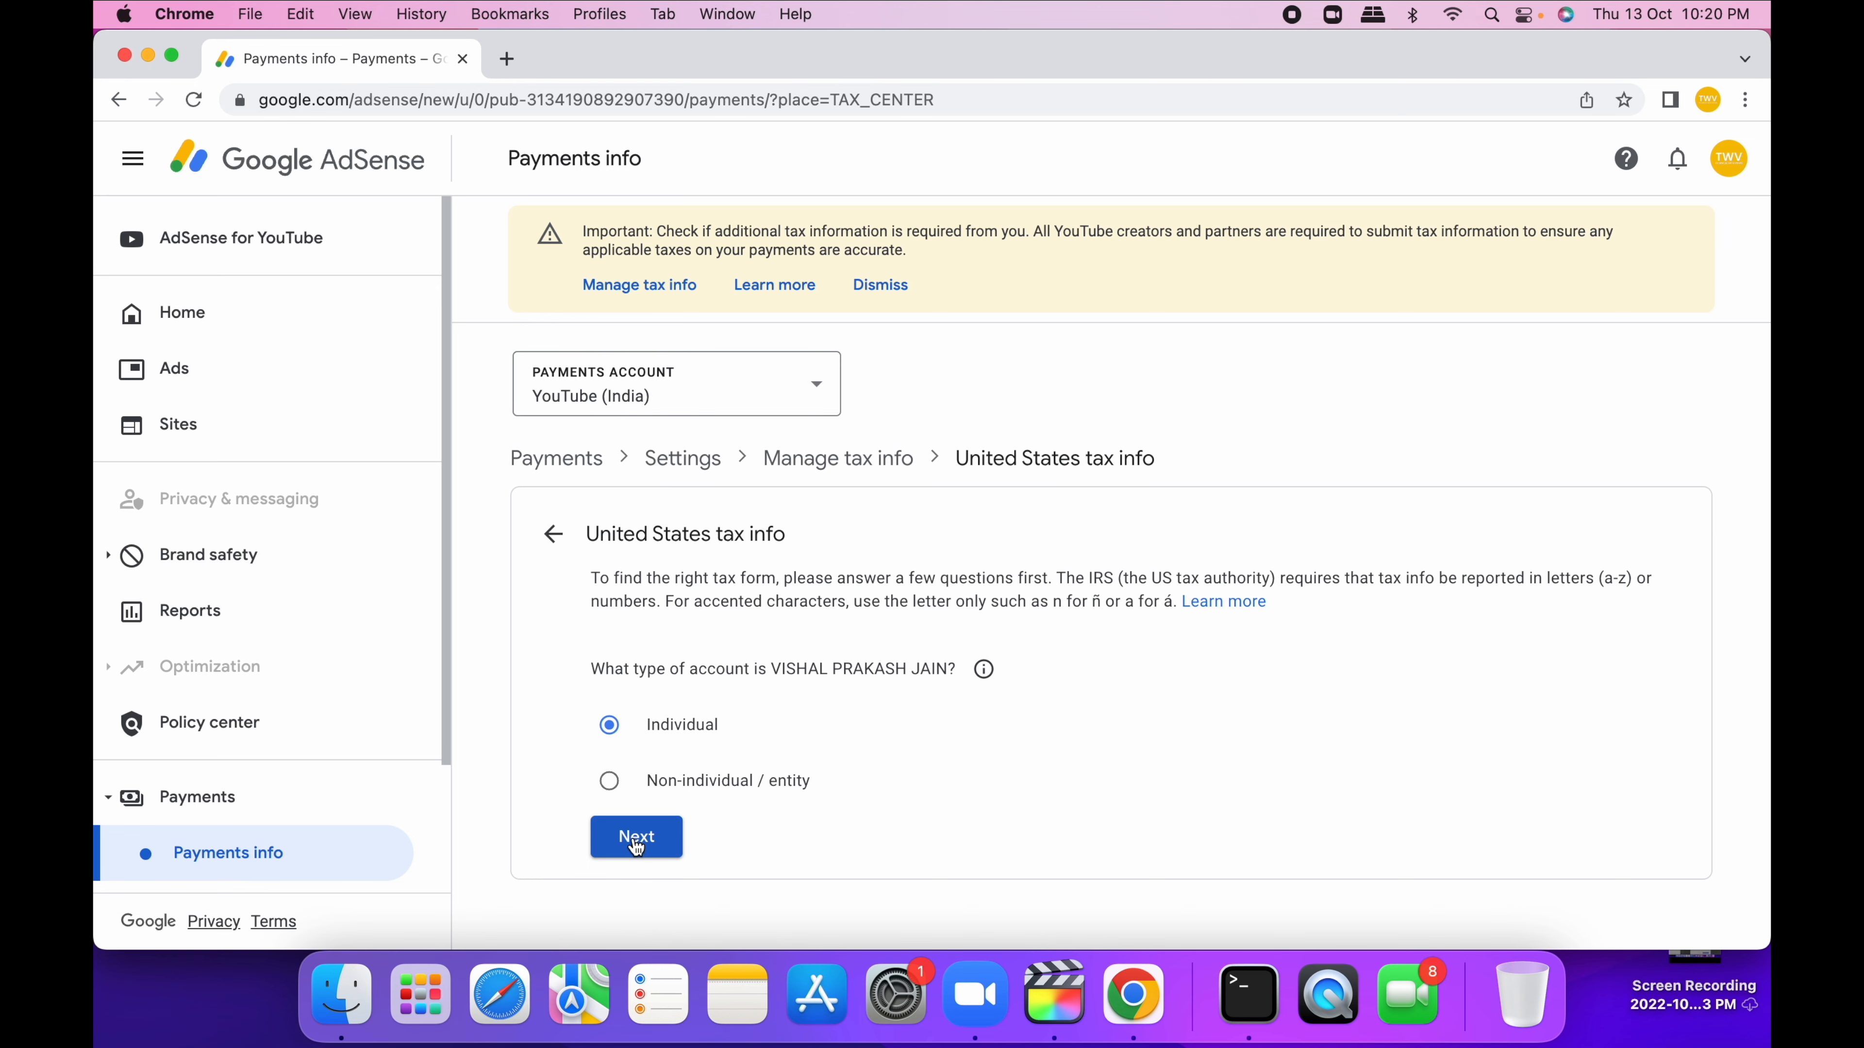
left_click(636, 837)
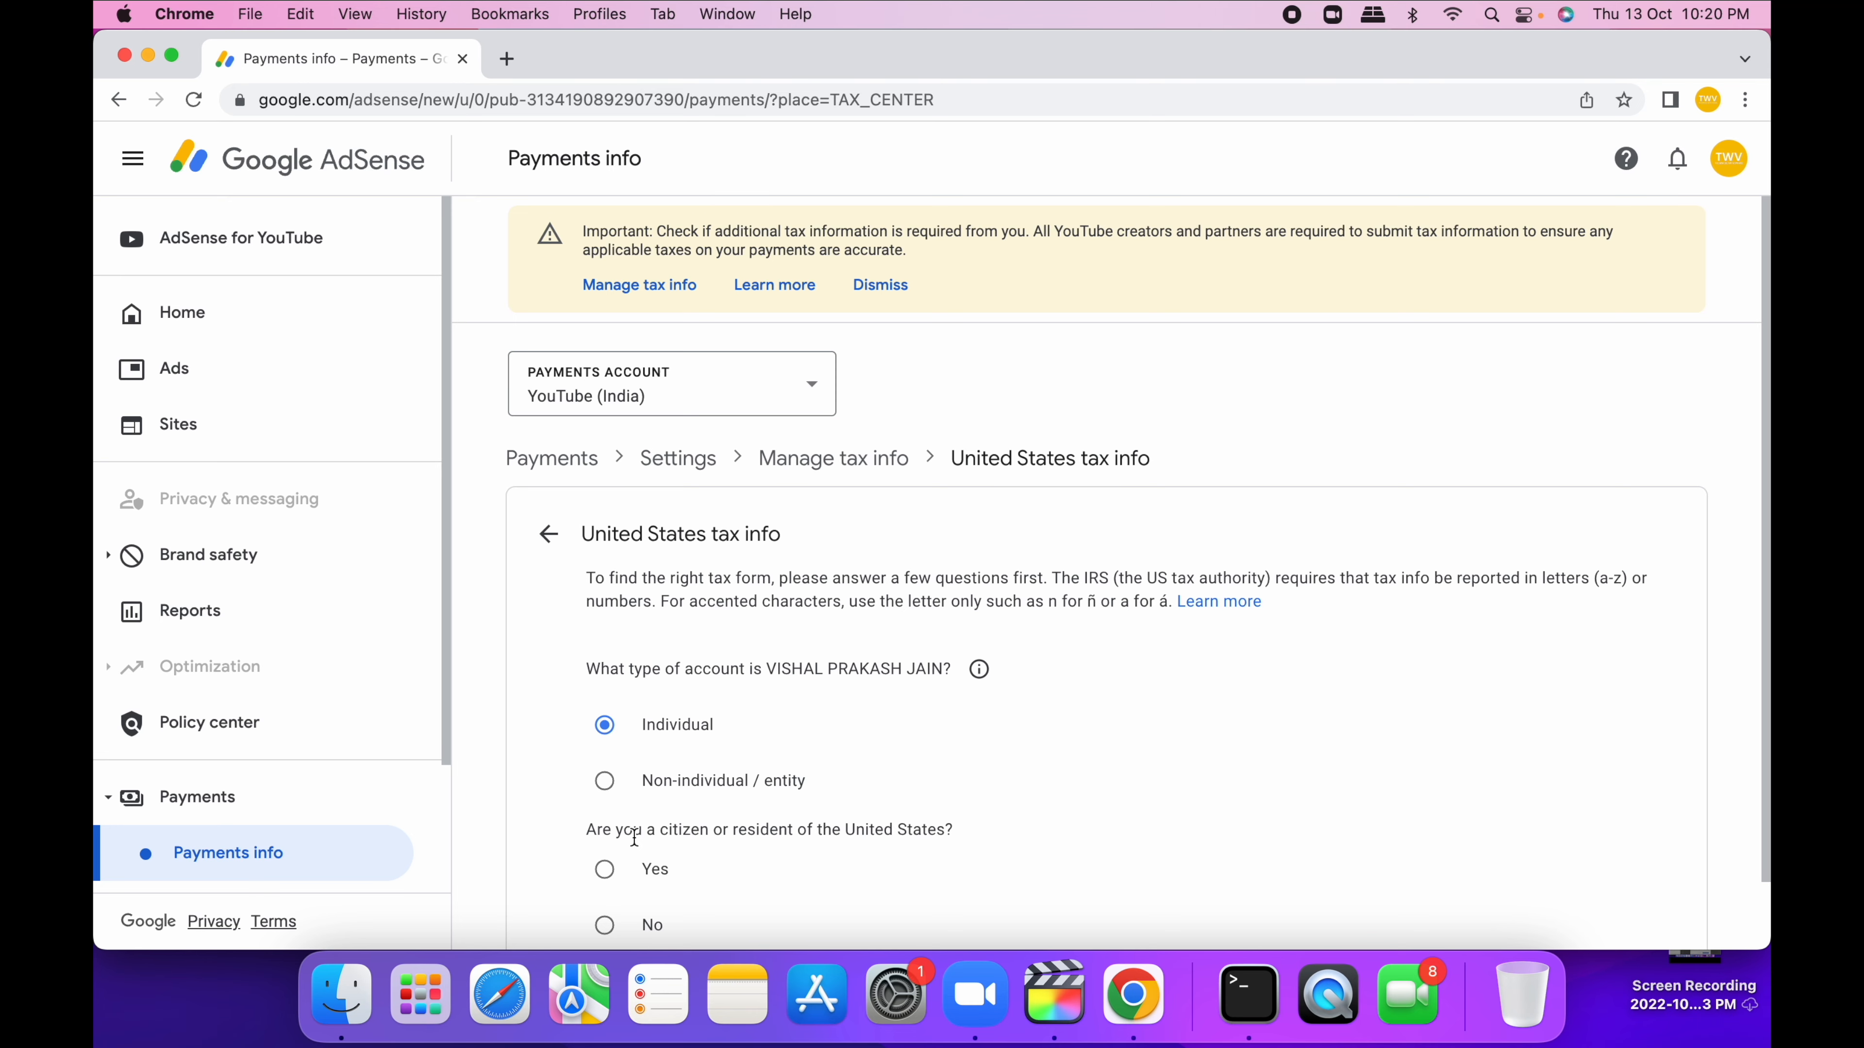
scroll("down", 3)
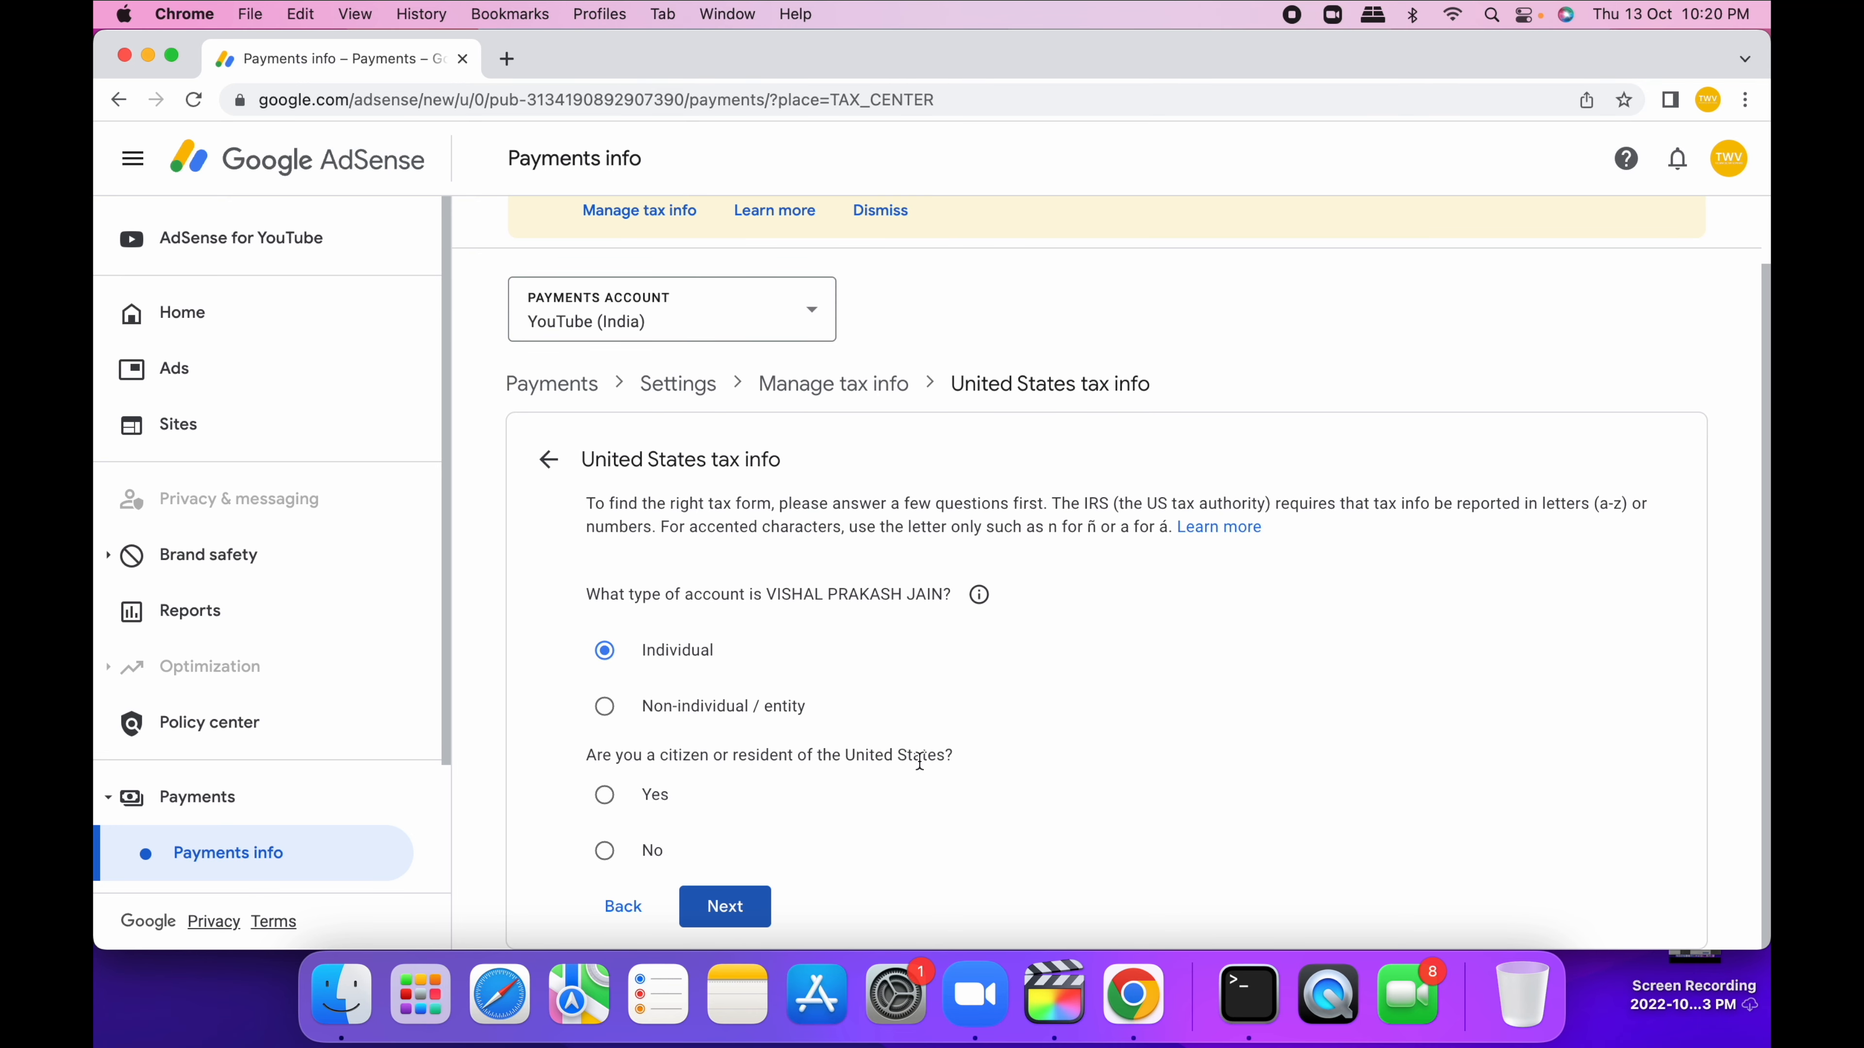
left_click(603, 850)
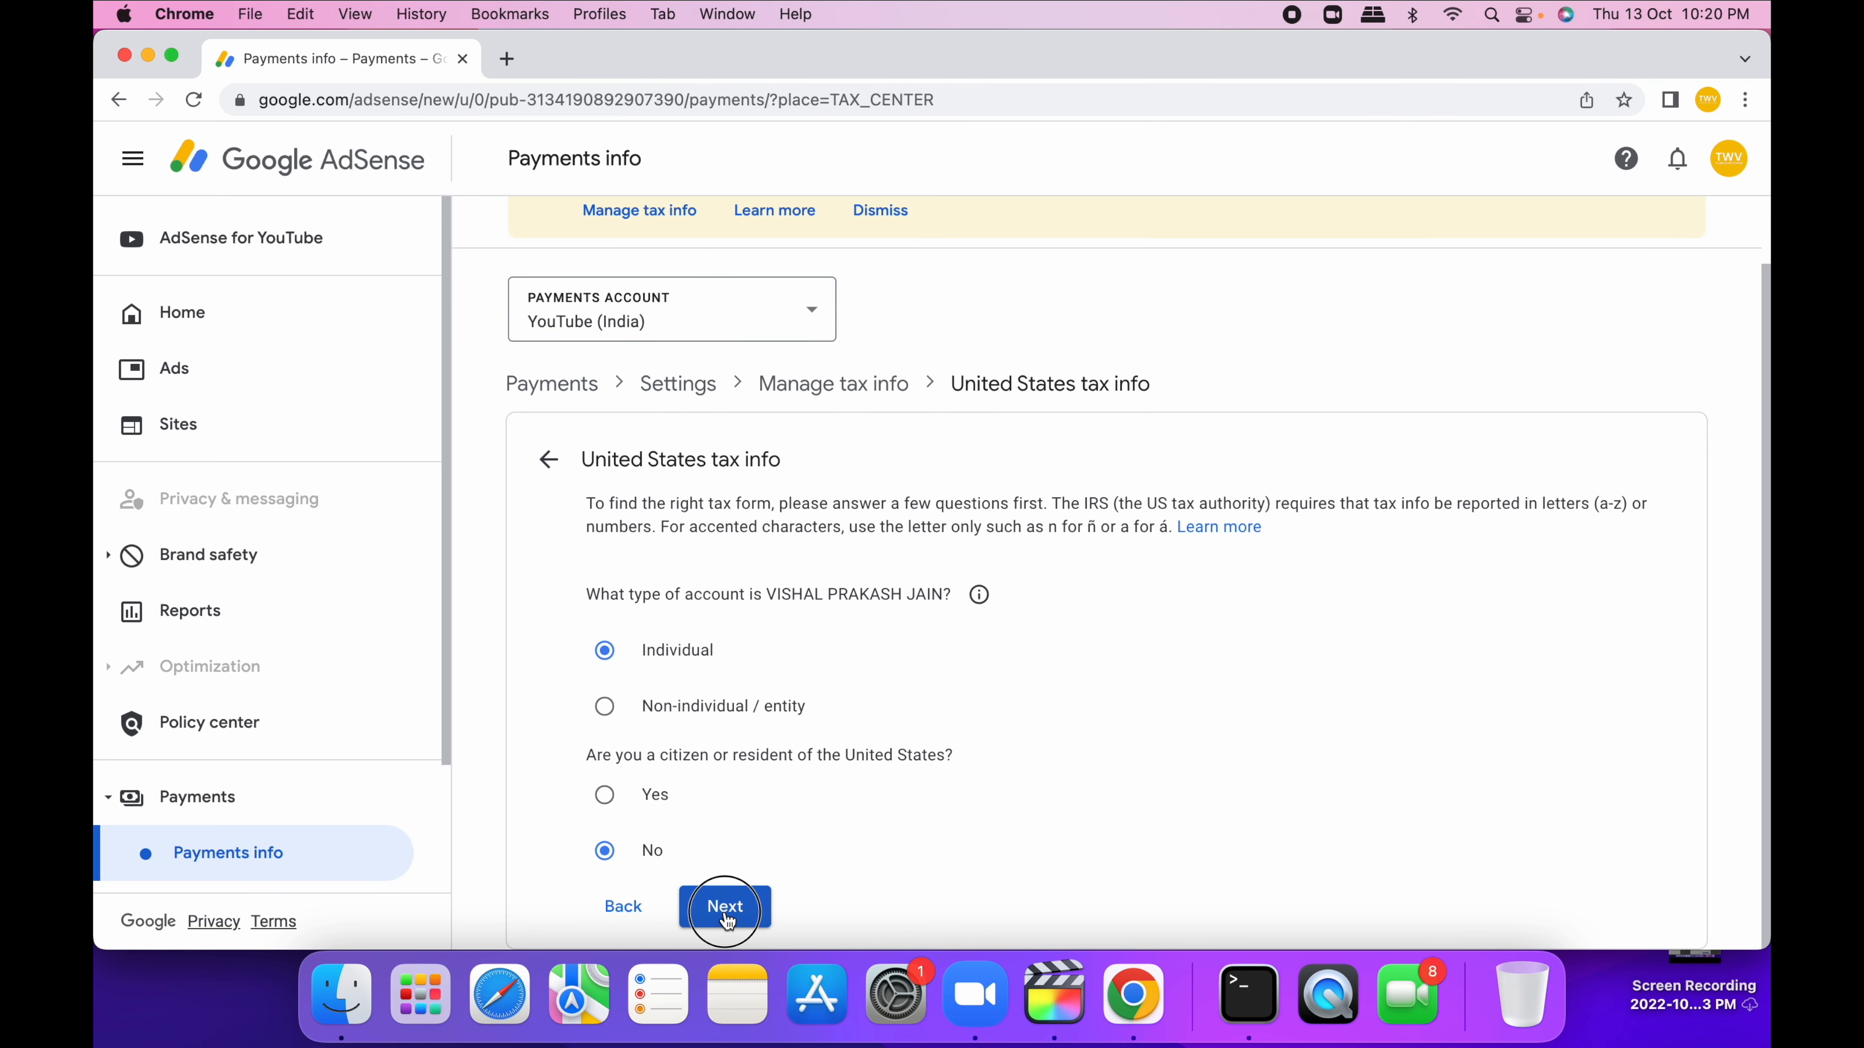
left_click(724, 905)
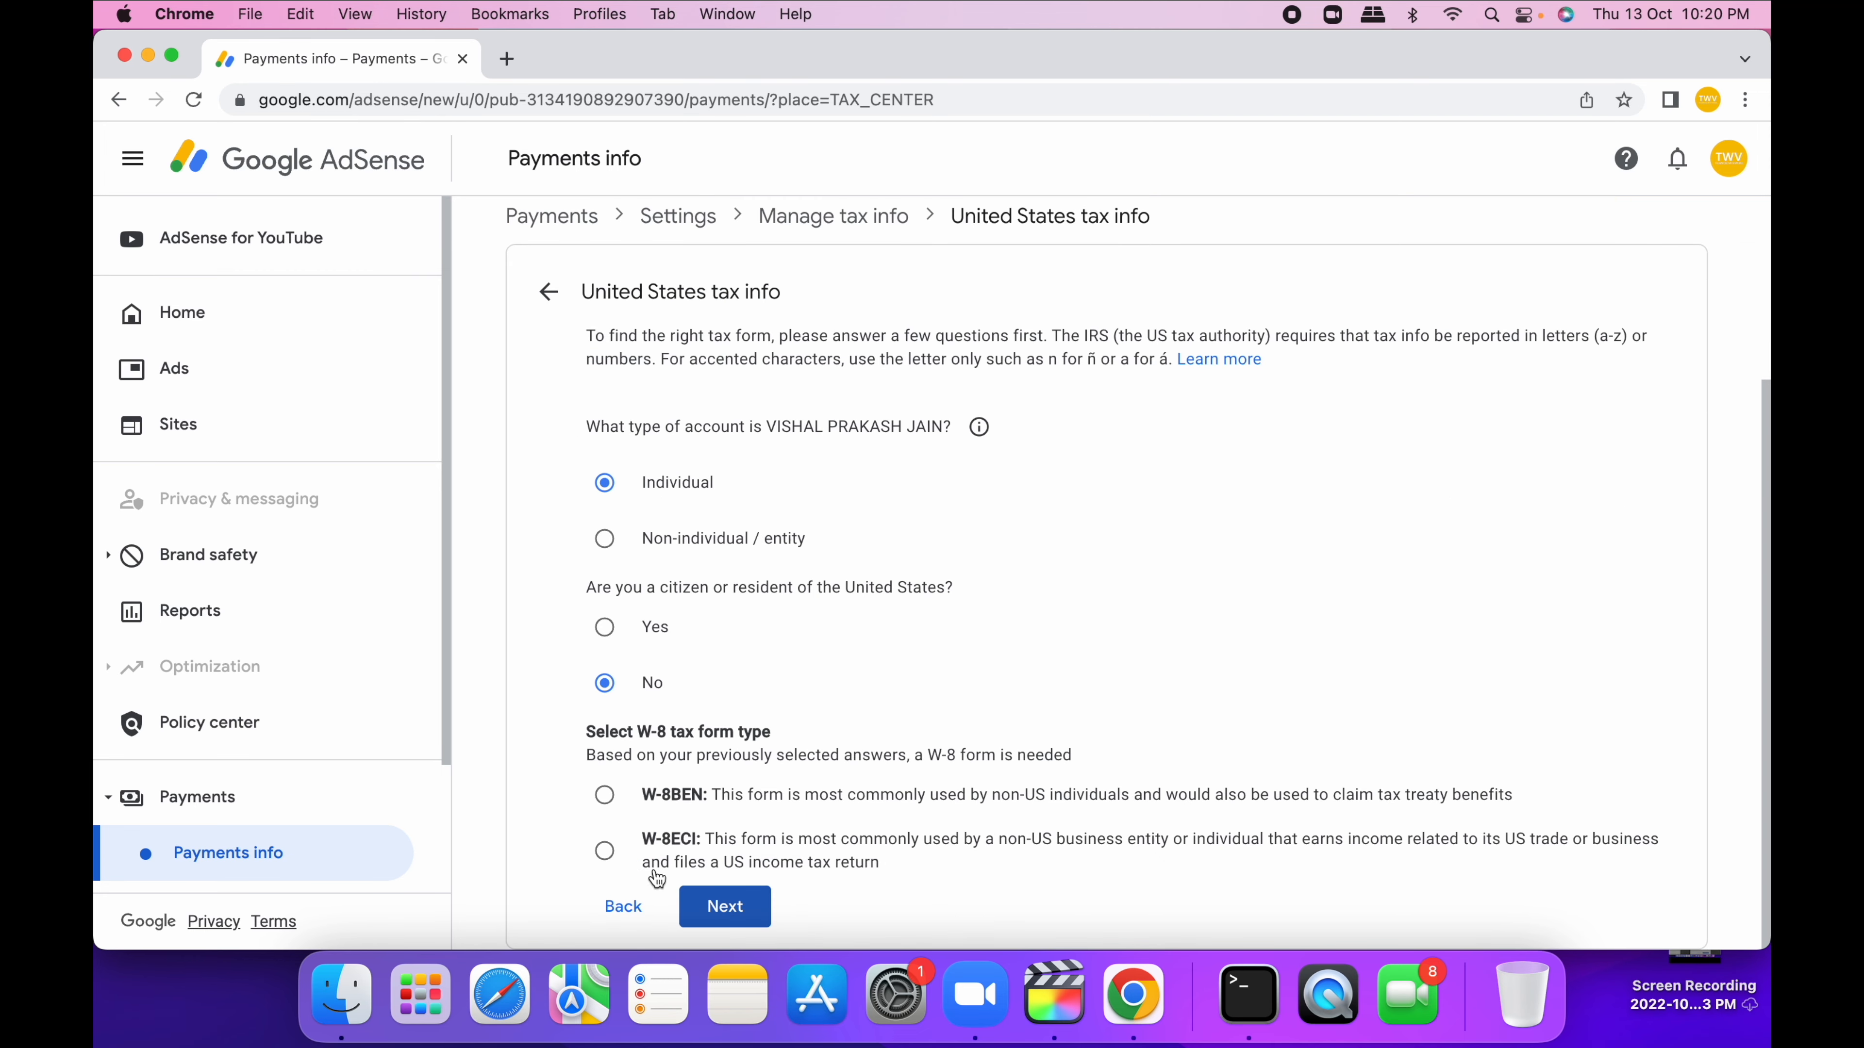
mouse_move(658, 879)
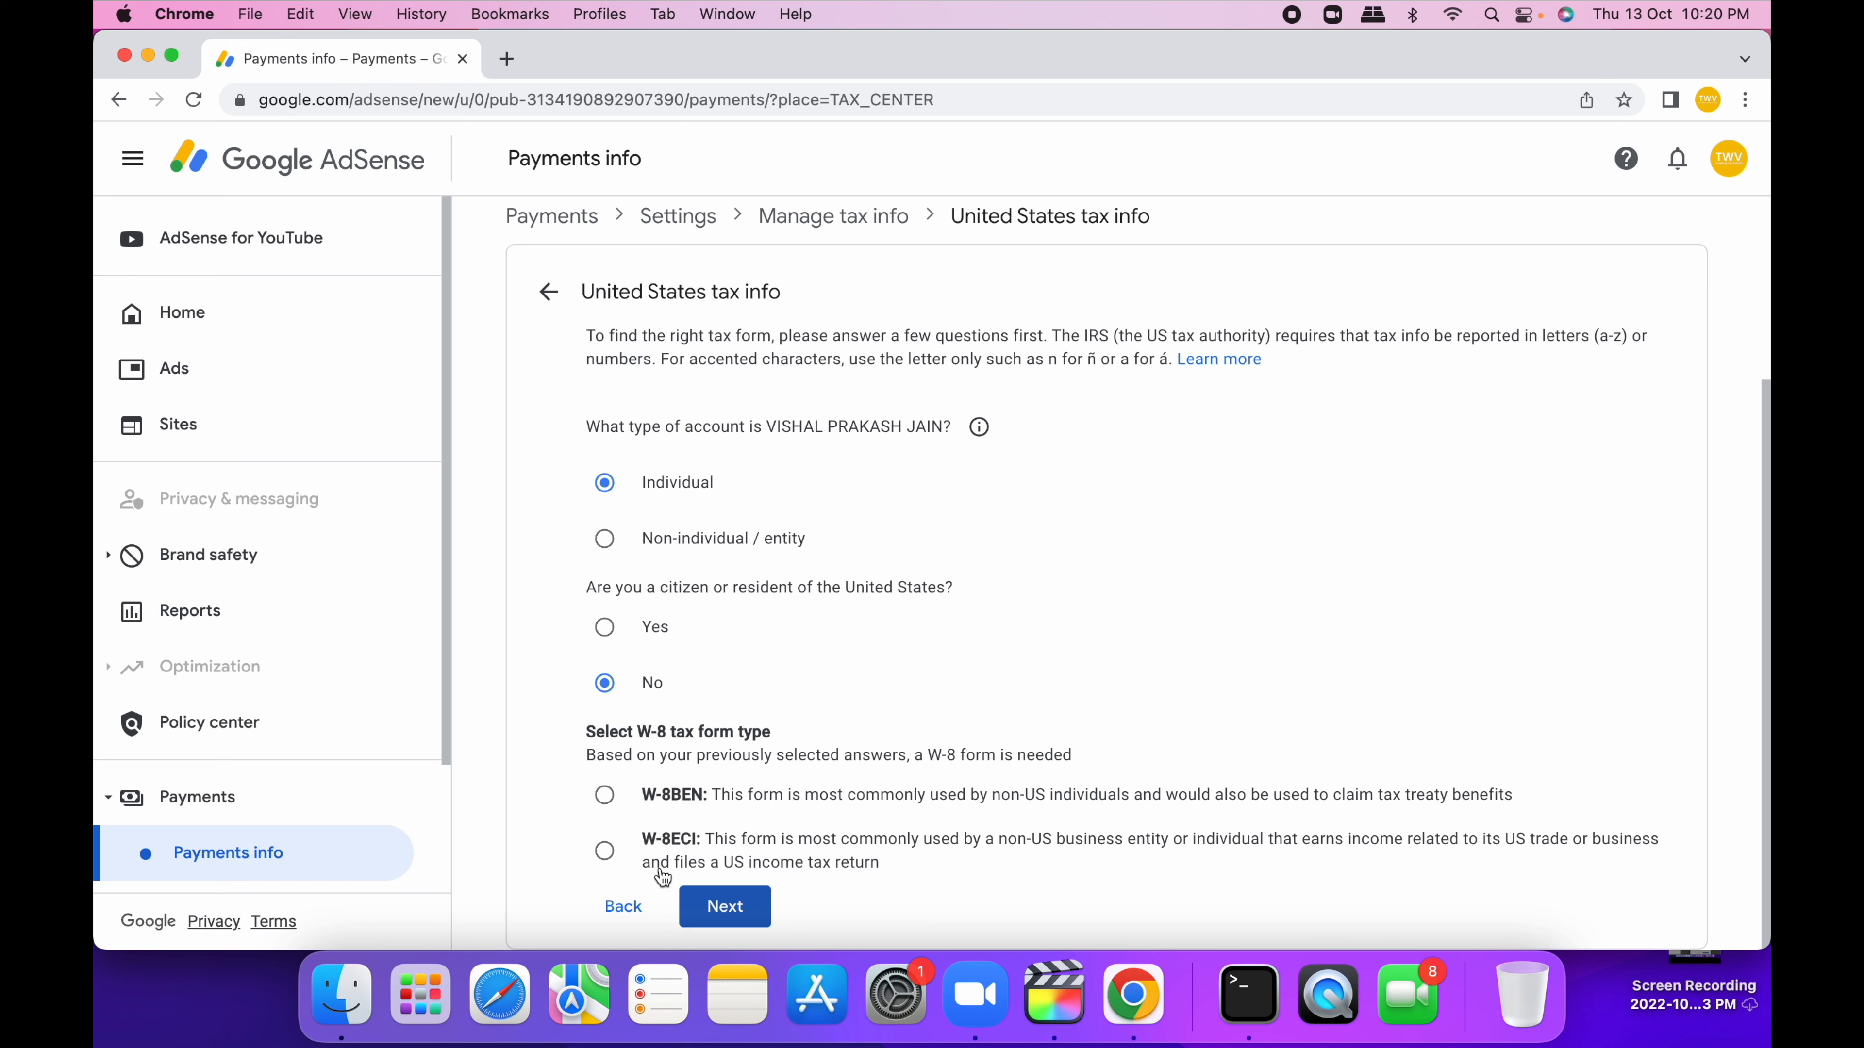
mouse_move(583, 818)
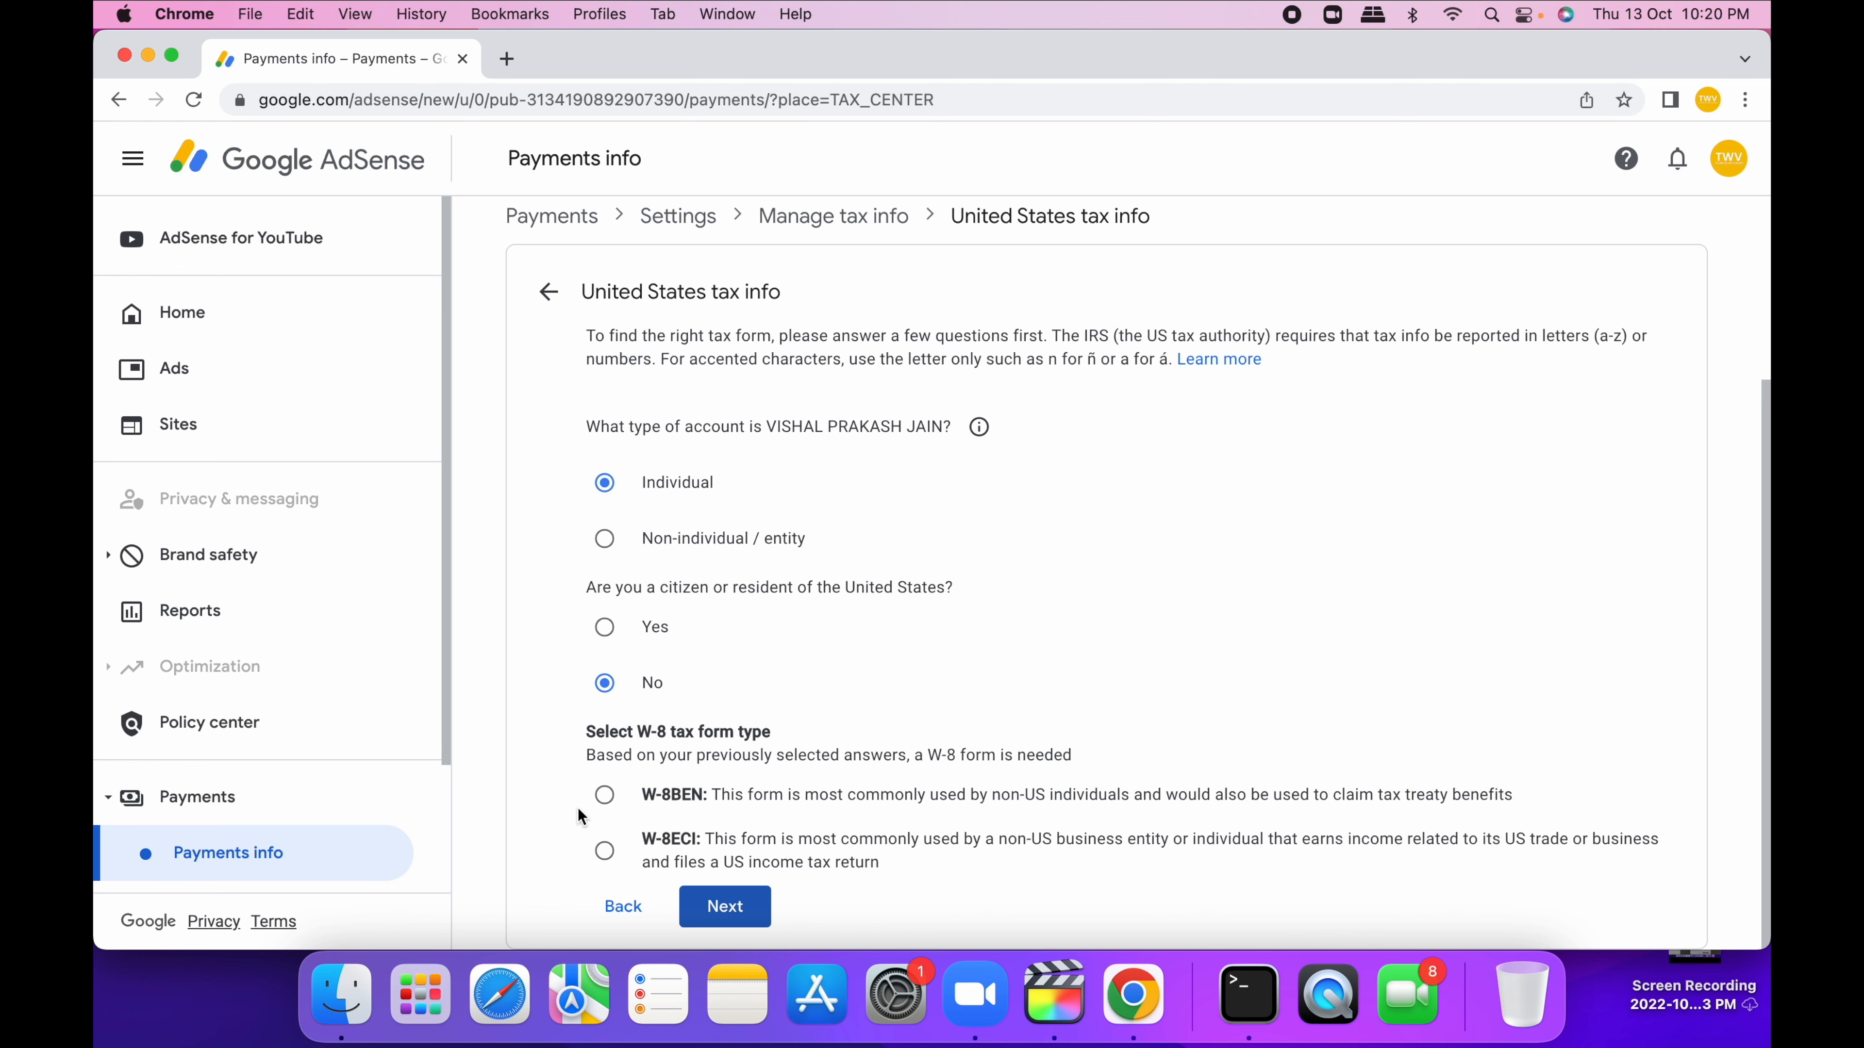
left_click(724, 906)
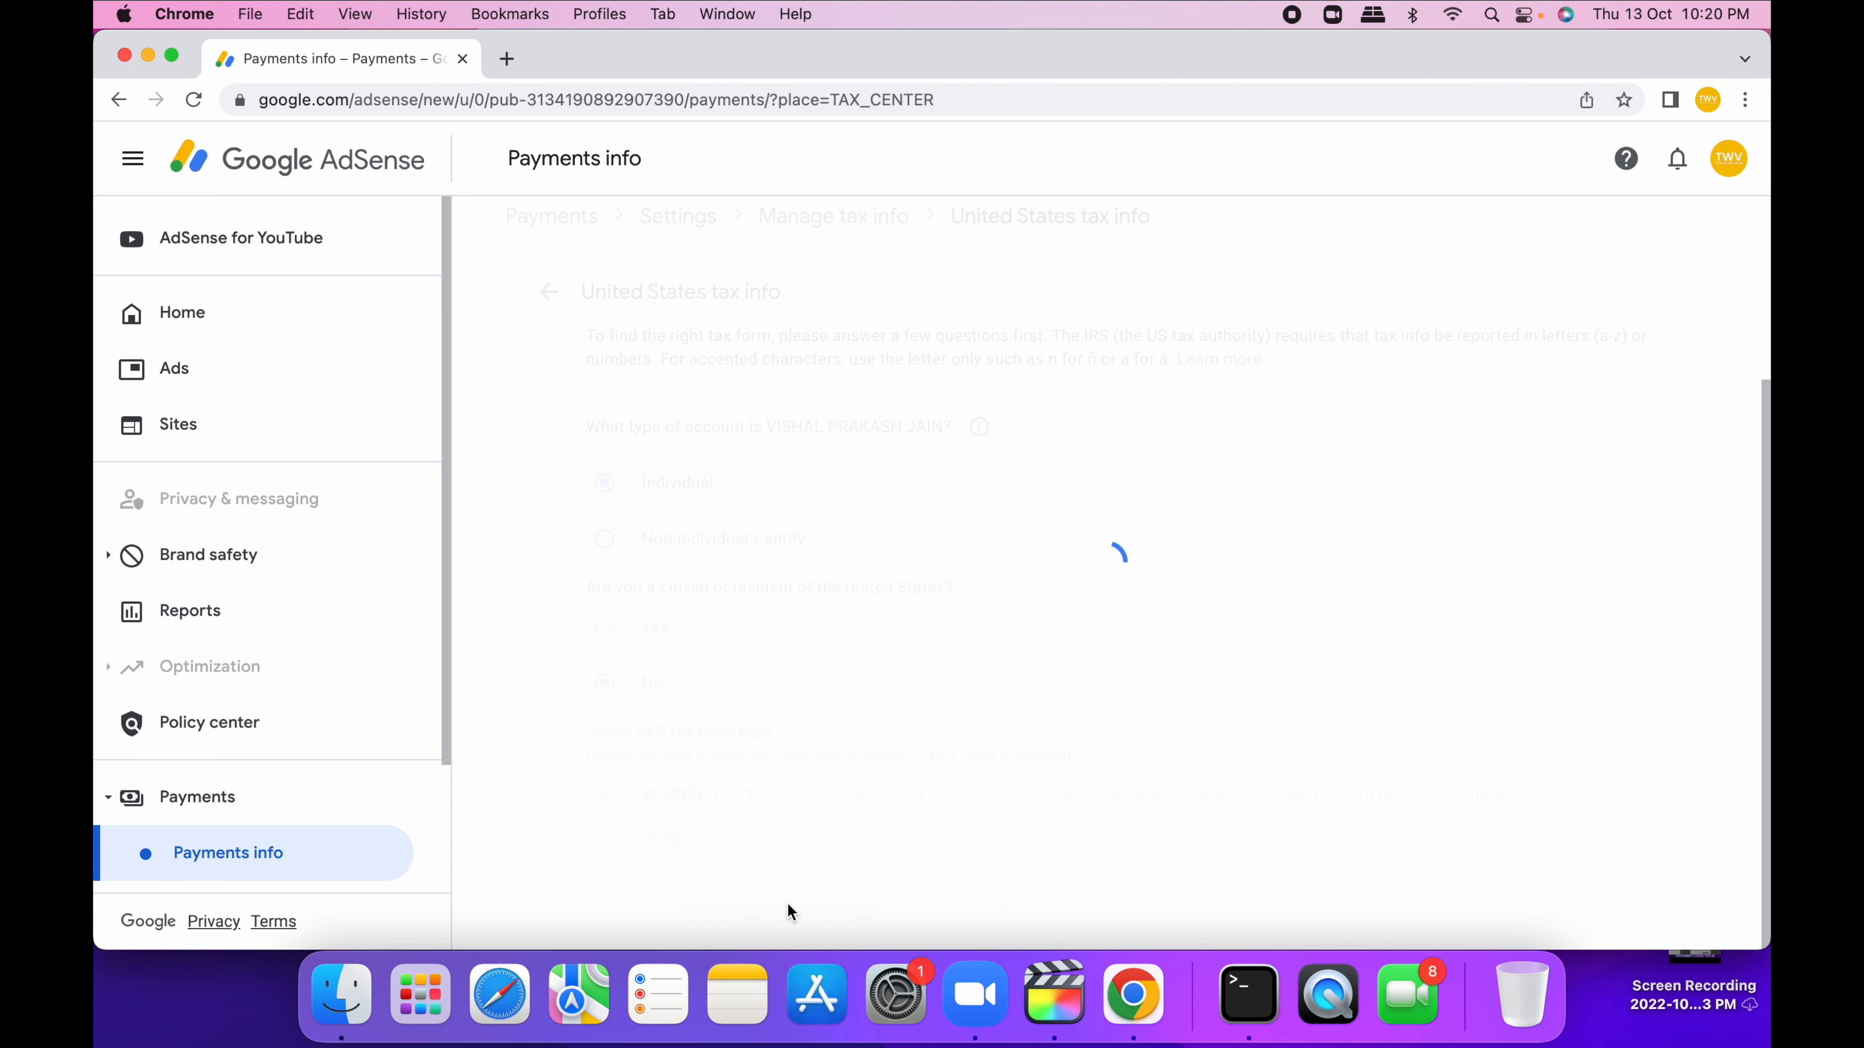
- Set India as country of citizenship, visit the Foreign TIN field and submit the tax identity section
left_click(915, 620)
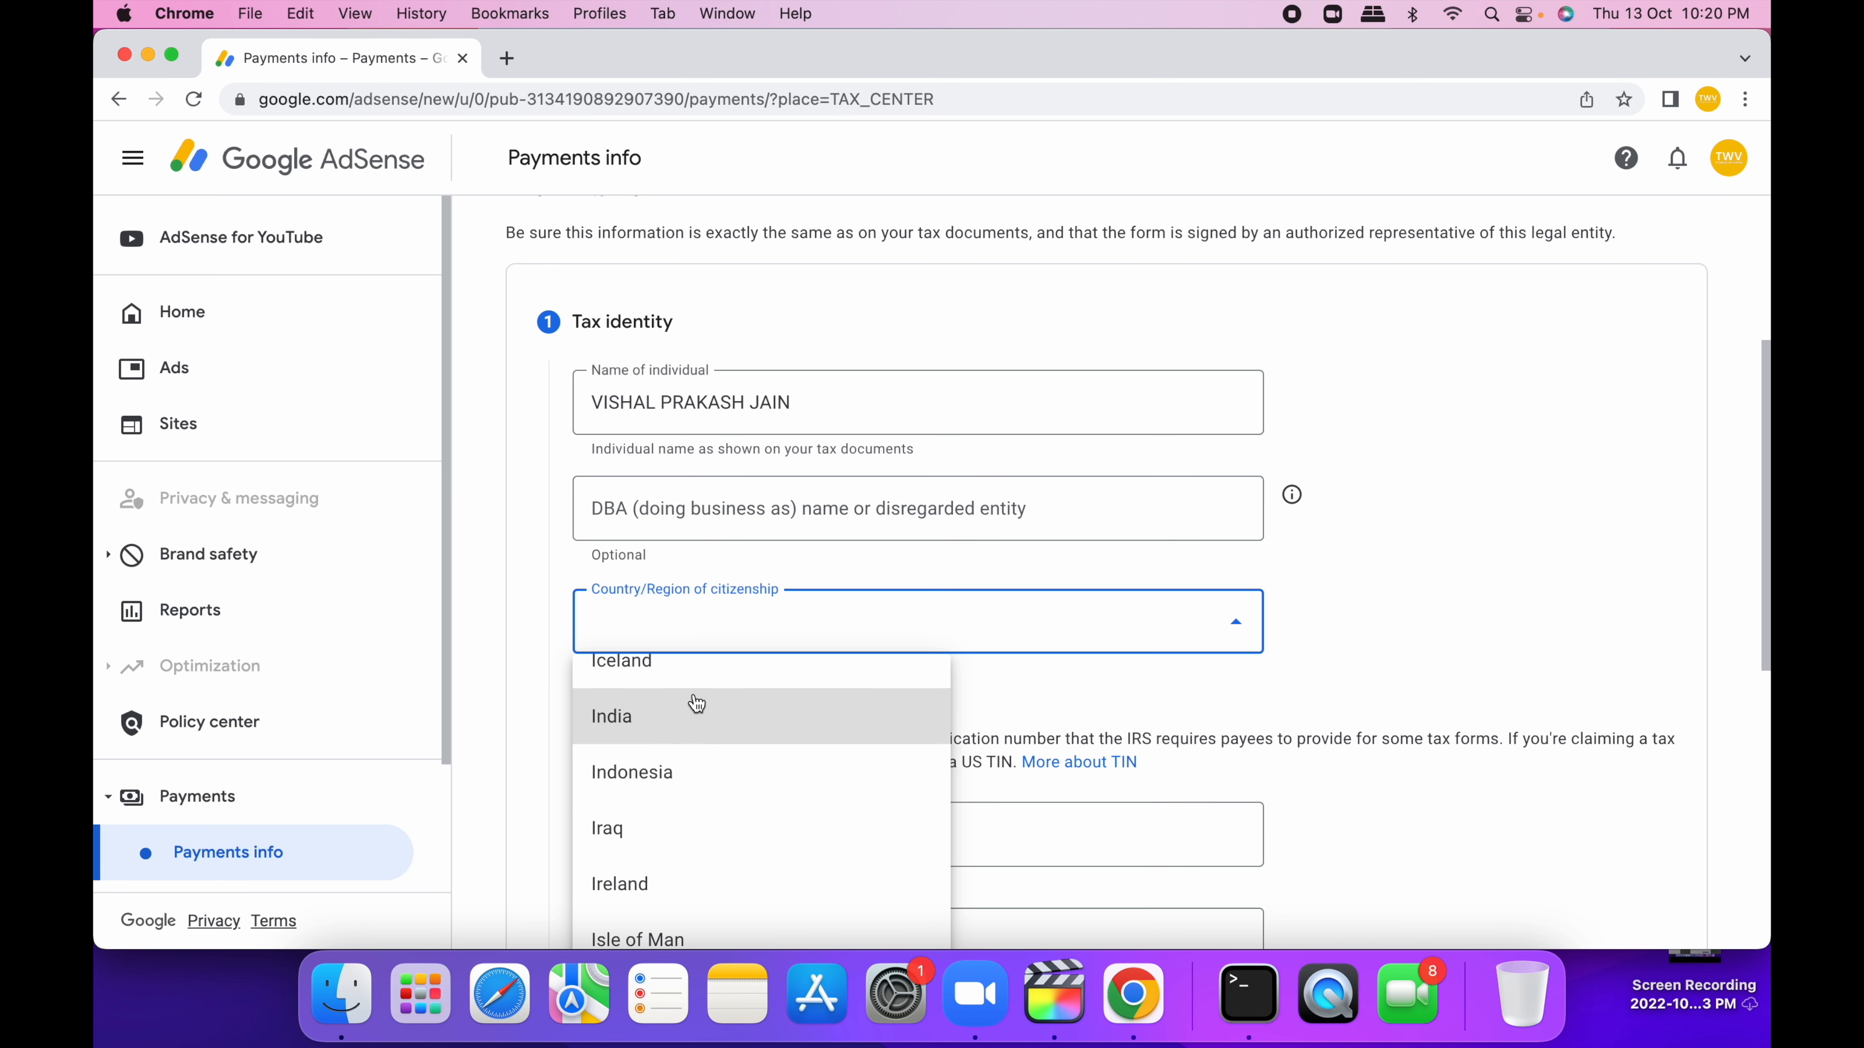
left_click(610, 714)
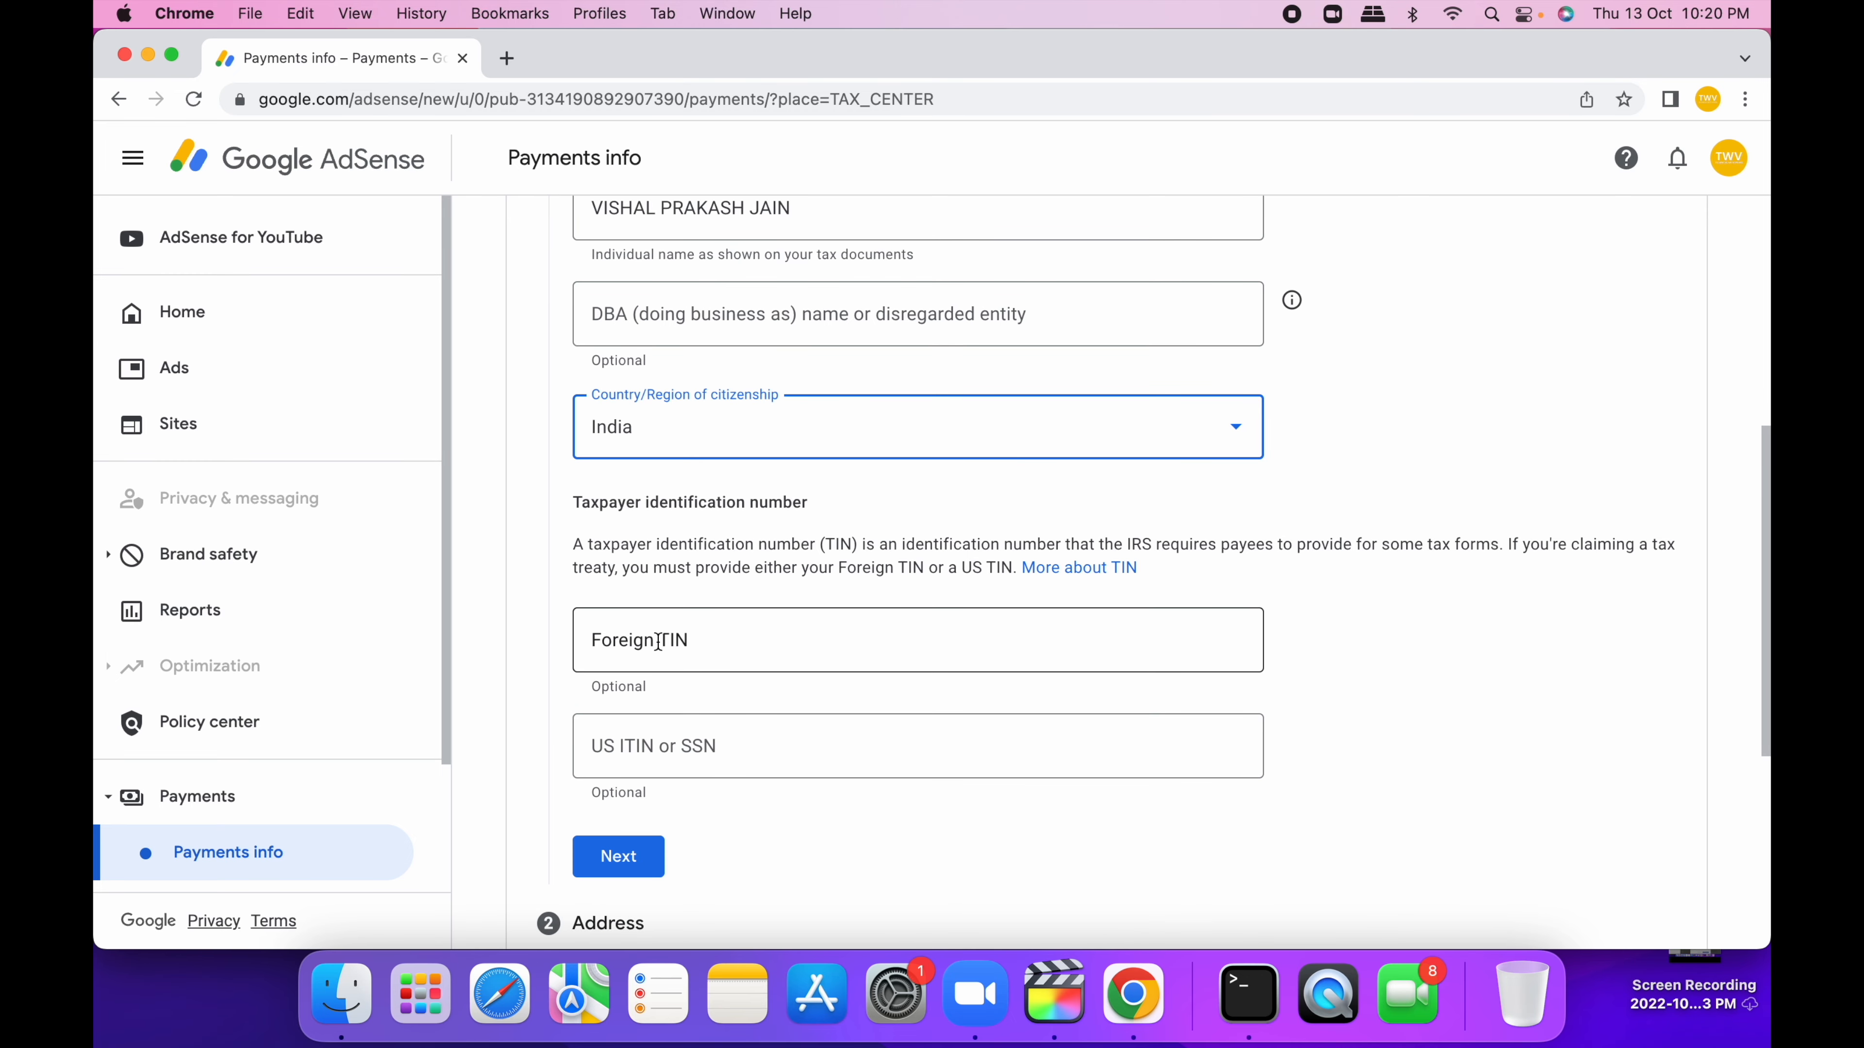
left_click(916, 639)
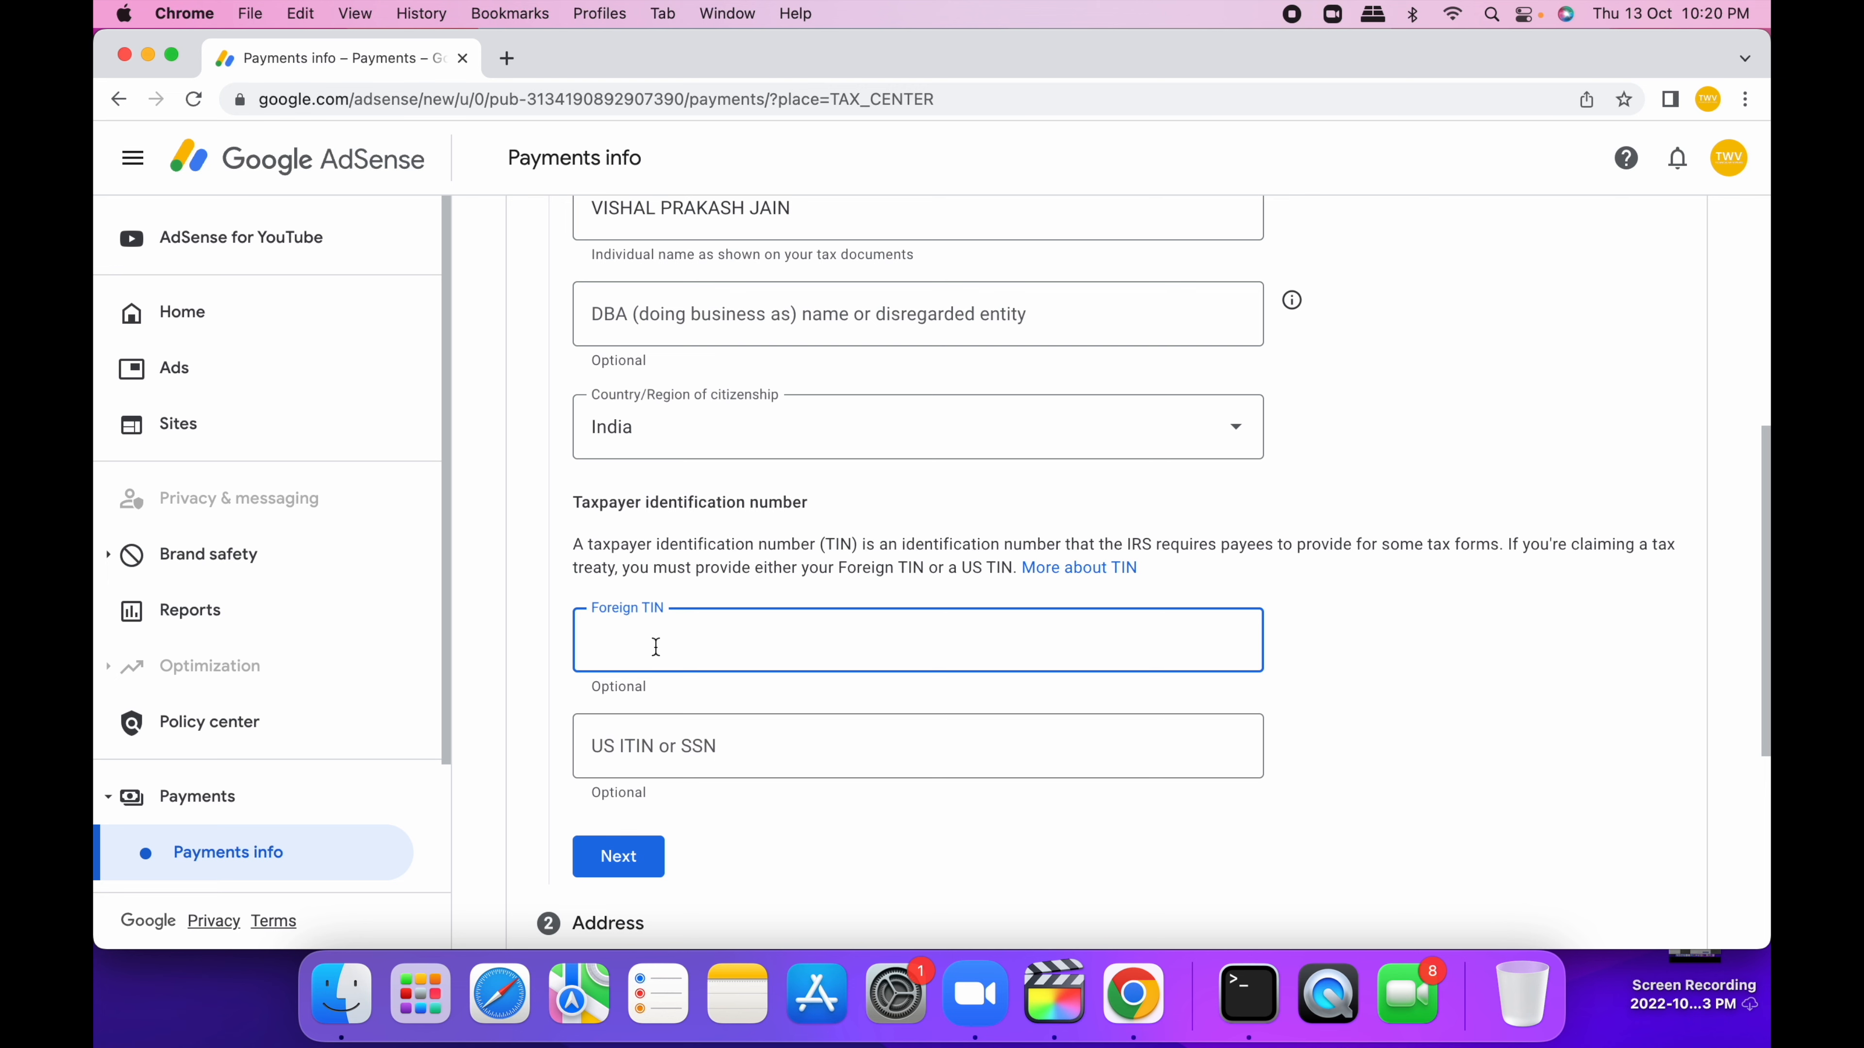
left_click(617, 856)
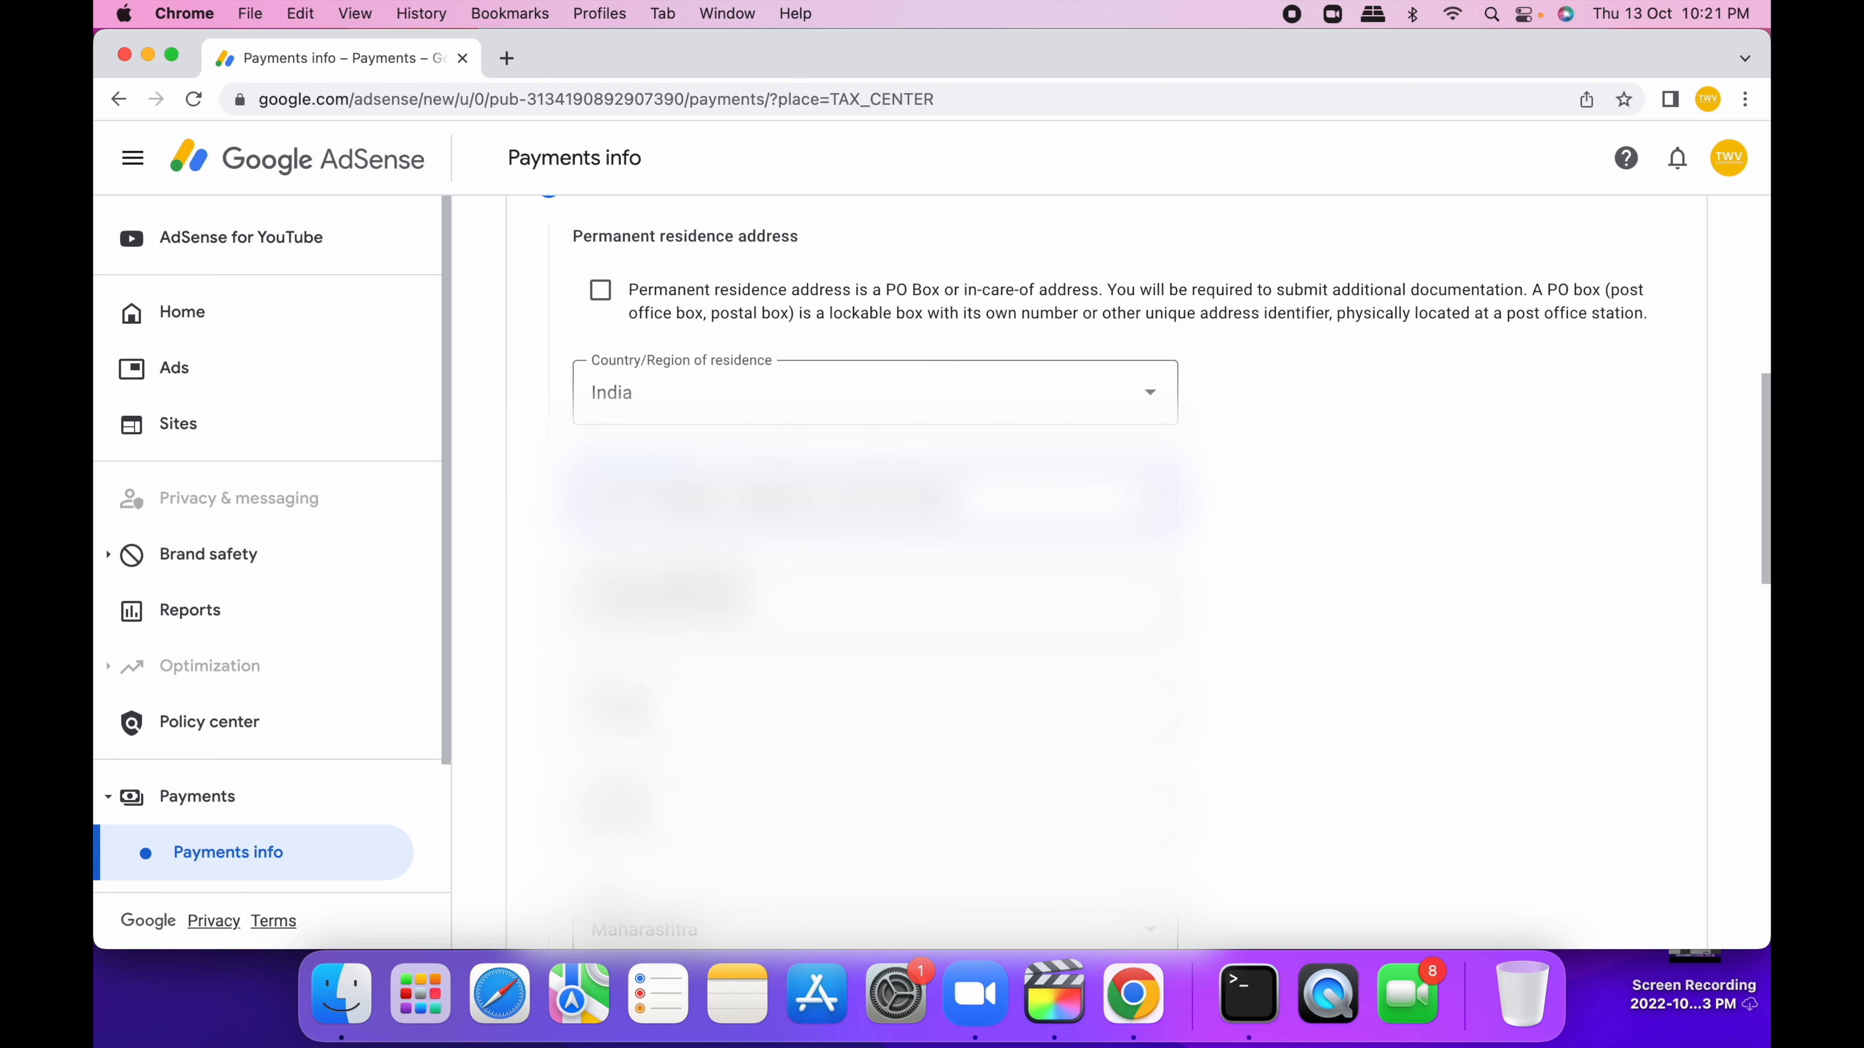
- Mark the mailing address as same as the permanent residence address and submit the address section
scroll("down", 3)
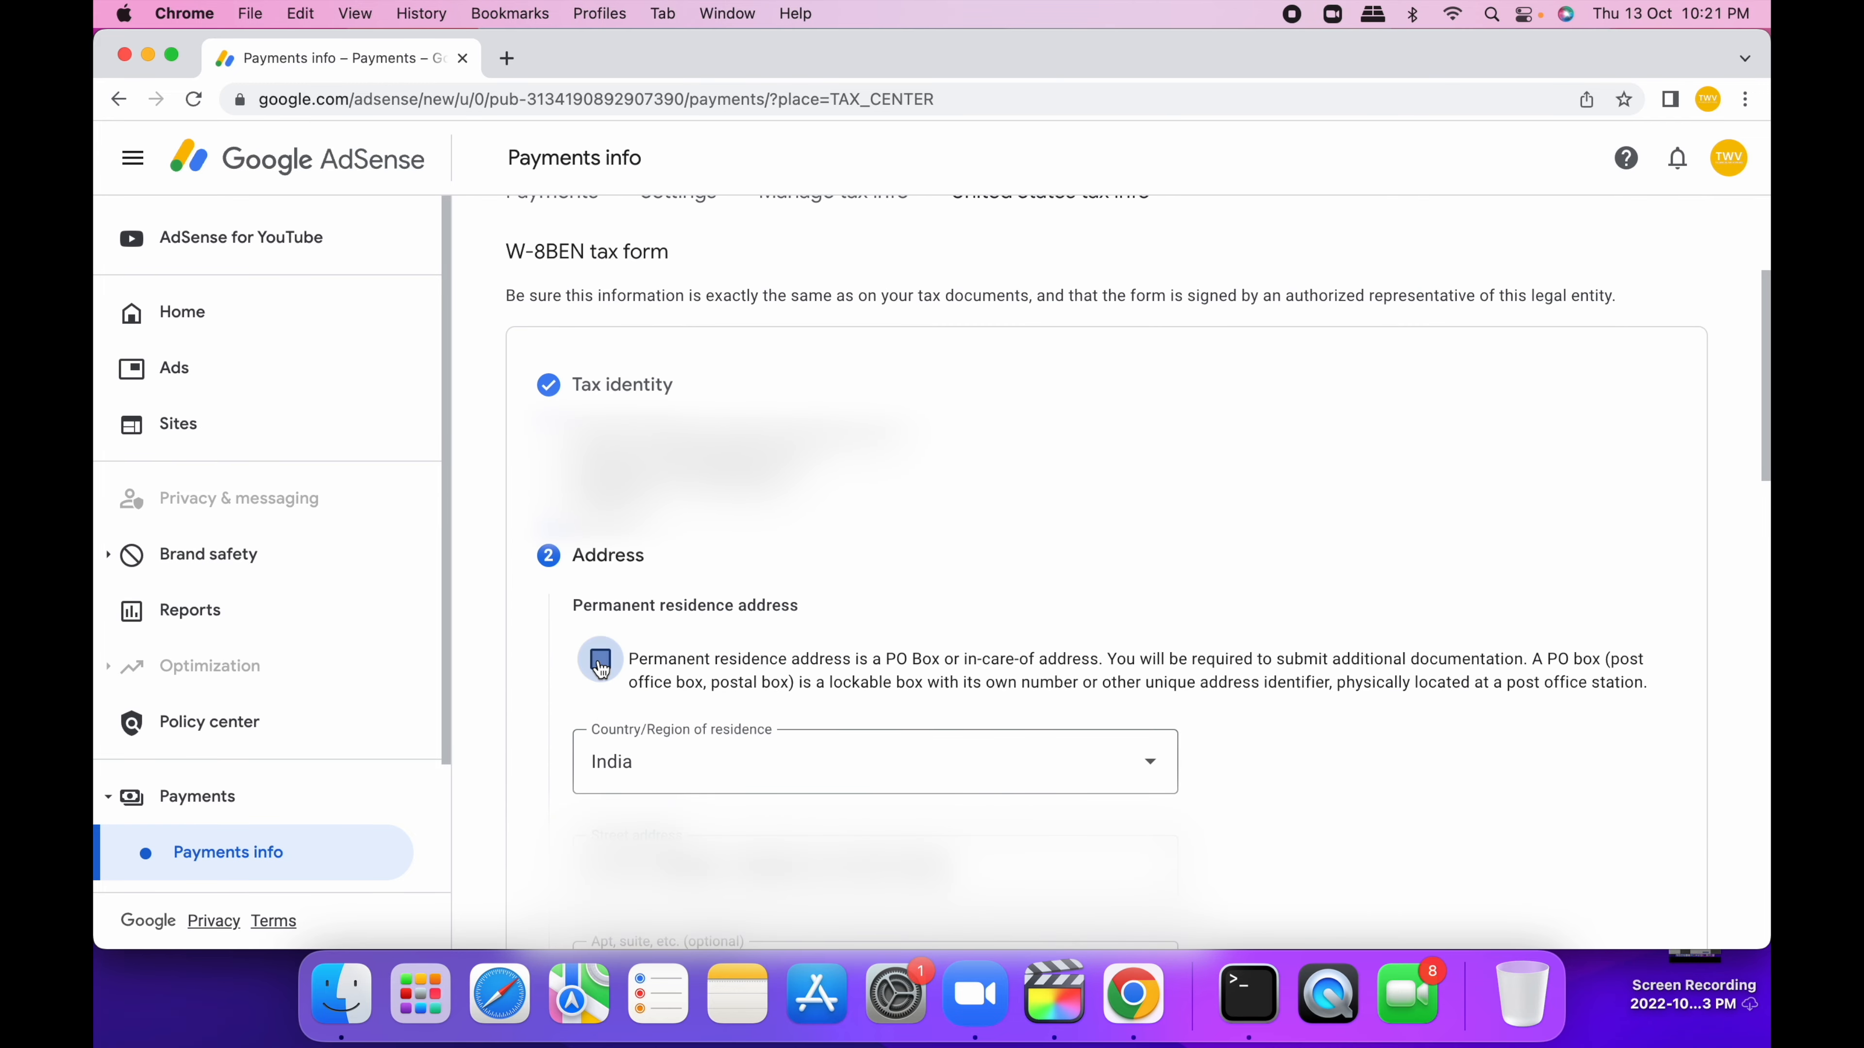
scroll("down", 3)
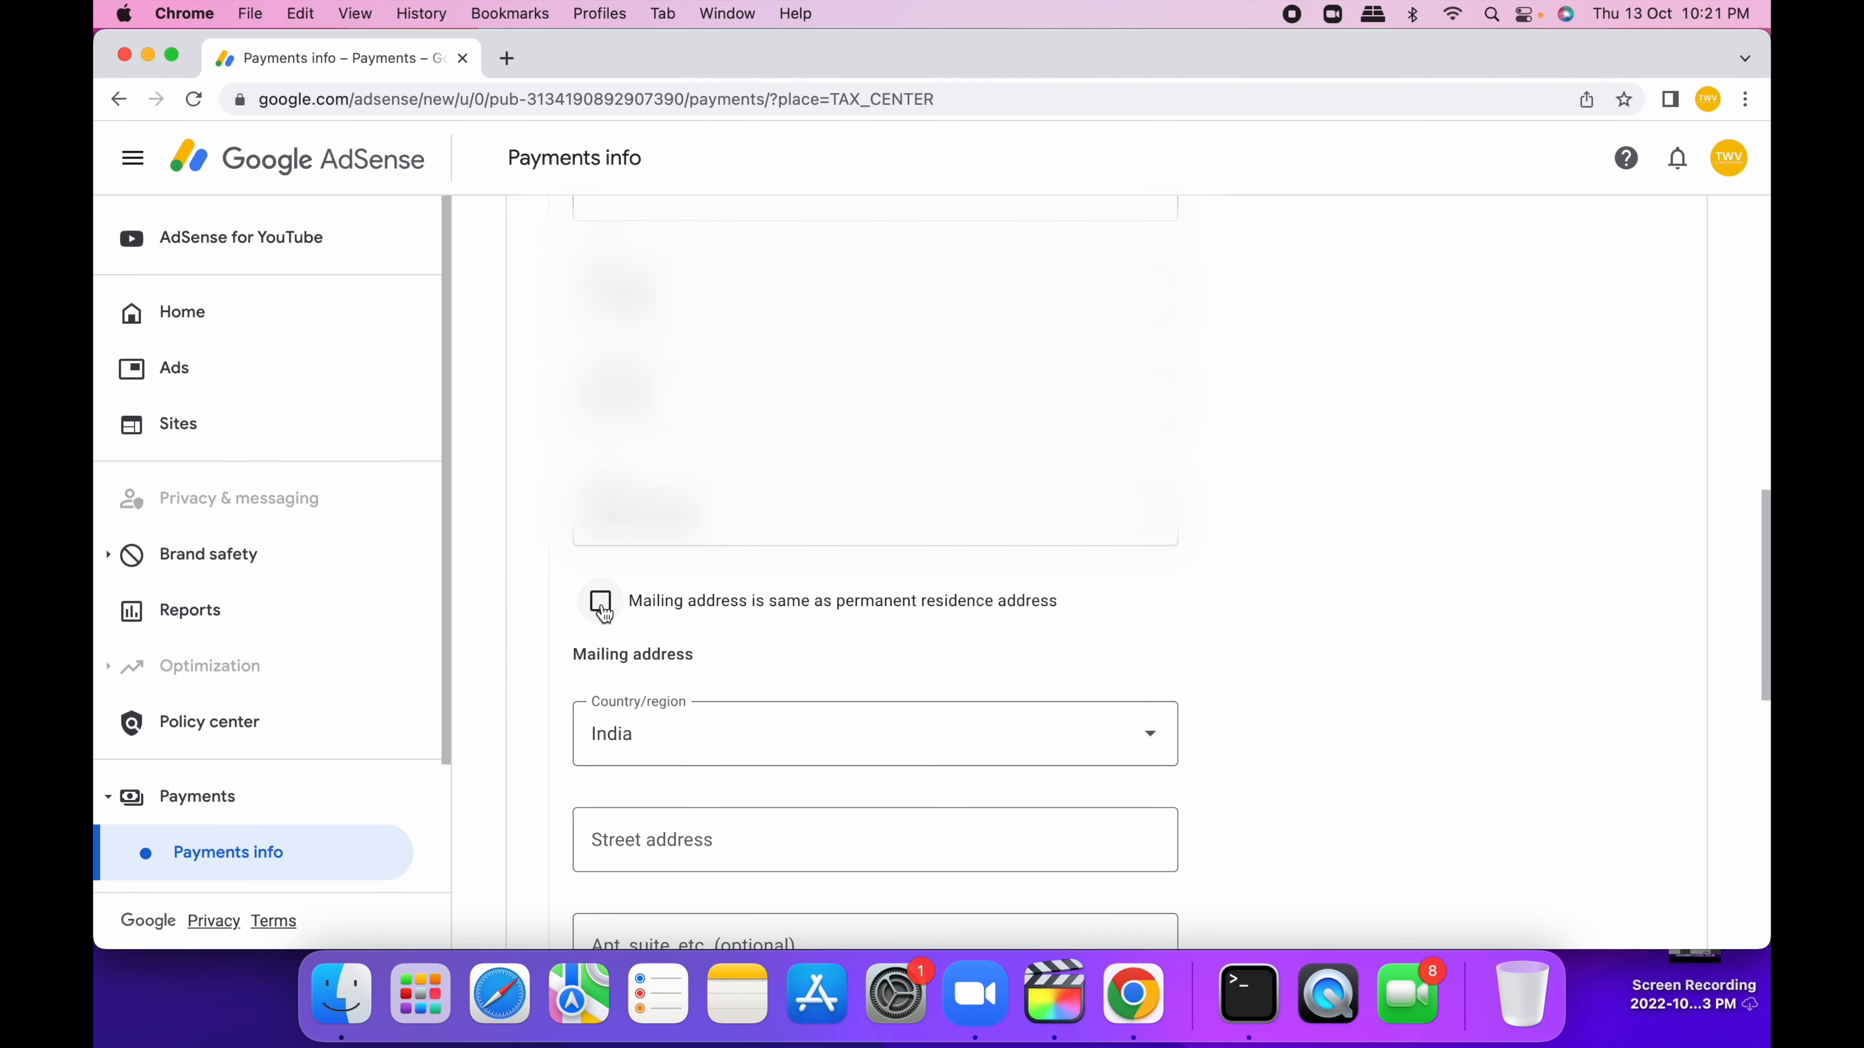
left_click(600, 600)
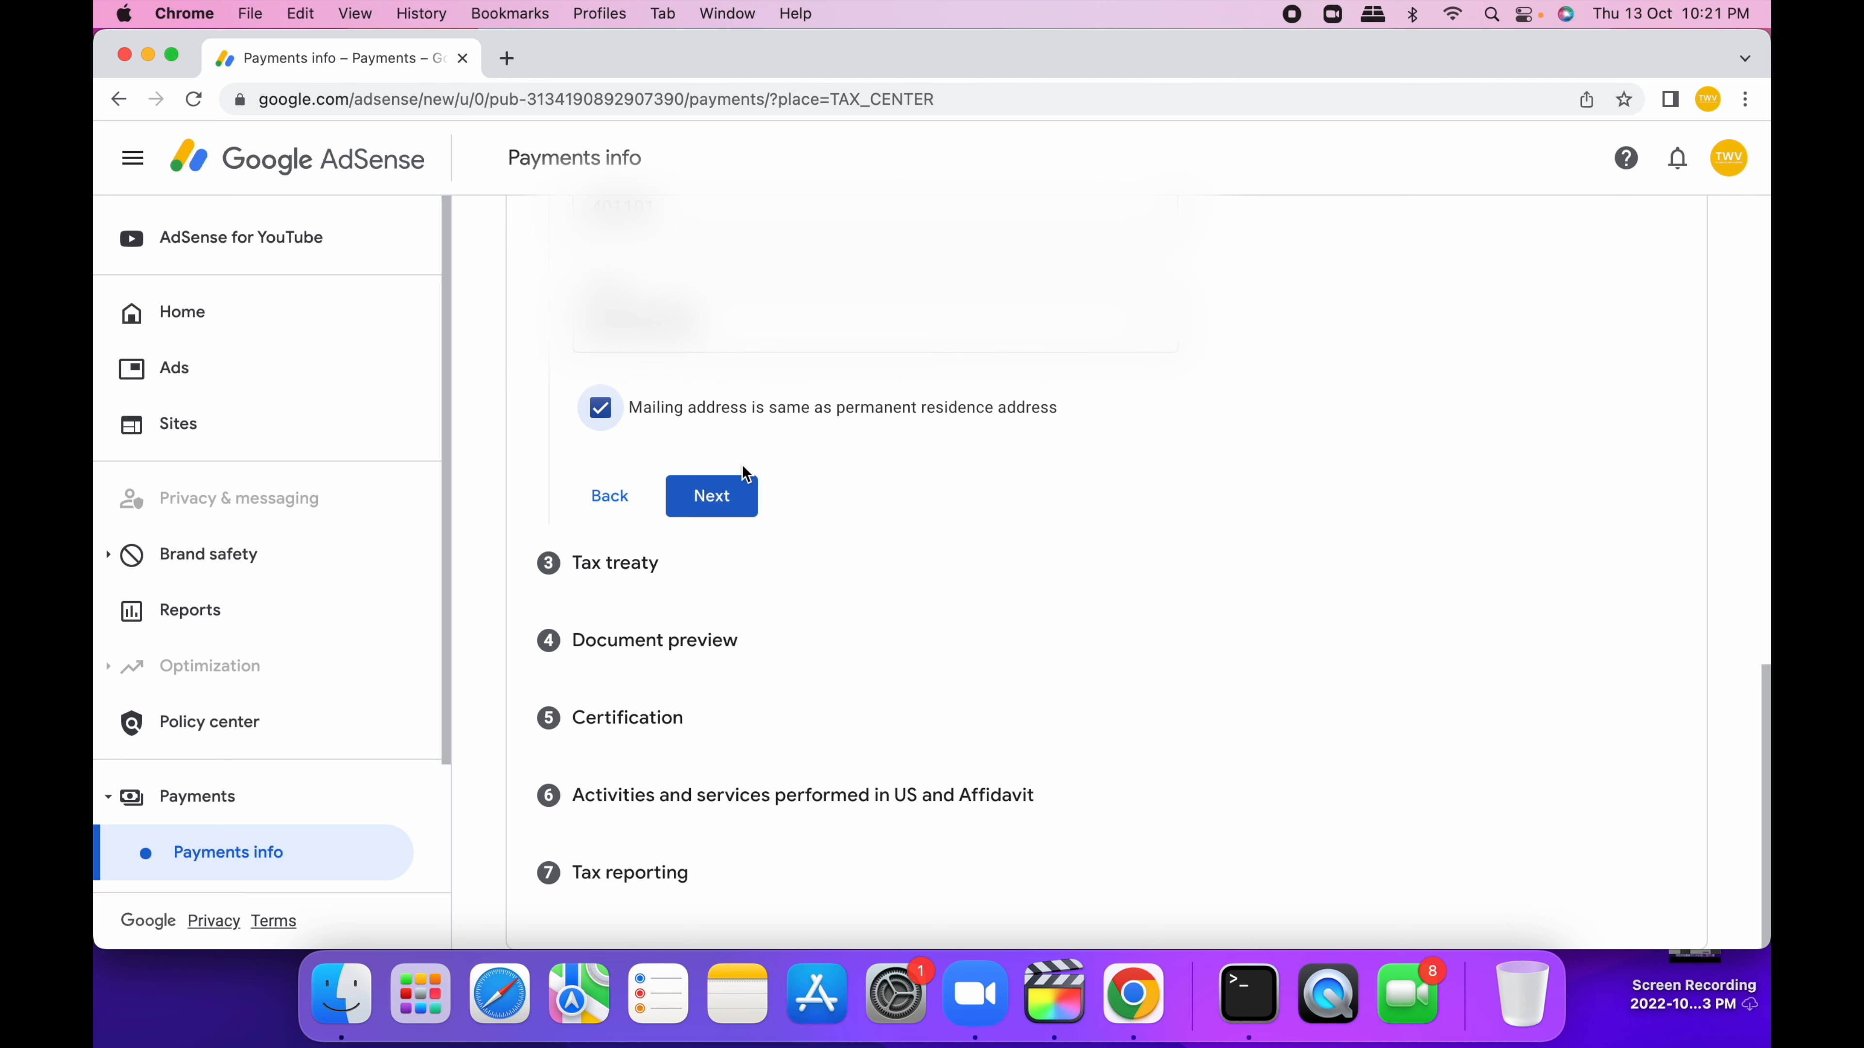
left_click(710, 496)
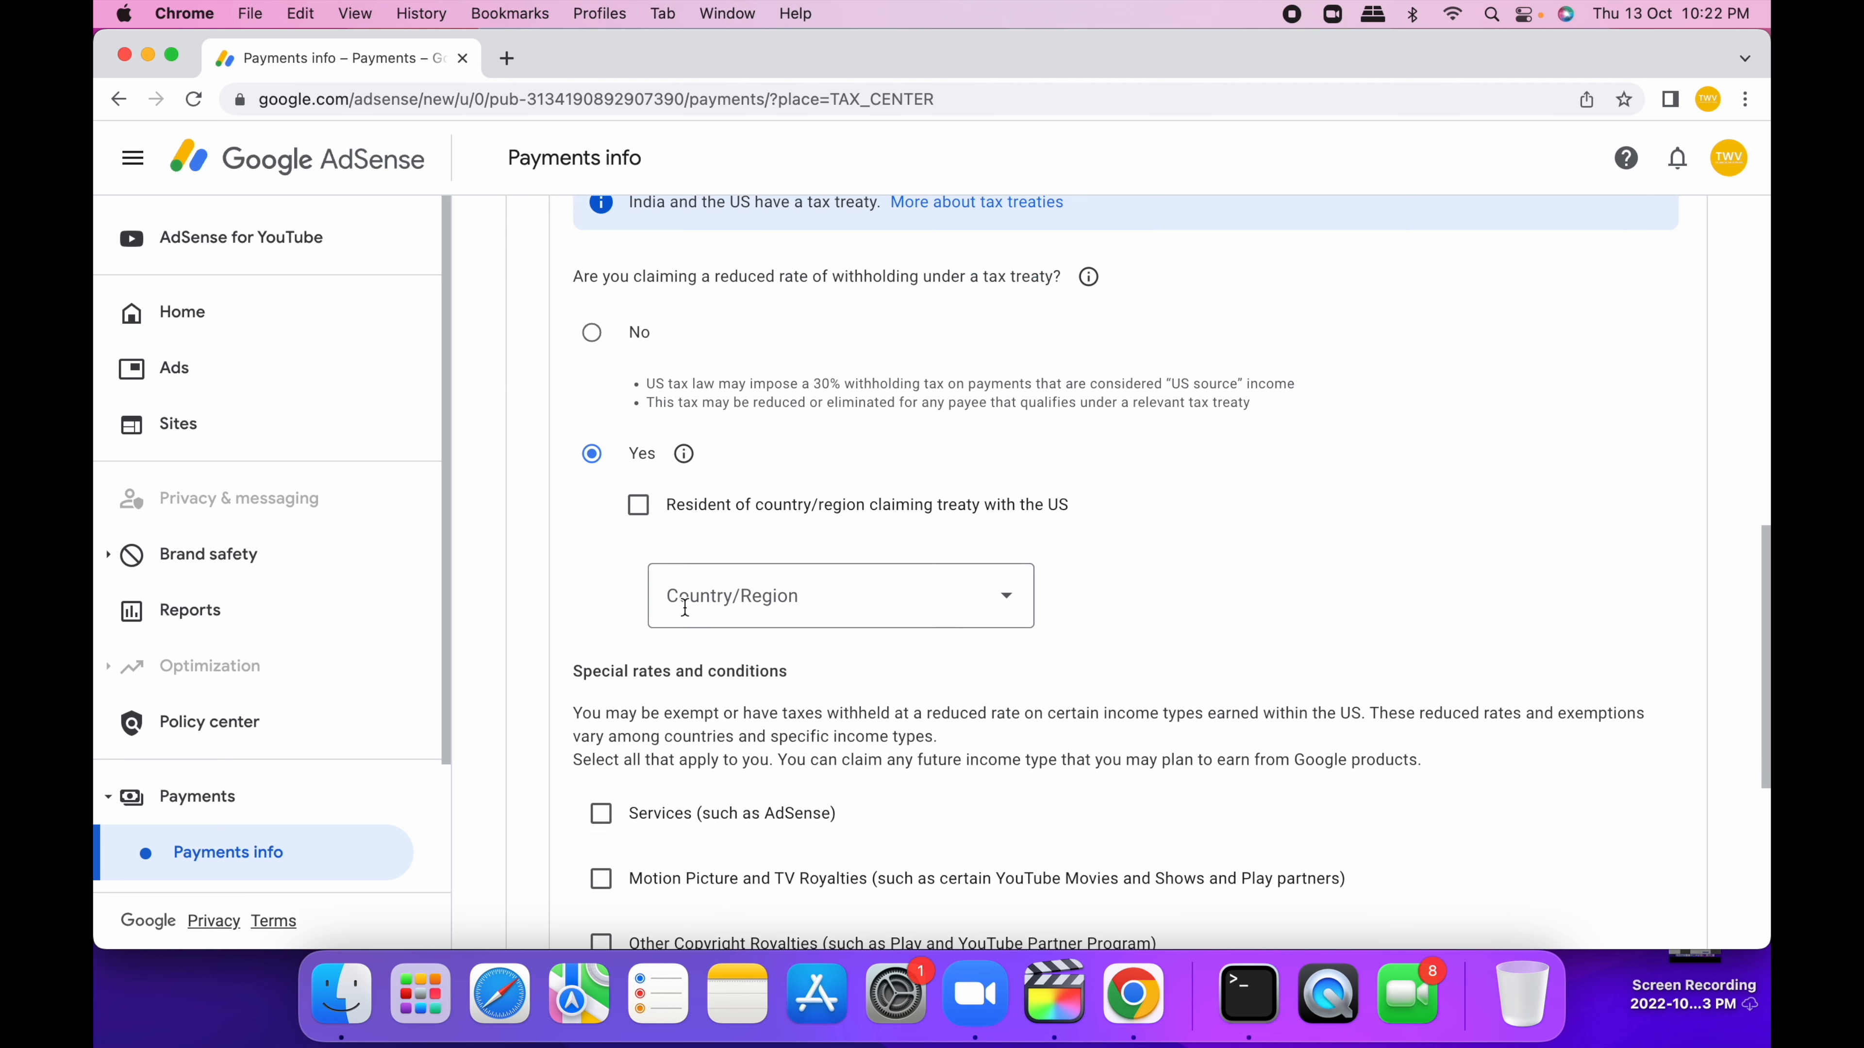
- Confirm treaty-country residence and claim the Services reduced rate under Article 7, affirming its terms
left_click(639, 504)
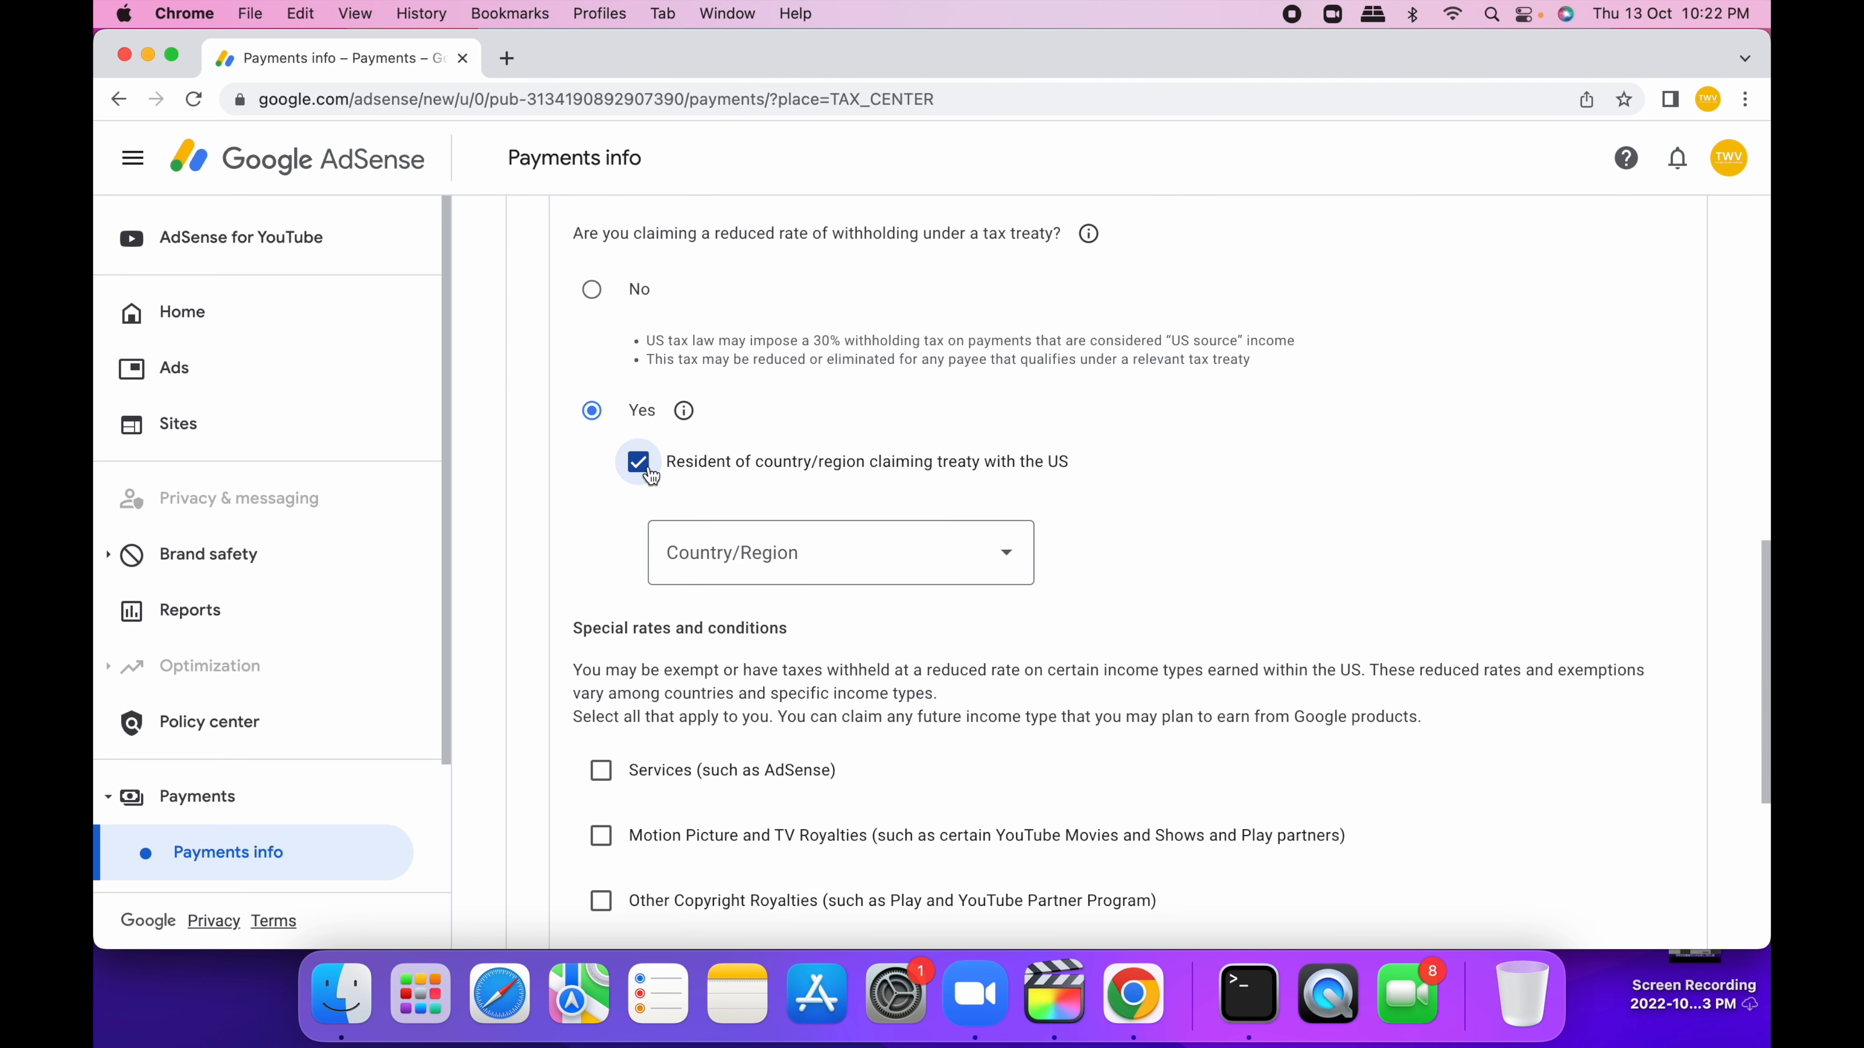
left_click(839, 551)
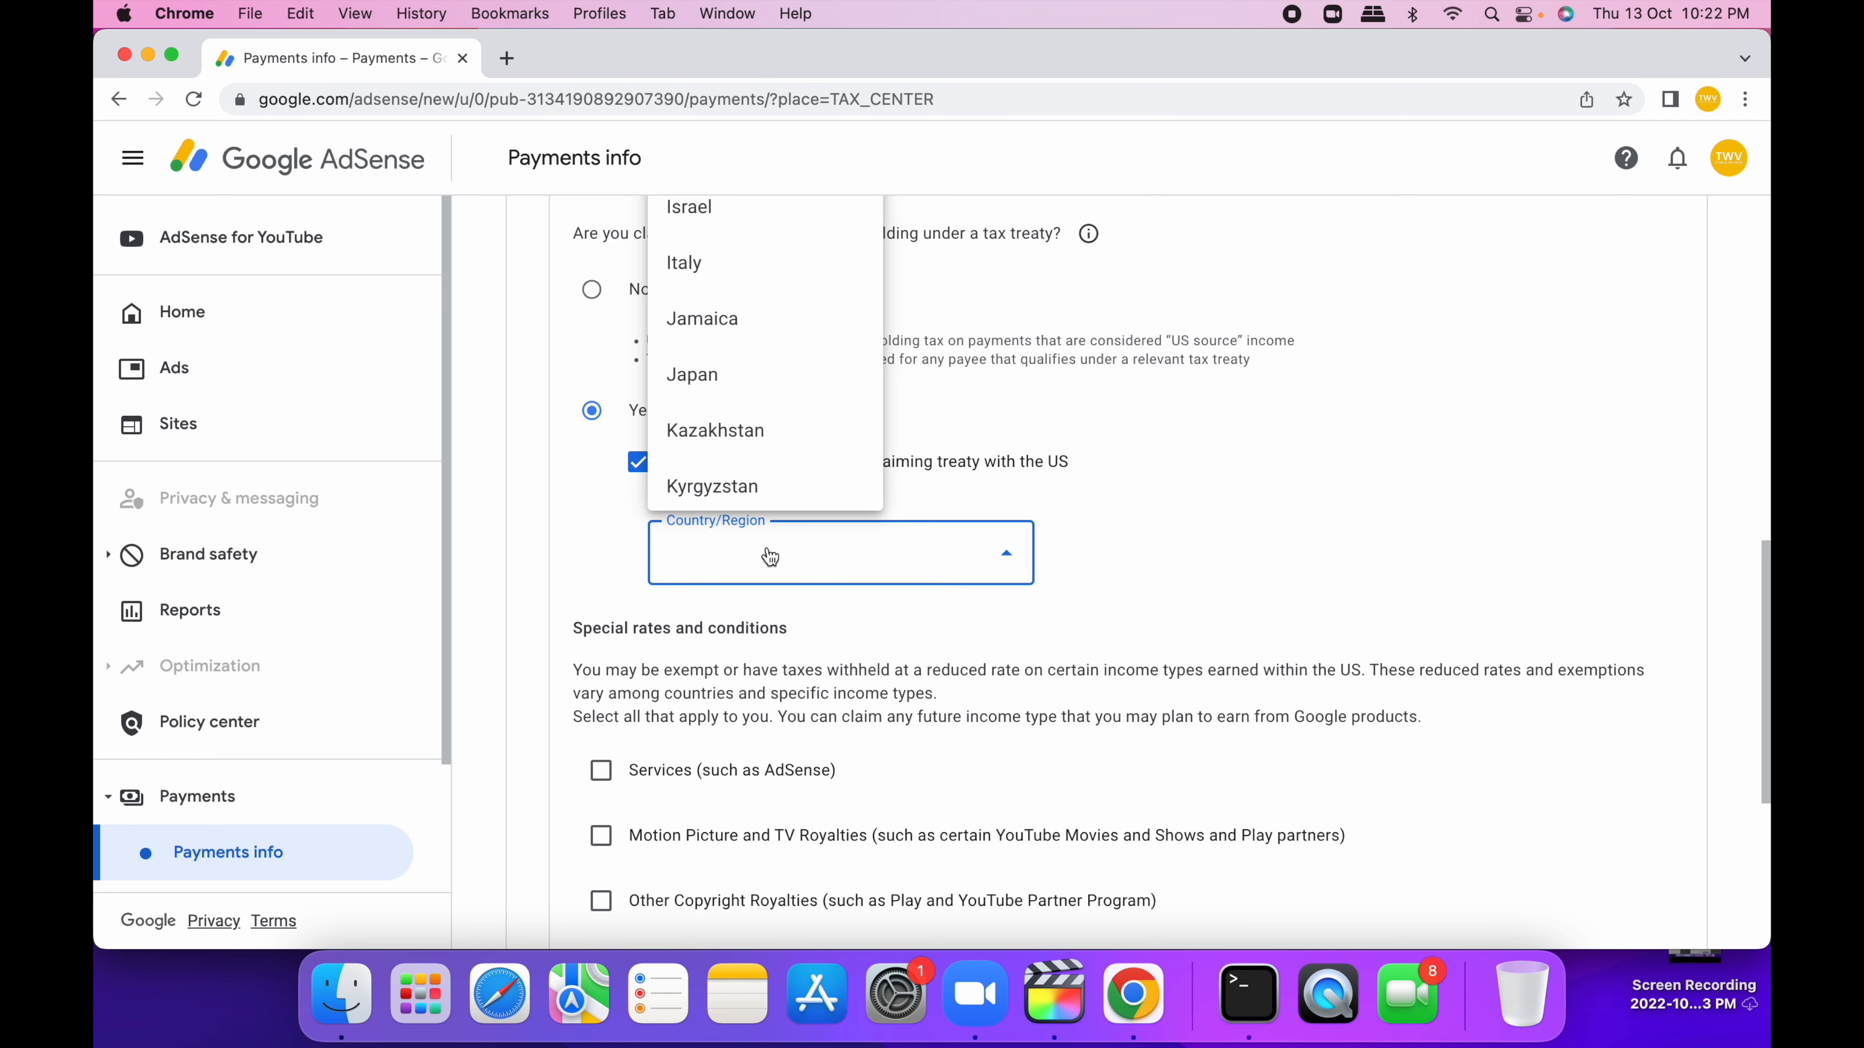
scroll("down", 3)
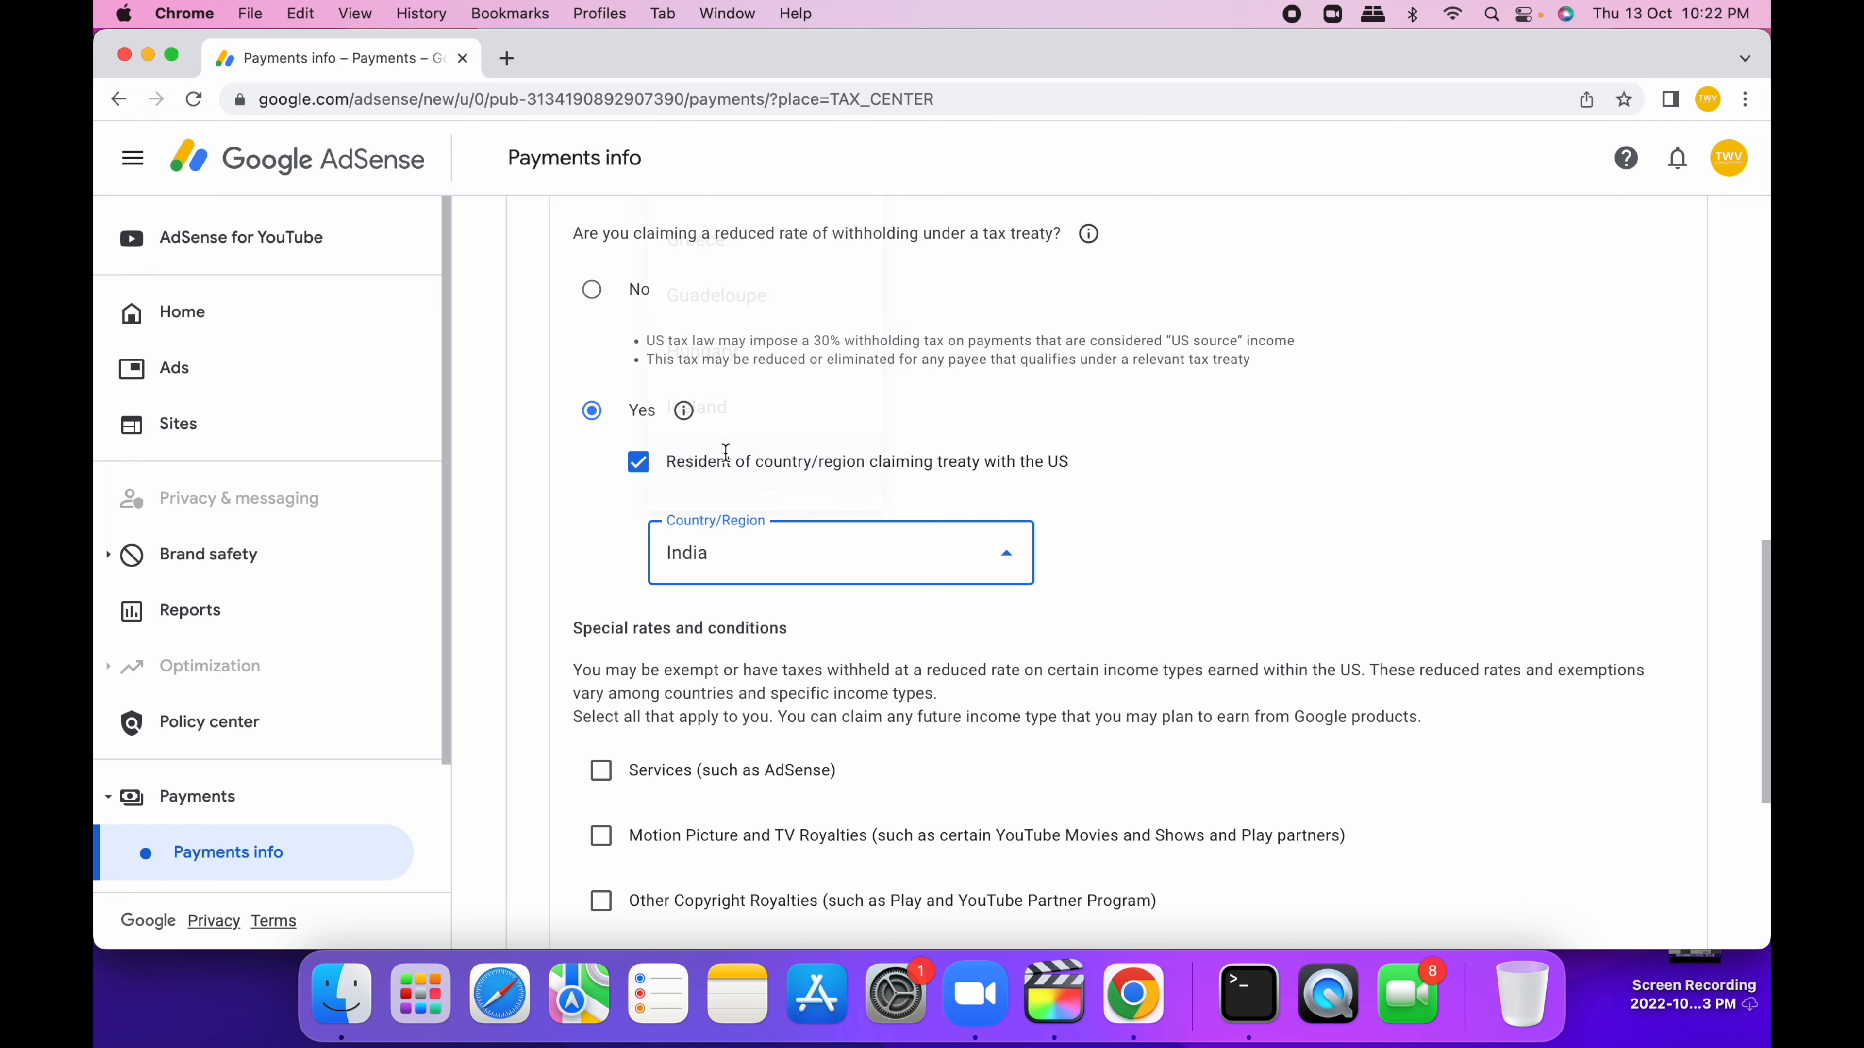
scroll("down", 3)
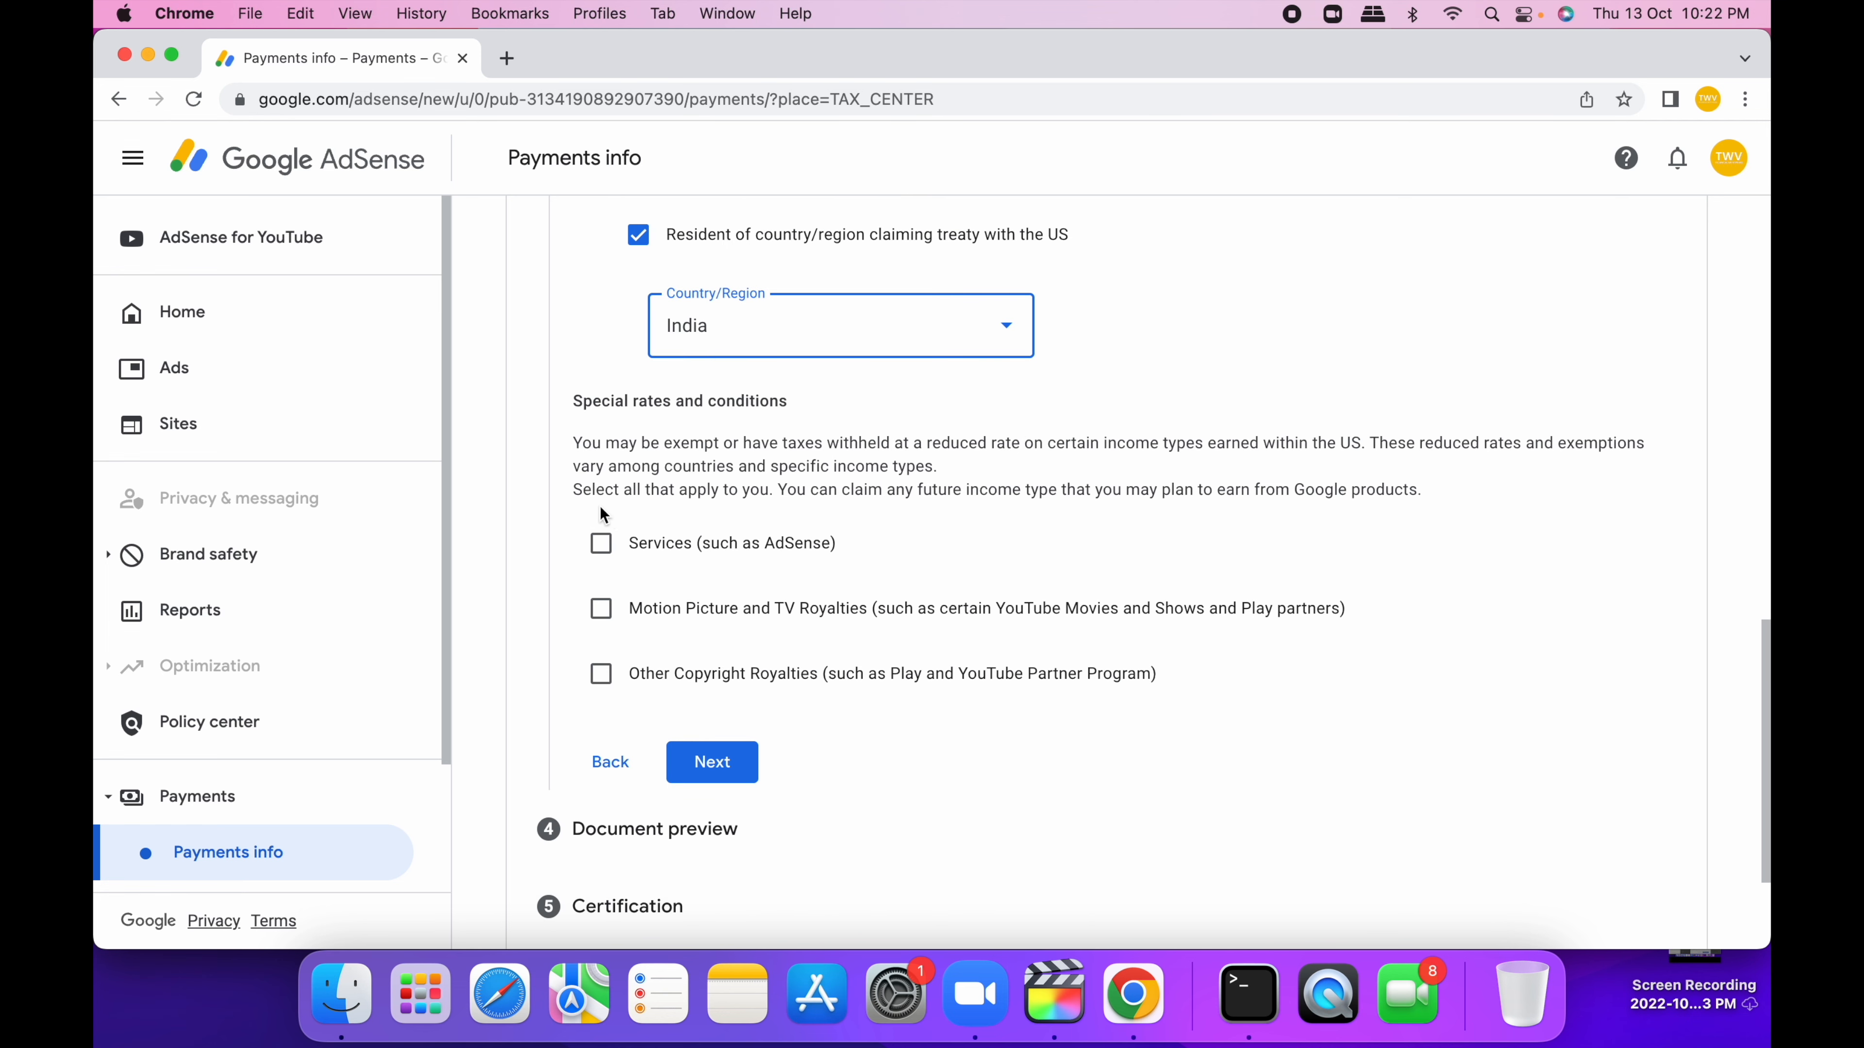
left_click(602, 544)
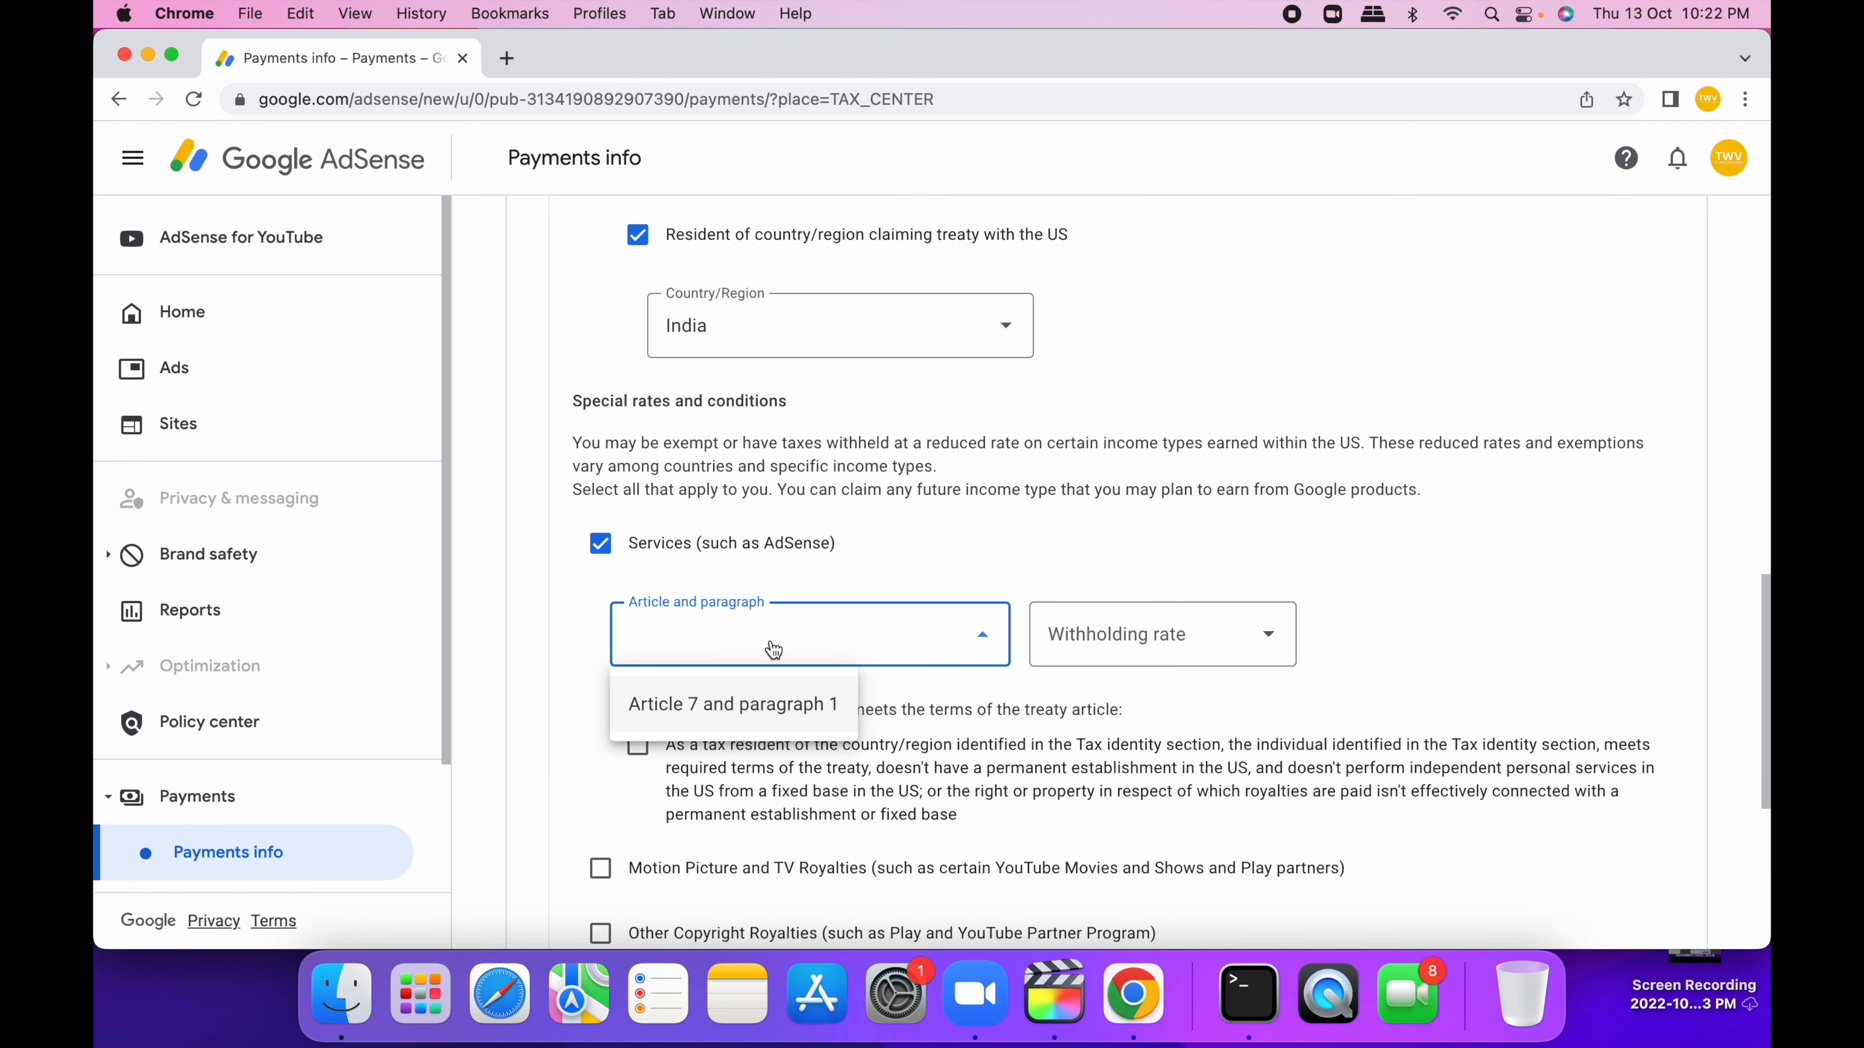
left_click(734, 704)
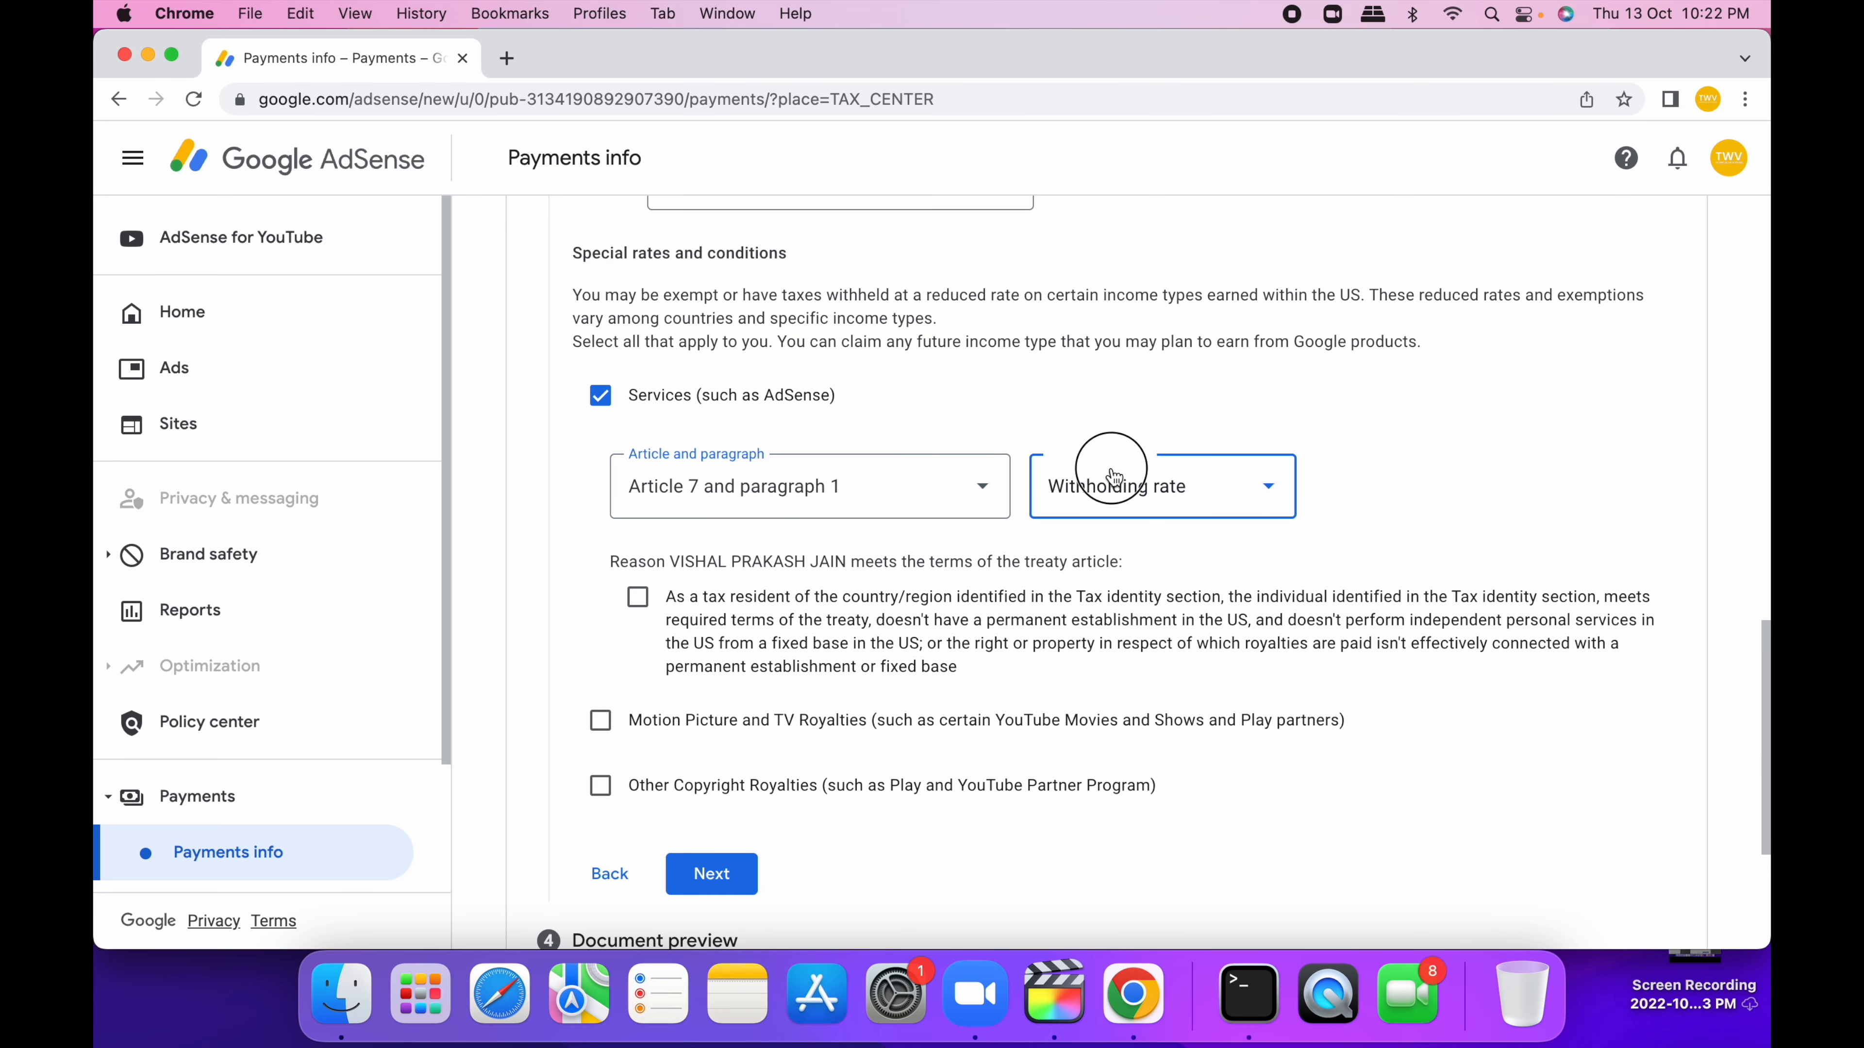
left_click(1159, 486)
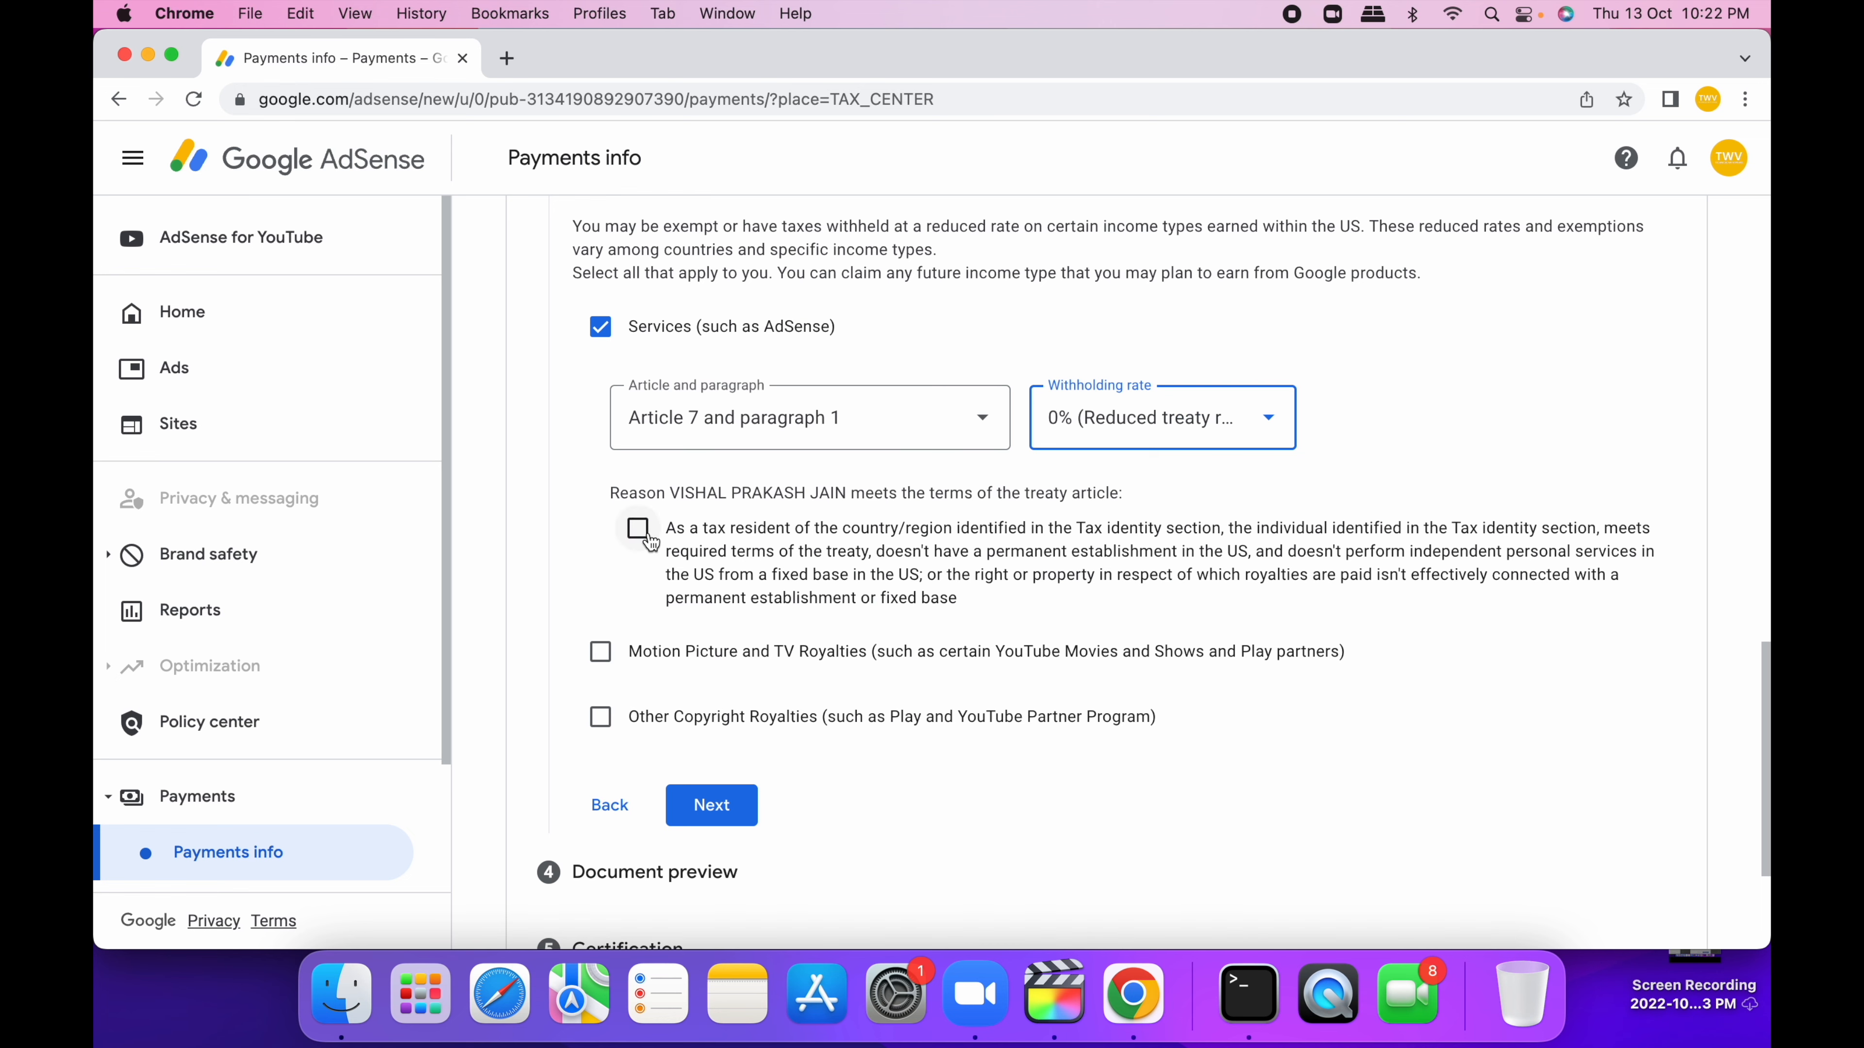
left_click(600, 652)
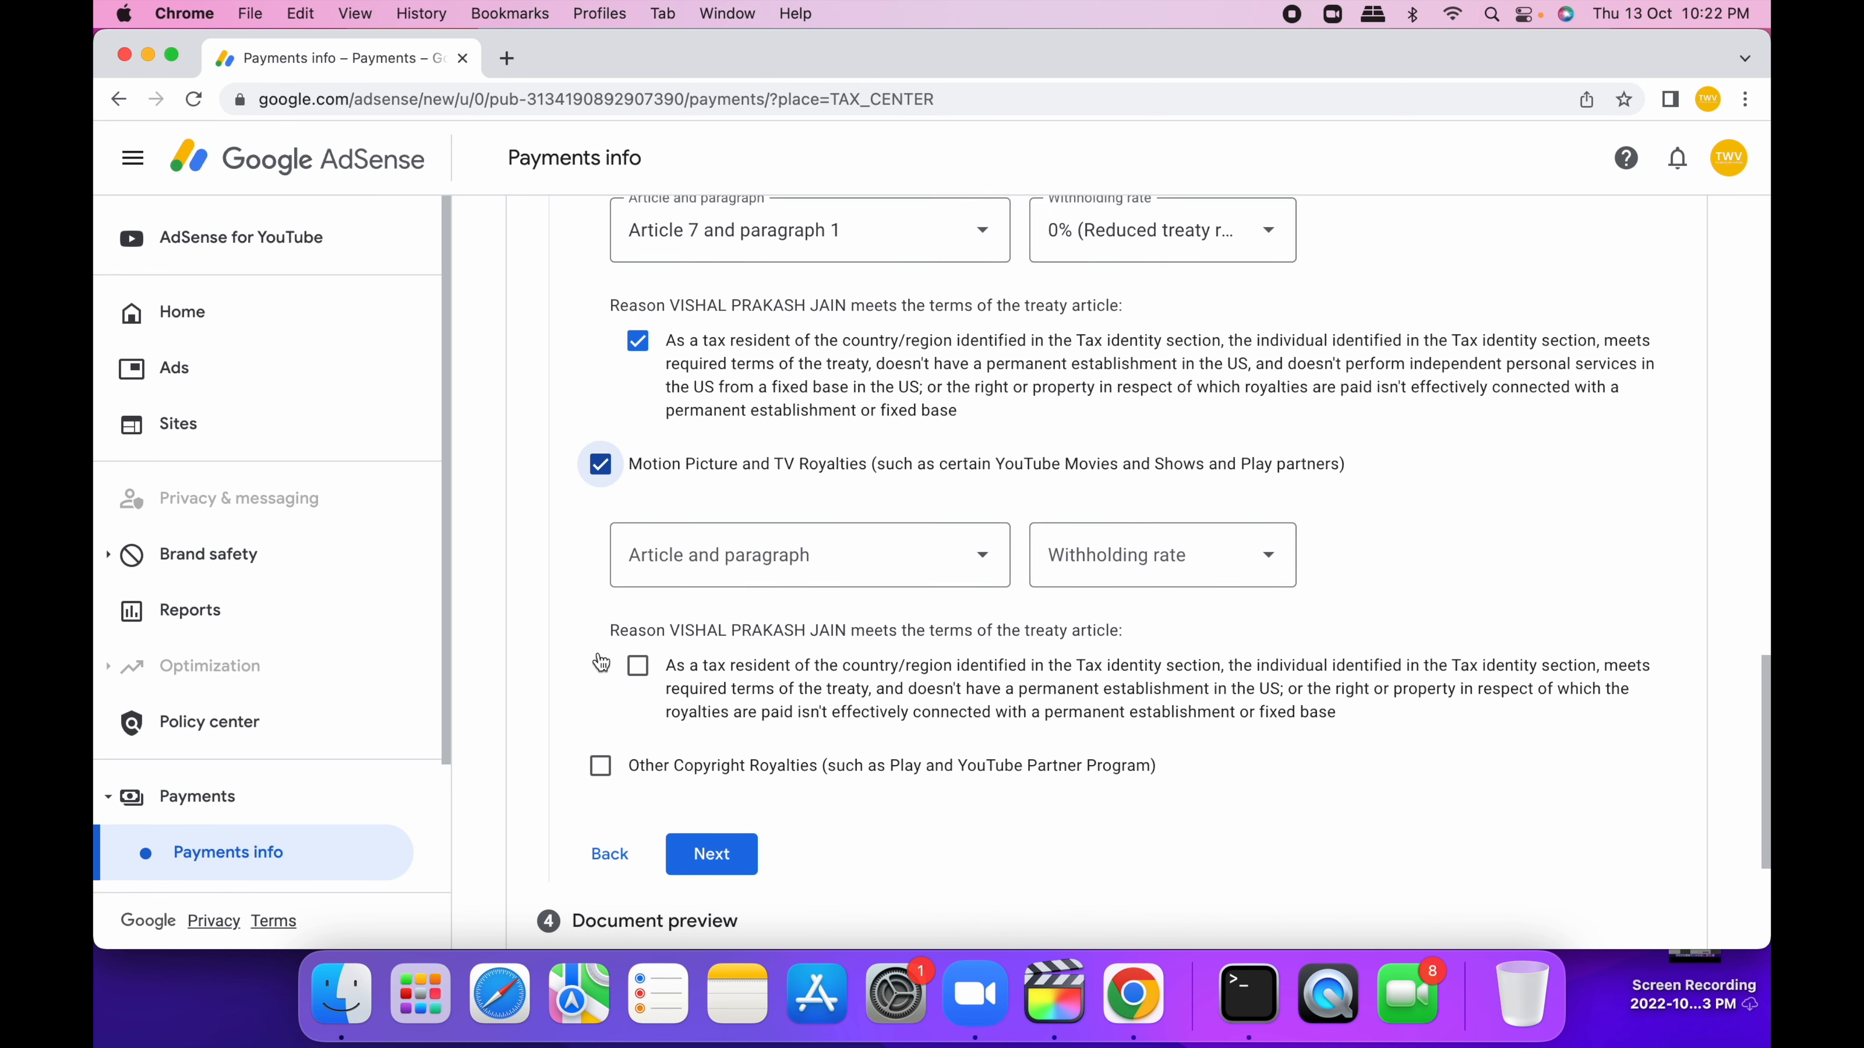
- Set the Motion Picture royalties article and claim 15% reduced rate for Other Copyright Royalties, affirming terms
left_click(809, 554)
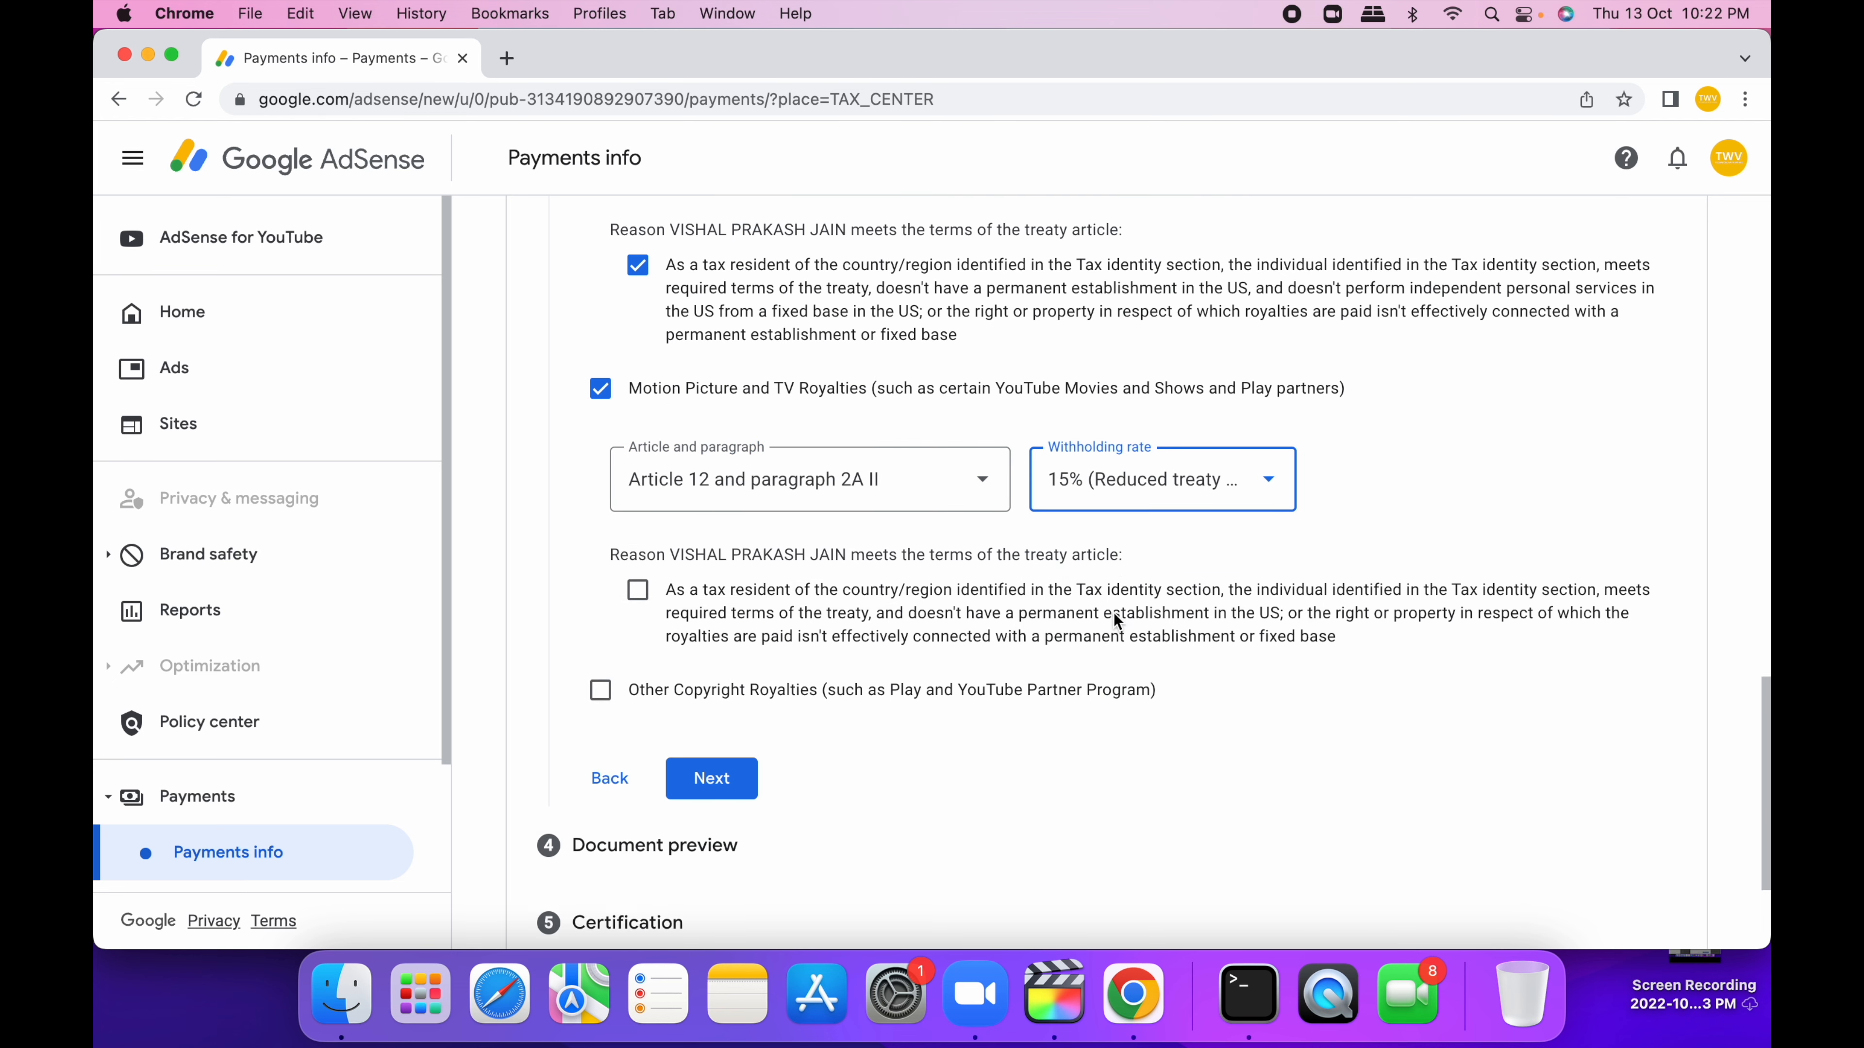
left_click(637, 488)
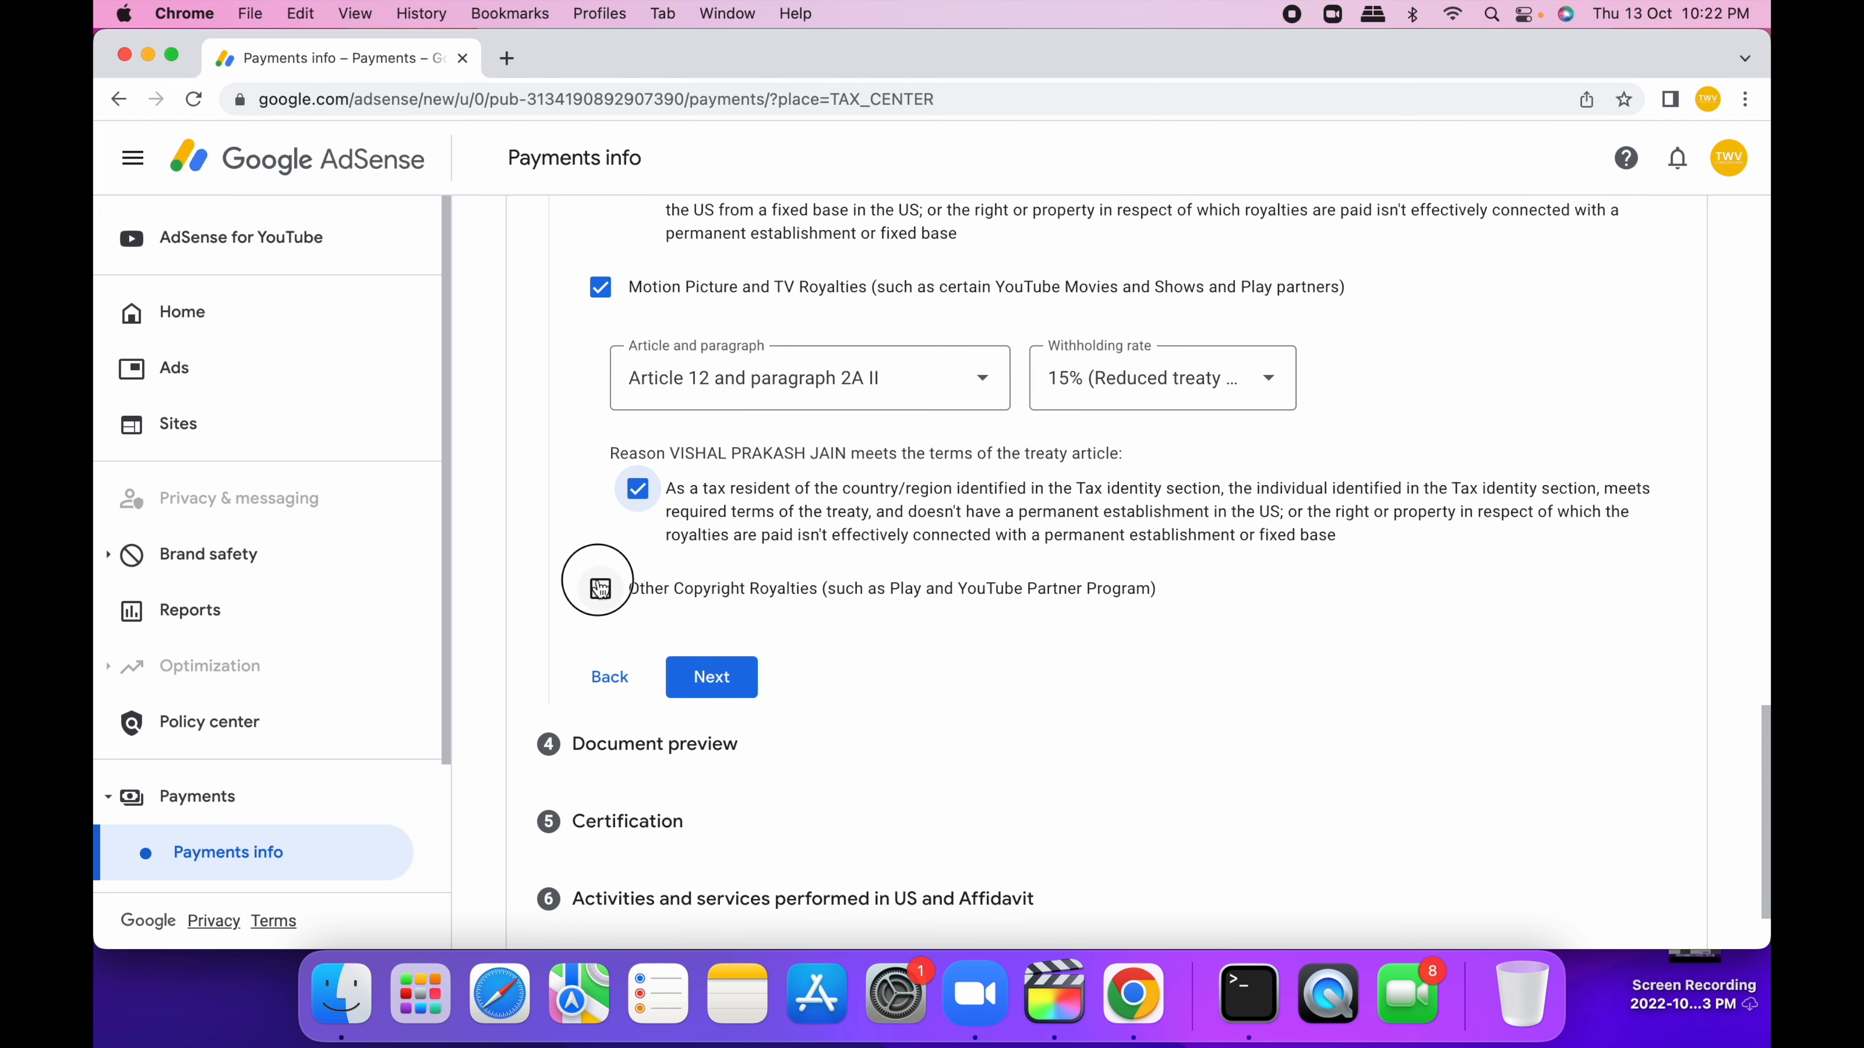
left_click(598, 587)
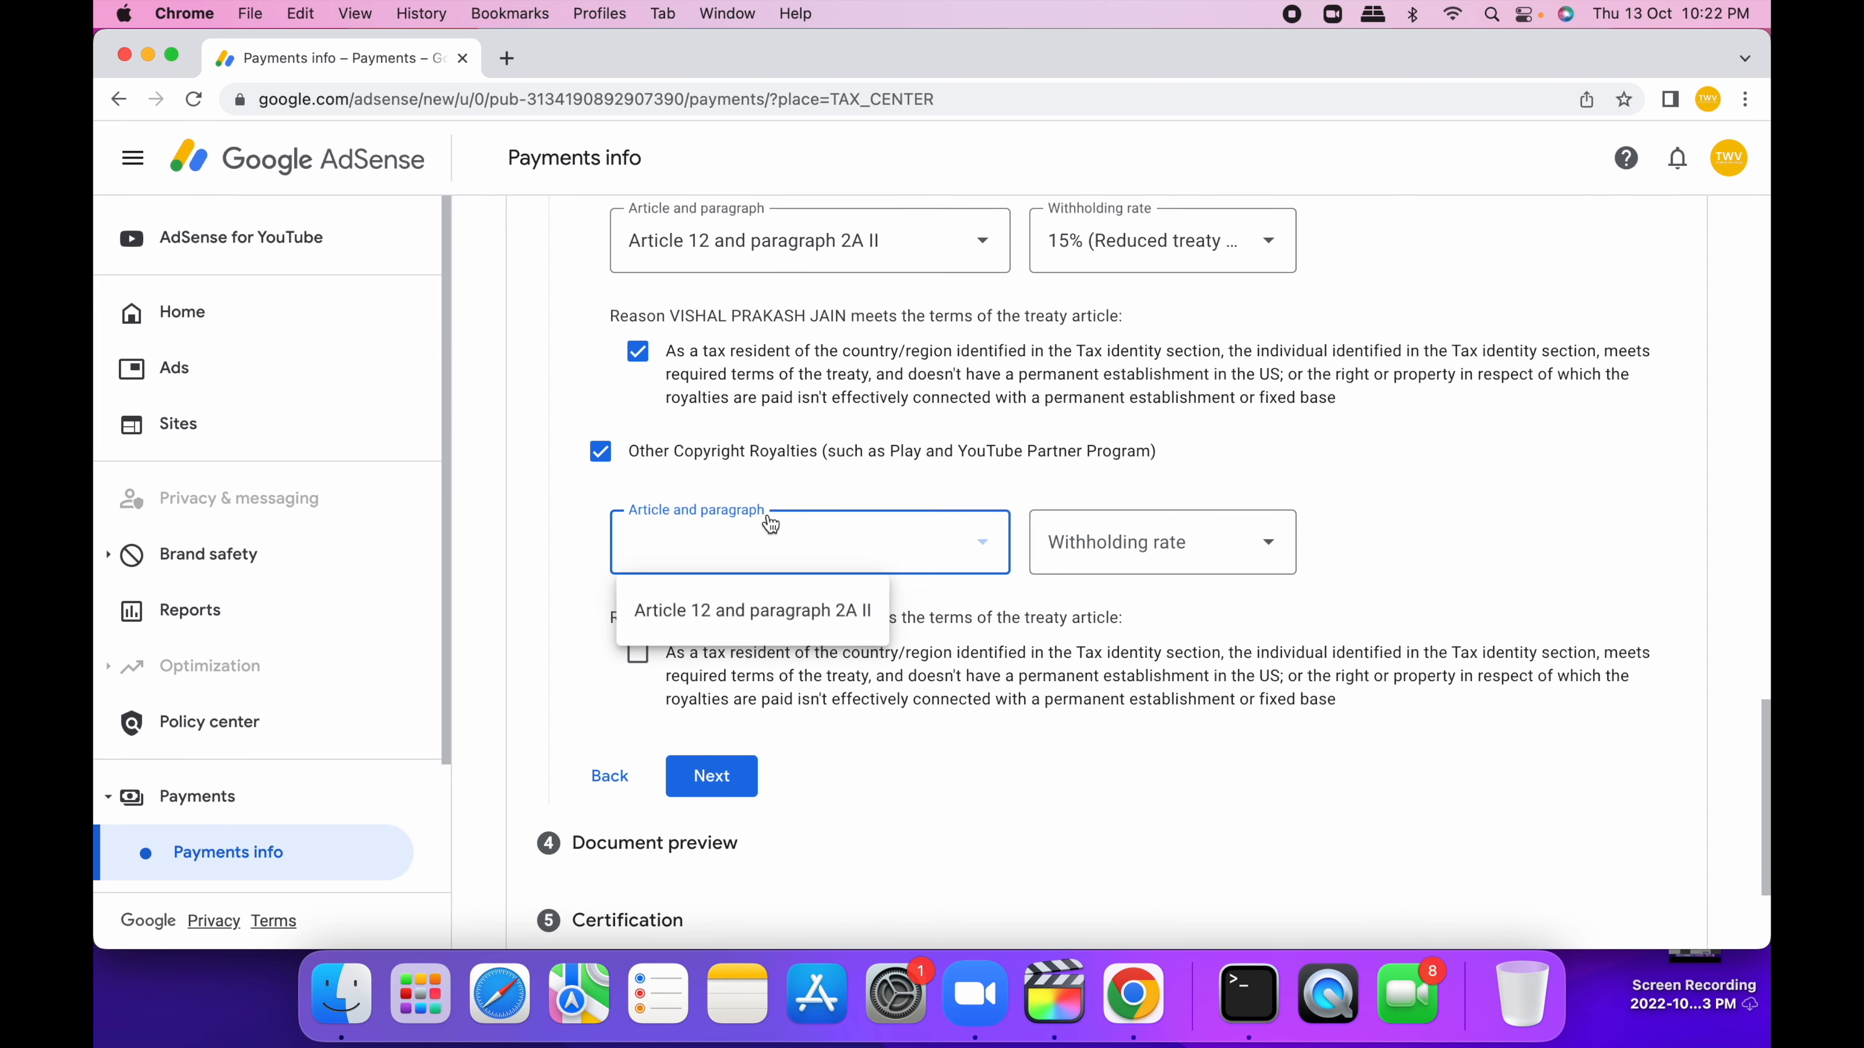
left_click(1159, 541)
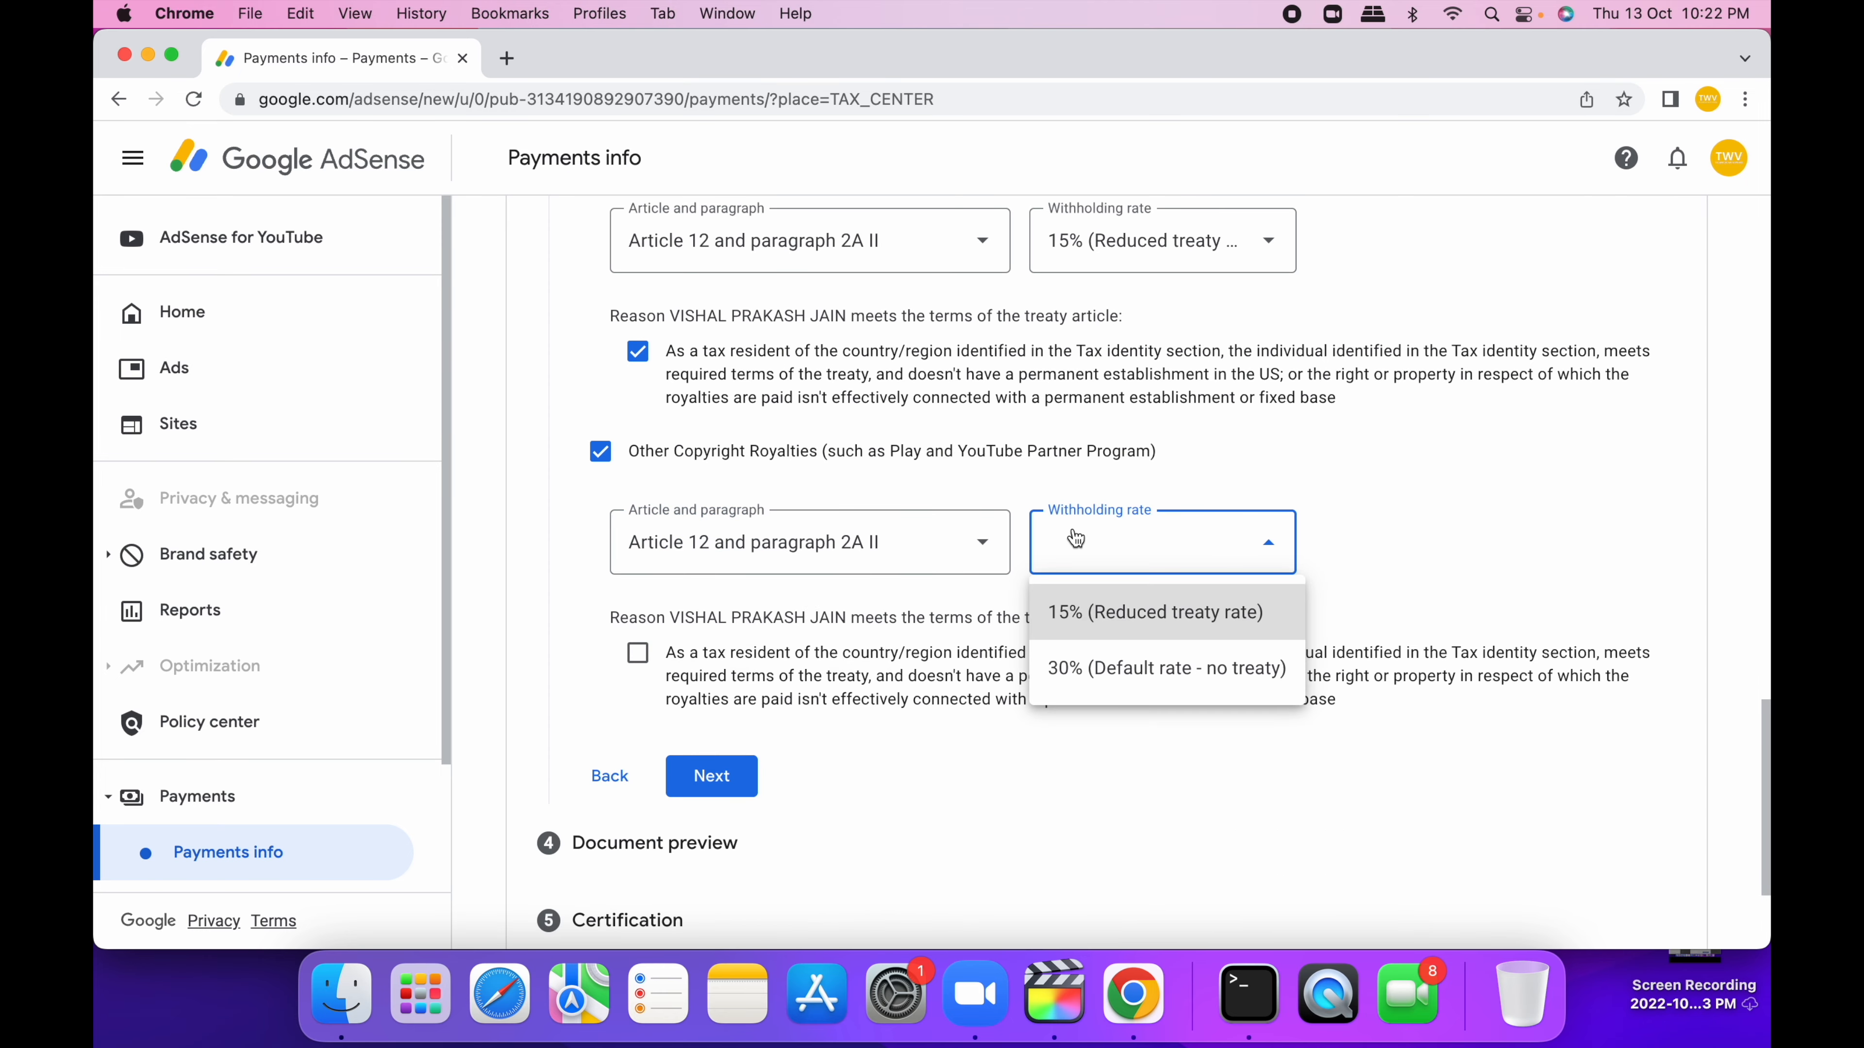
left_click(1155, 612)
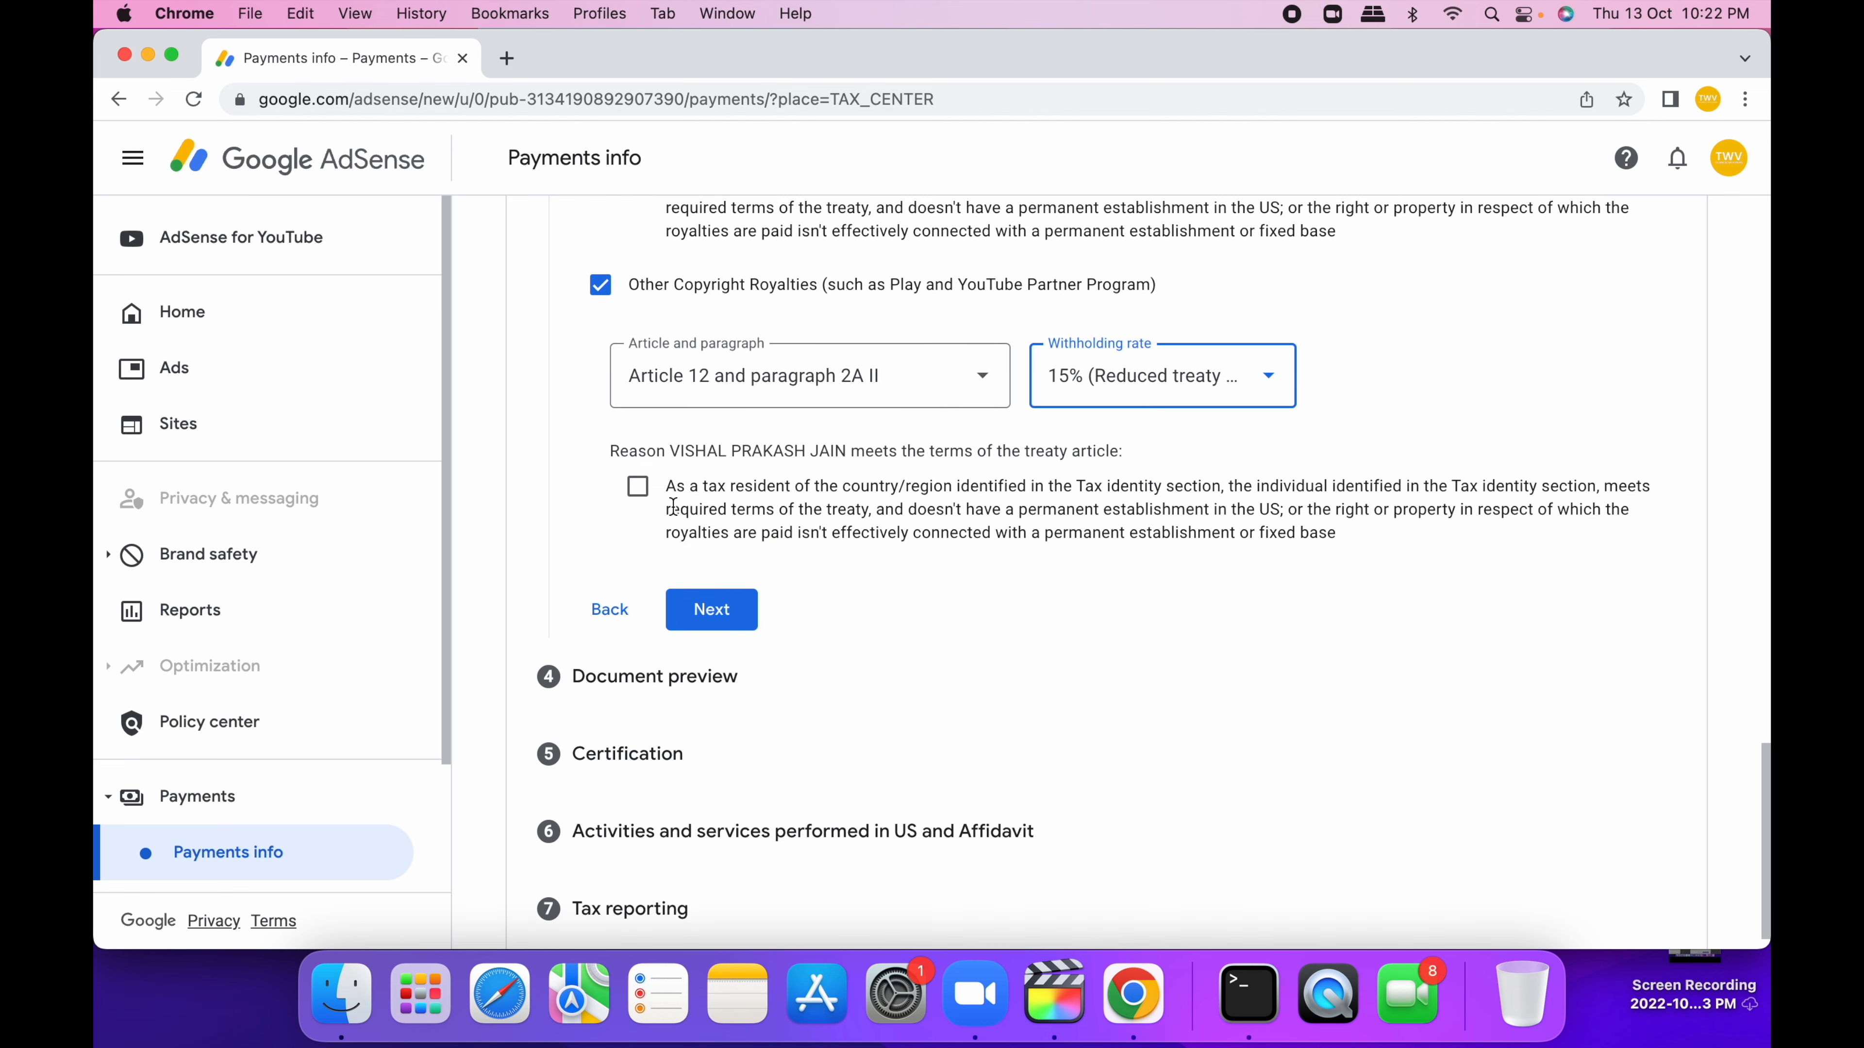
left_click(710, 609)
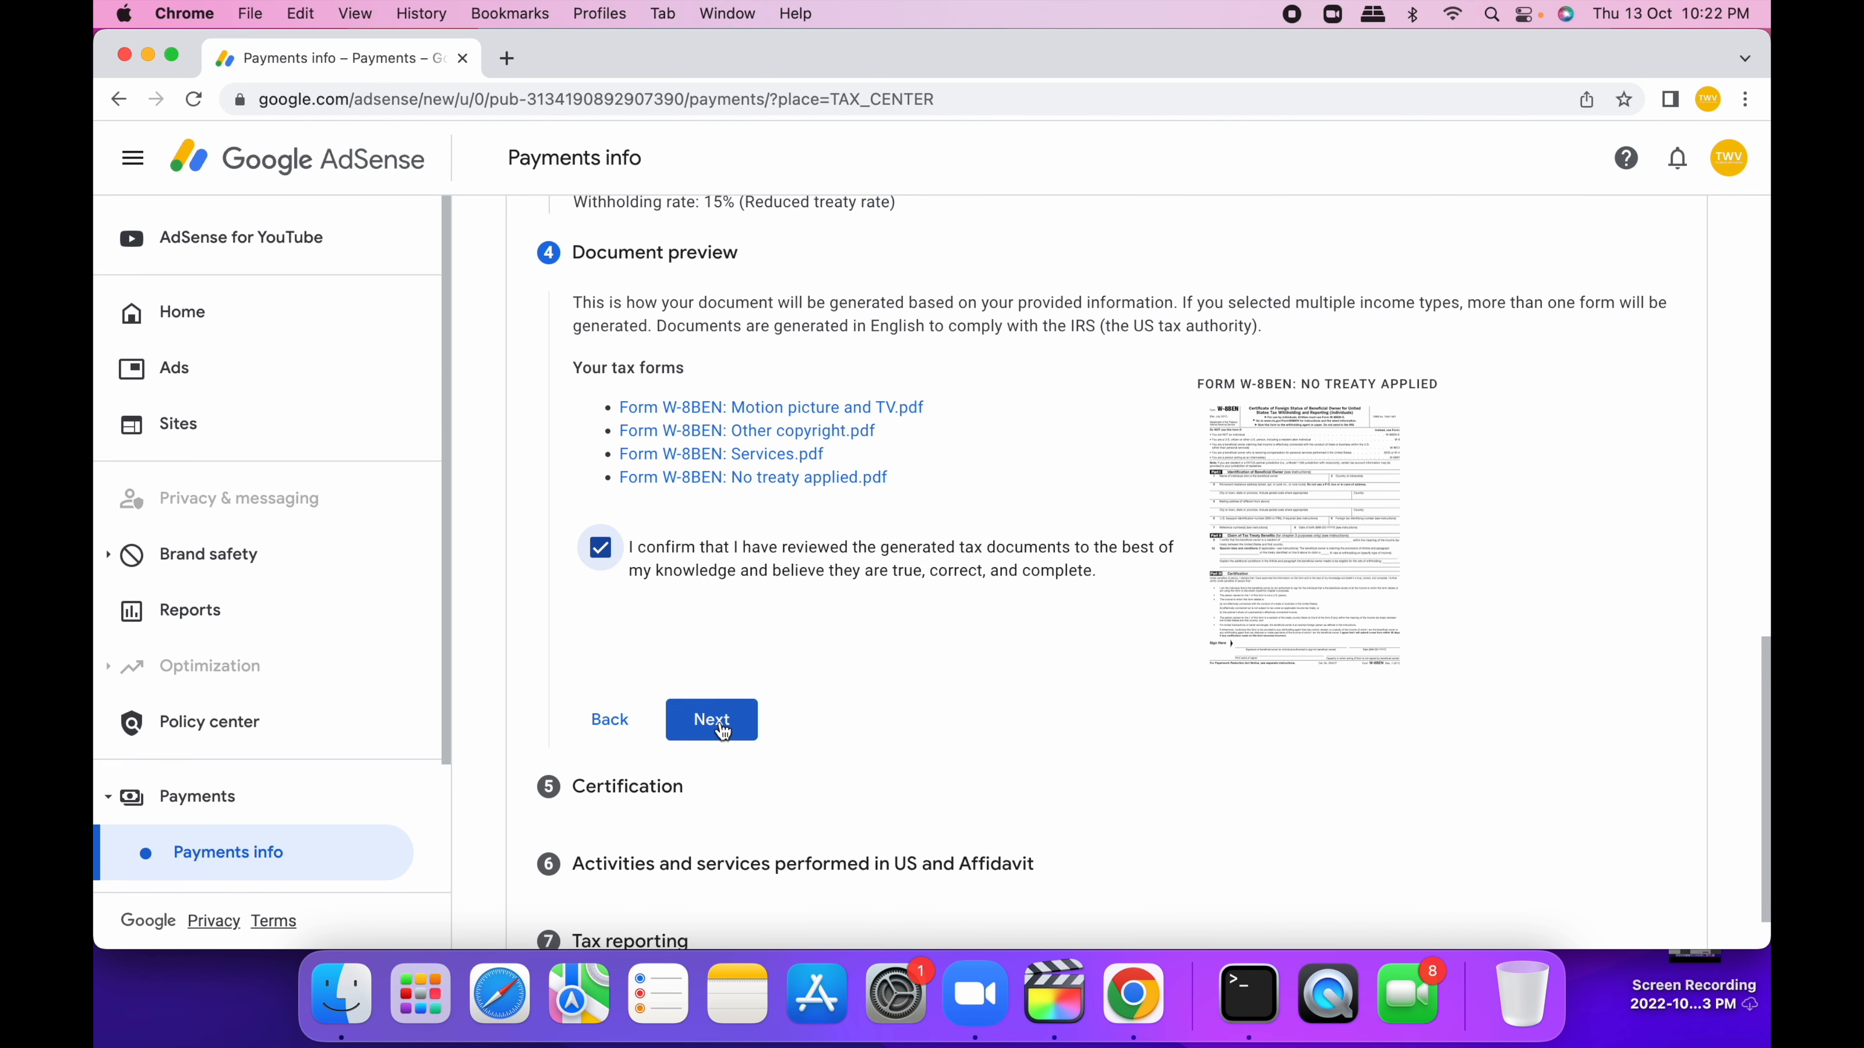
left_click(710, 719)
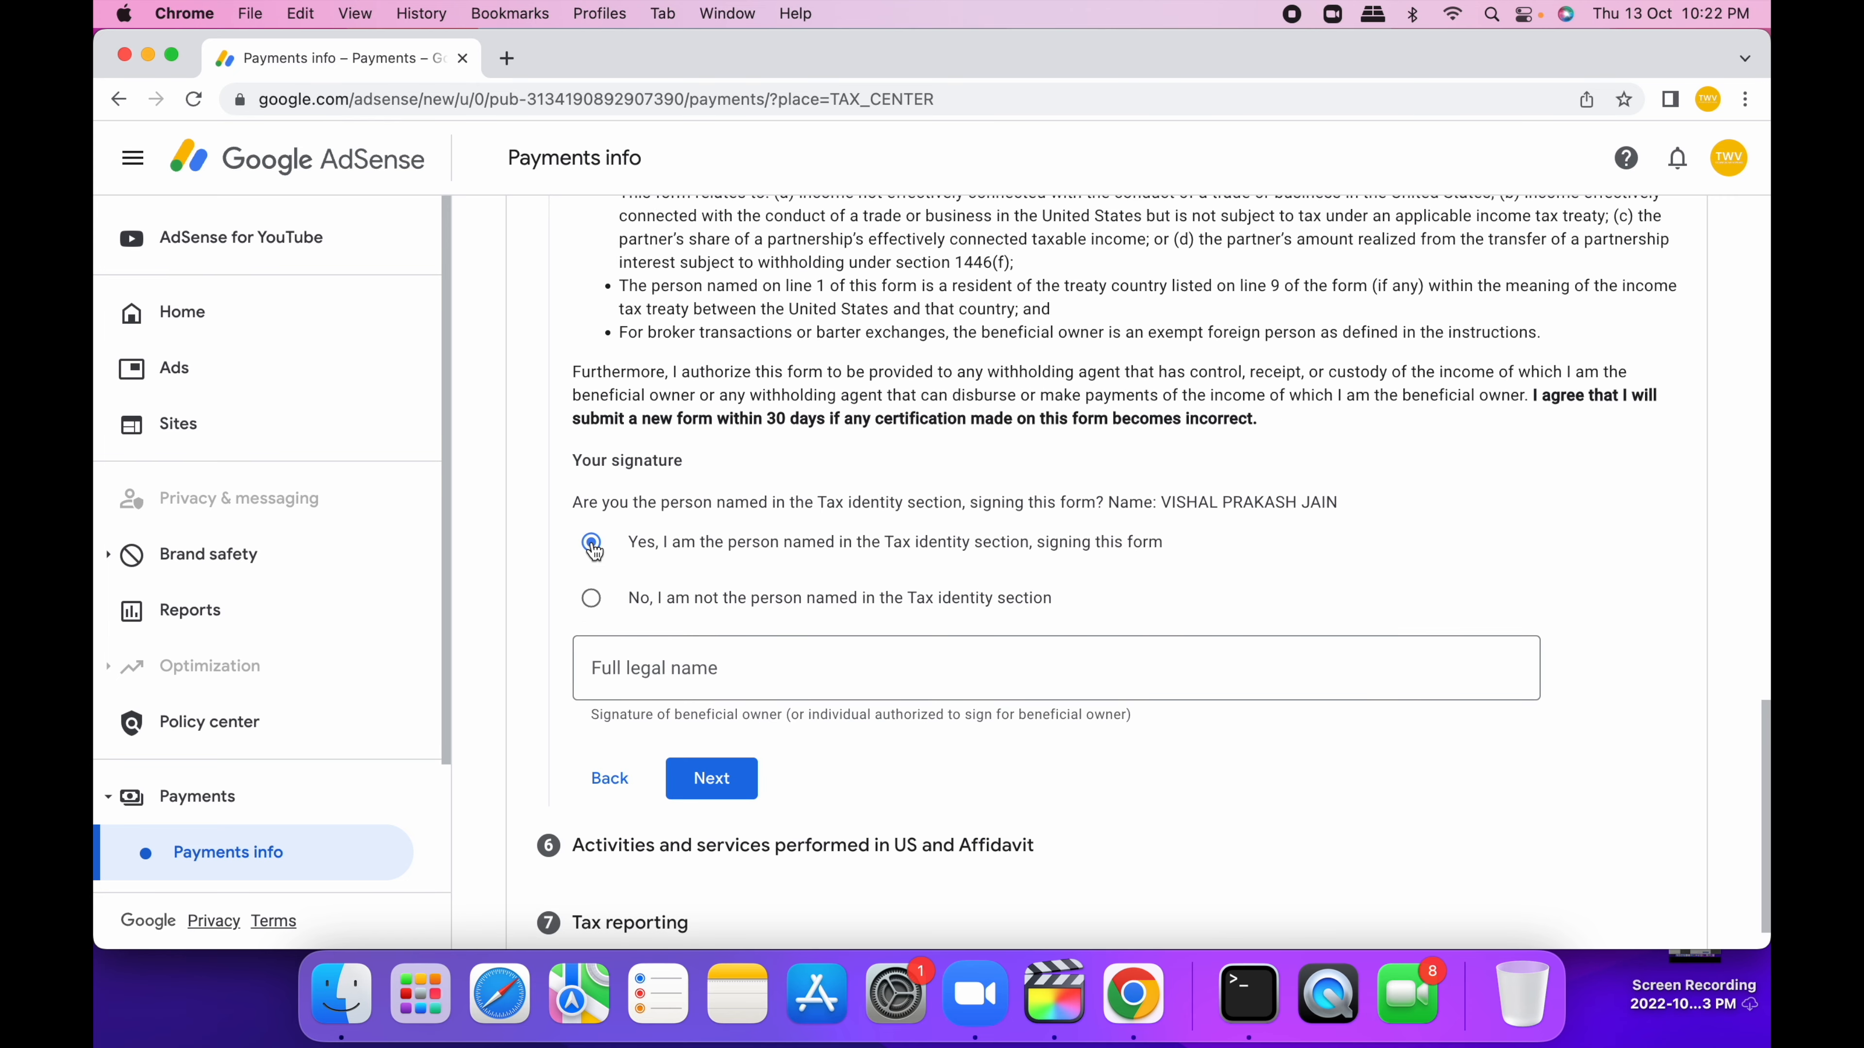
type("VIS")
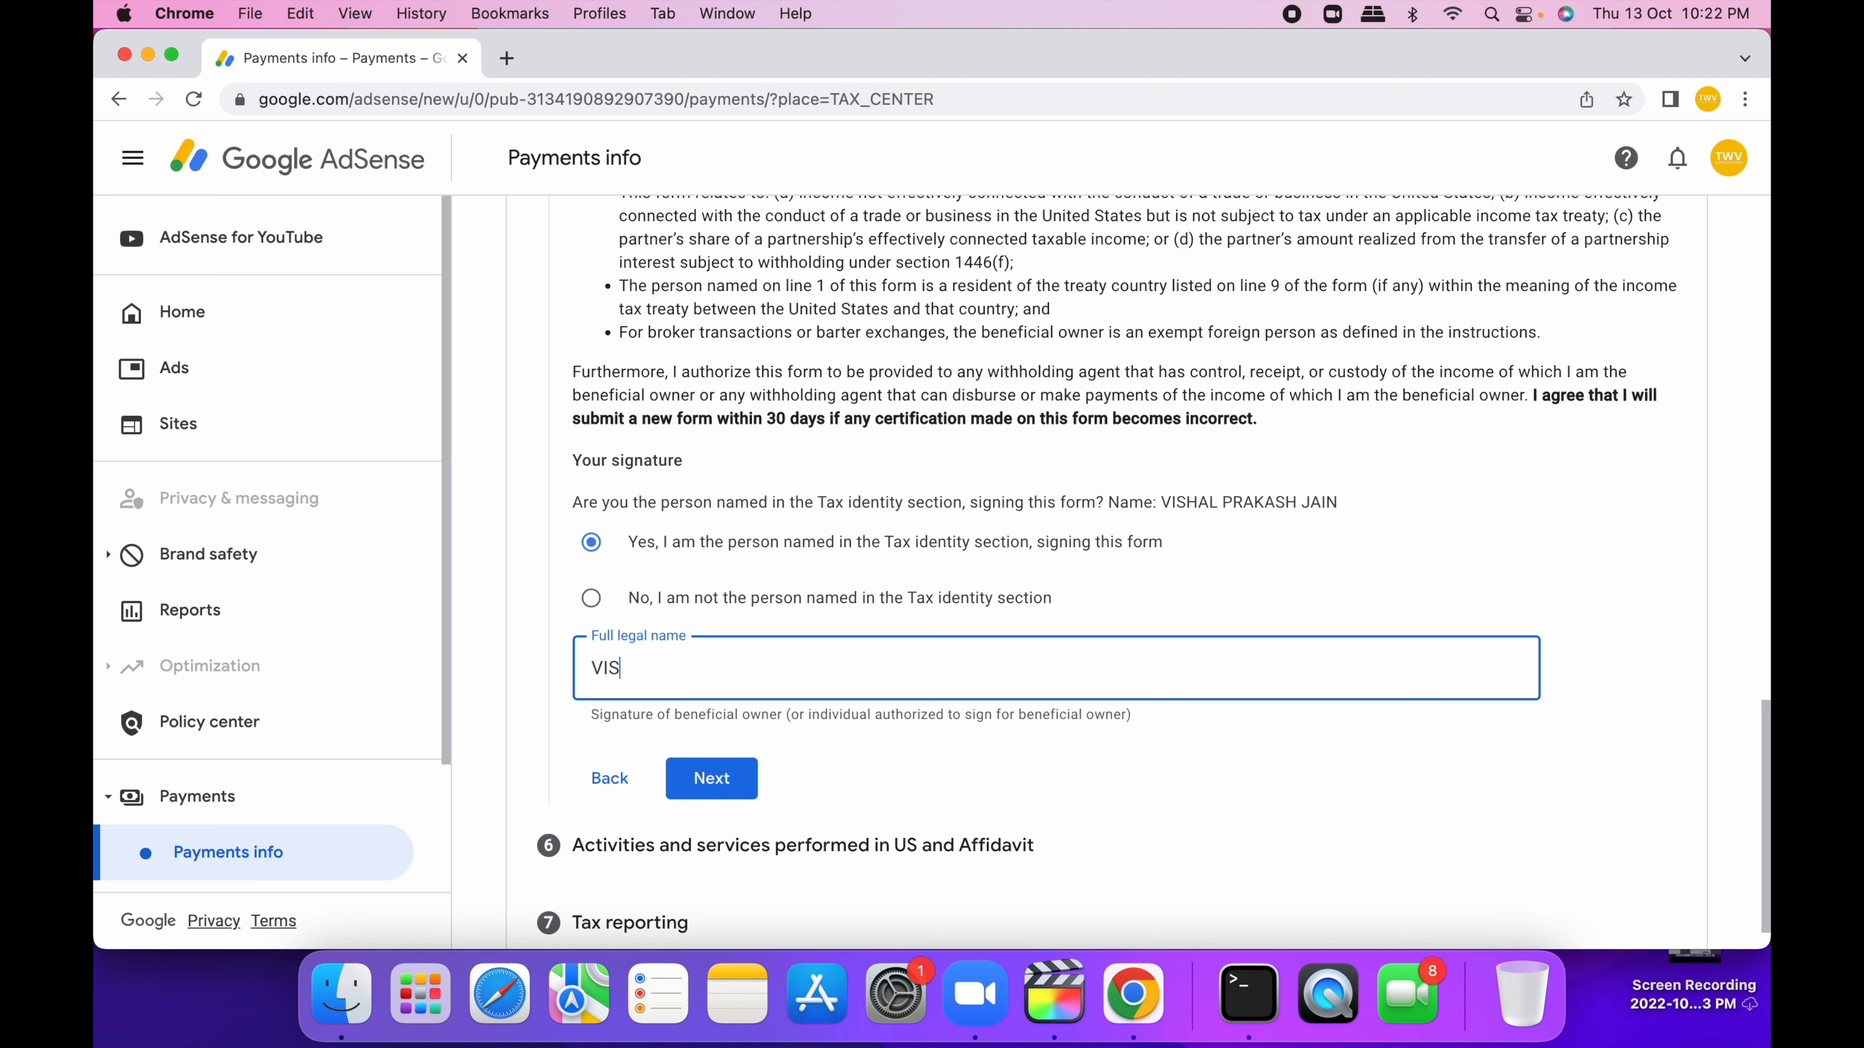
type("HAL PRAKA")
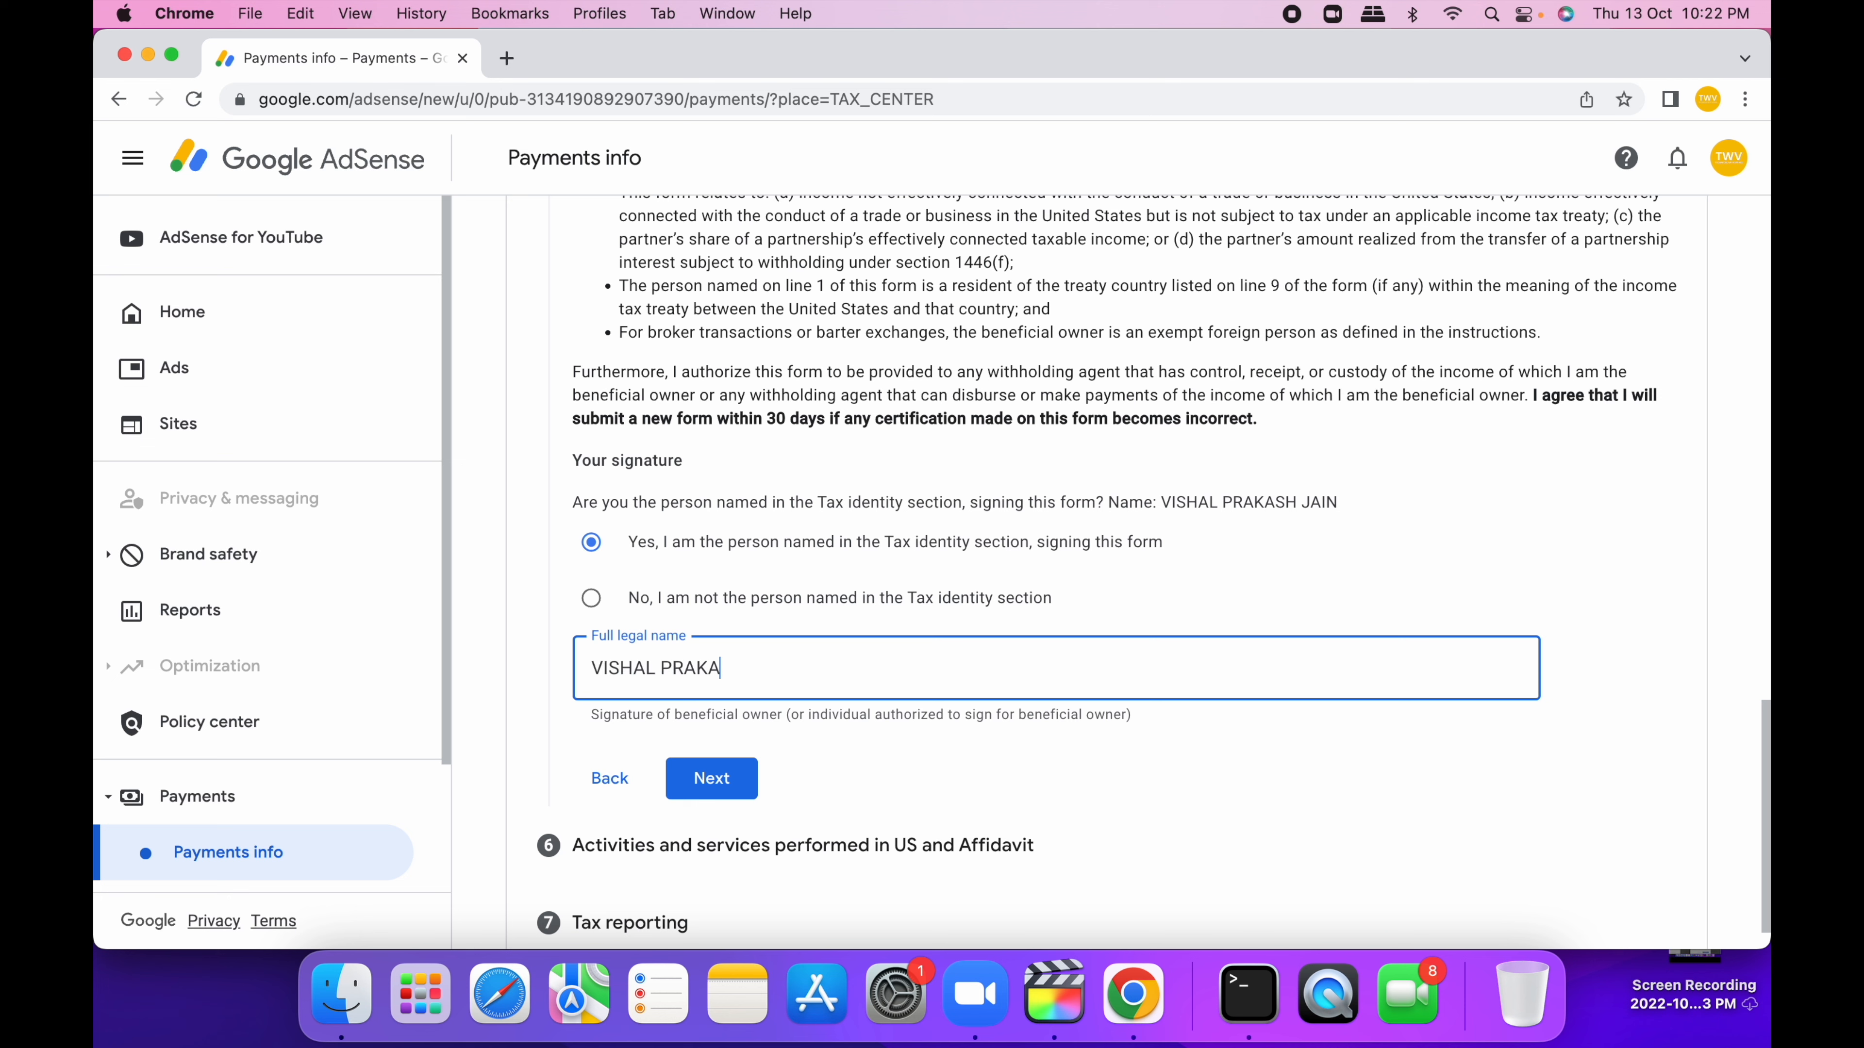
type("SH JAIN")
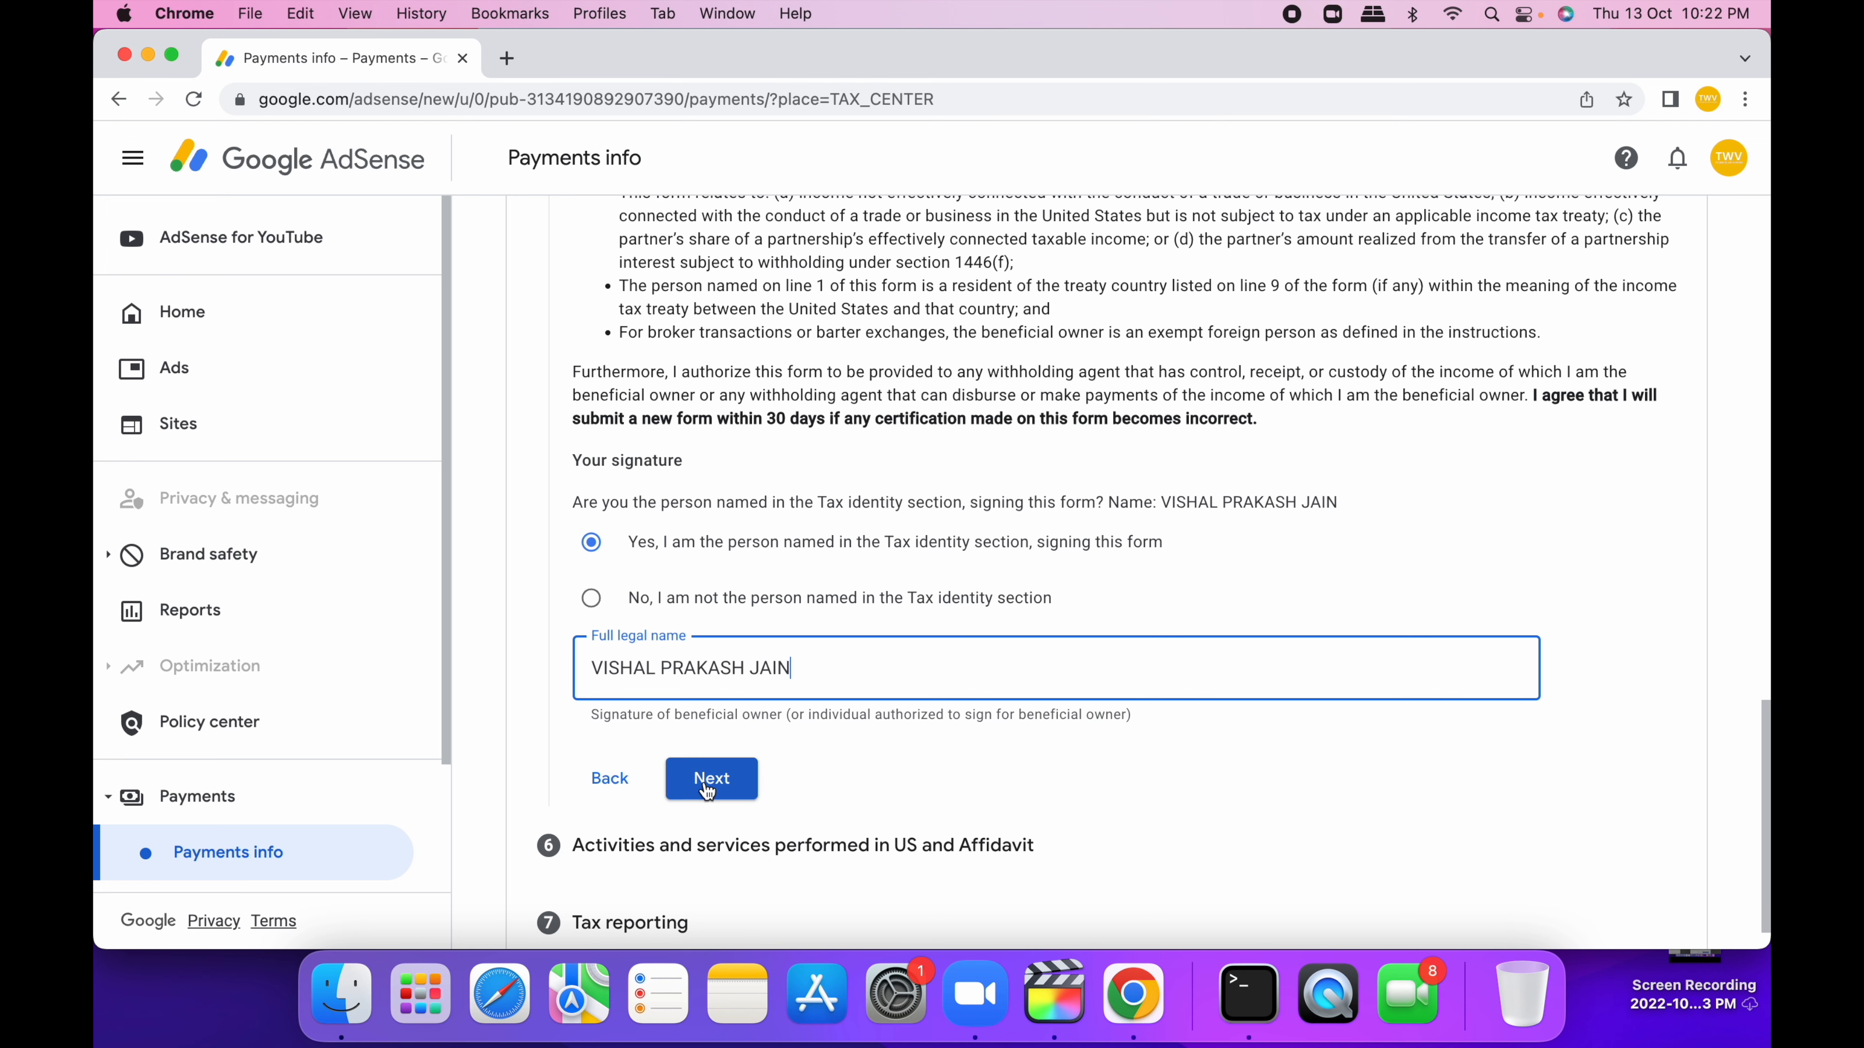
left_click(711, 778)
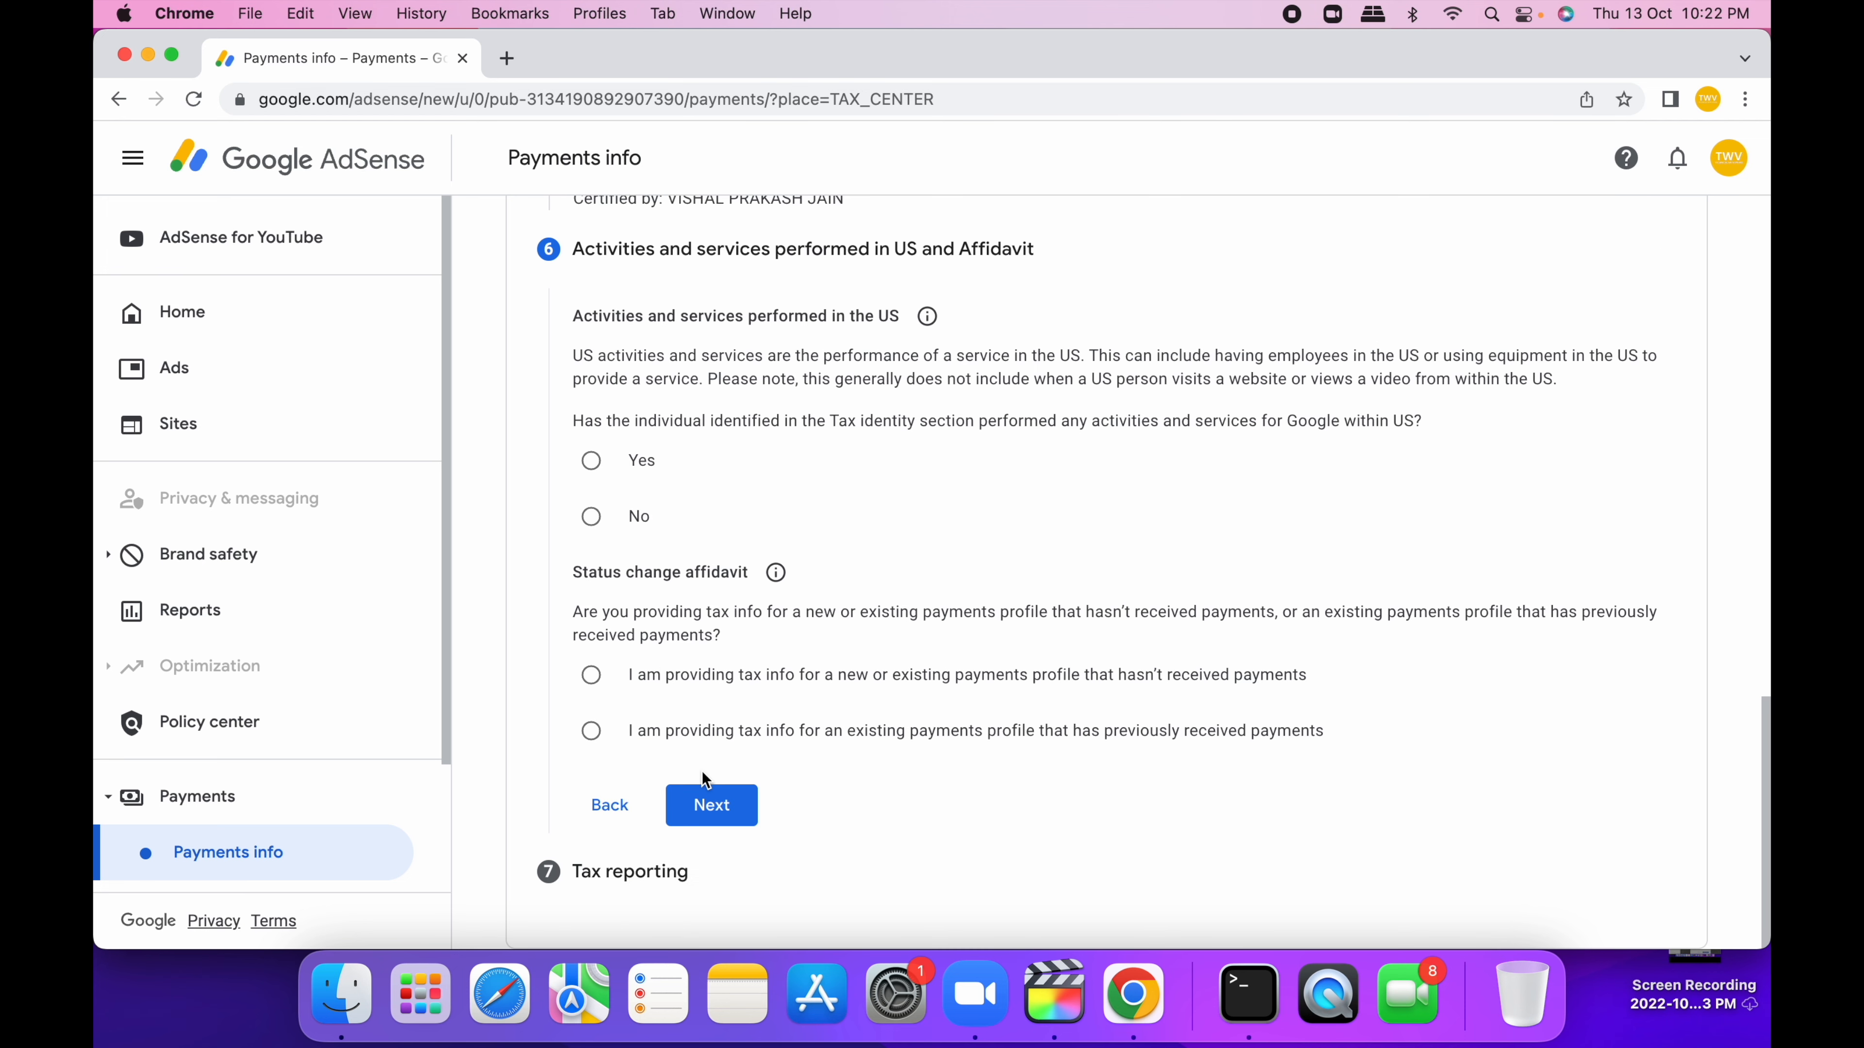
- Answer No to US activities, certify services outside the US, declare a new profile and accept paperless delivery
left_click(591, 516)
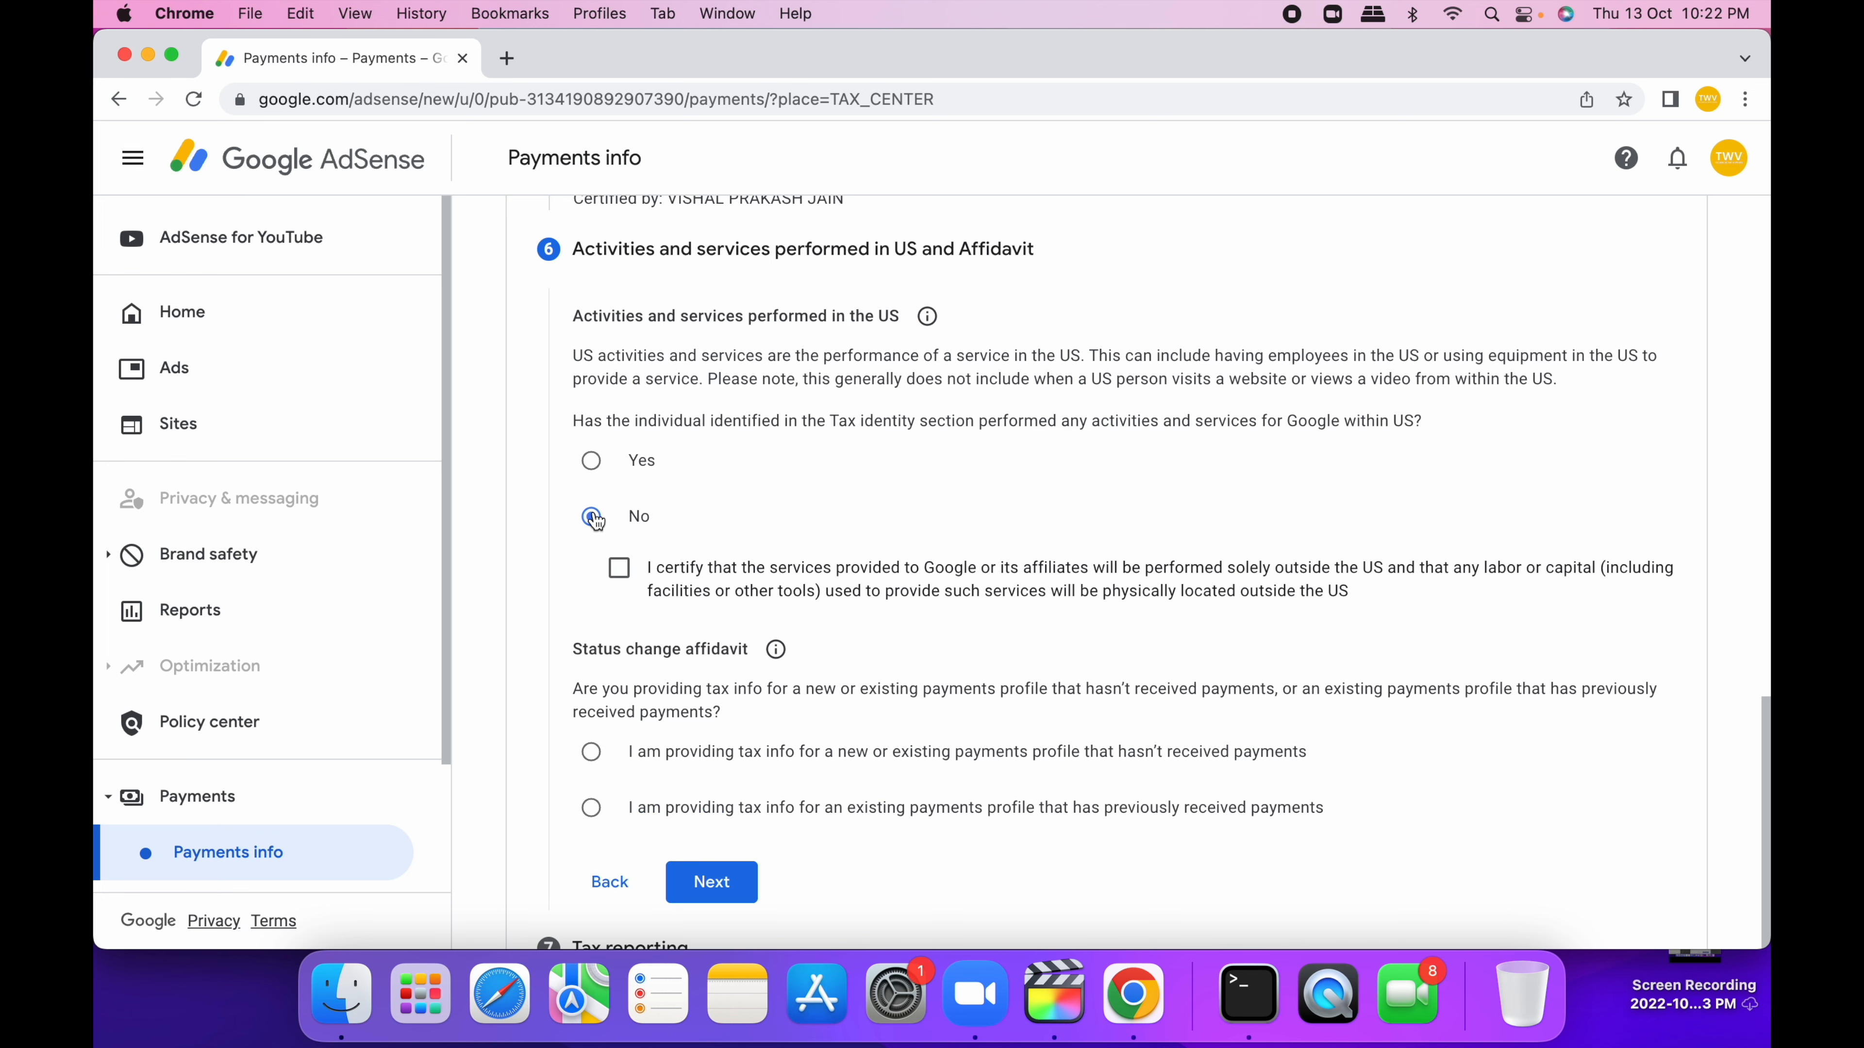
left_click(591, 515)
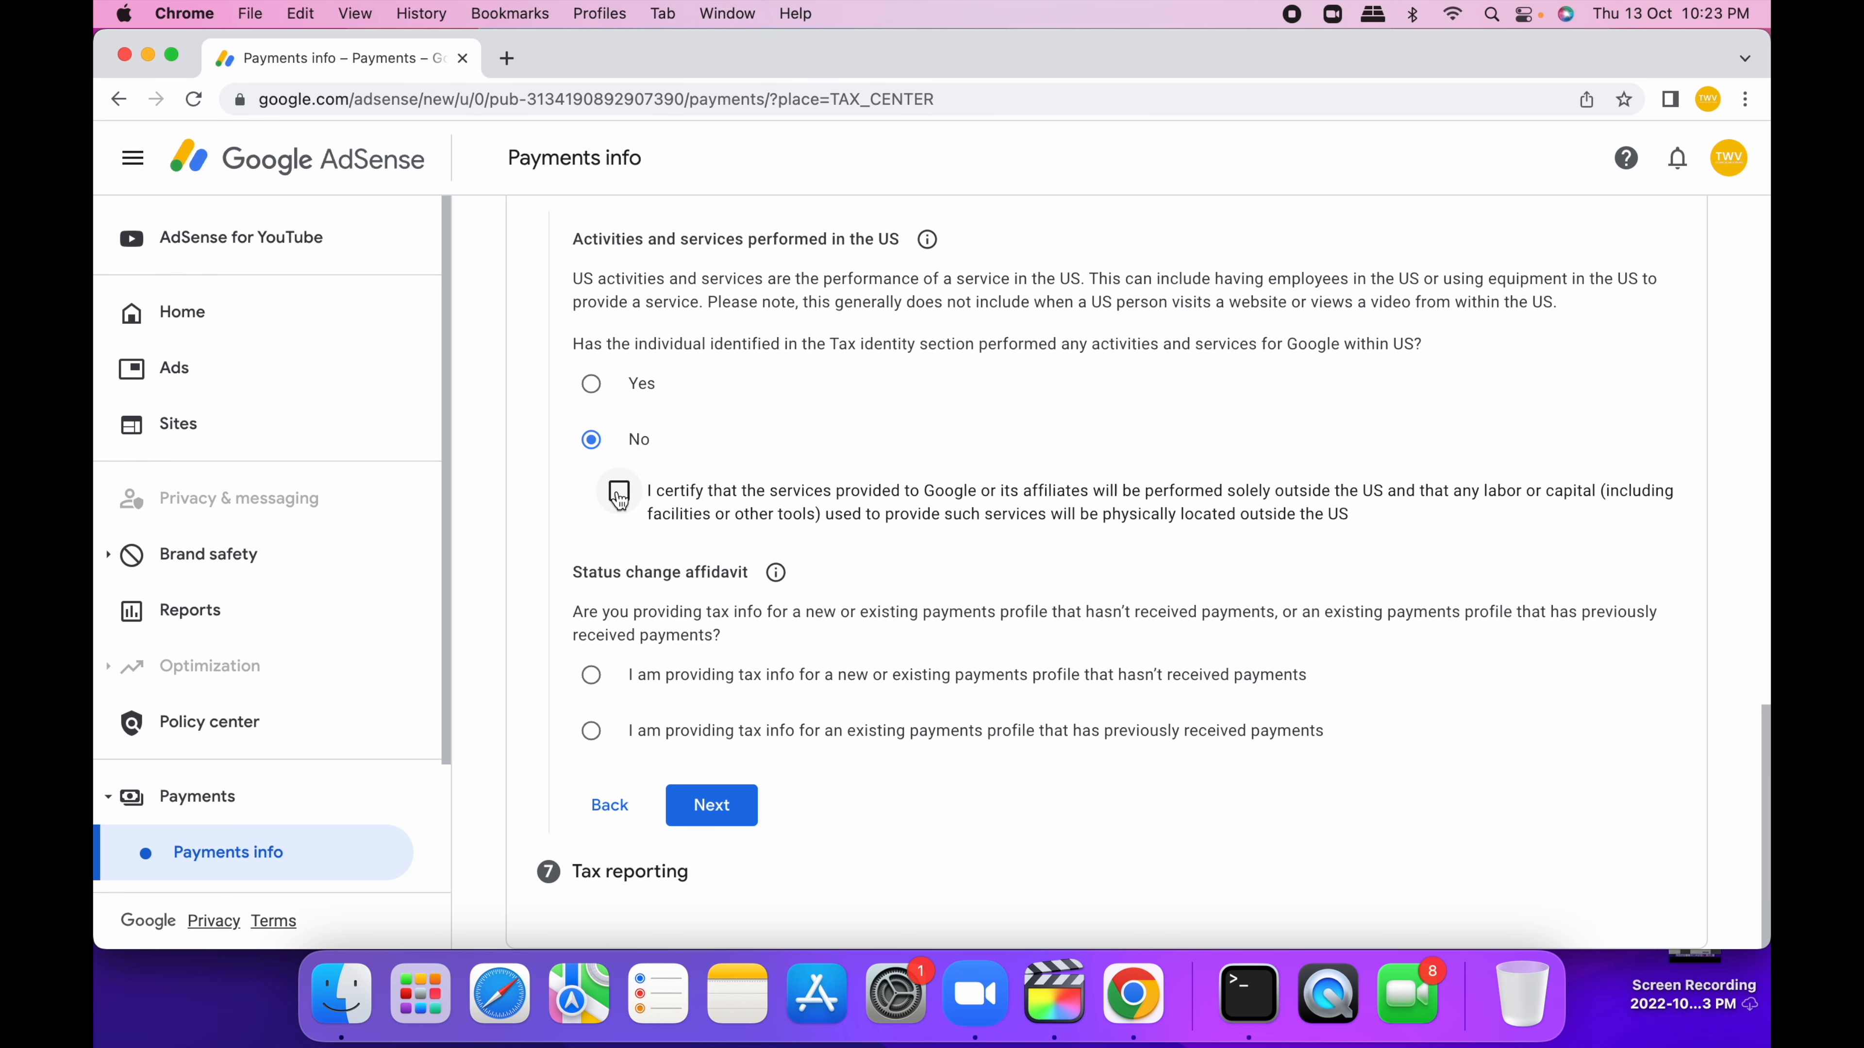
left_click(618, 491)
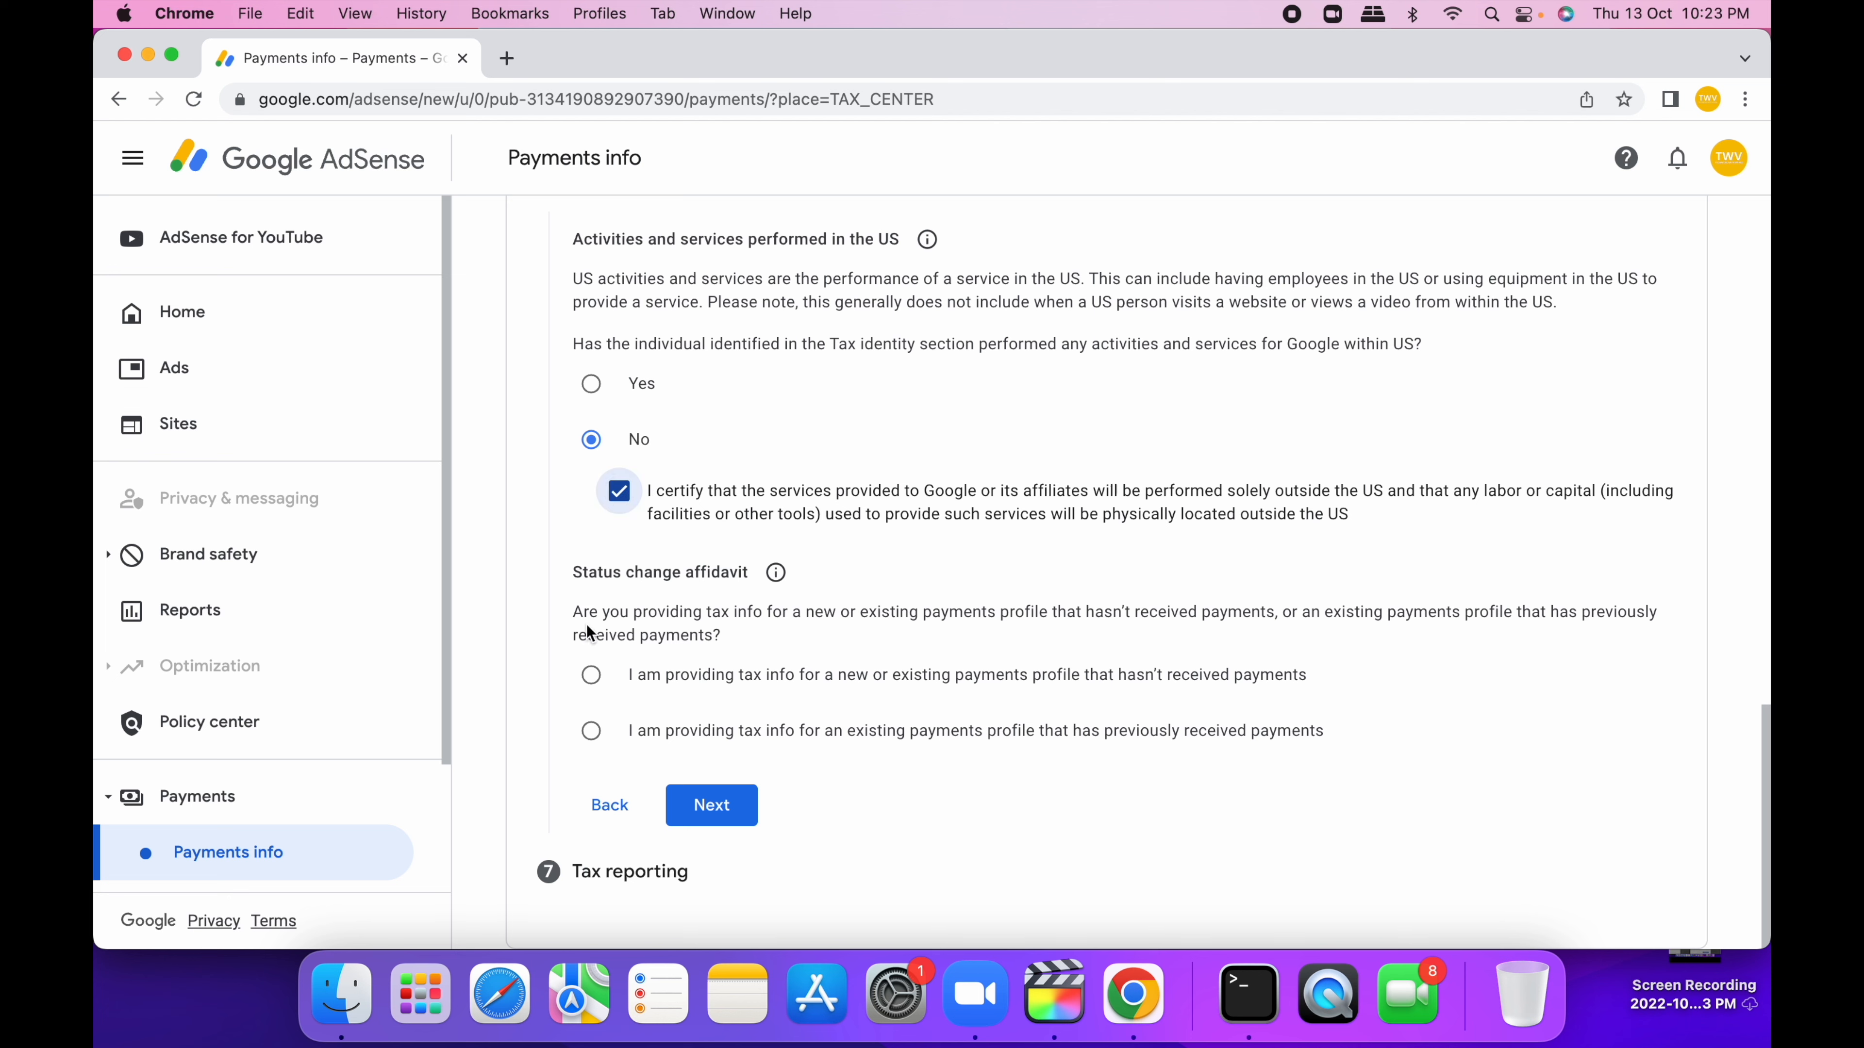
mouse_move(593, 689)
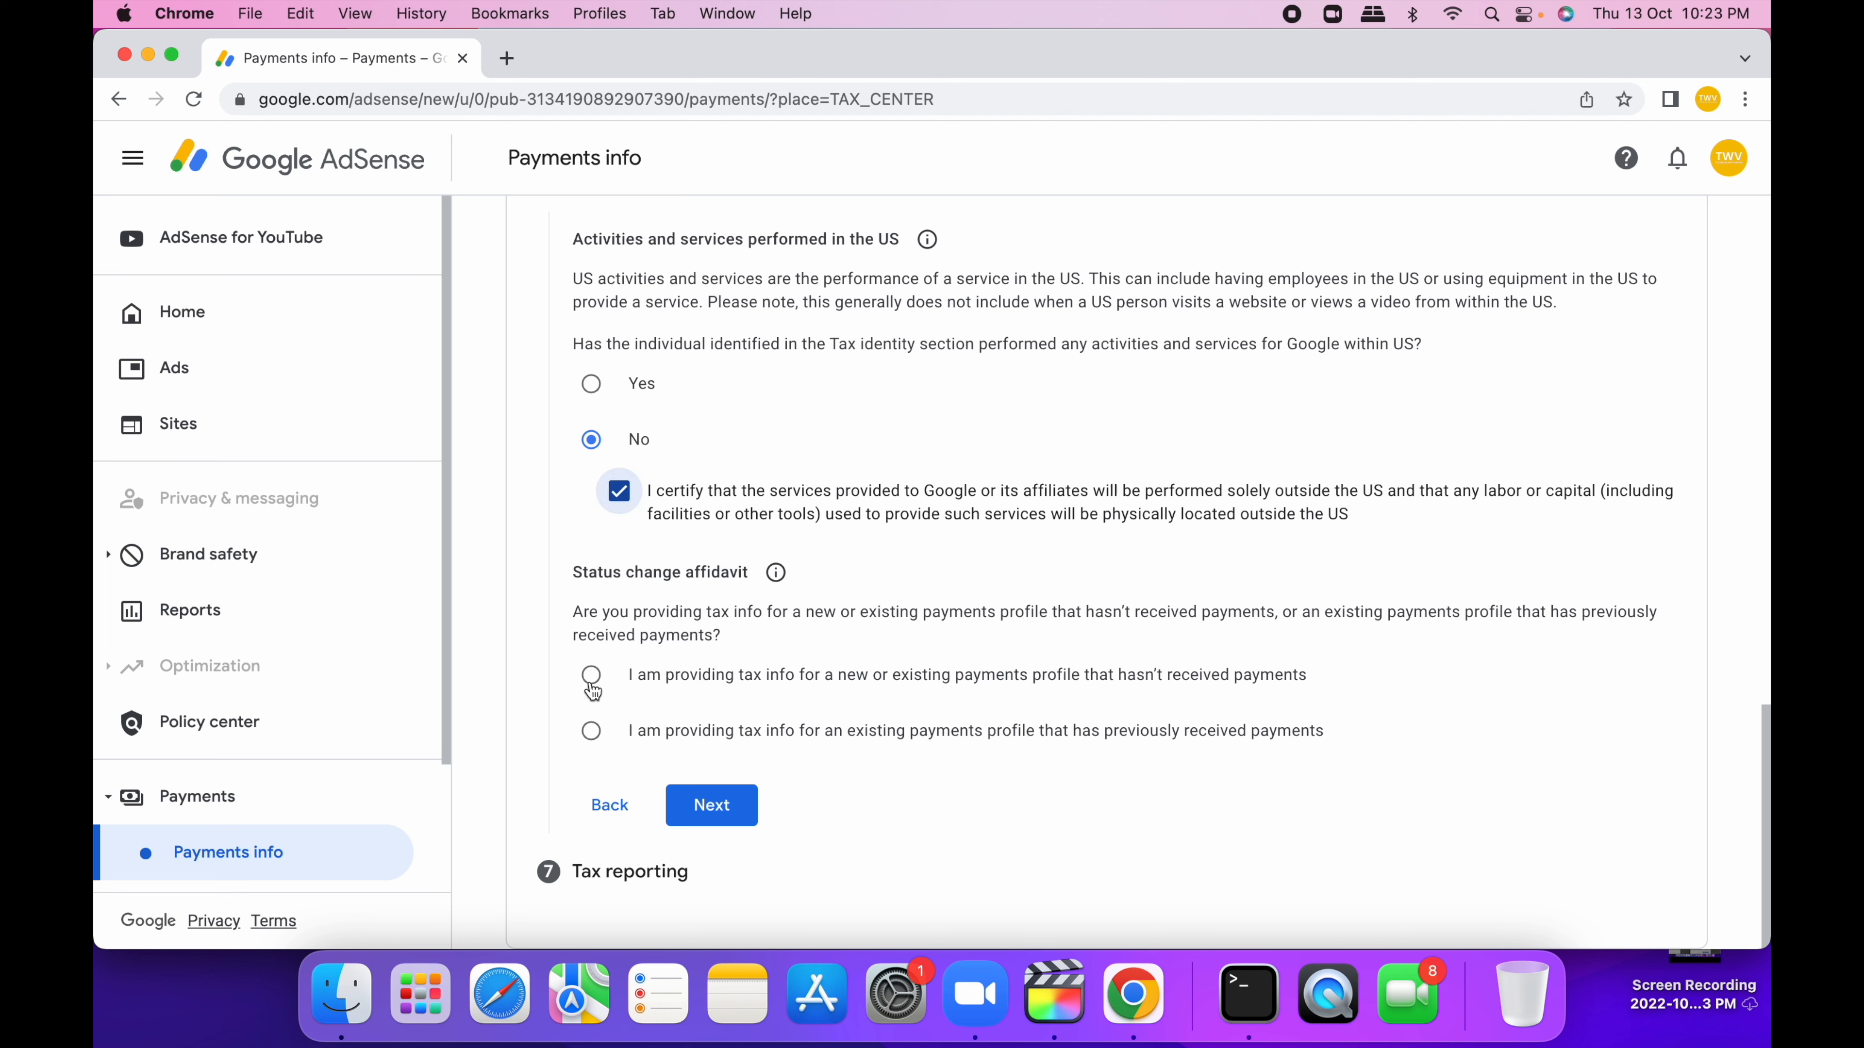
left_click(591, 673)
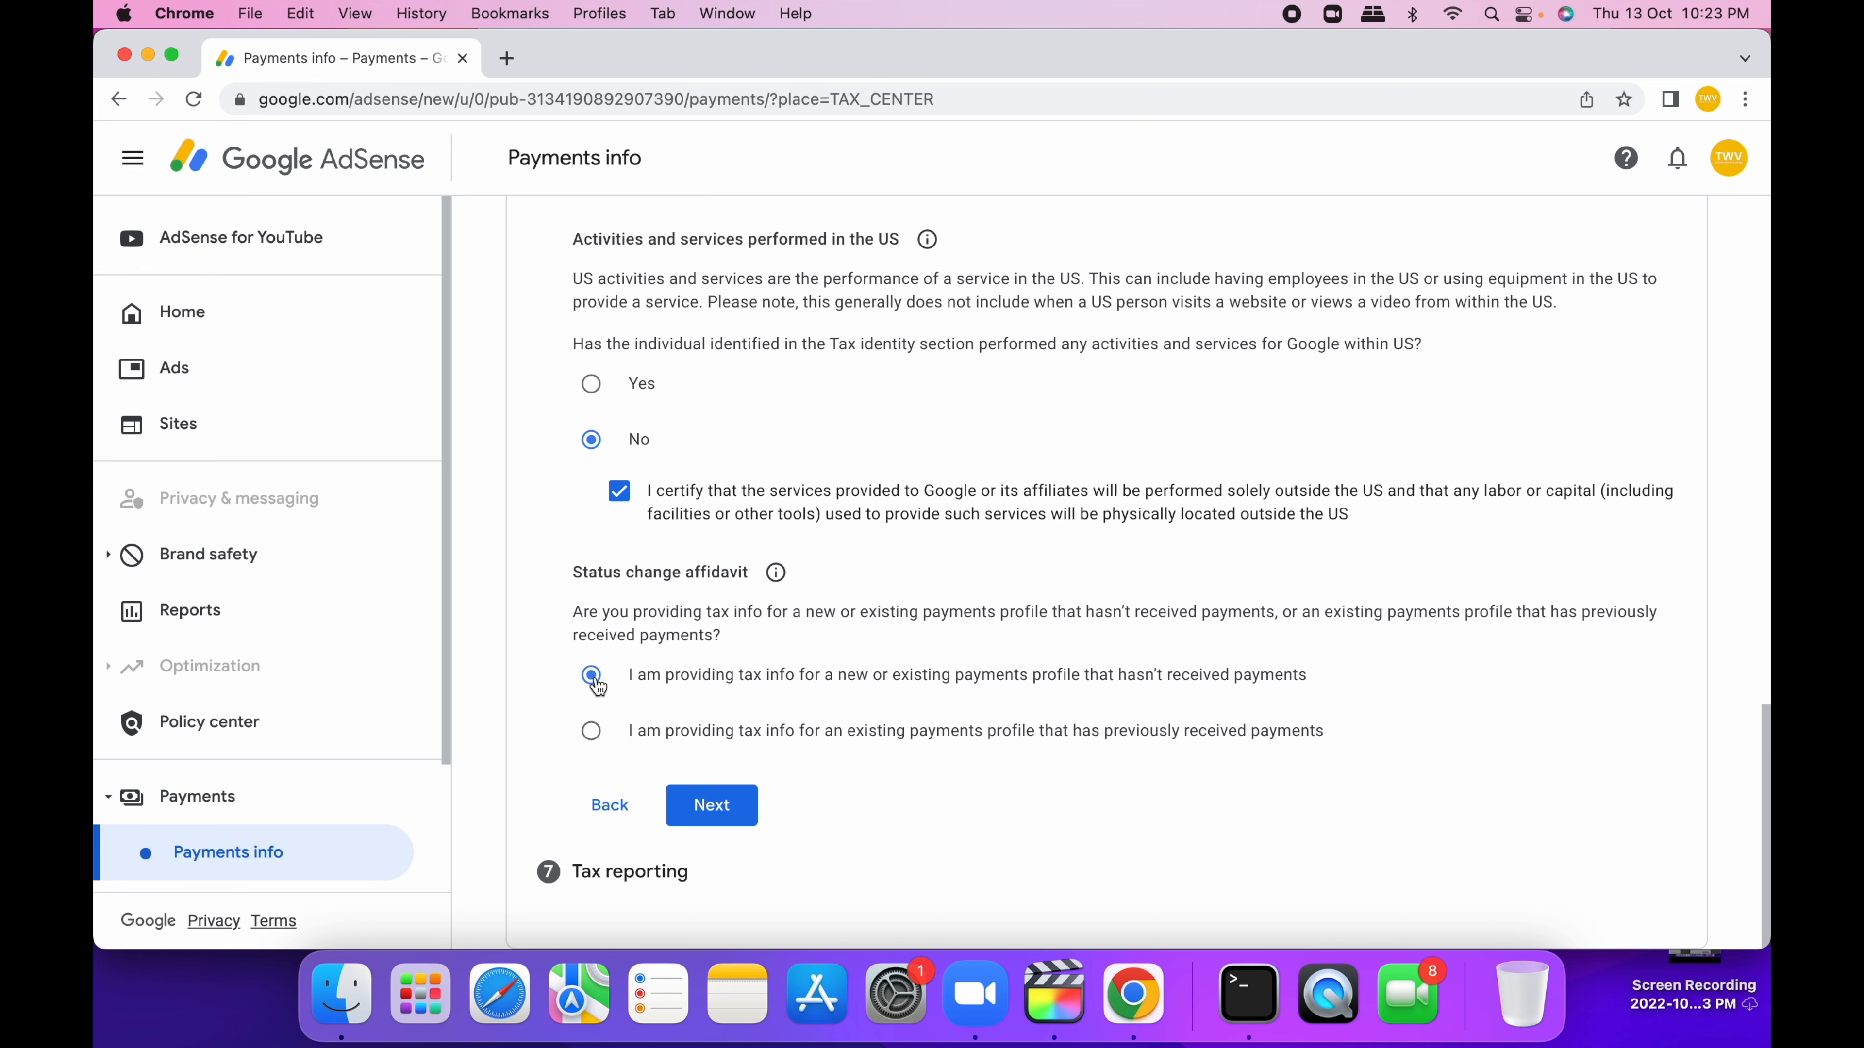
left_click(711, 805)
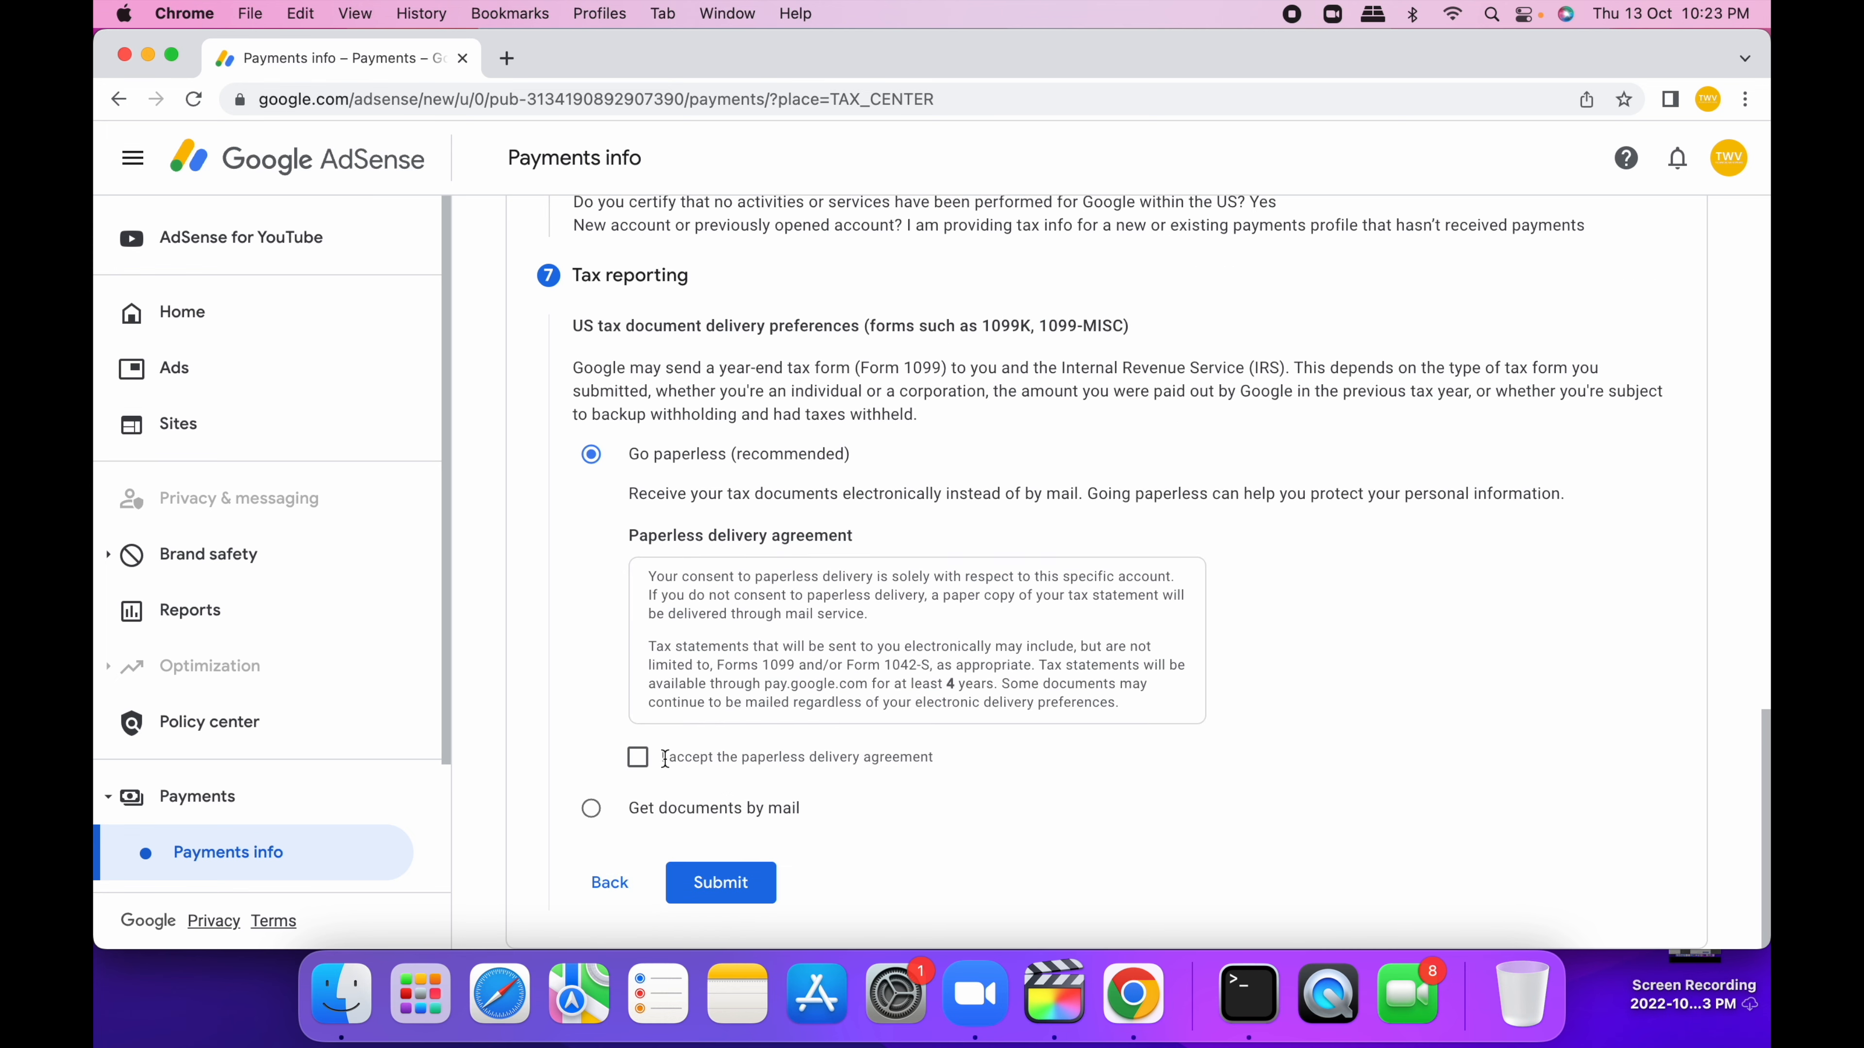
left_click(720, 882)
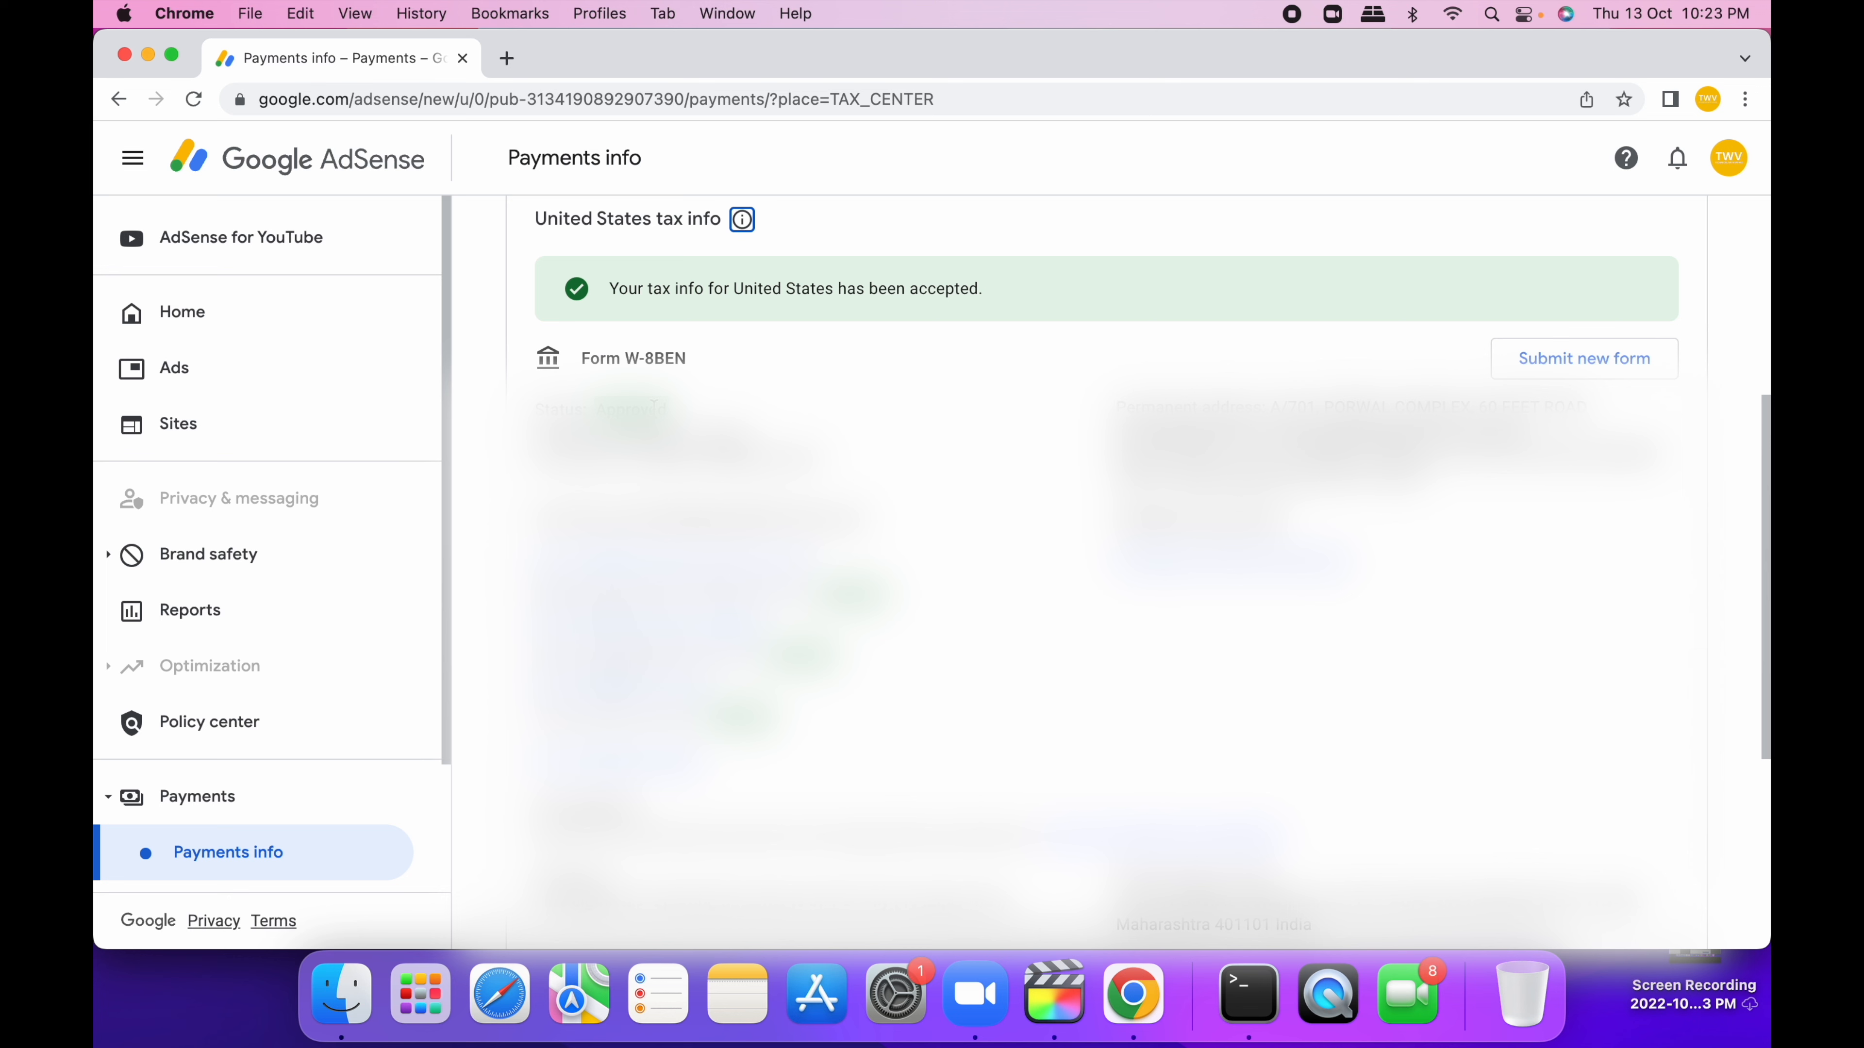
mouse_move(268, 403)
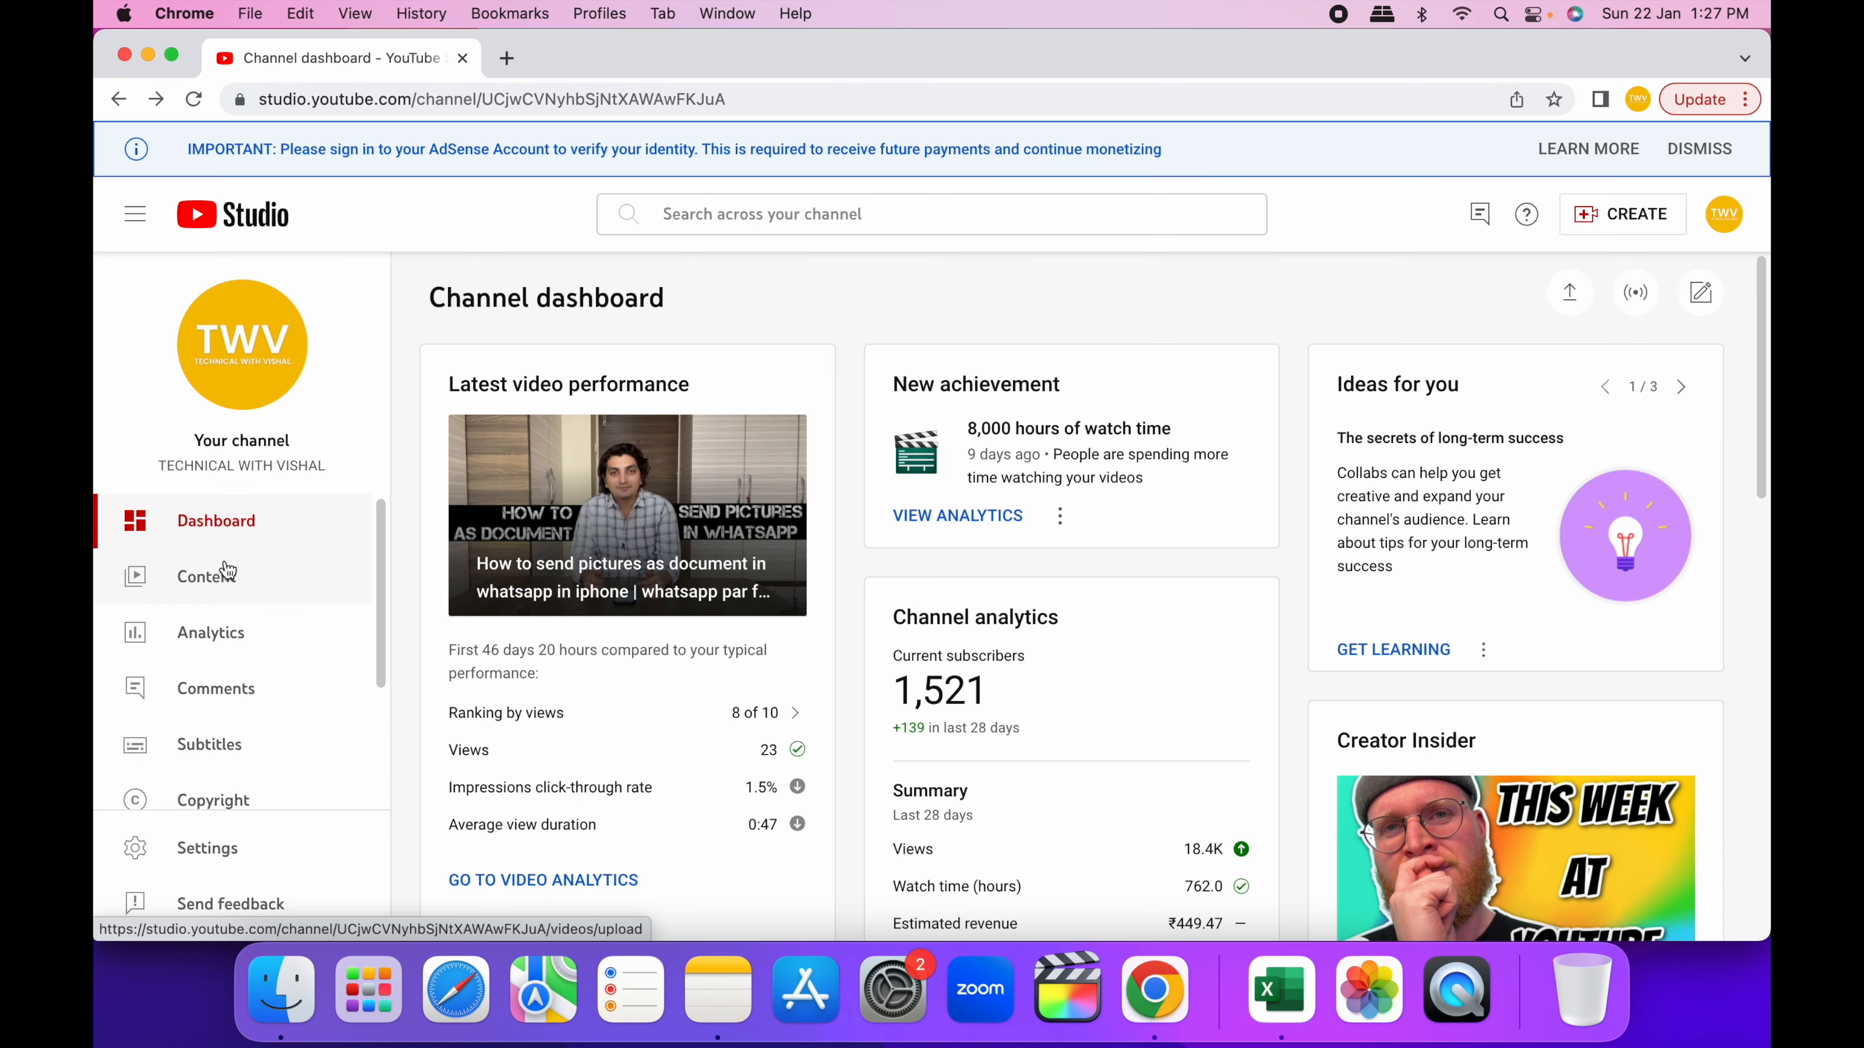
- Go from the Earn page's Getting paid section into AdSense to confirm personal information
left_click(194, 671)
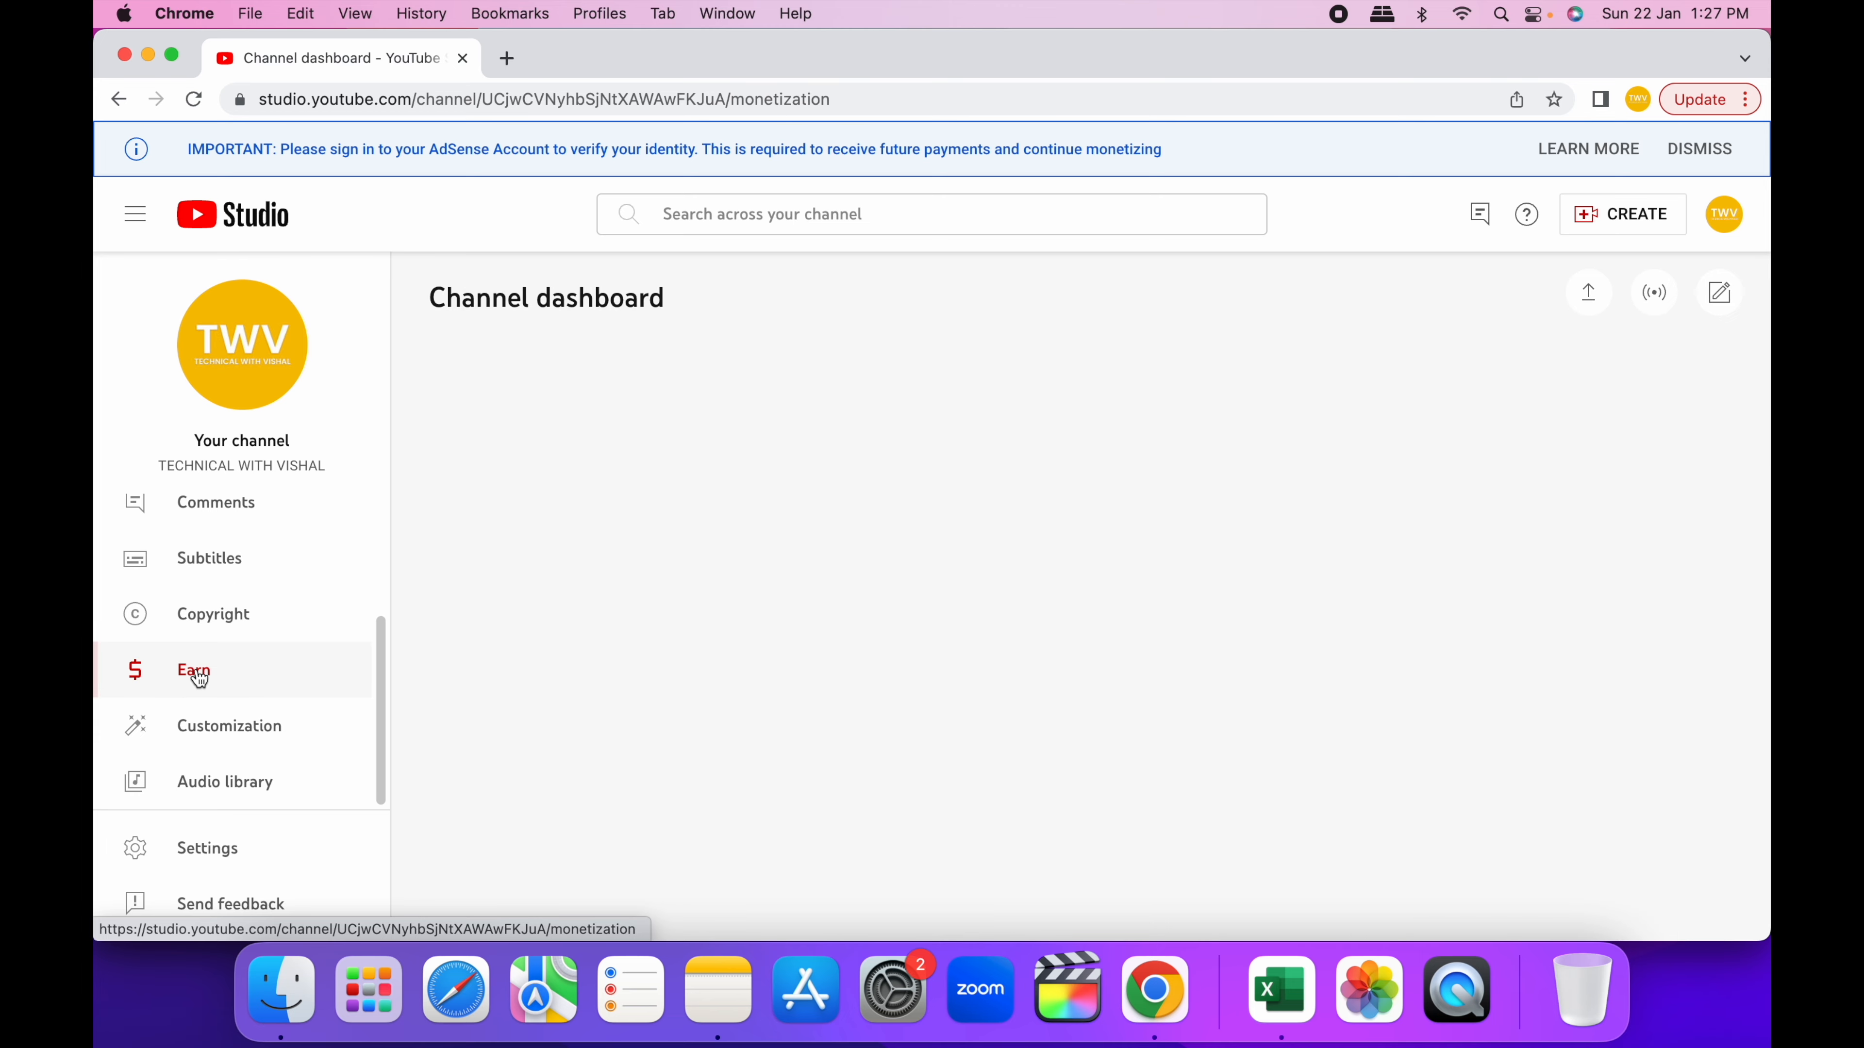
left_click(192, 669)
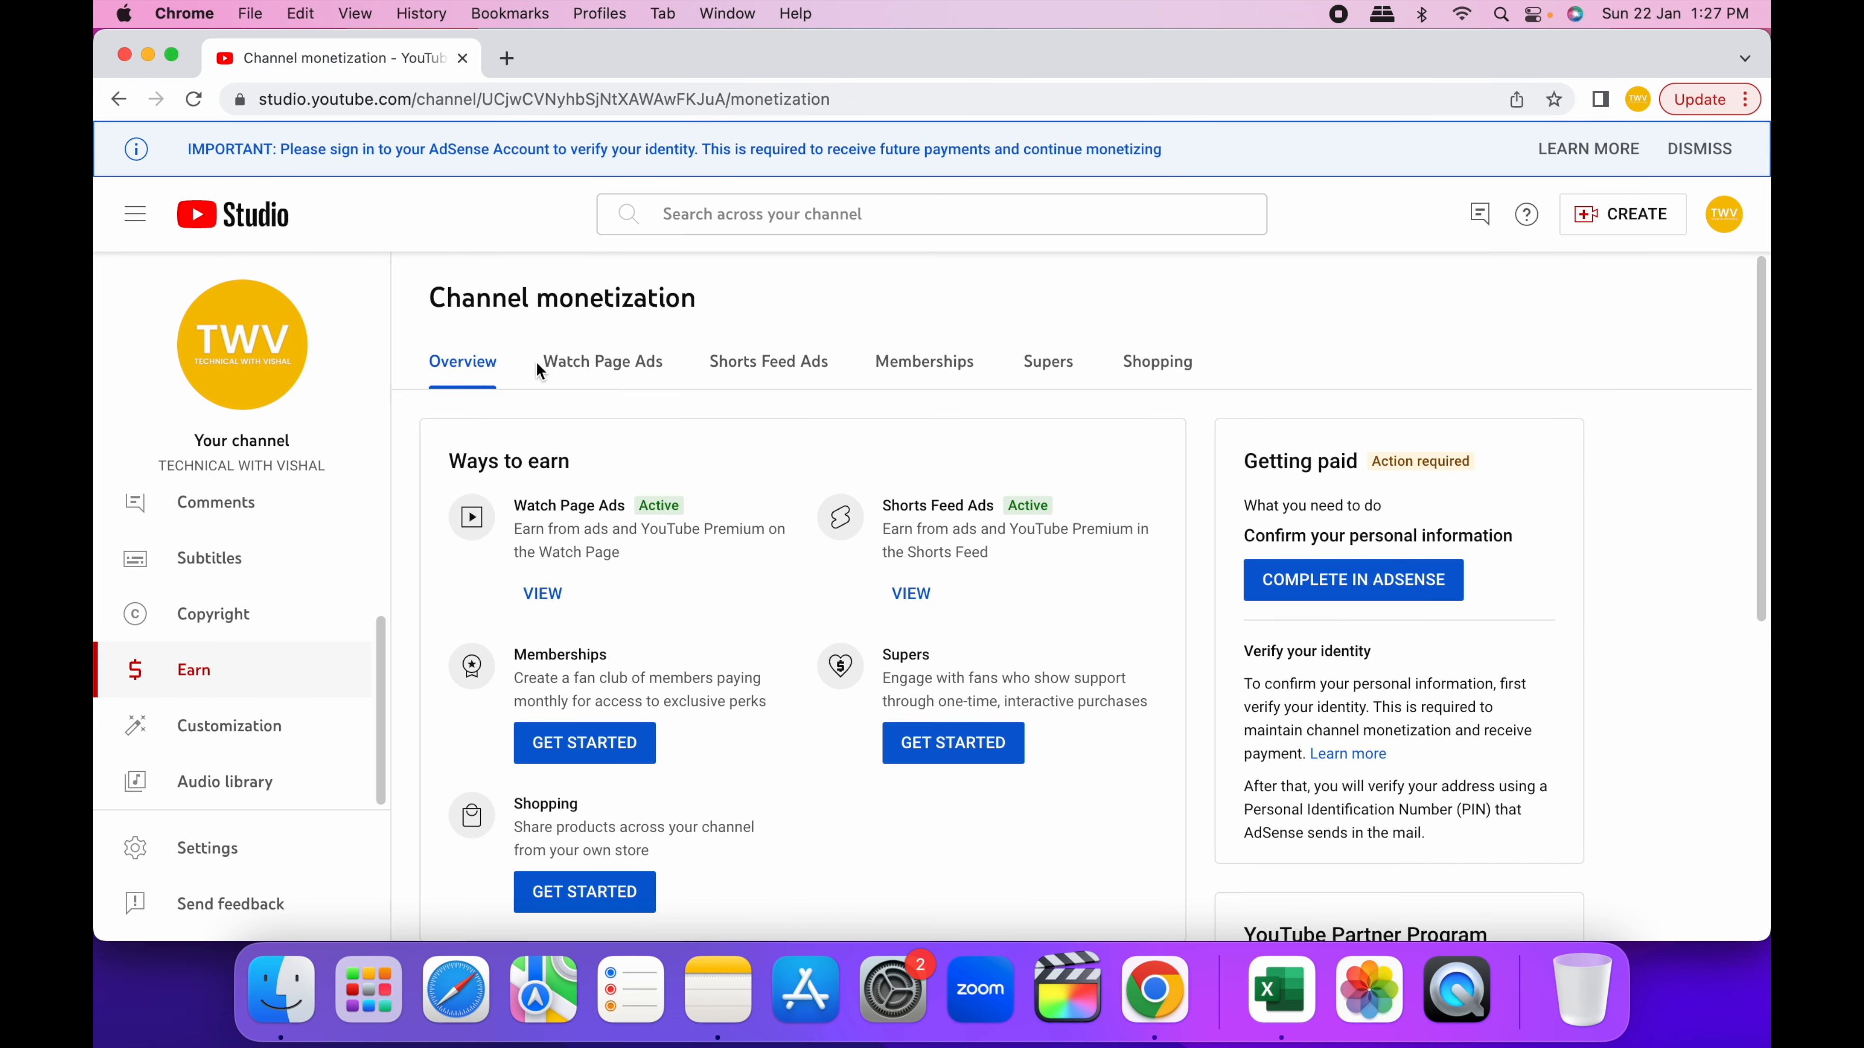
left_click(1352, 581)
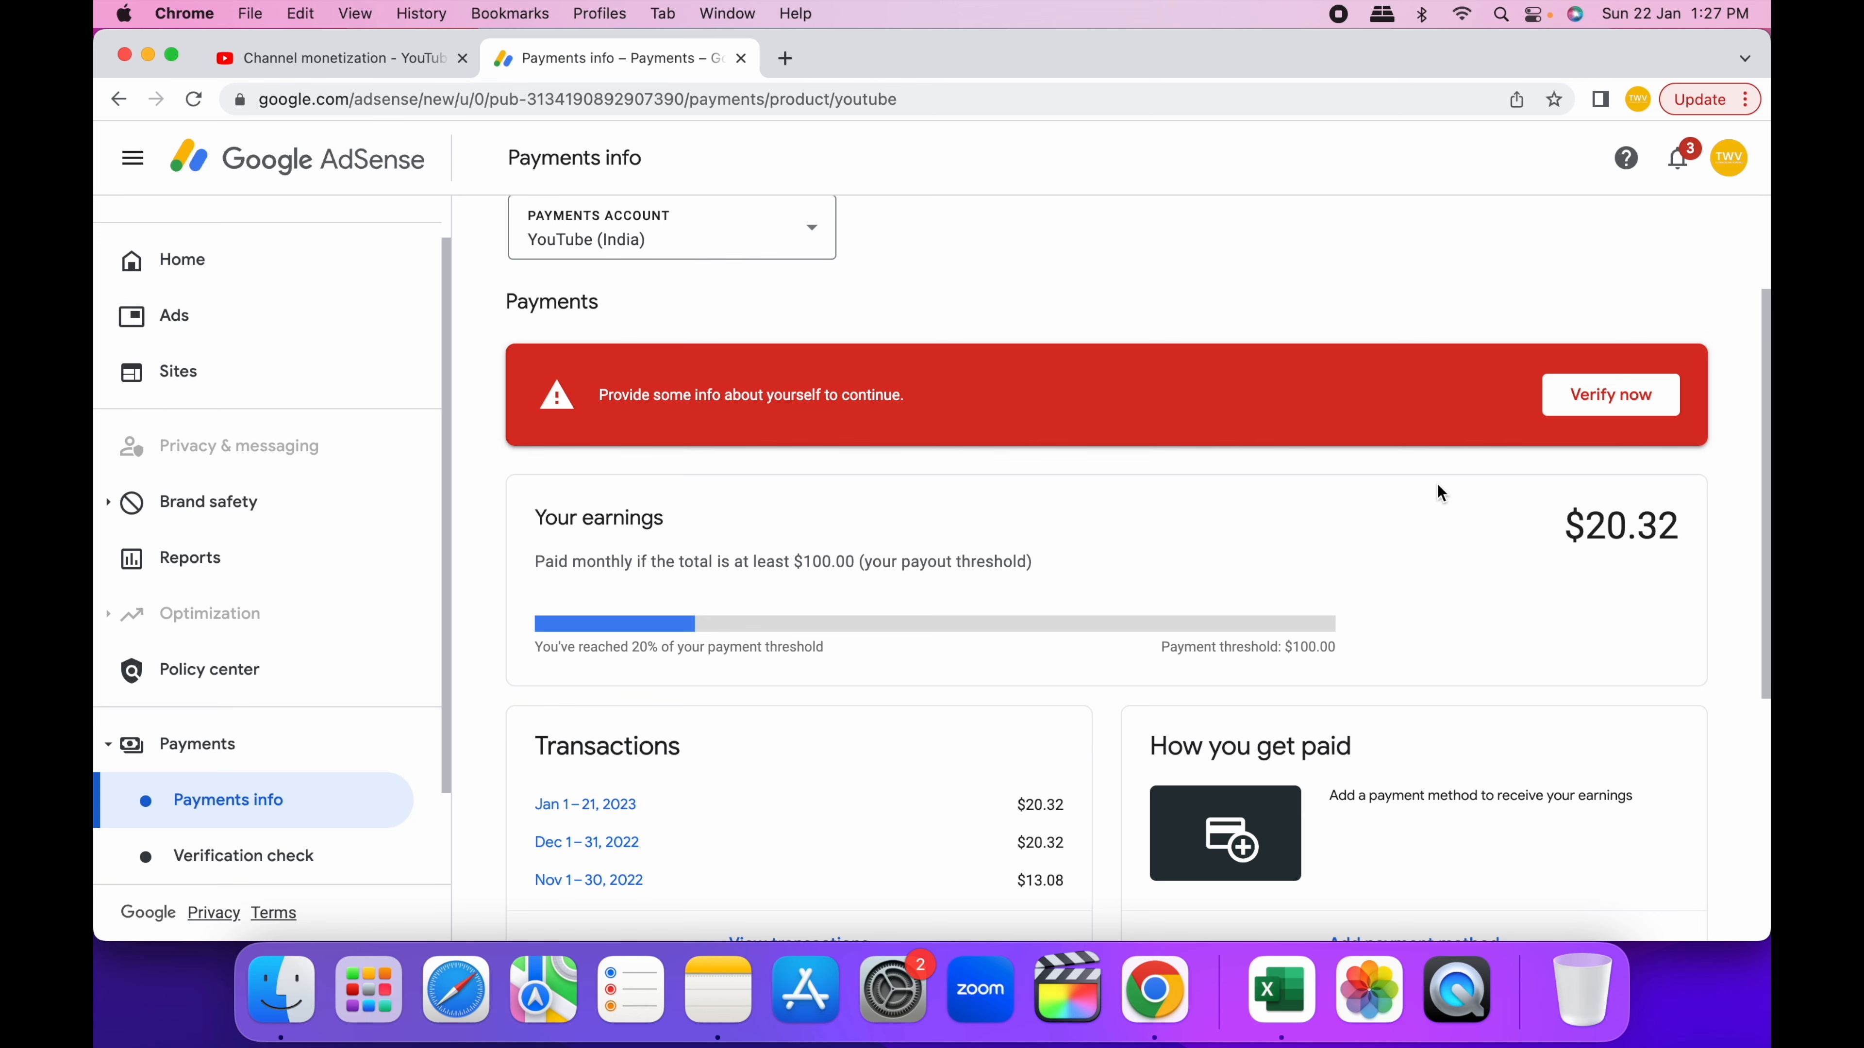
mouse_move(1609, 397)
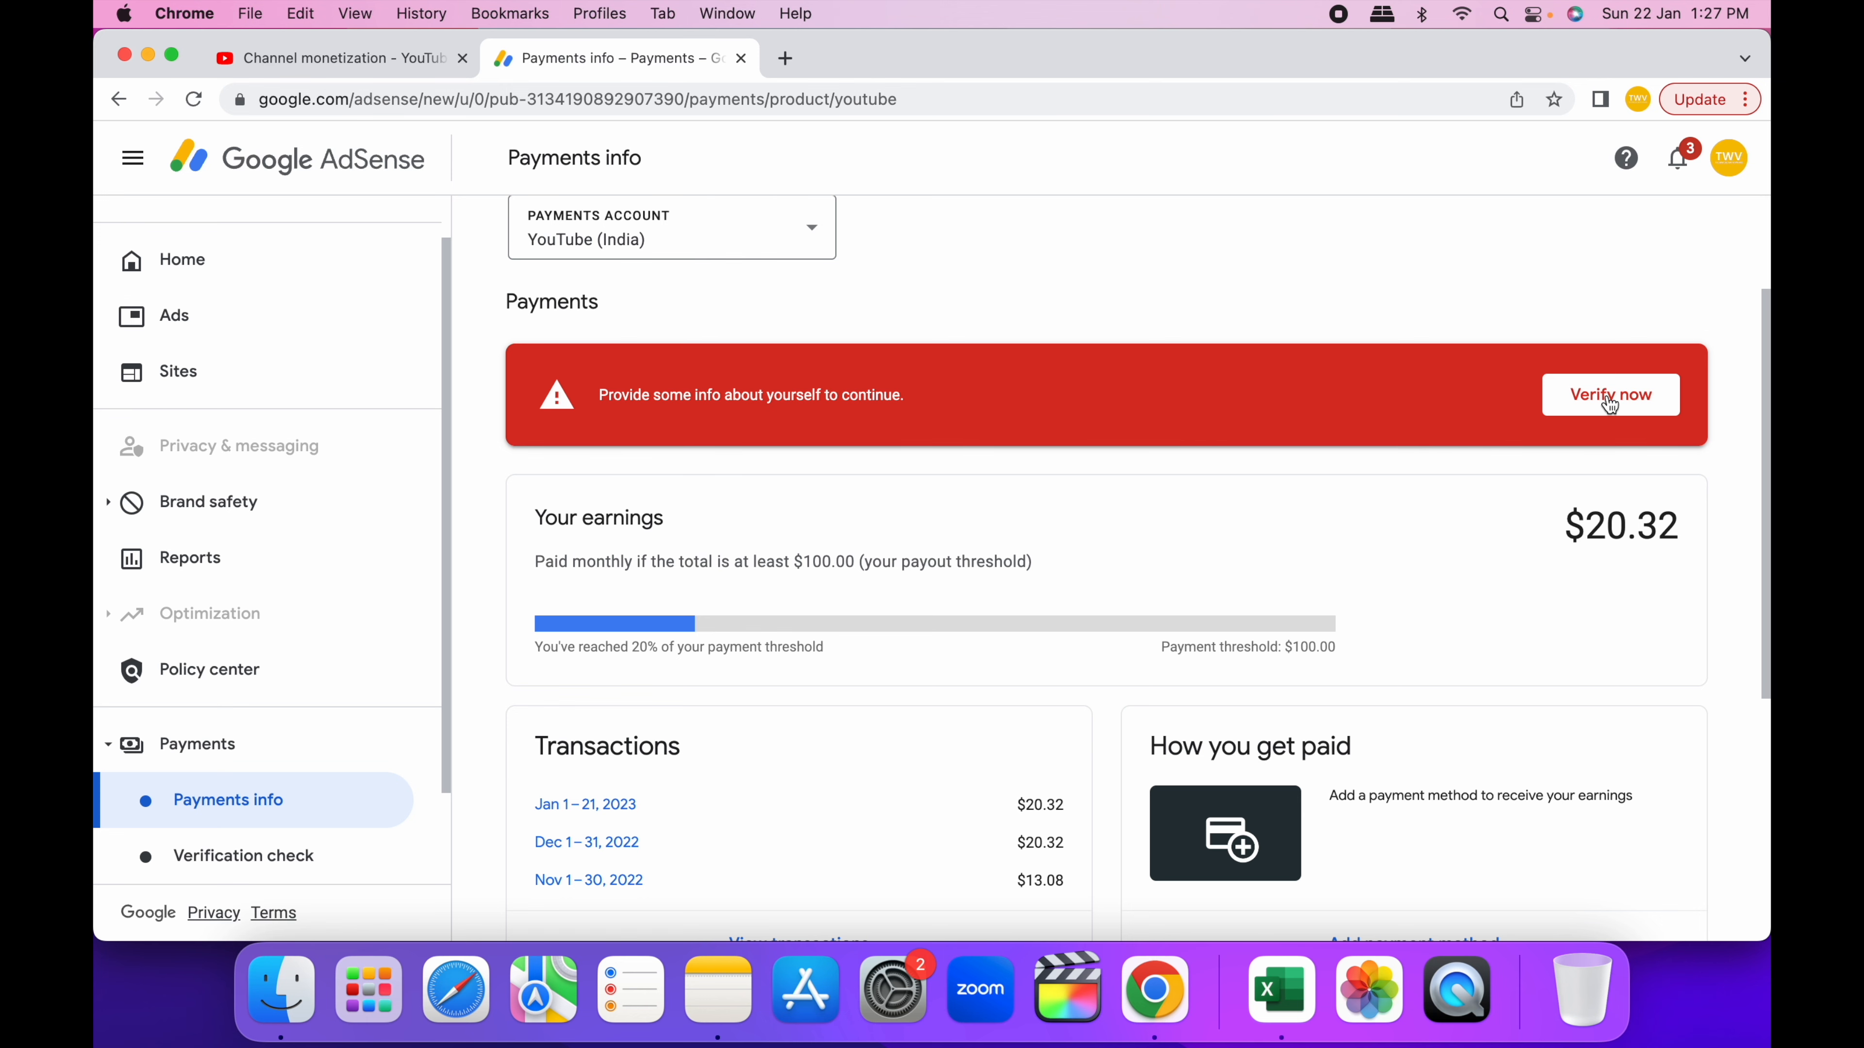
- Verify identity with PAN card images and the street address, then dismiss the success message
left_click(1610, 393)
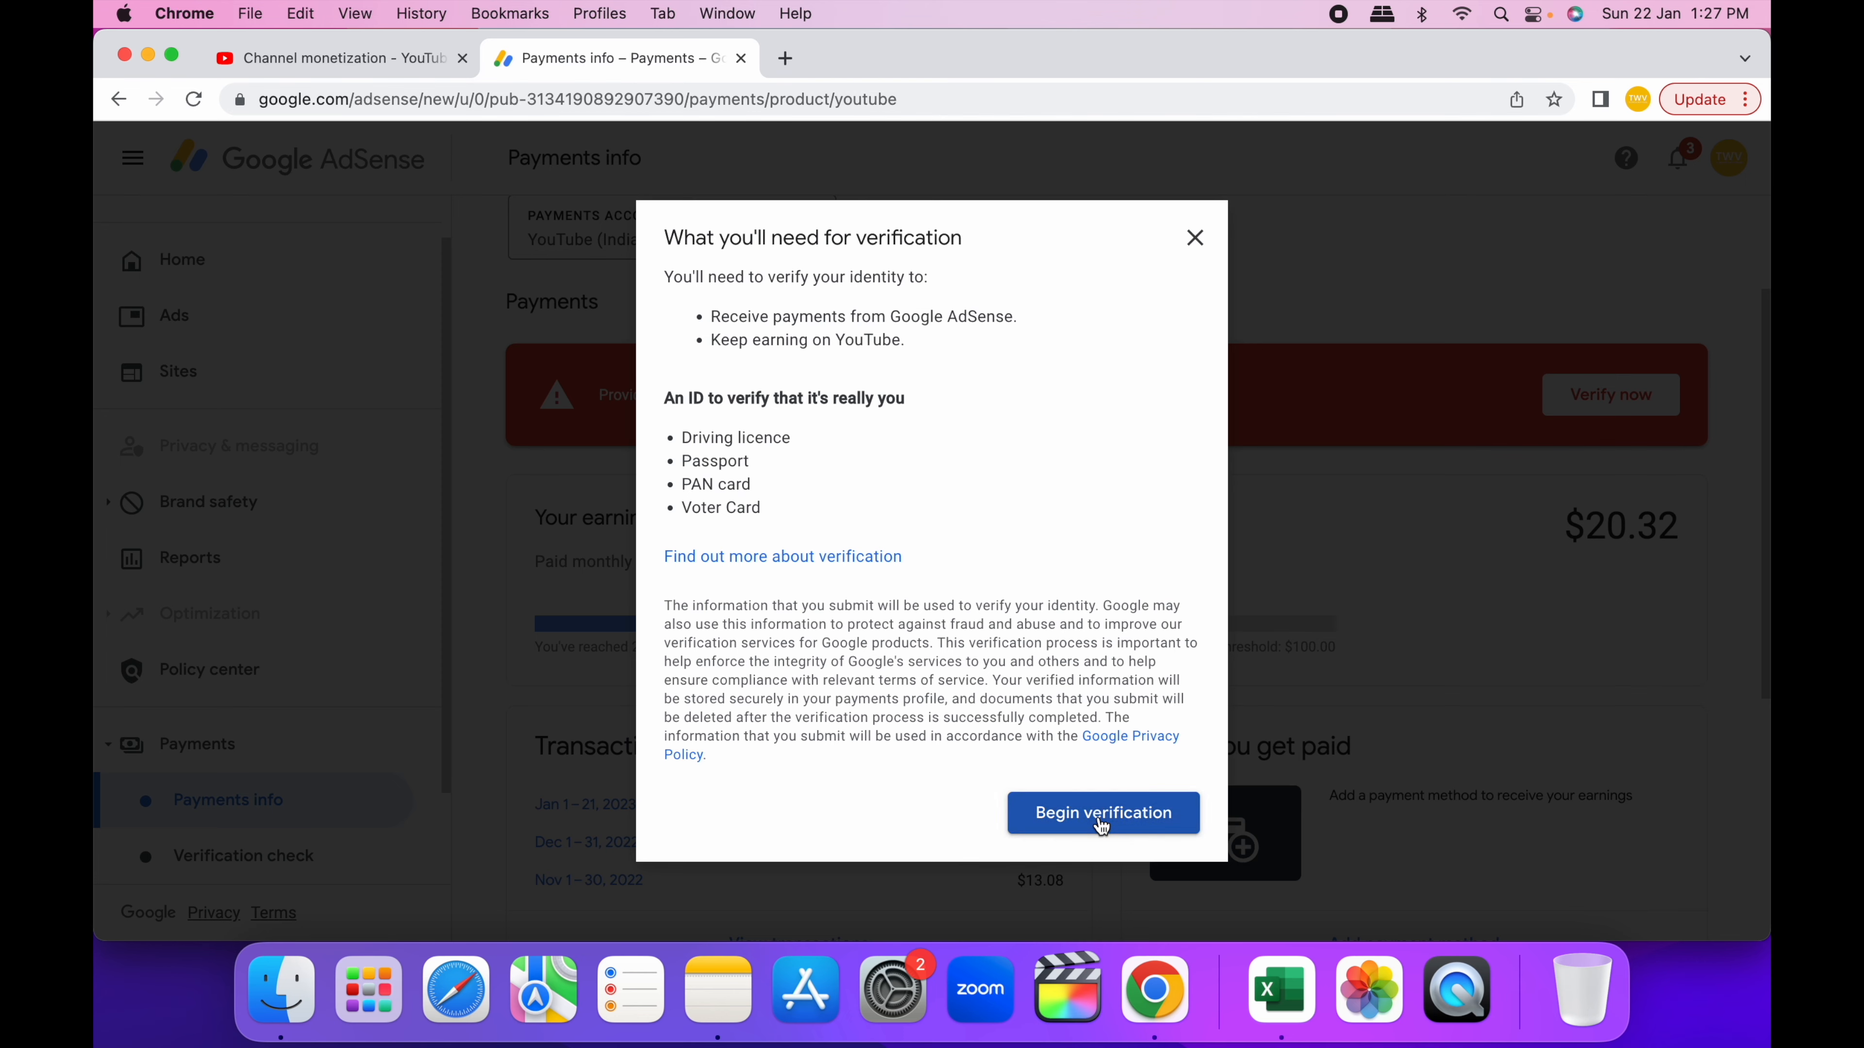
left_click(1102, 811)
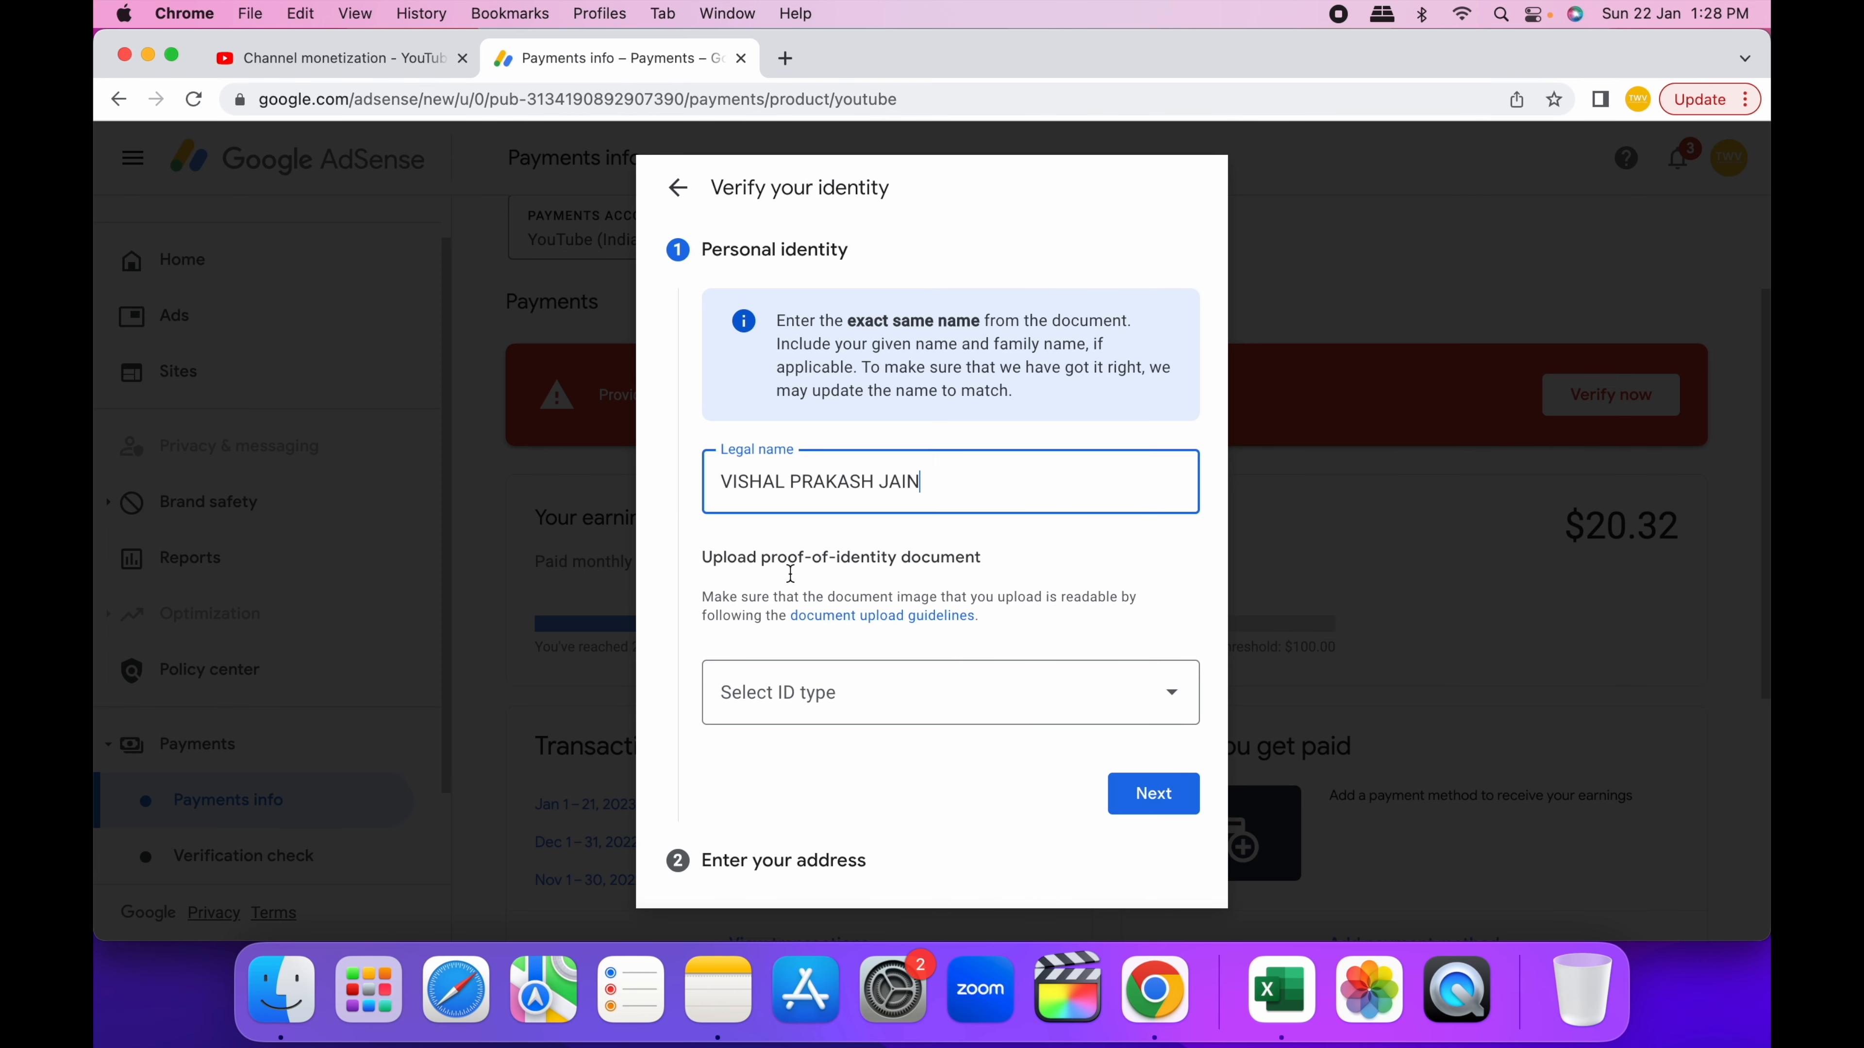
left_click(949, 692)
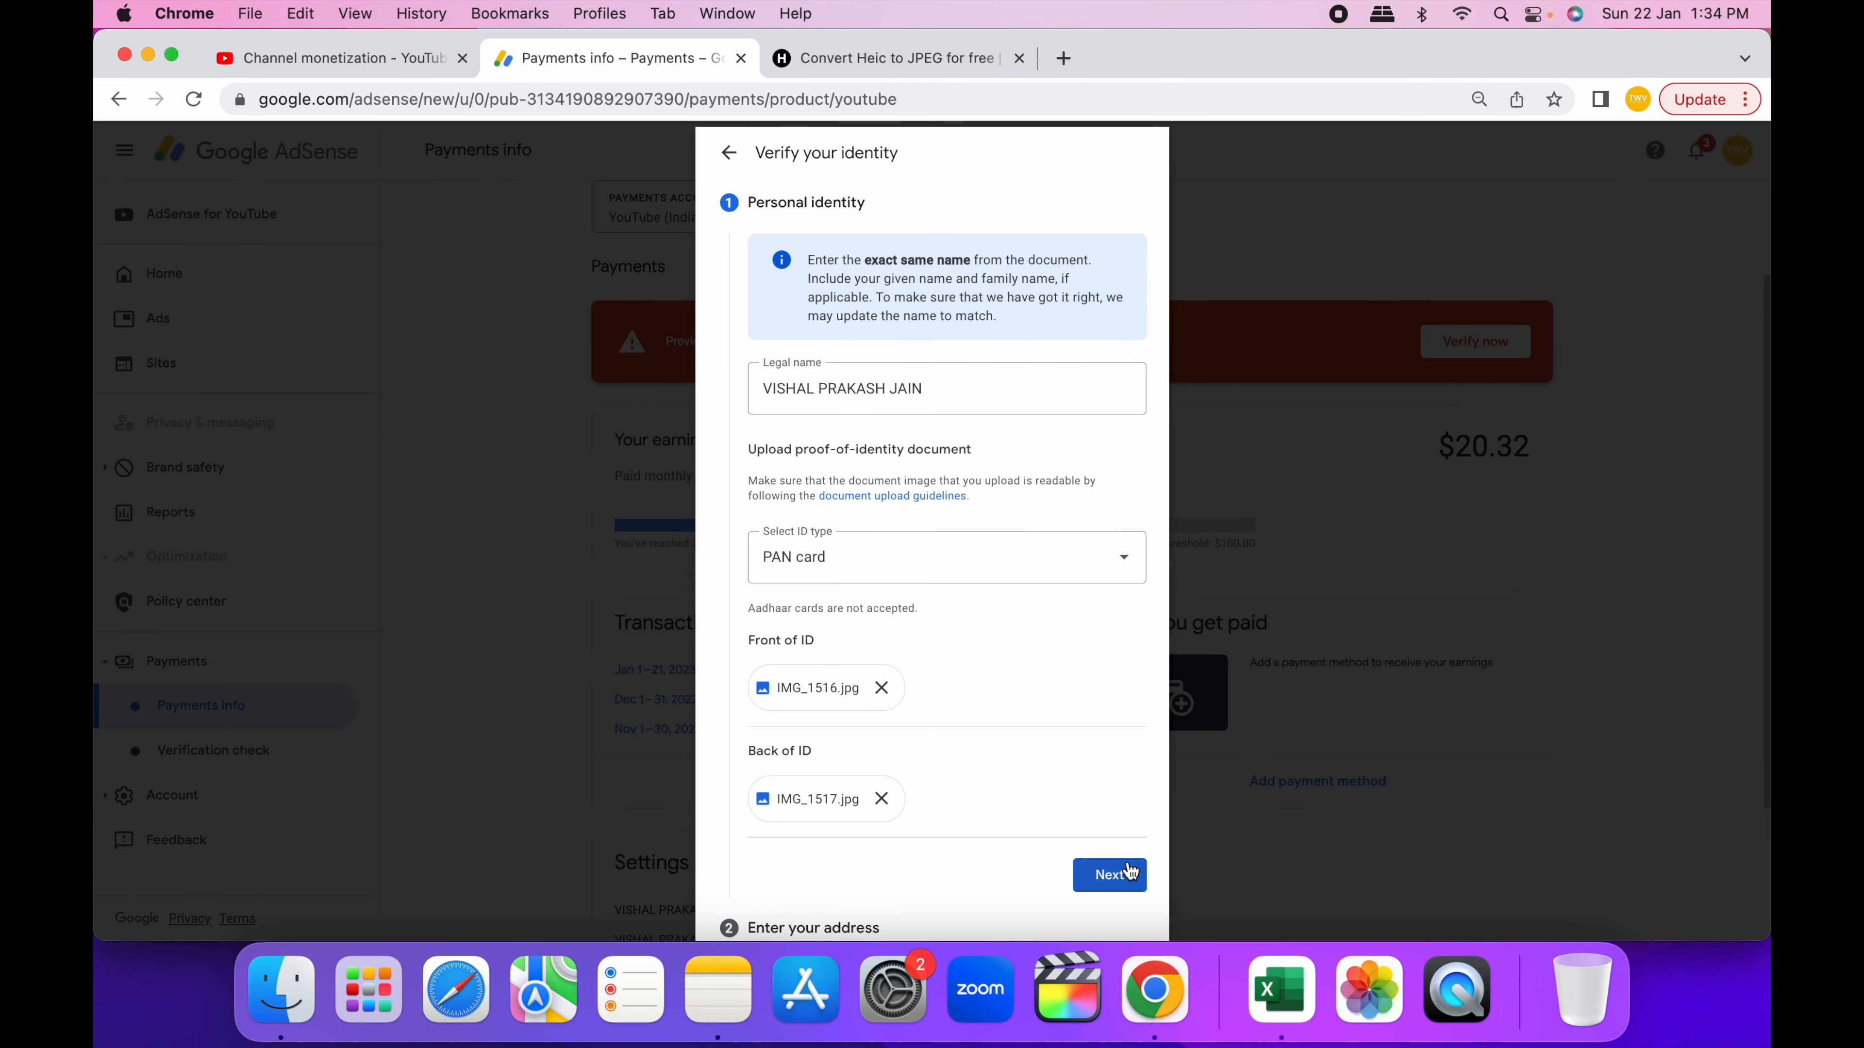
left_click(1108, 874)
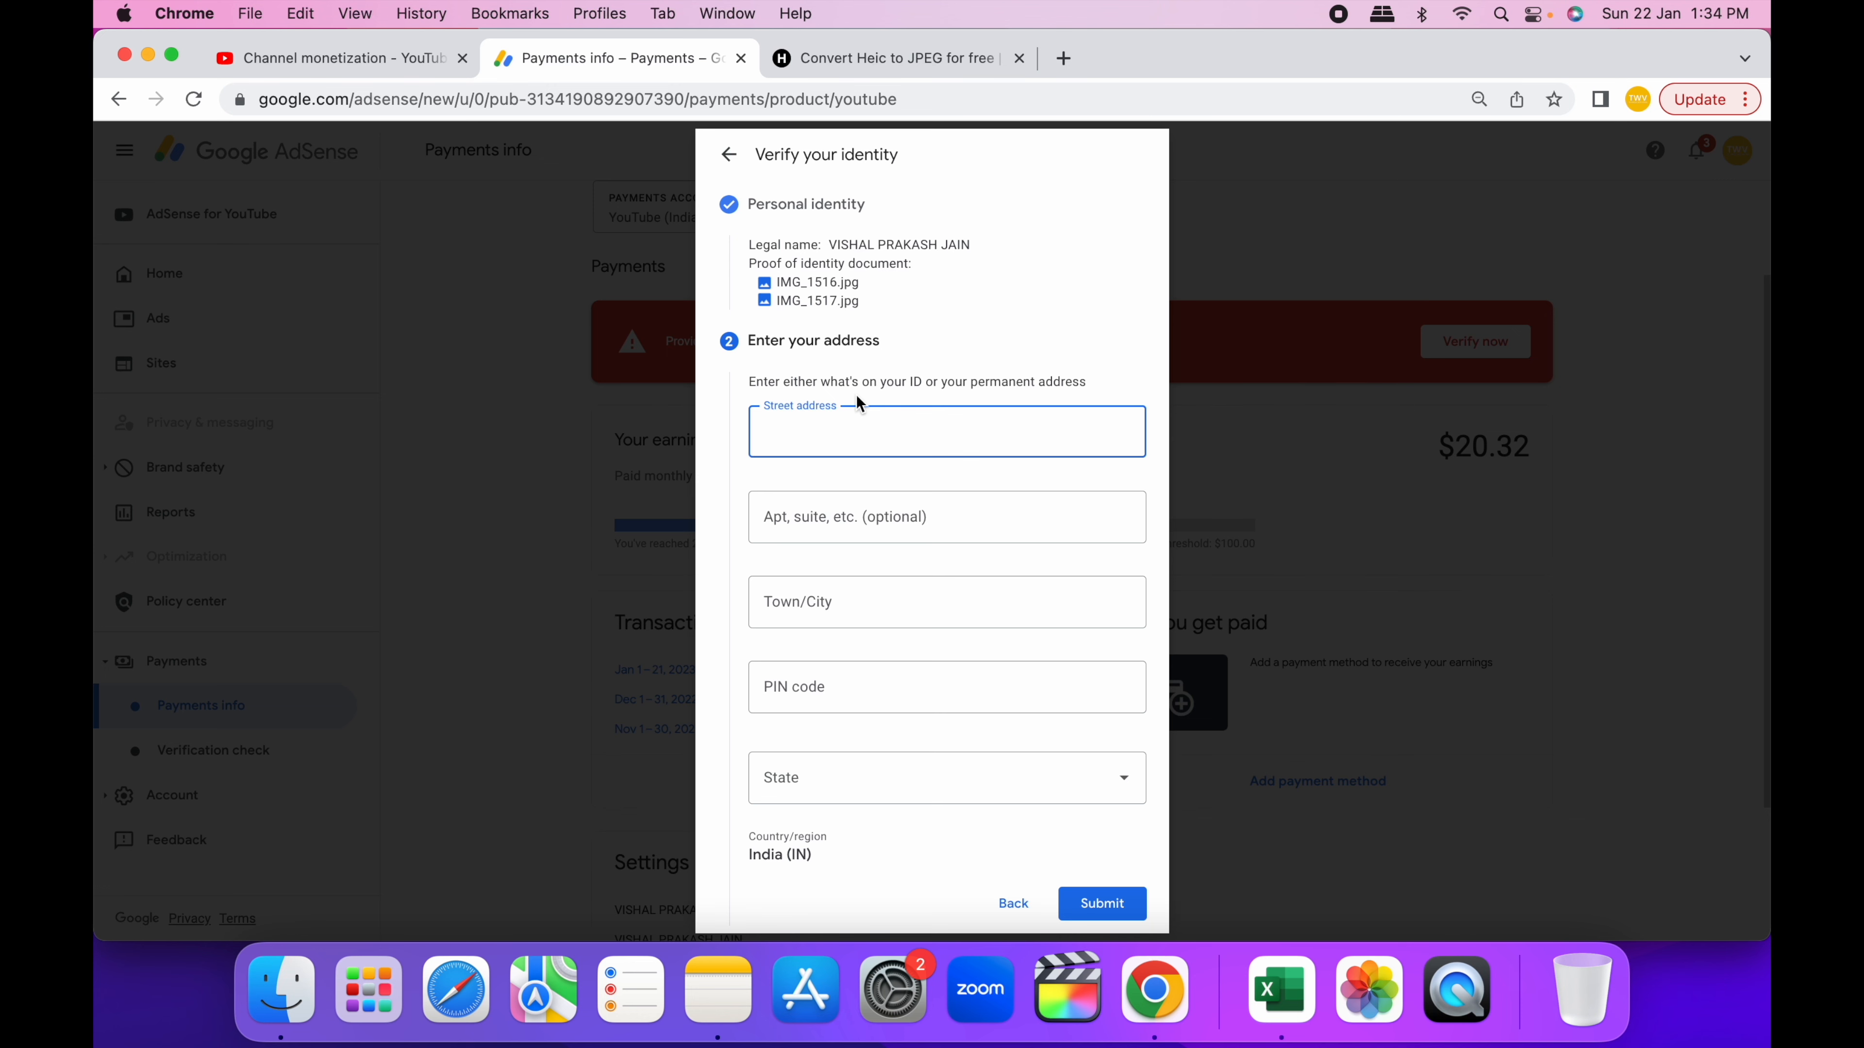
left_click(1100, 903)
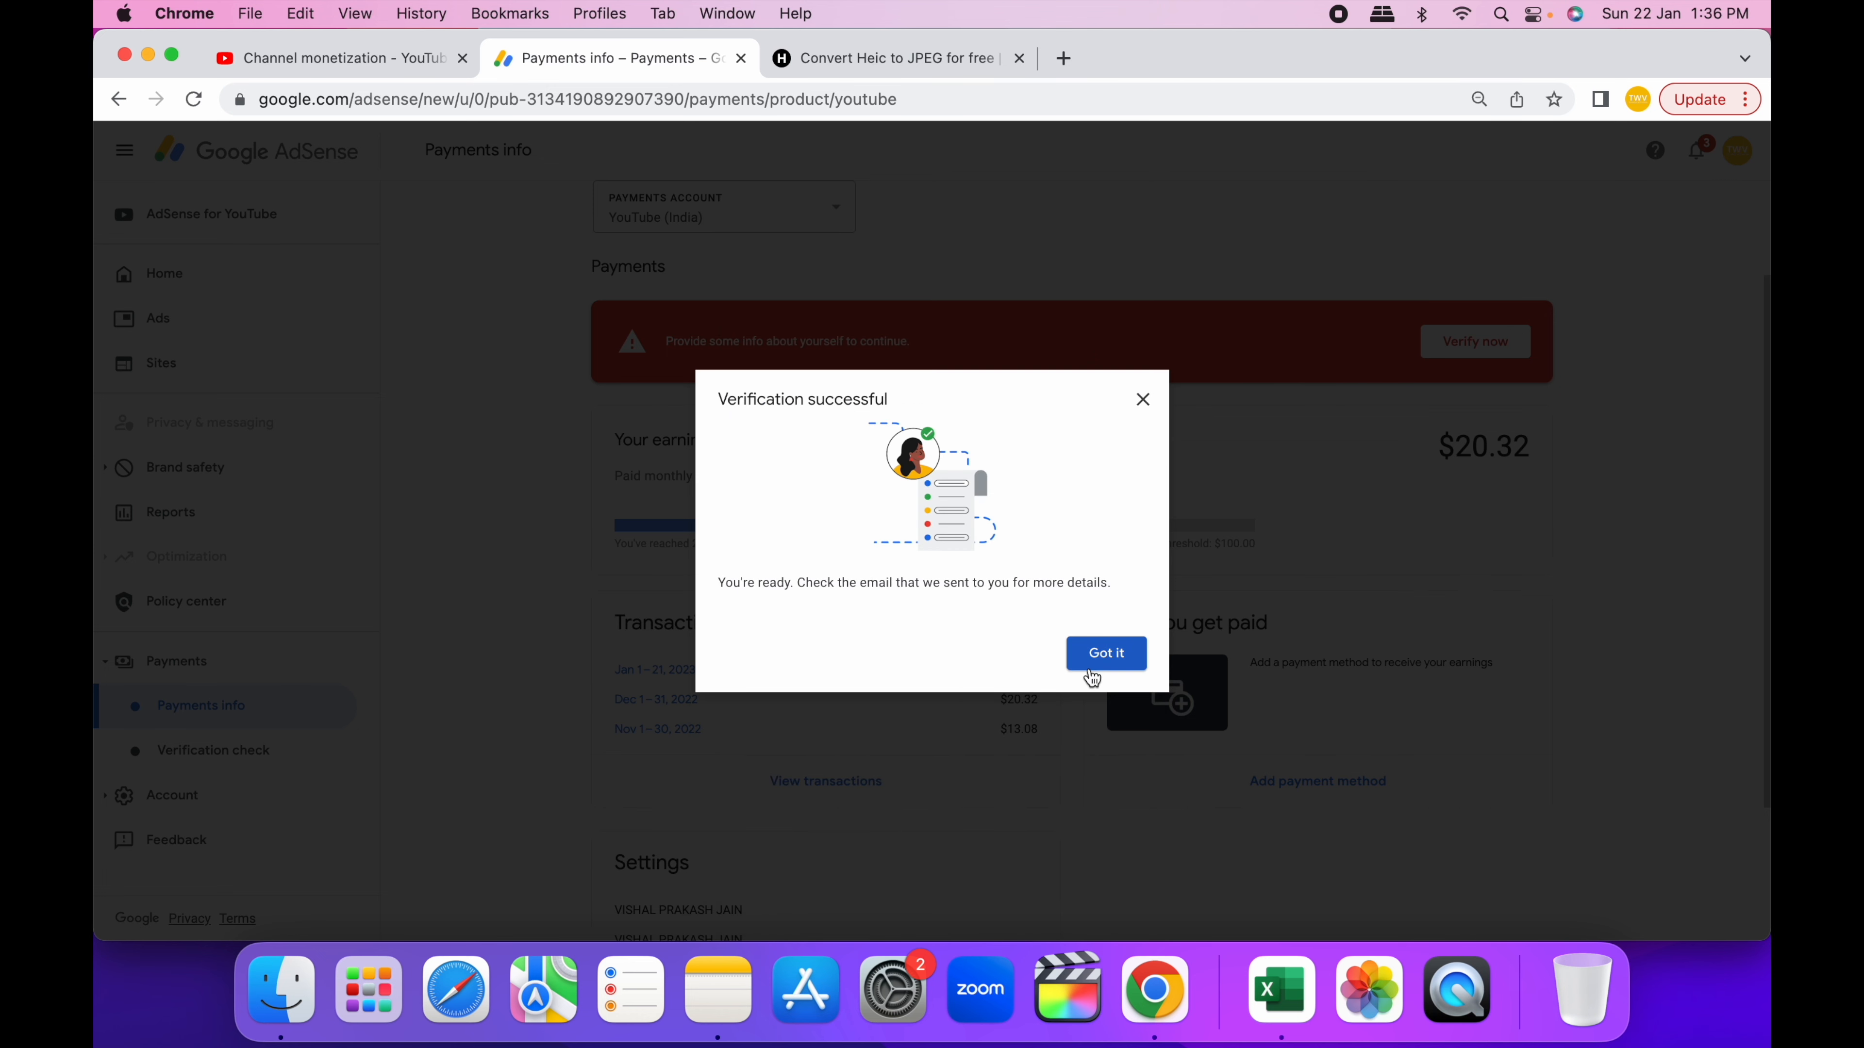
left_click(1103, 653)
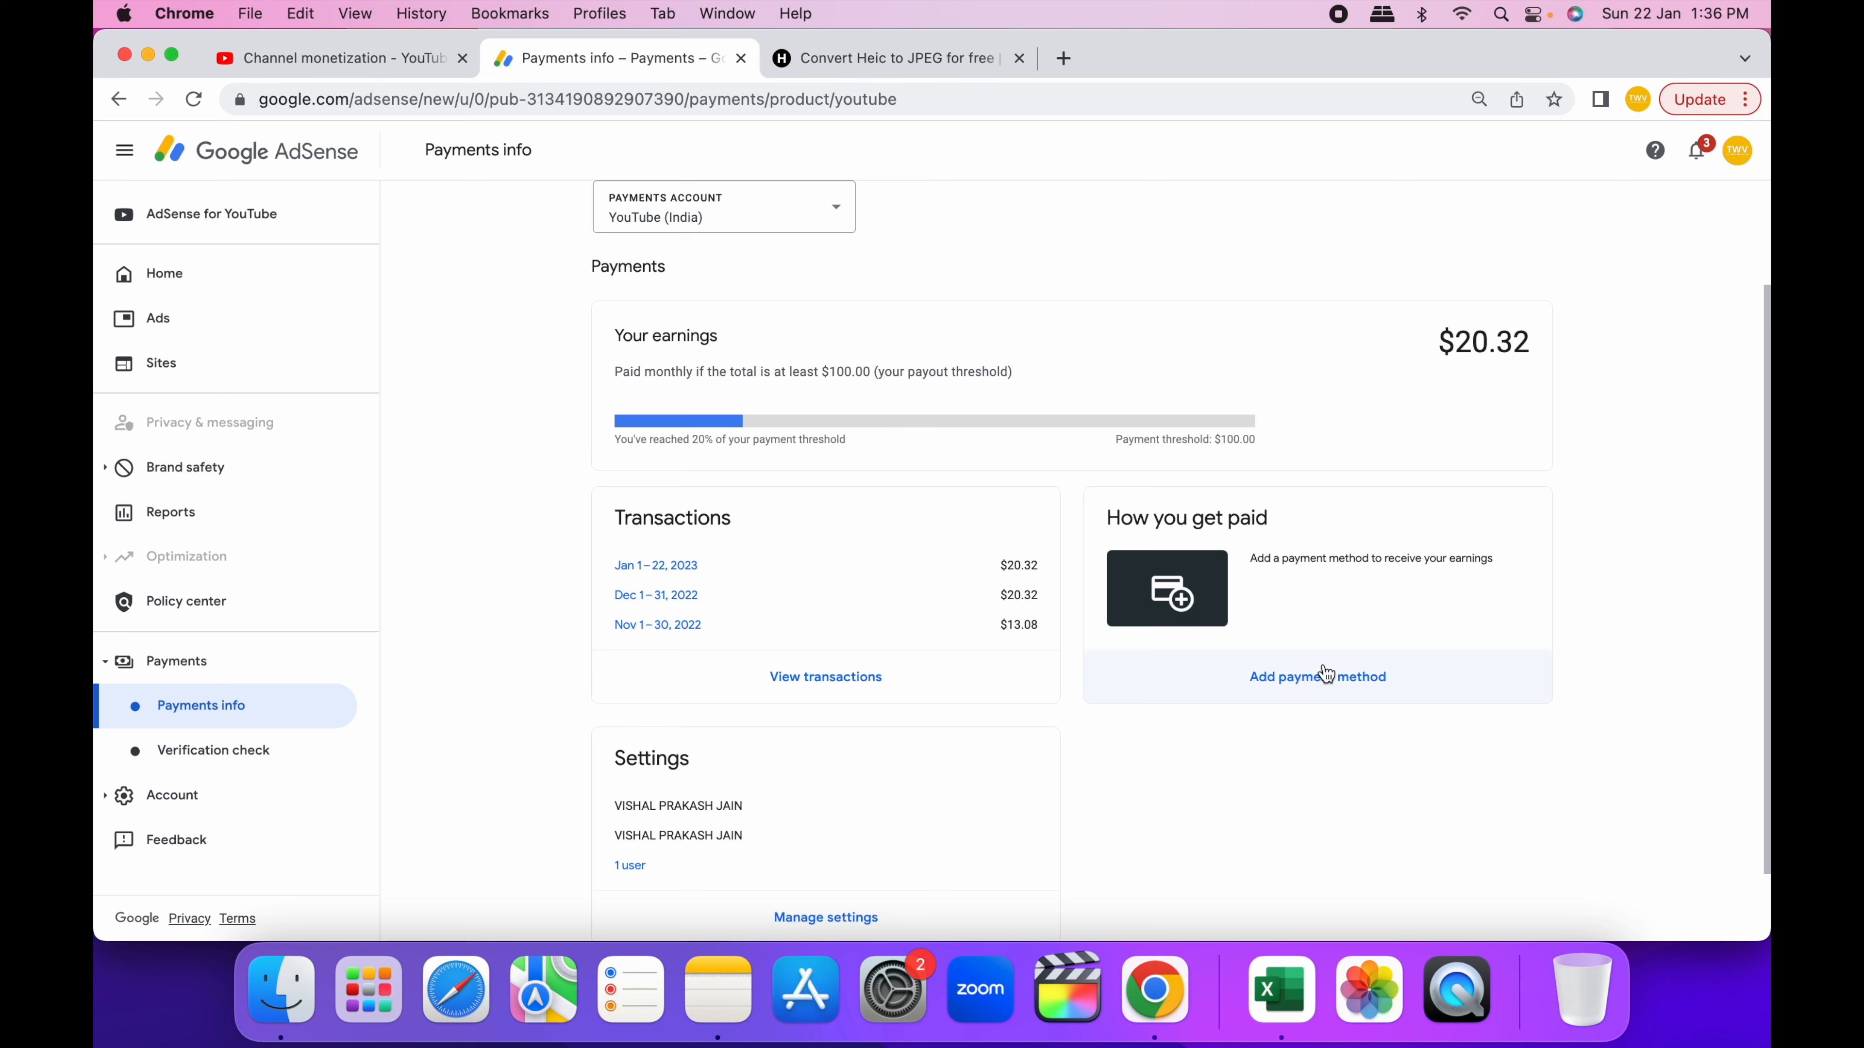
mouse_move(1329, 682)
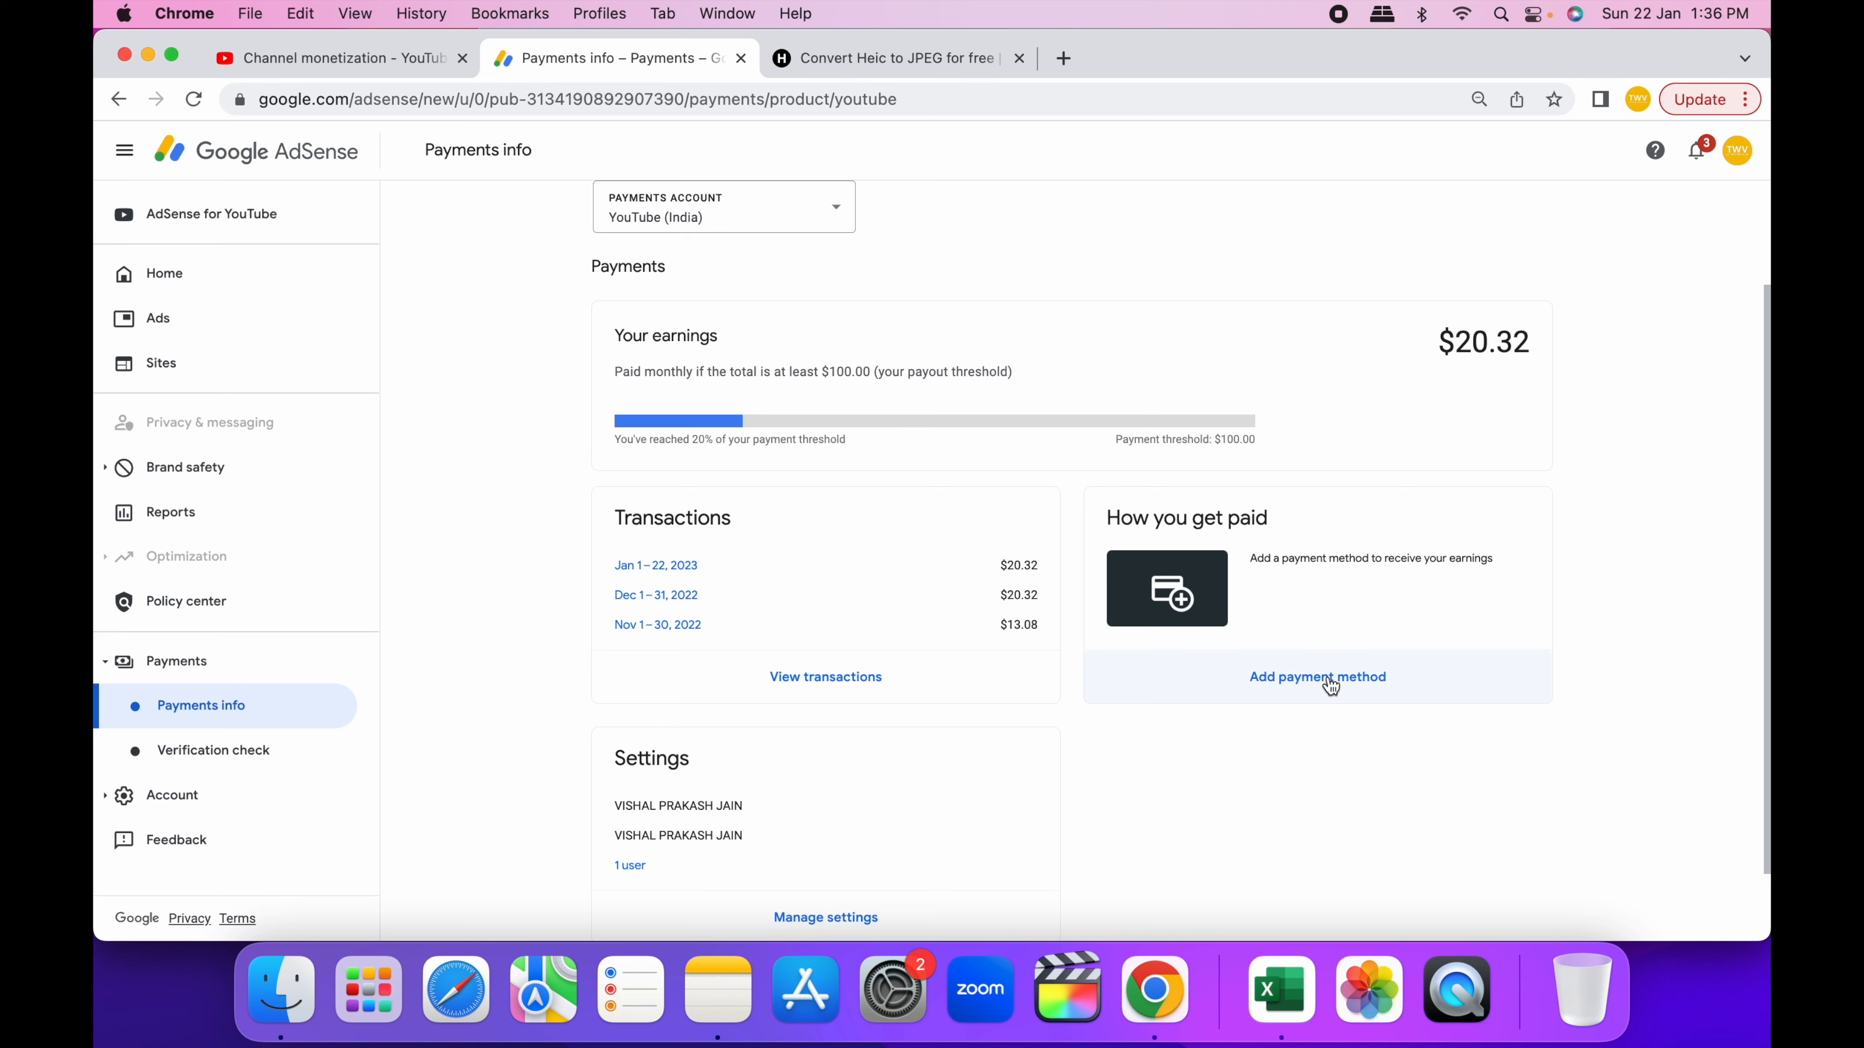
- Add a bank payment method with SWIFT BIC 'ICICNBBNJI', submit the mailed PIN and reload the verification page
left_click(1317, 676)
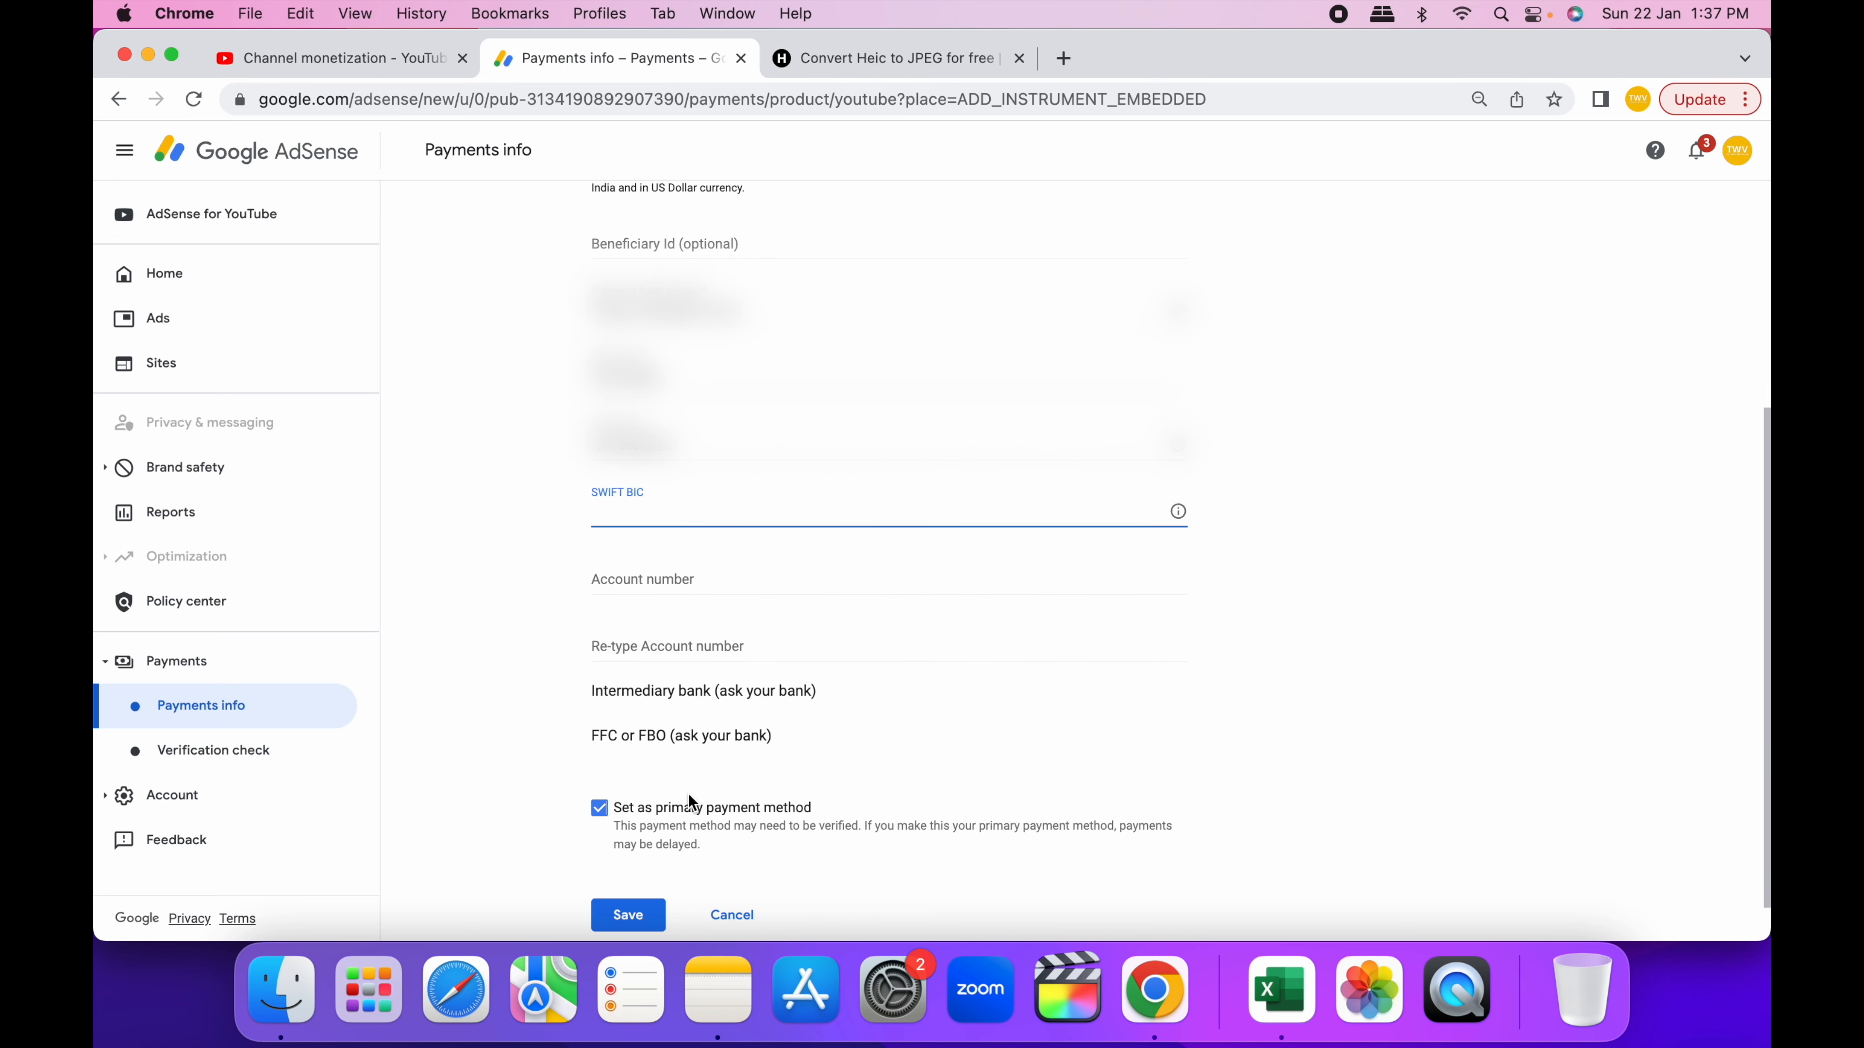
type("ICICNBBNJI")
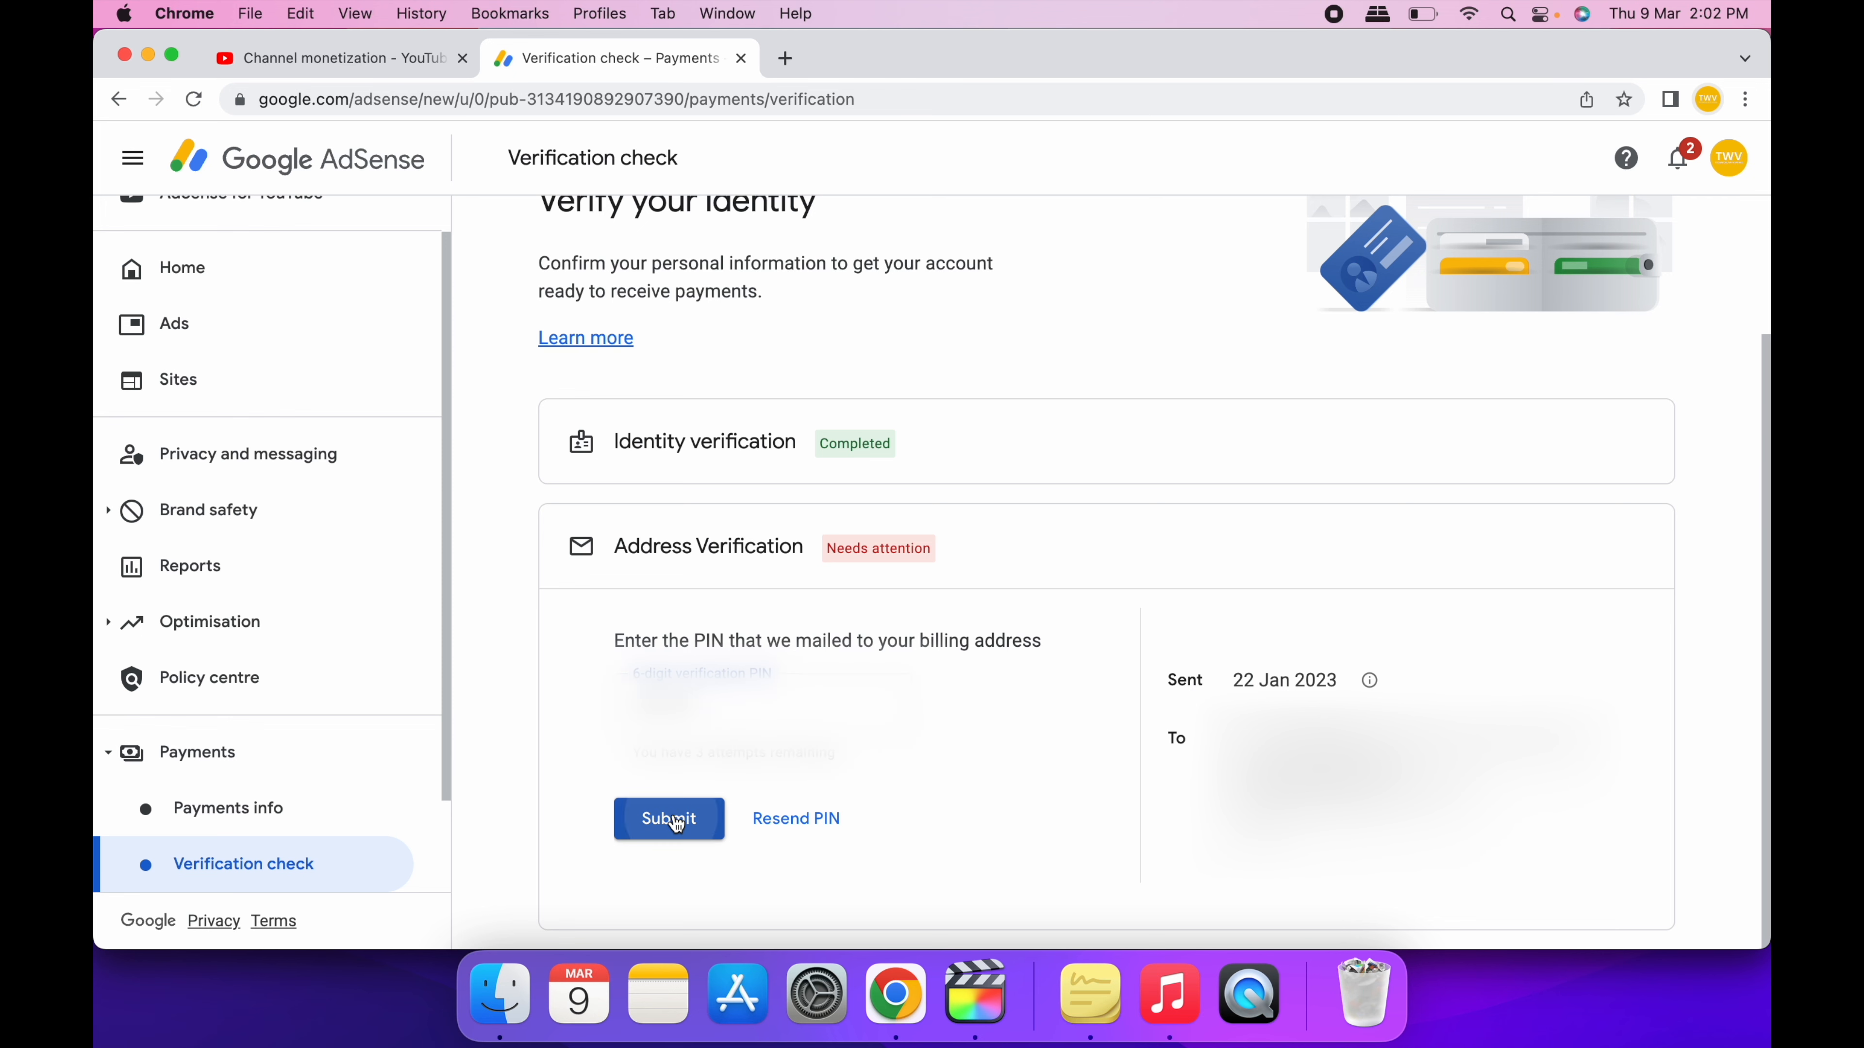
left_click(668, 819)
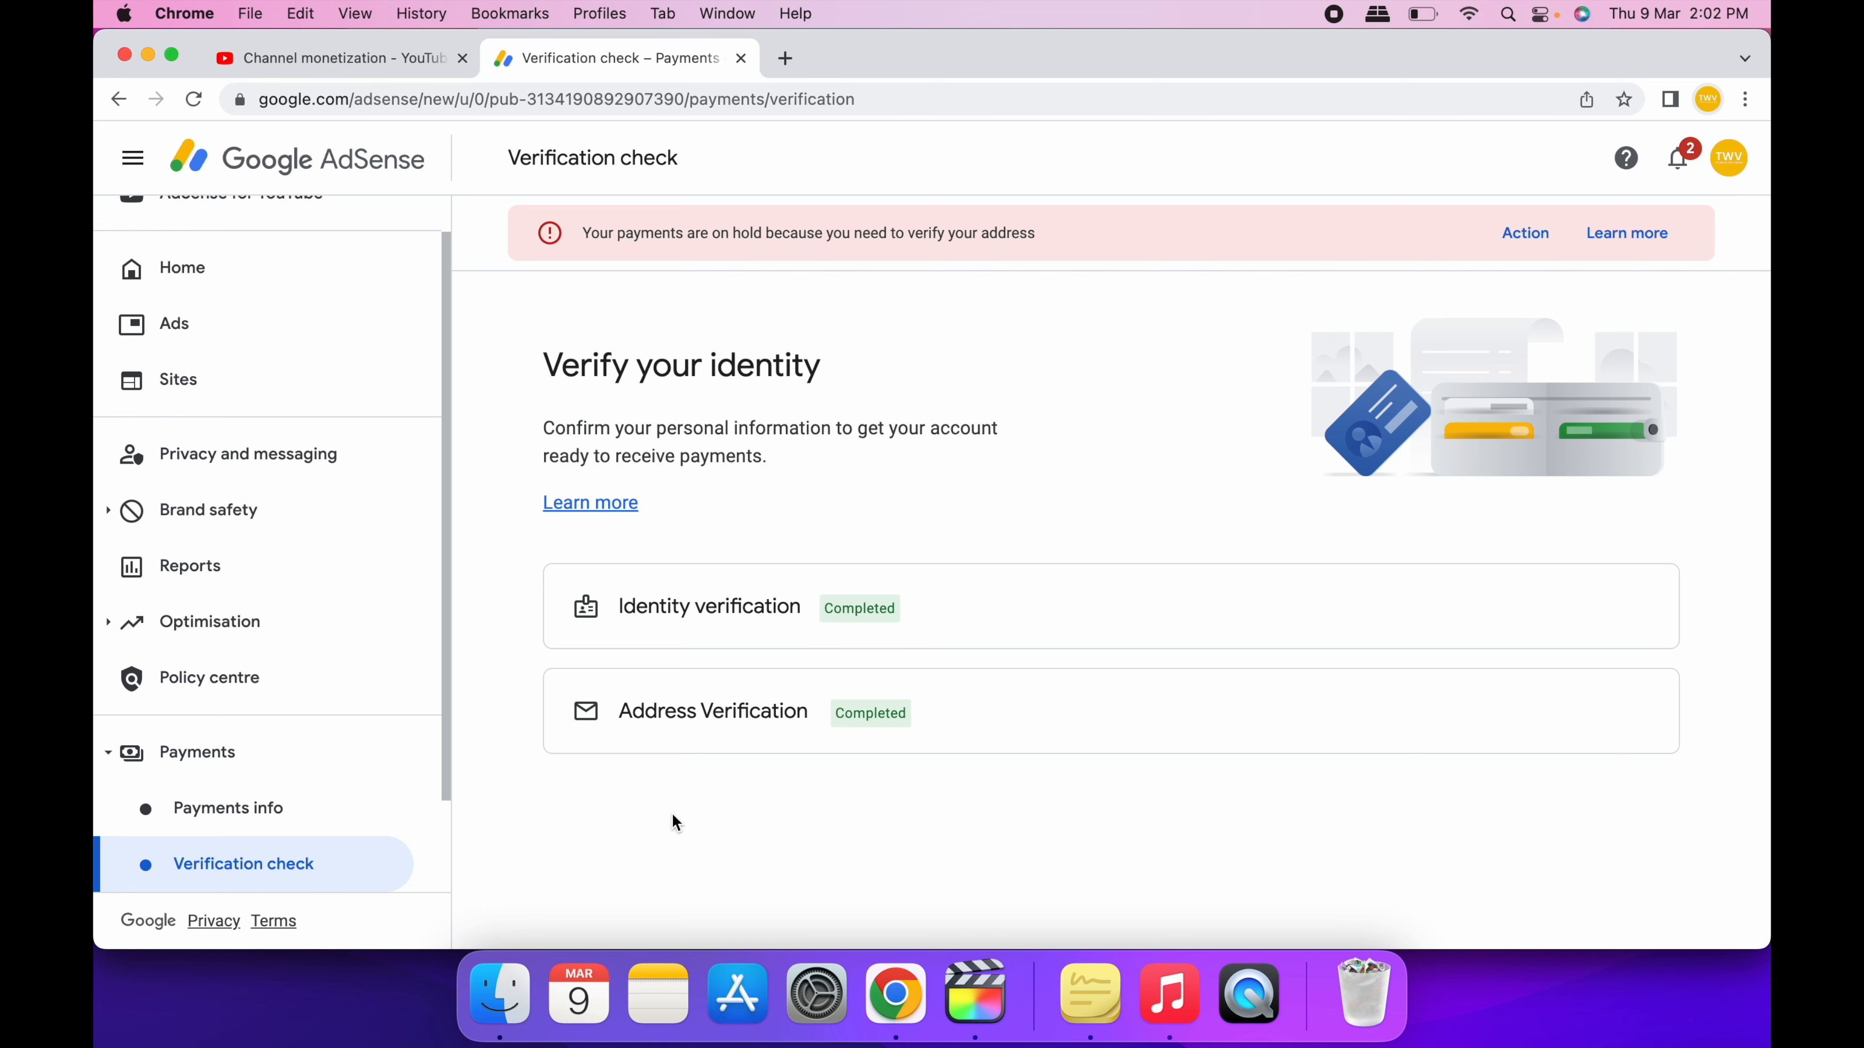
left_click(192, 99)
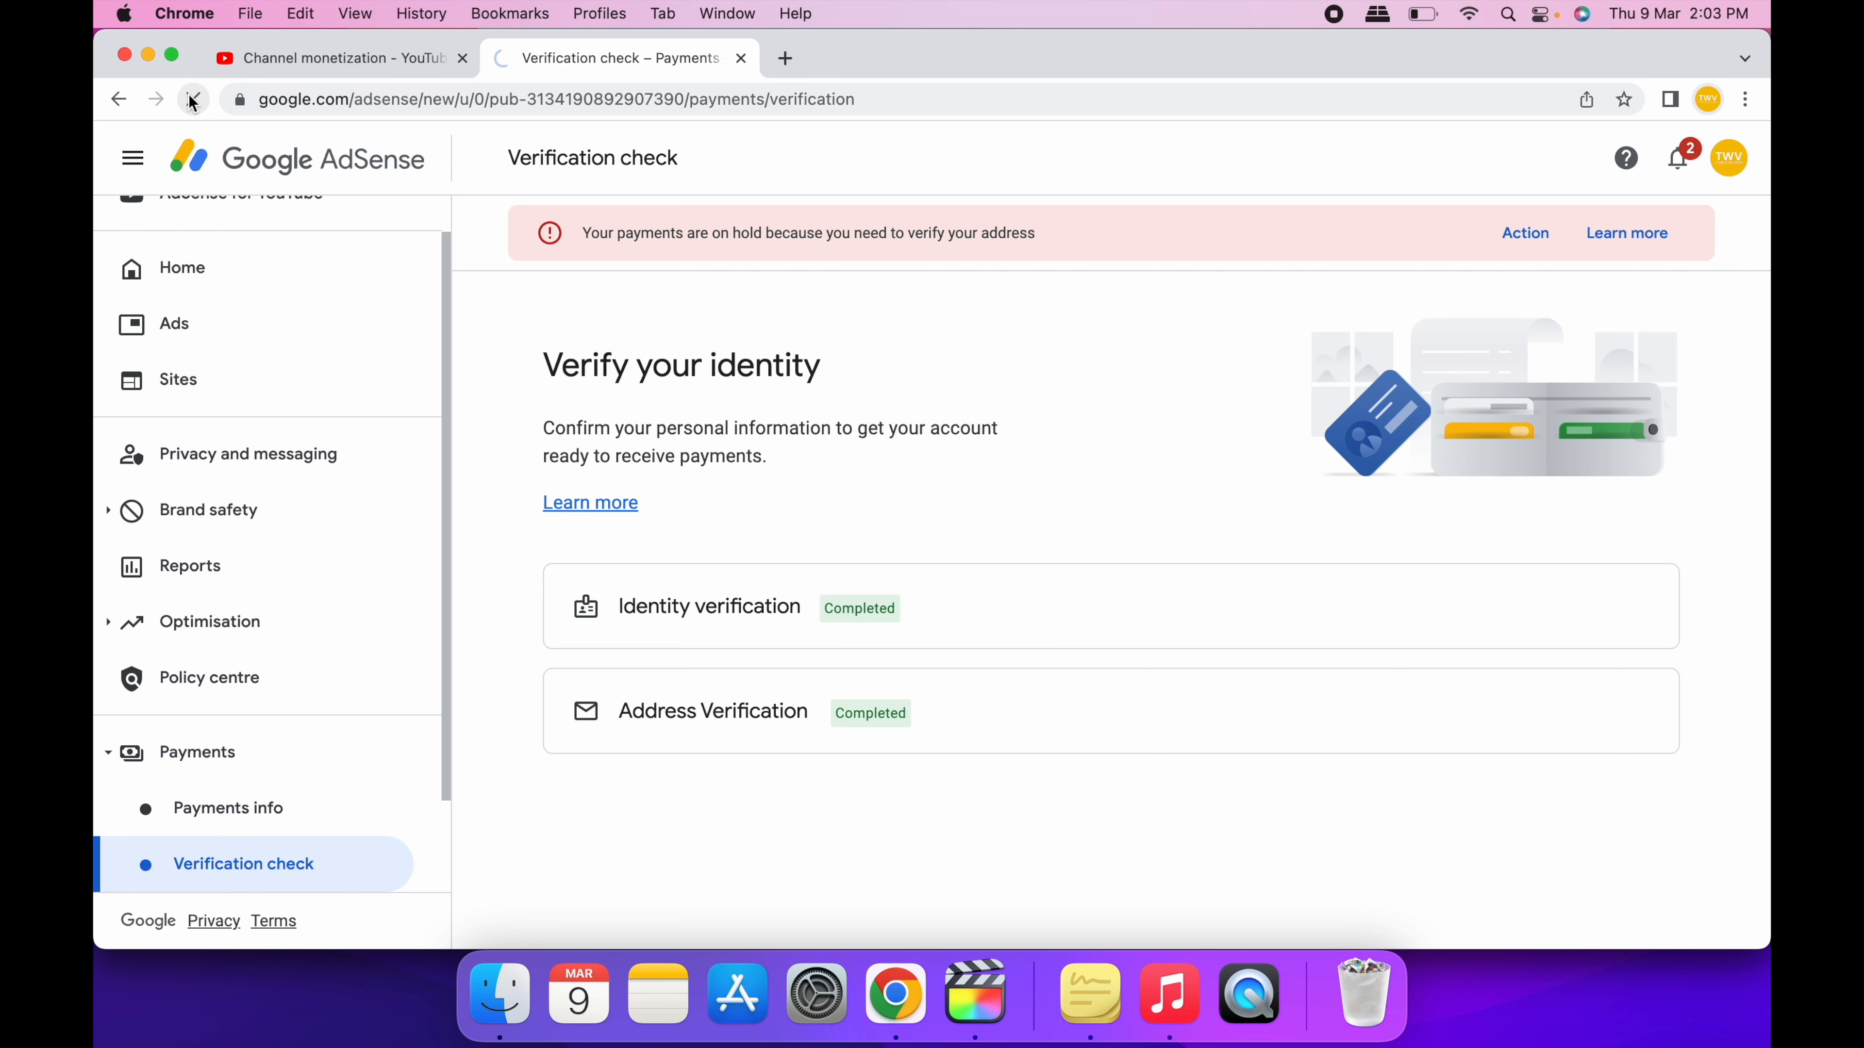